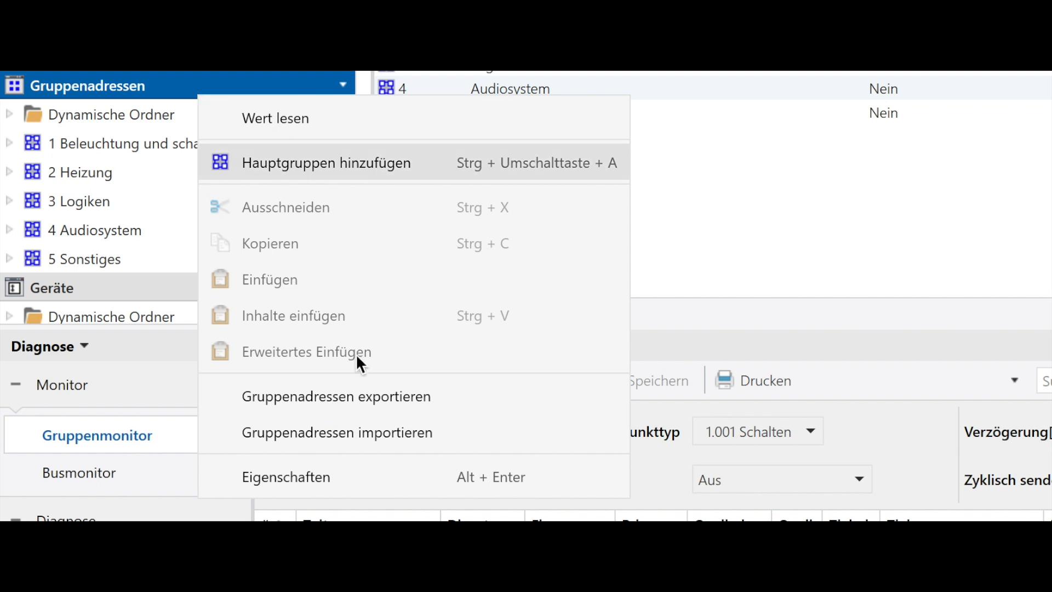
- Export the Gruppenadressen as test4.csv in CSV 1/1 Name/Adresse format with Komma separator
left_click(337, 396)
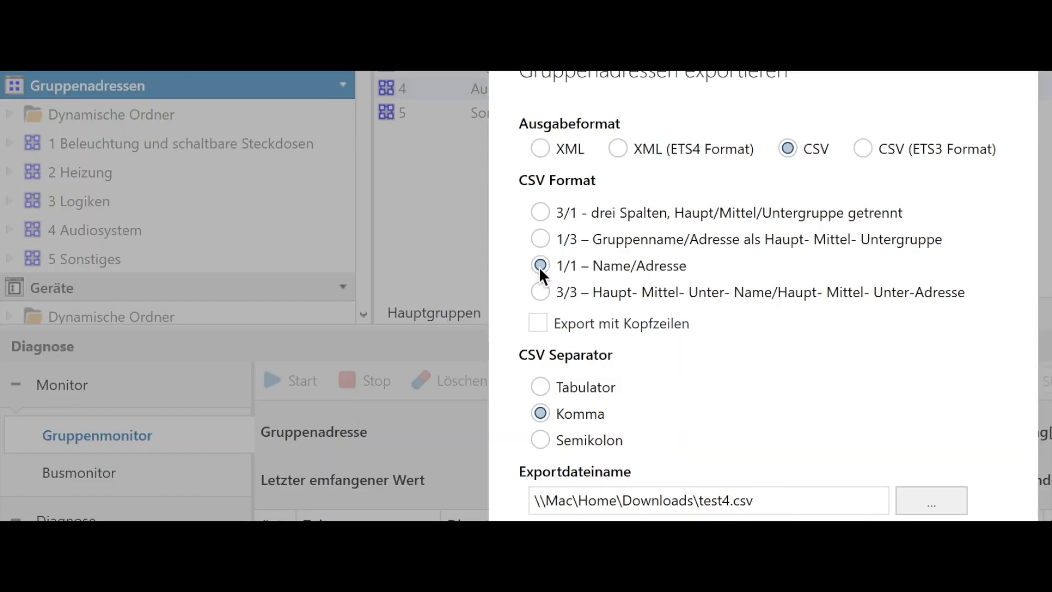
mouse_move(553, 283)
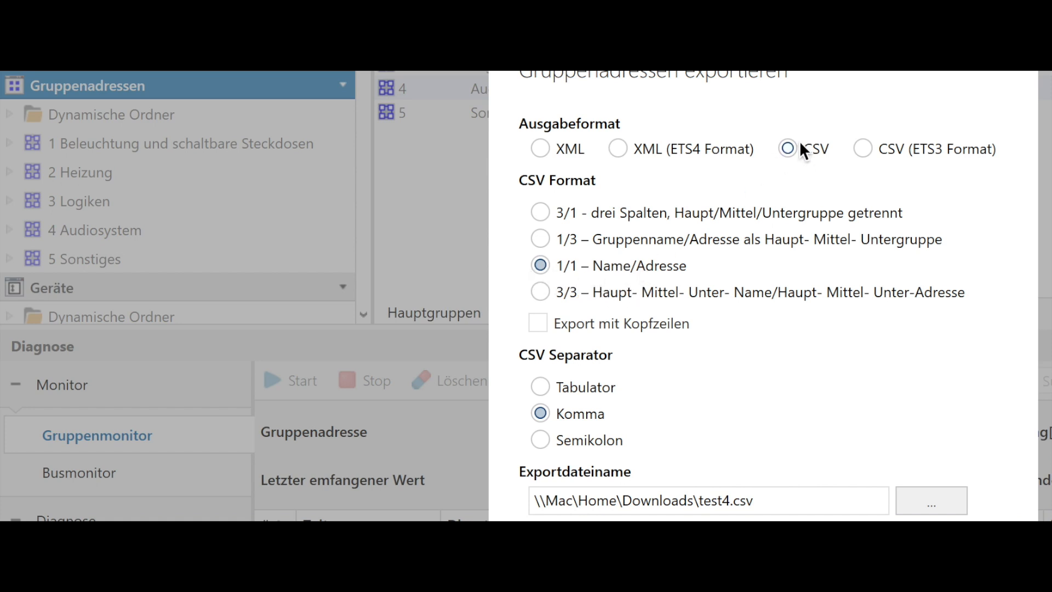
left_click(788, 148)
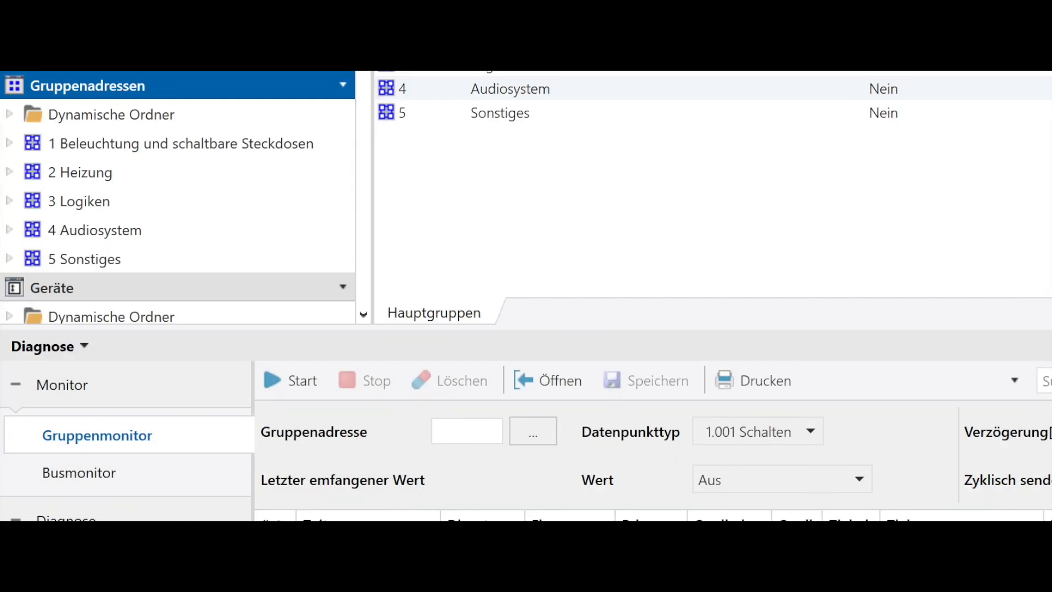
- Import test4.csv via Datei > Importieren, comma-delimited, into the existing sheet at $A$1
left_click(97, 9)
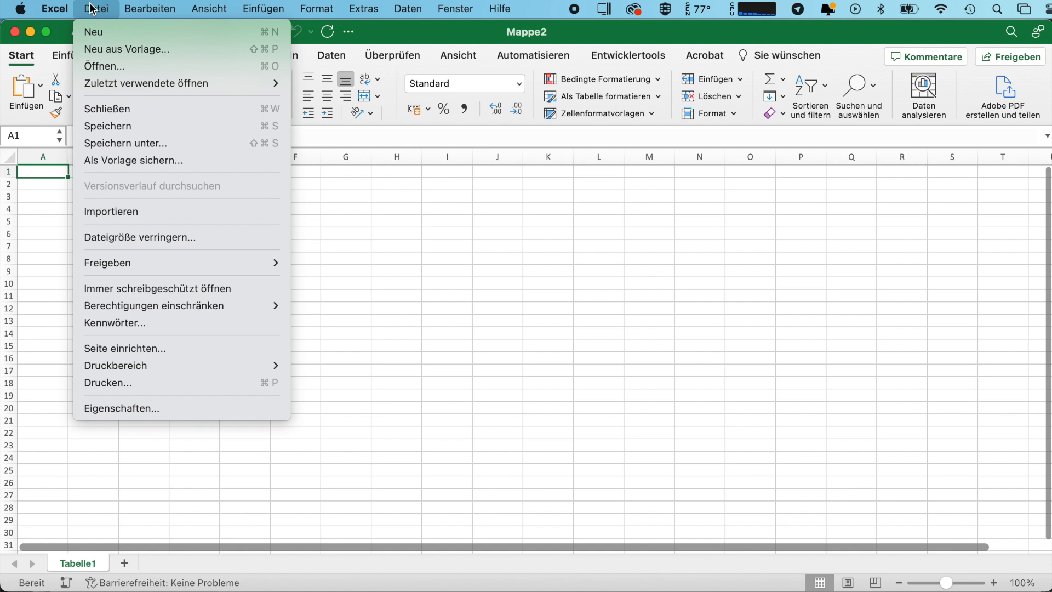
left_click(110, 211)
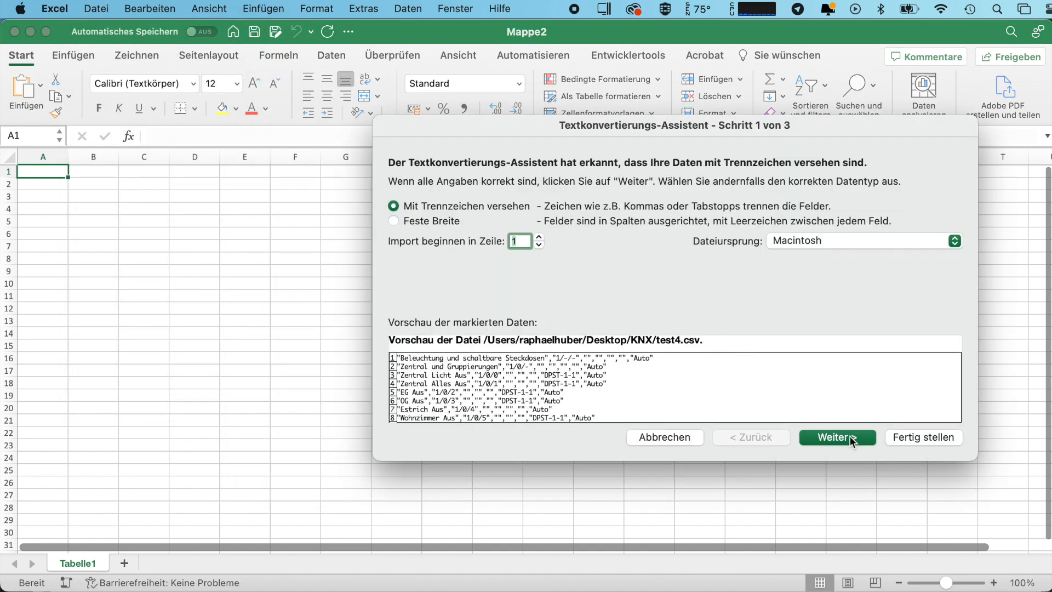
left_click(836, 437)
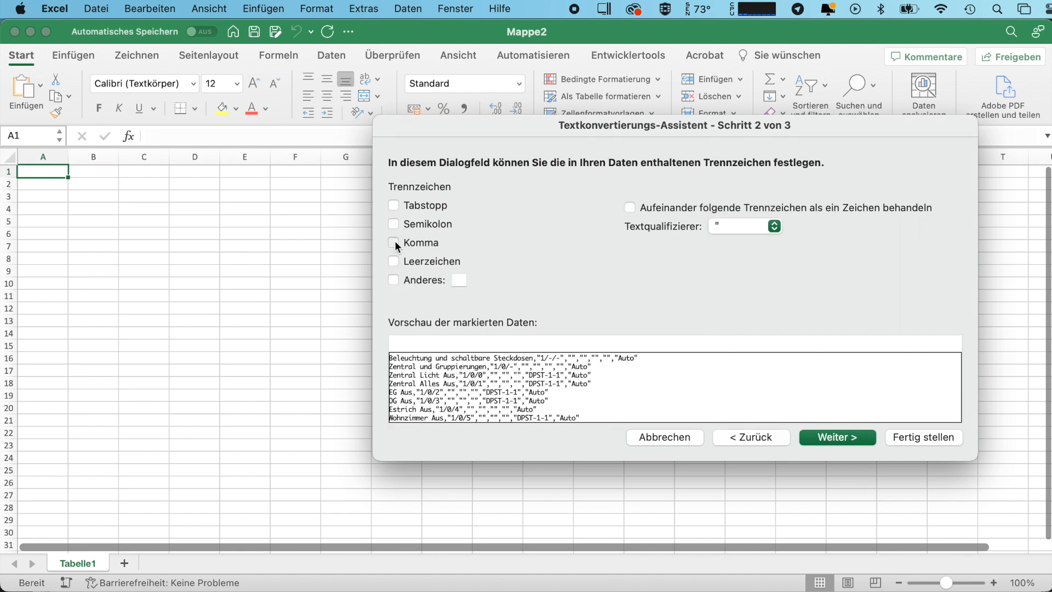
left_click(394, 242)
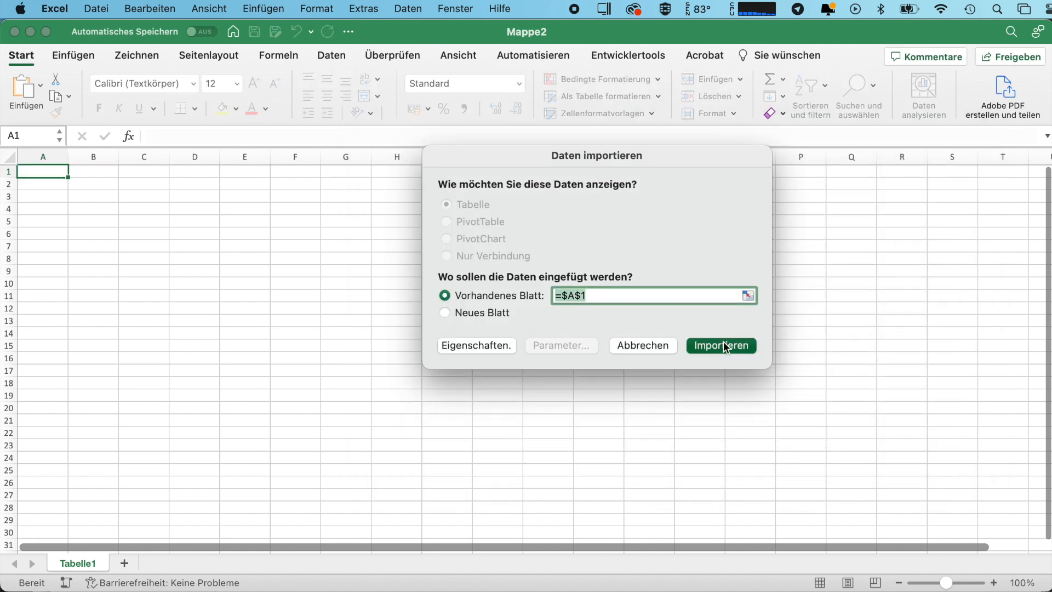
left_click(720, 345)
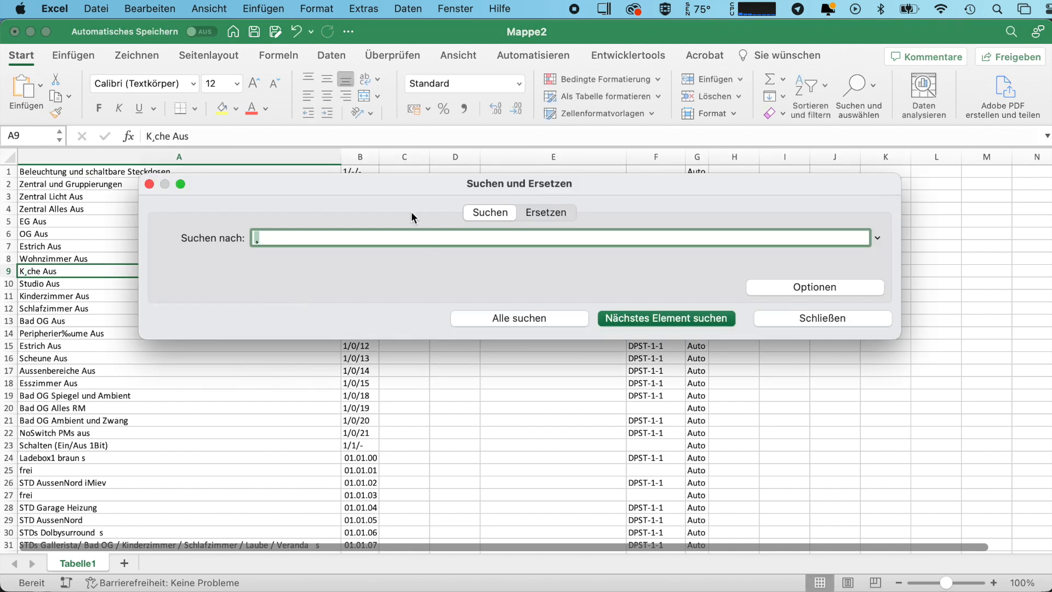
- Replace every garbled character with ü via Alles ersetzen (121 replacements)
left_click(545, 212)
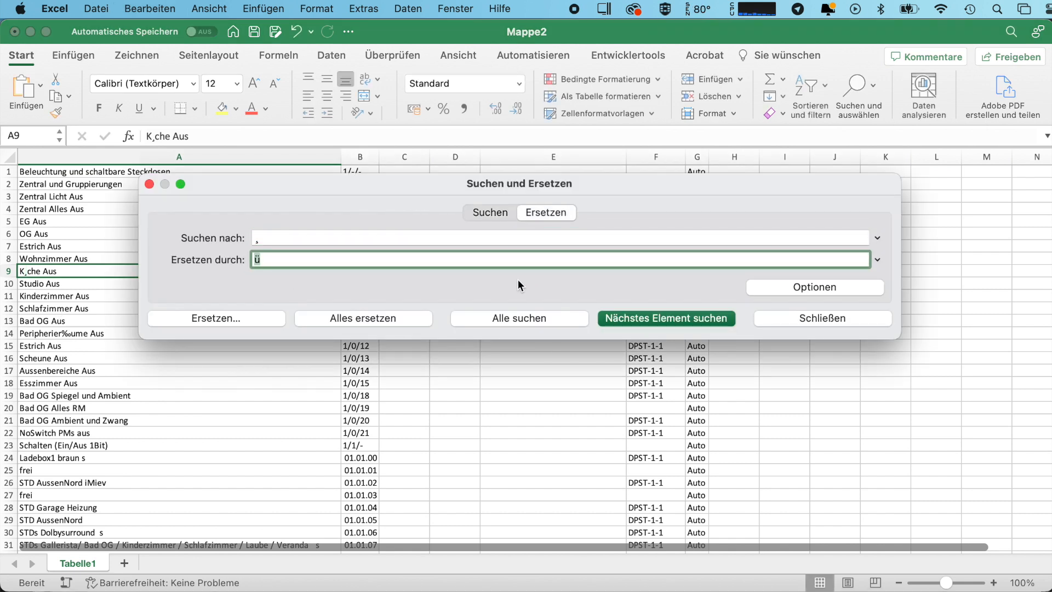
left_click(363, 318)
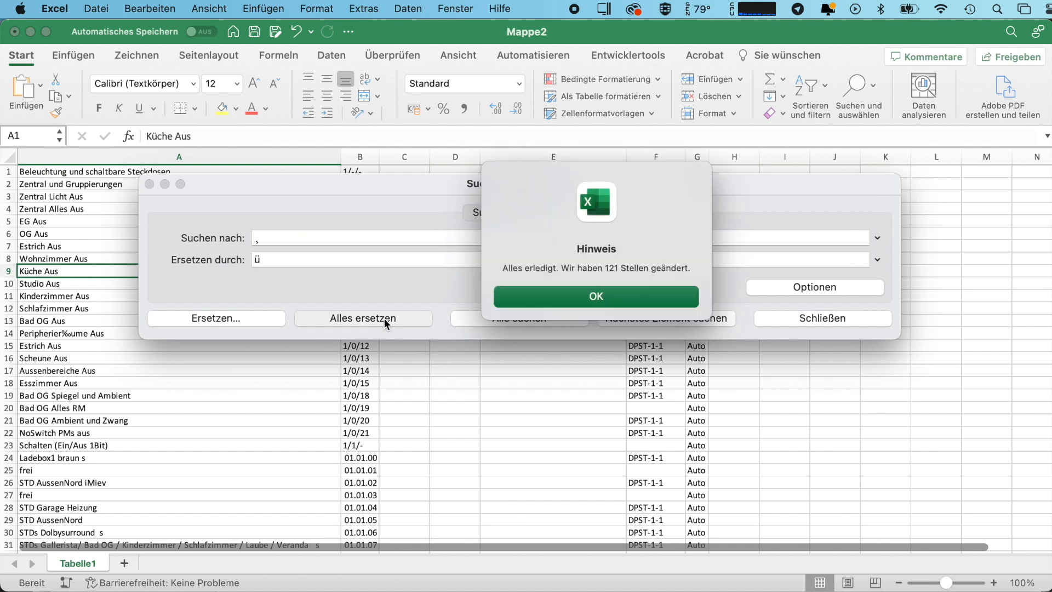
left_click(595, 296)
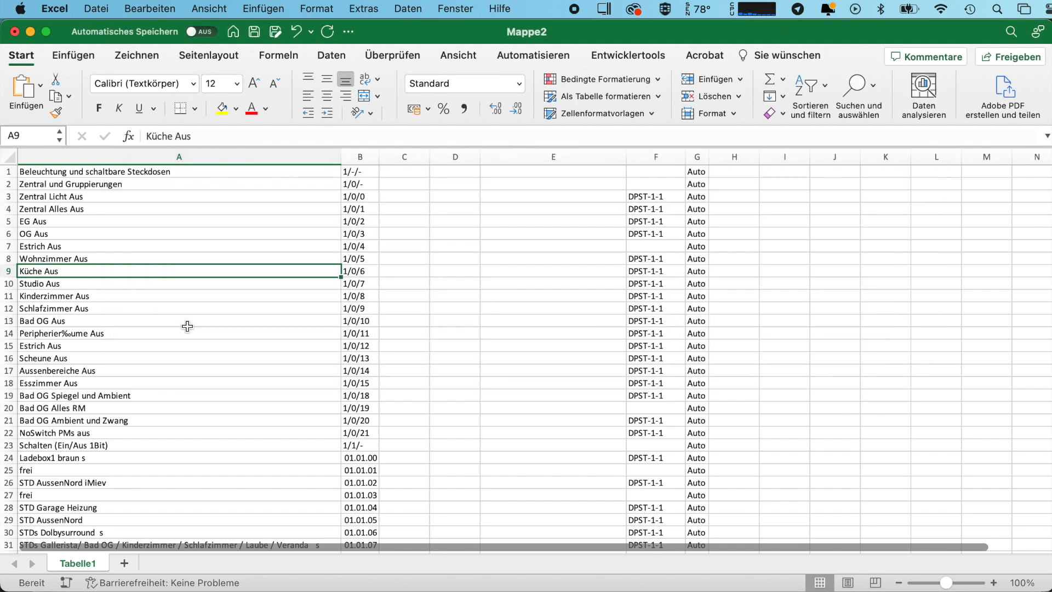
- Replace every ‰ with ae so names like Peripherieraeume Aus read correctly (67 replacements)
double_click(60, 334)
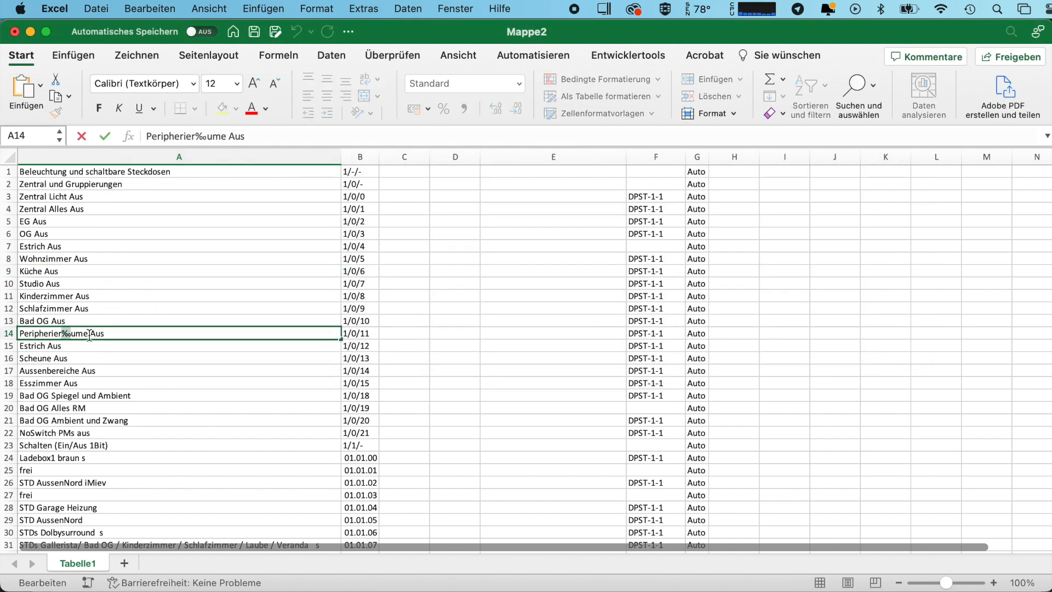
right_click(87, 333)
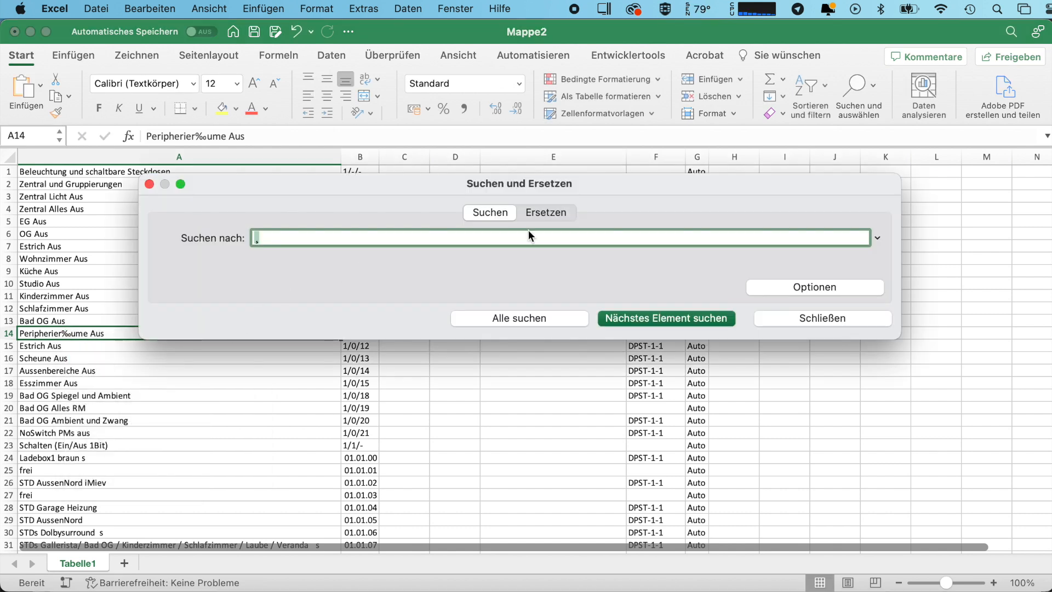
left_click(546, 212)
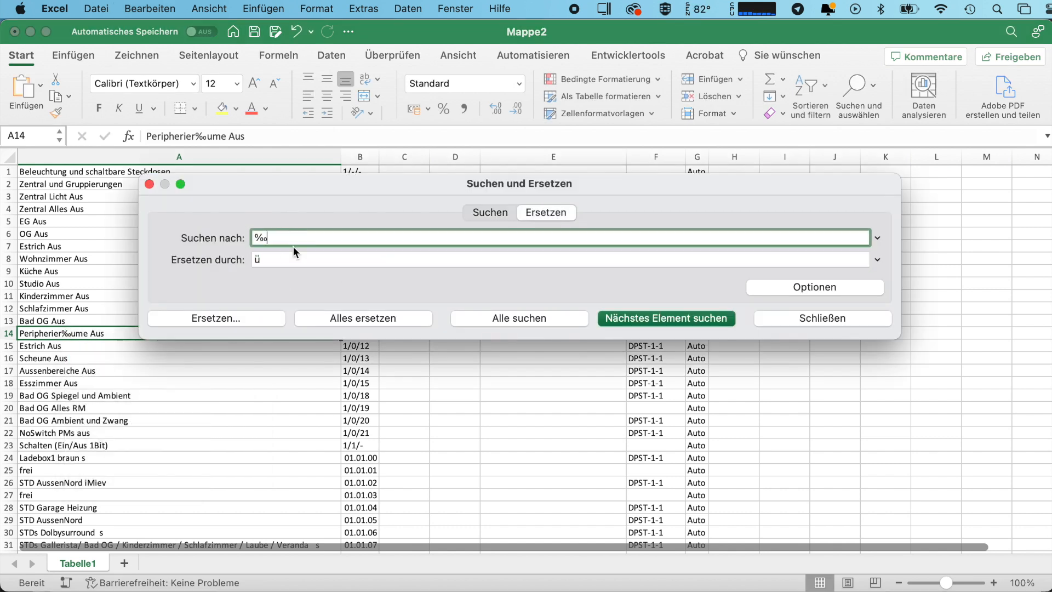
type("ae")
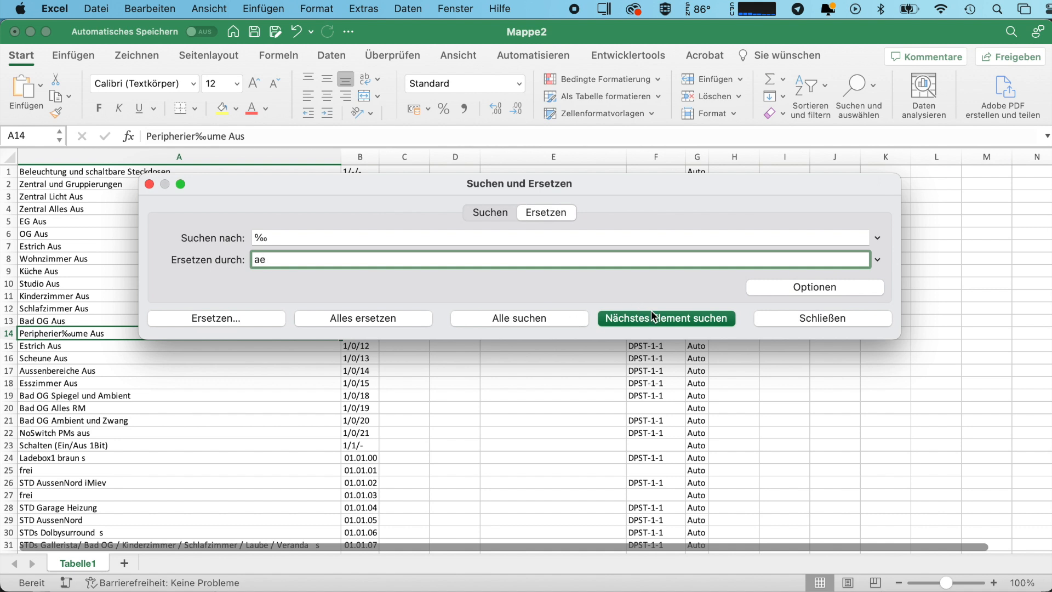
left_click(362, 318)
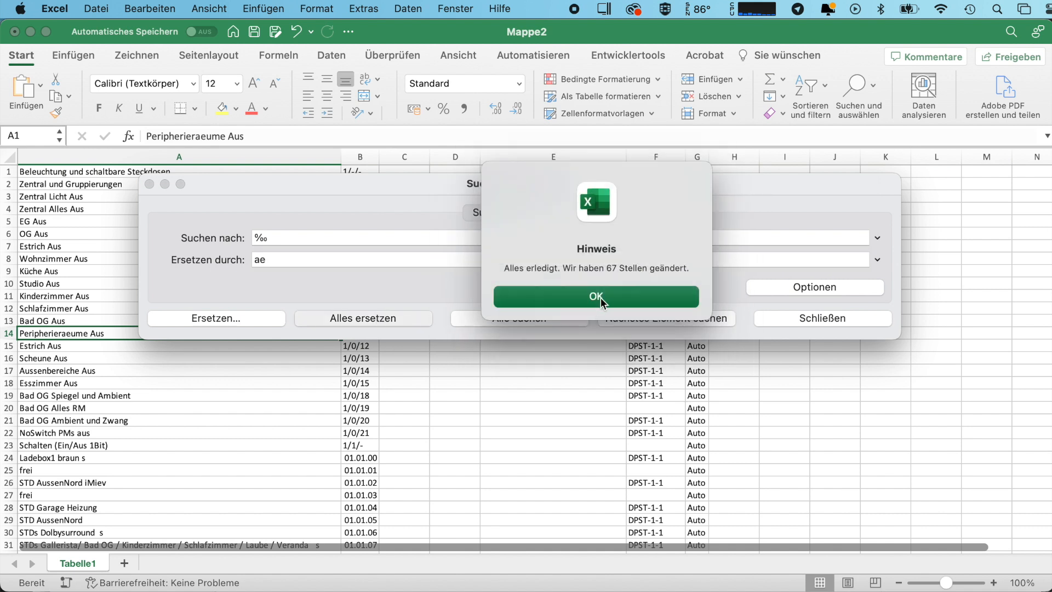
left_click(595, 297)
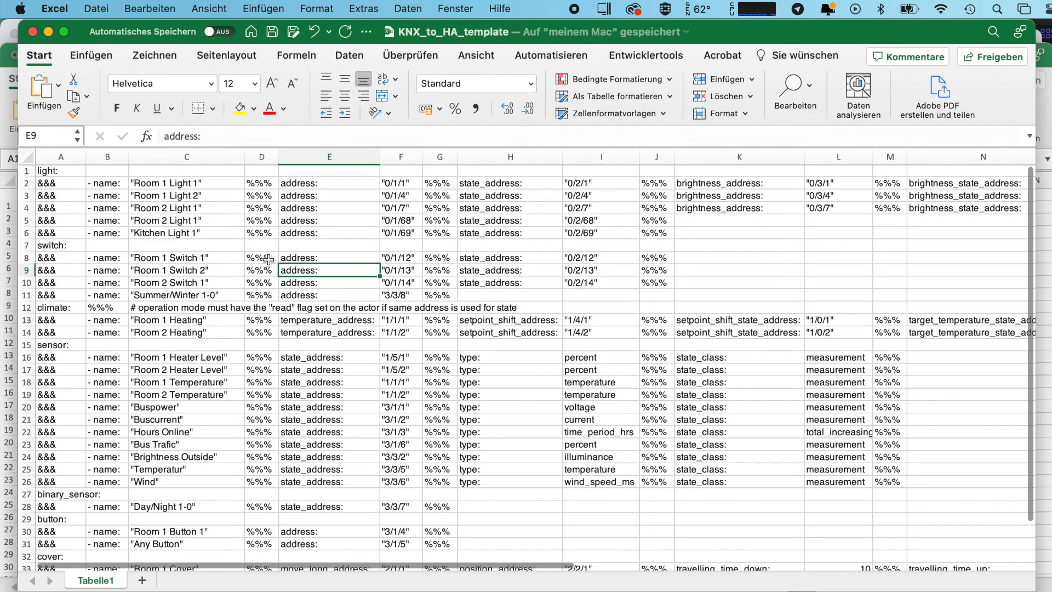
scroll("right", 3)
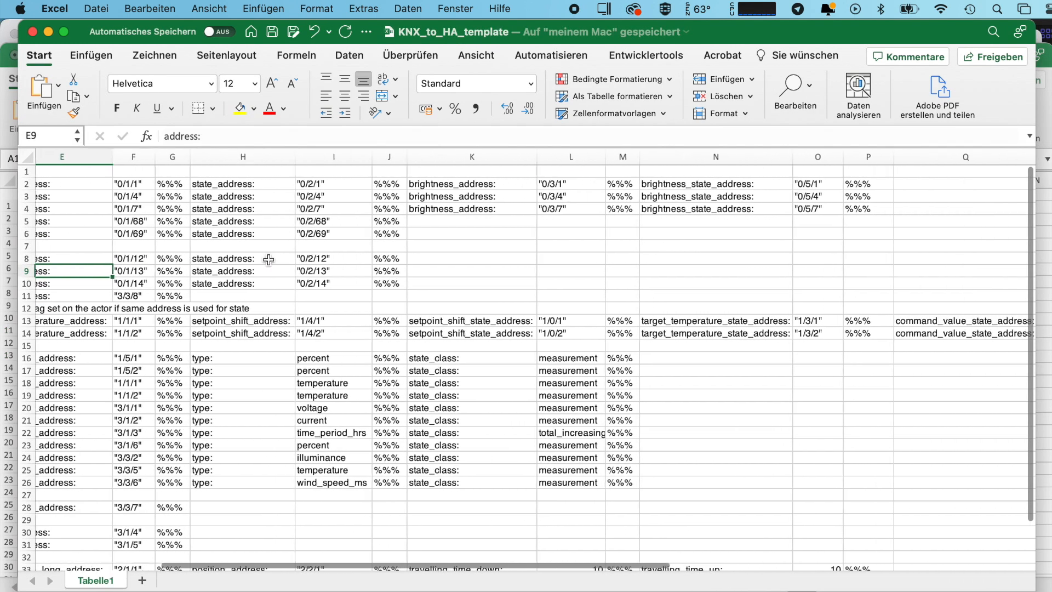
scroll("right", 3)
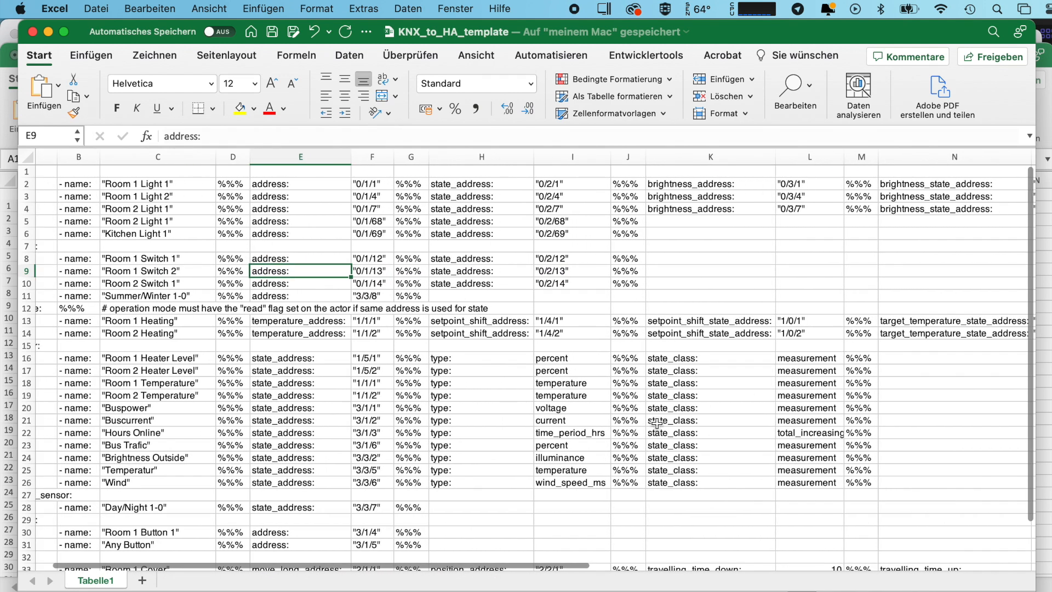
mouse_move(517, 430)
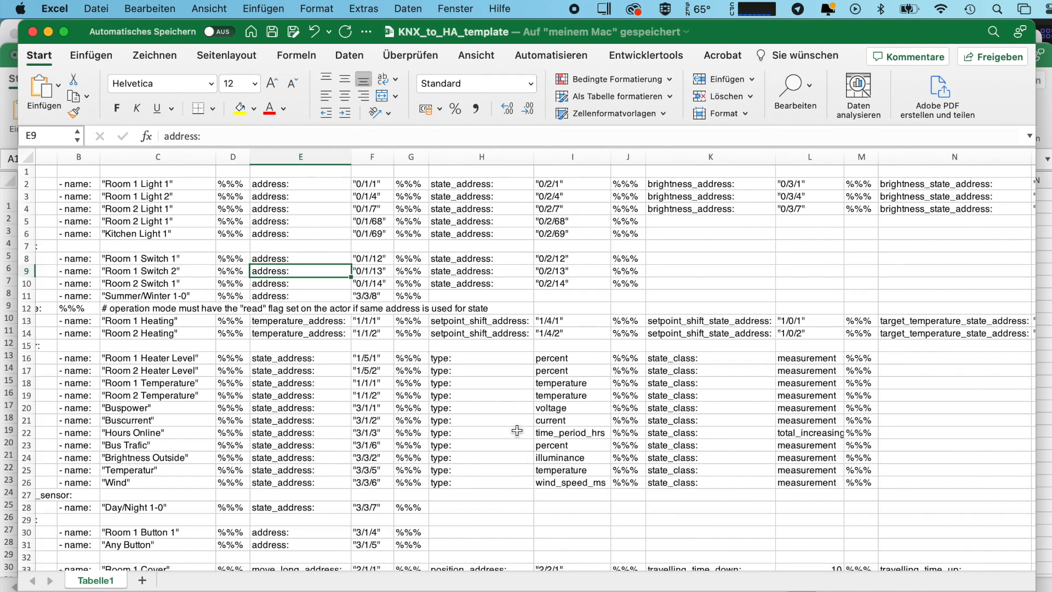
mouse_move(512, 374)
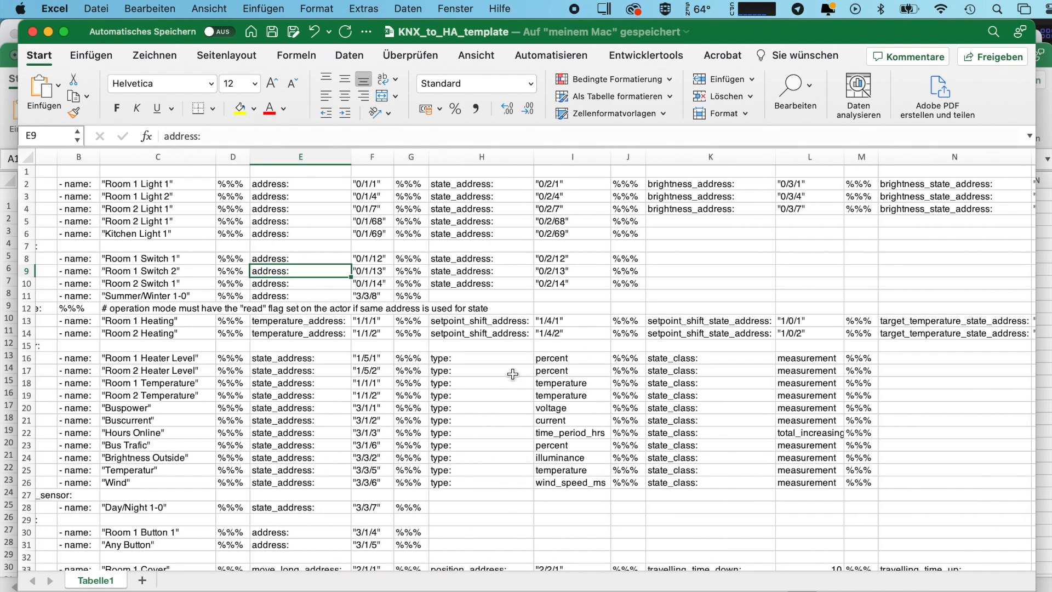
mouse_move(486, 427)
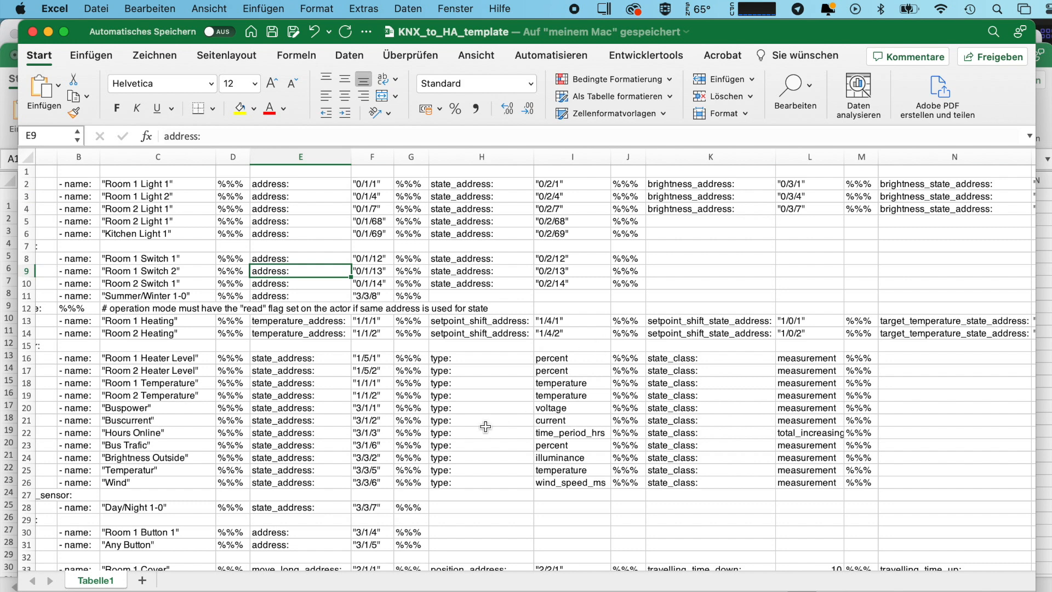
scroll("down", 3)
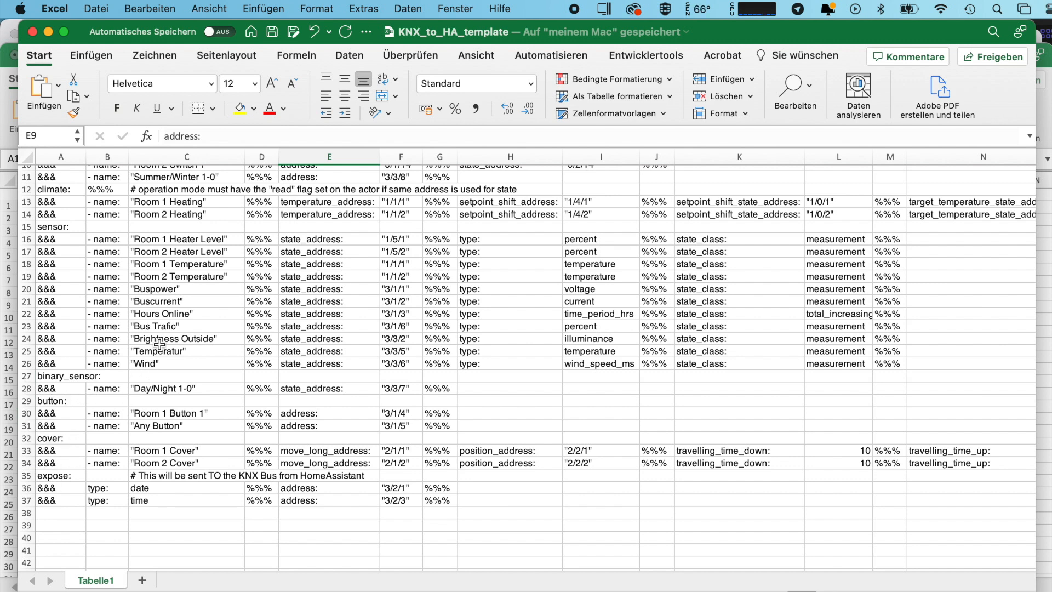
mouse_move(448, 478)
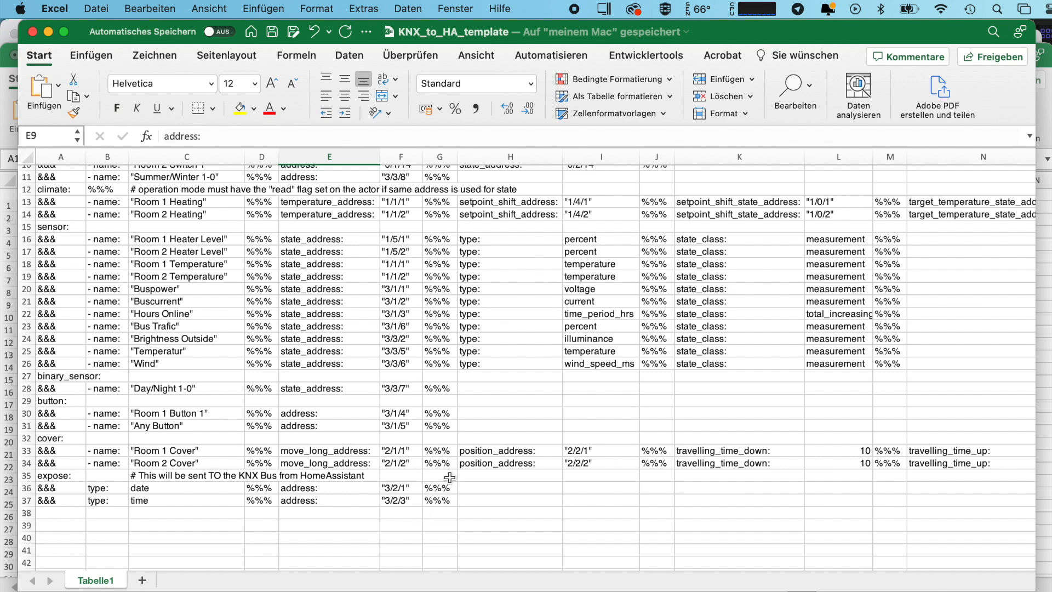
mouse_move(427, 502)
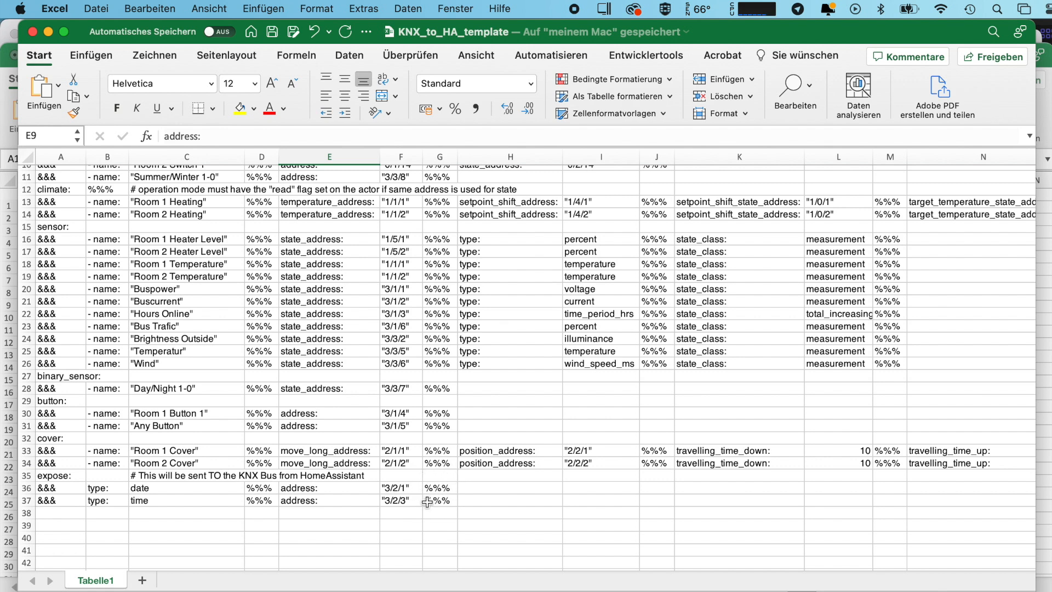
mouse_move(179, 530)
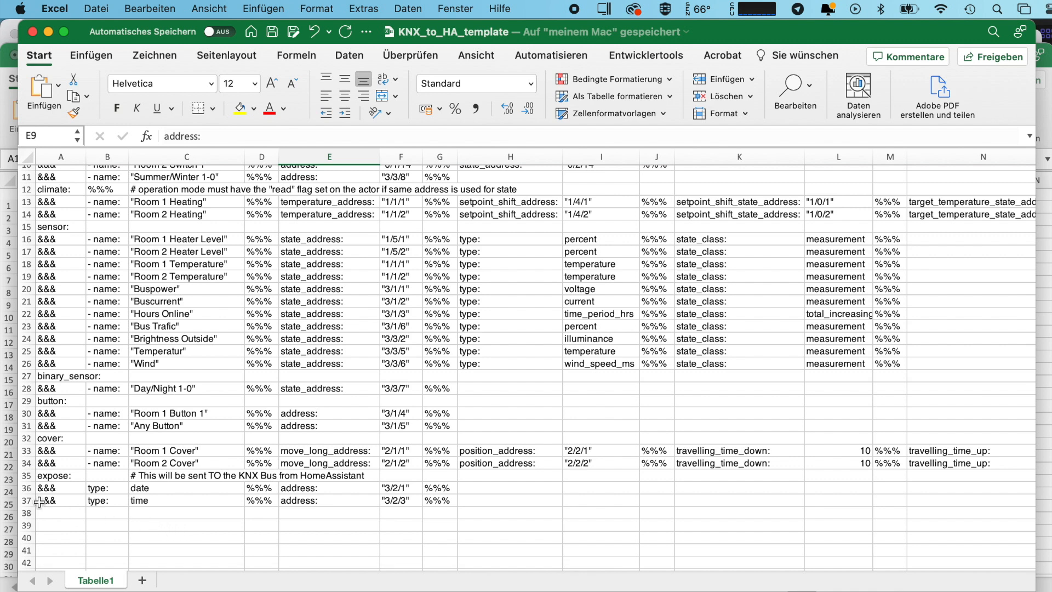
mouse_move(64, 493)
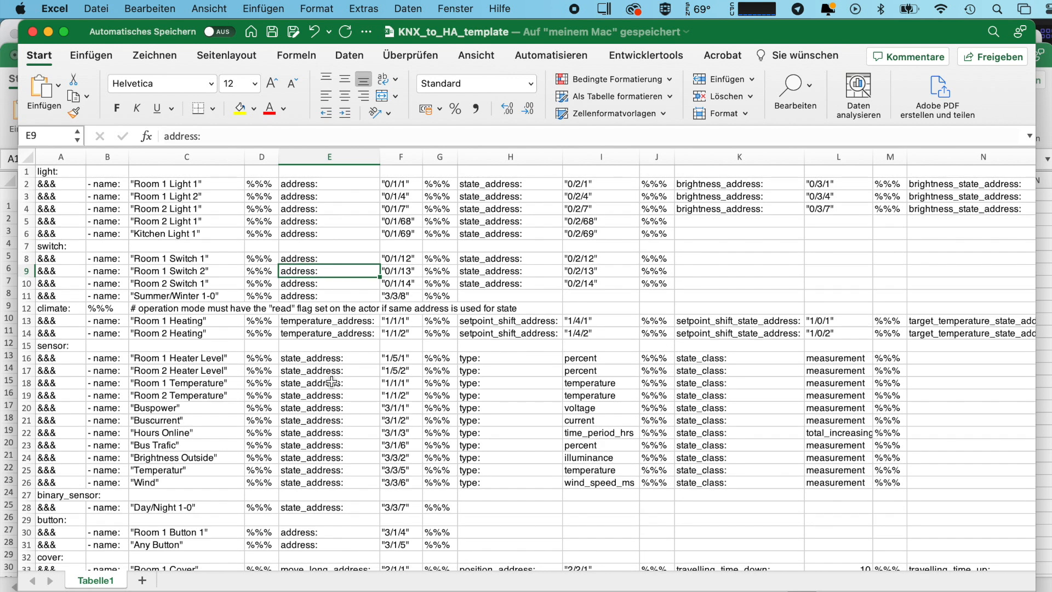
mouse_move(546, 279)
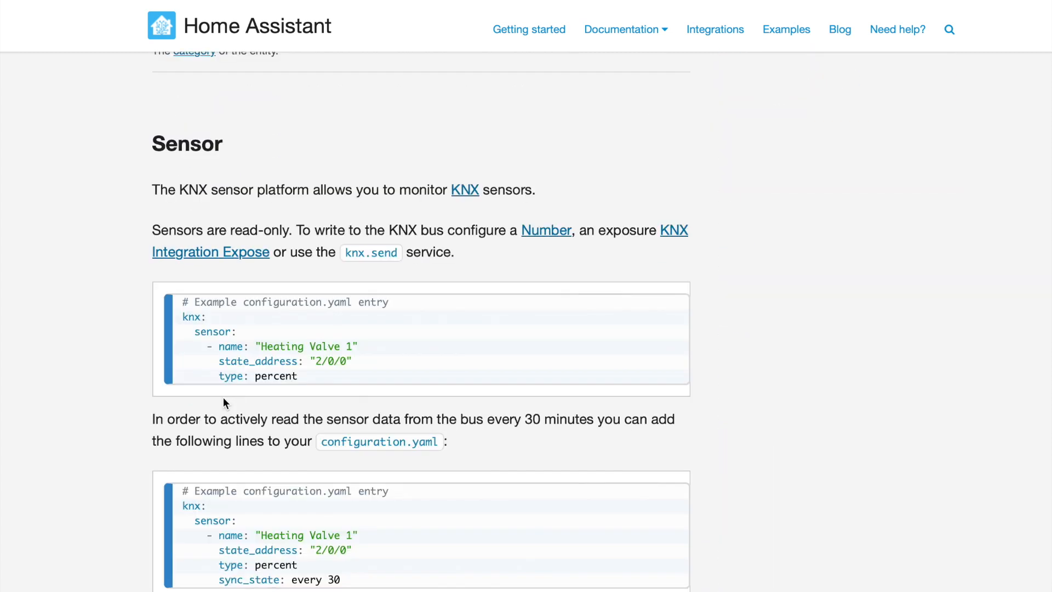
scroll("down", 3)
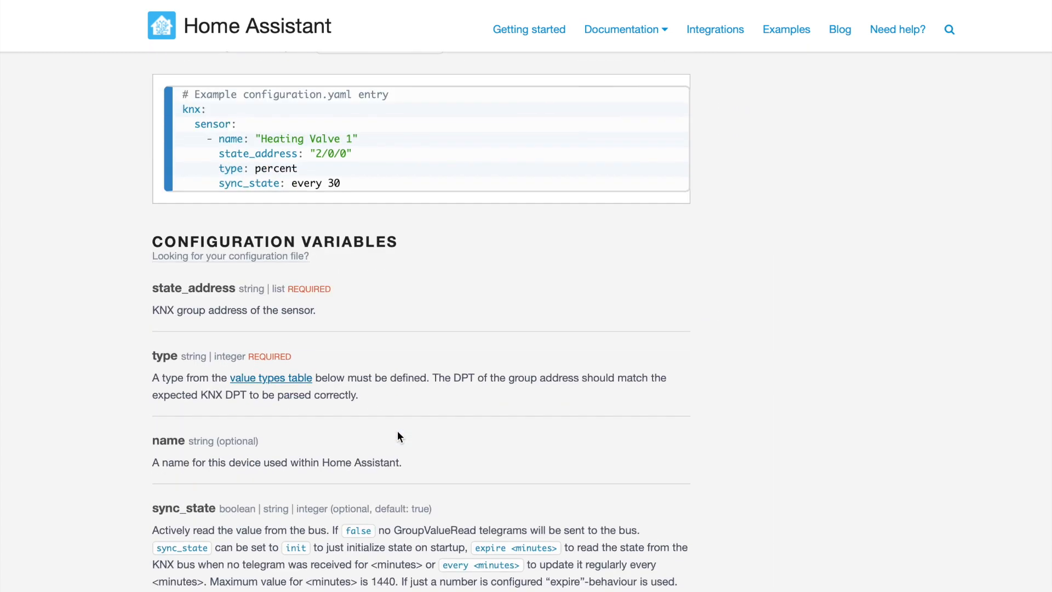
scroll("down", 3)
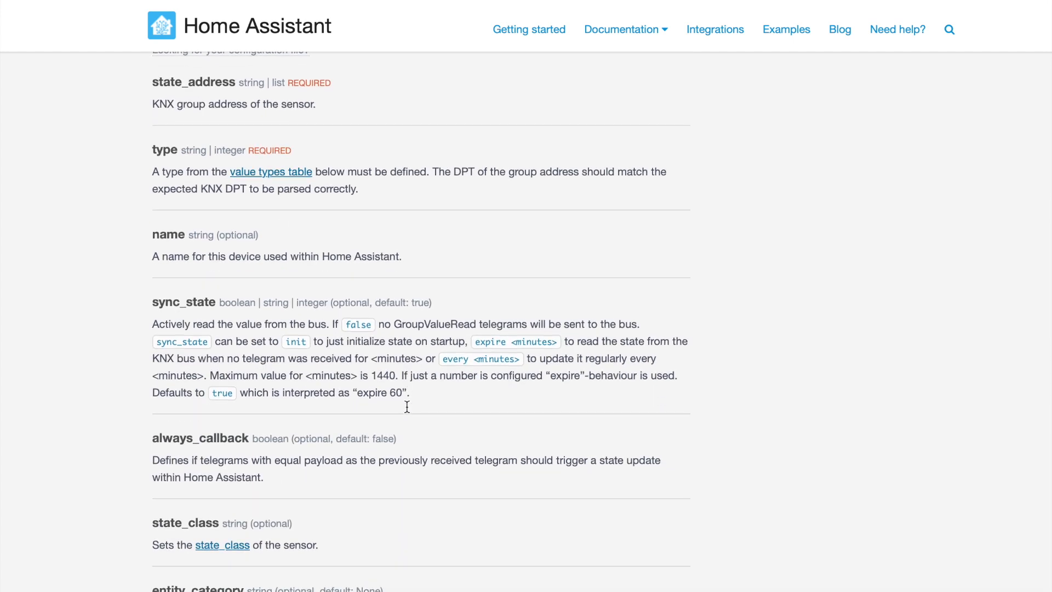
scroll("down", 3)
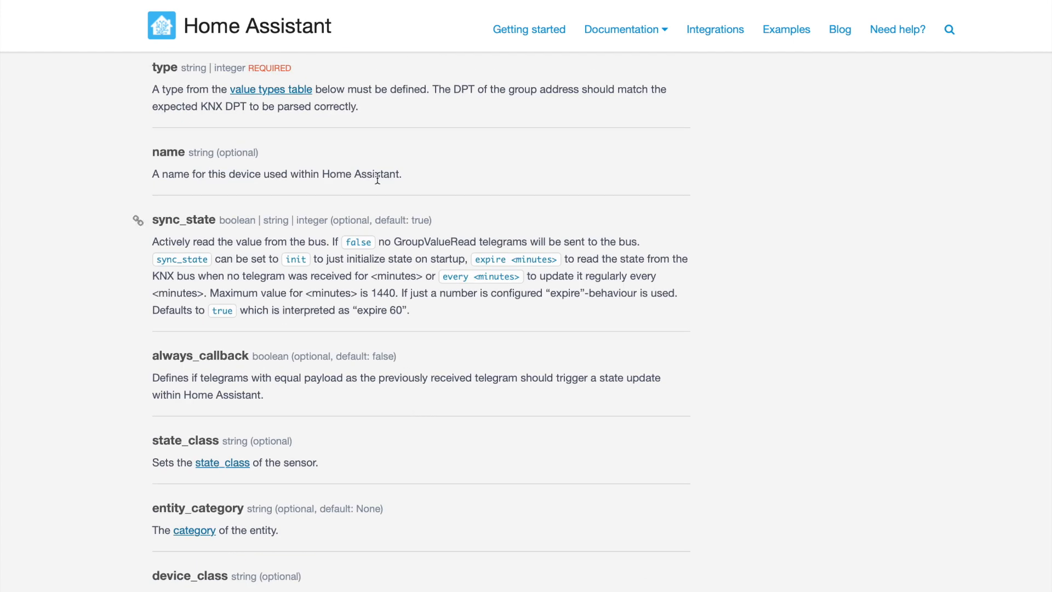
scroll("down", 3)
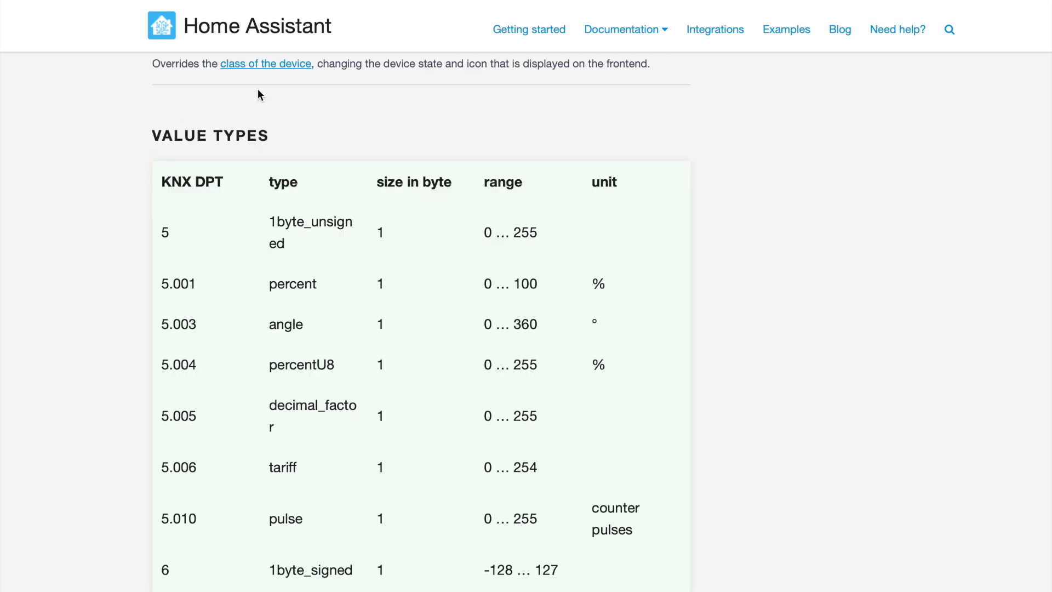
scroll("down", 3)
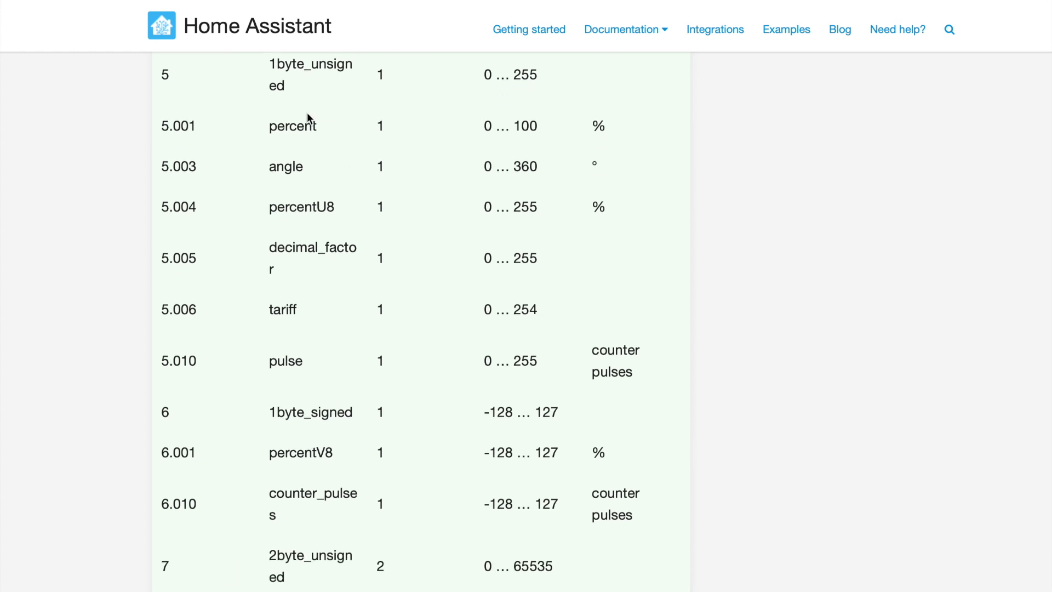
scroll("down", 3)
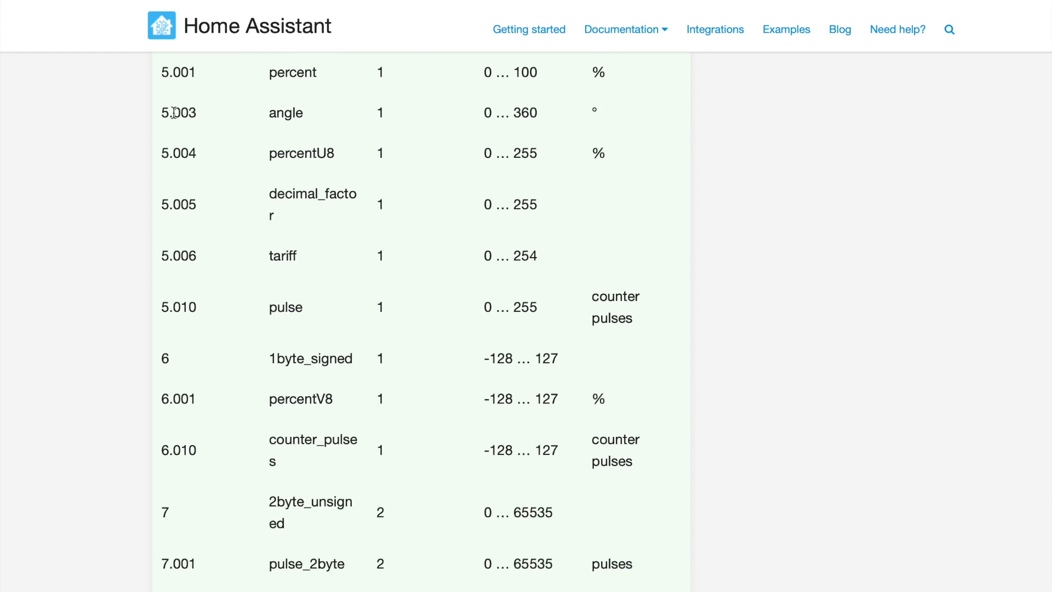
scroll("down", 3)
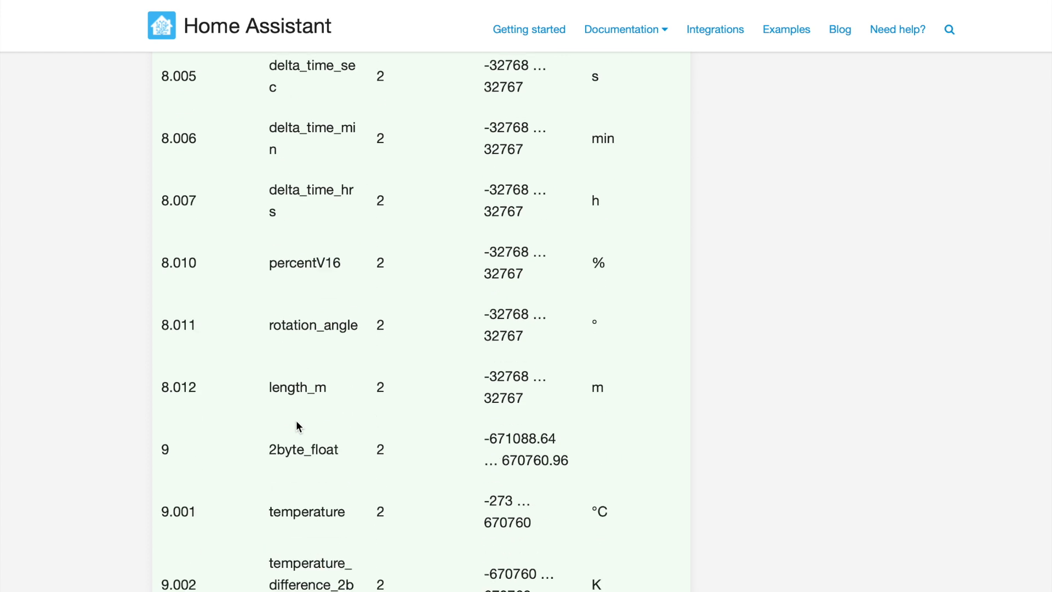
scroll("down", 3)
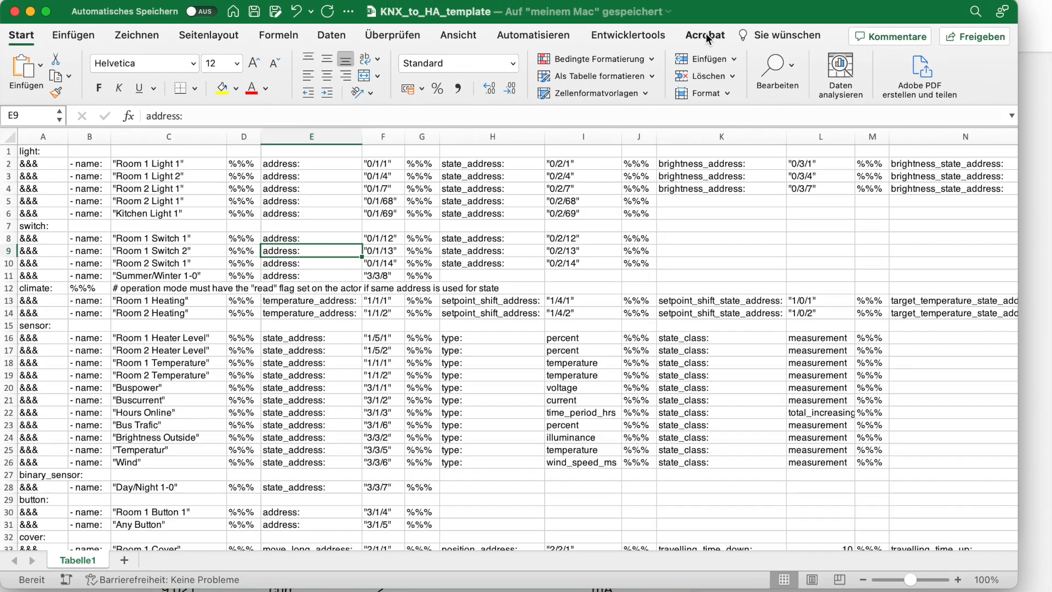
mouse_move(588, 461)
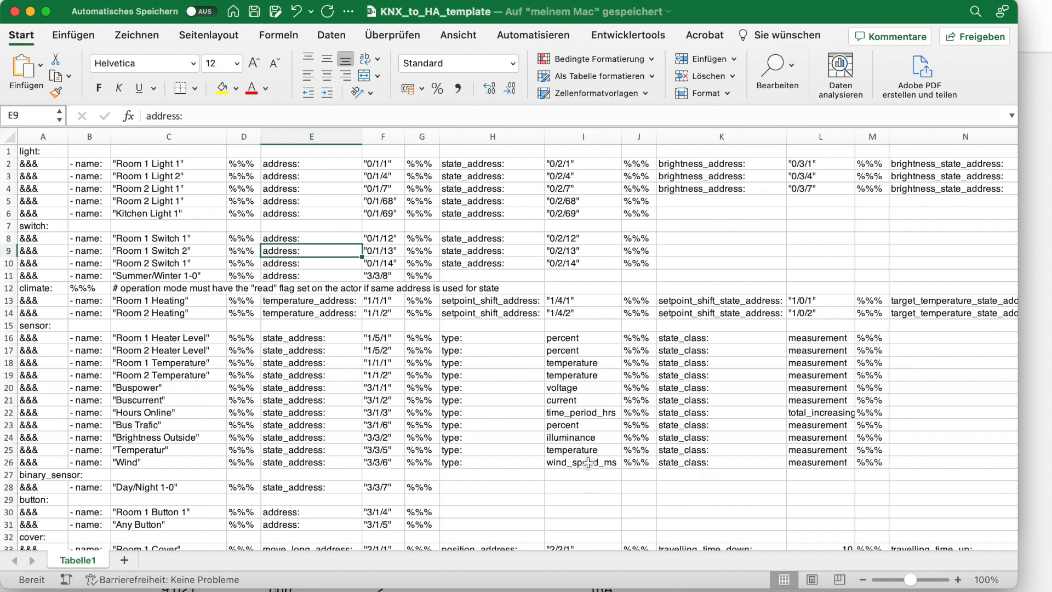
mouse_move(62, 348)
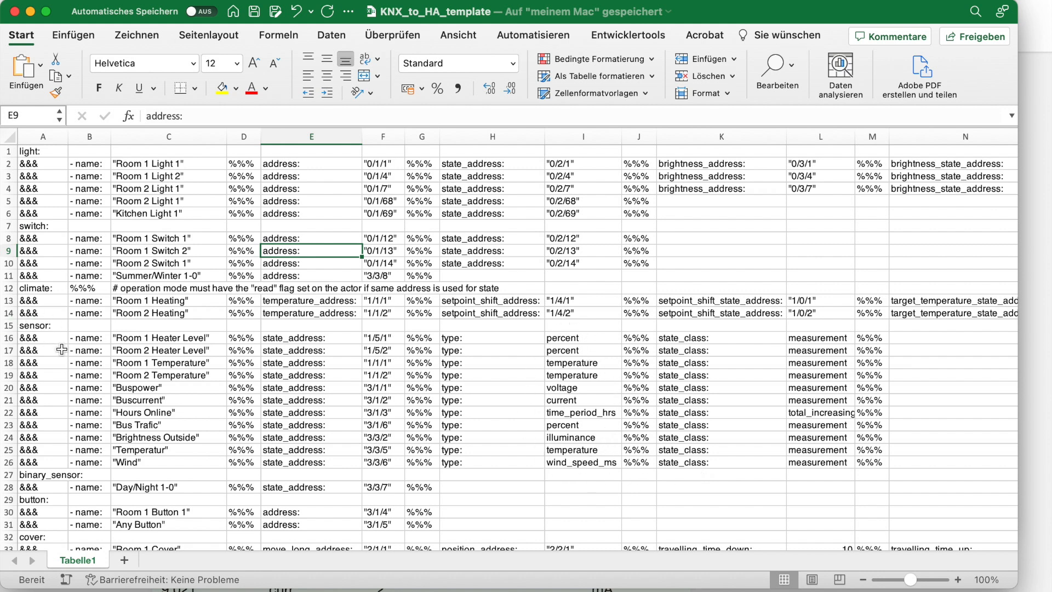
mouse_move(61, 350)
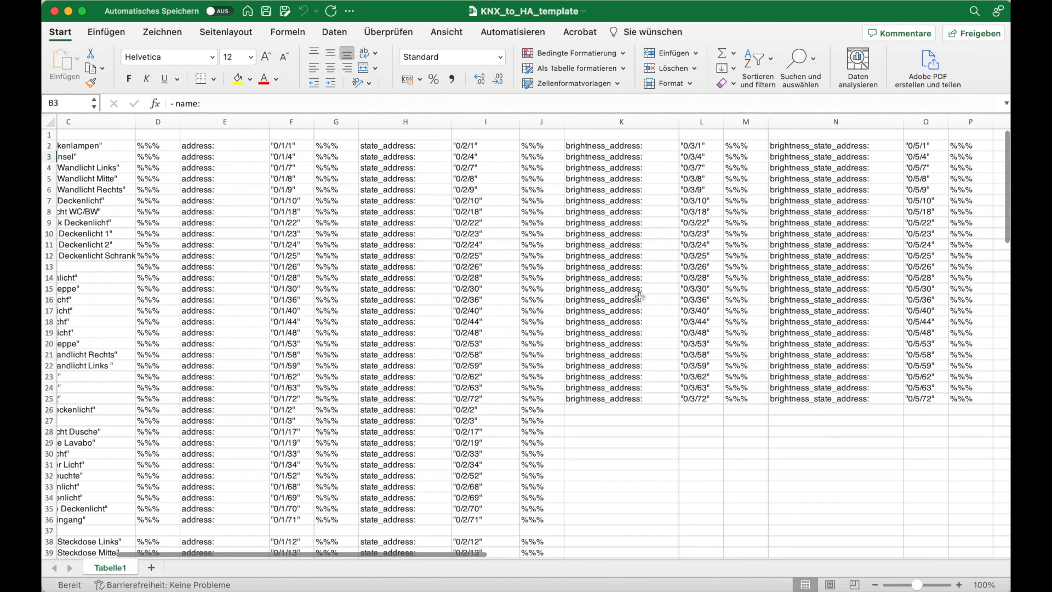
scroll("left", 3)
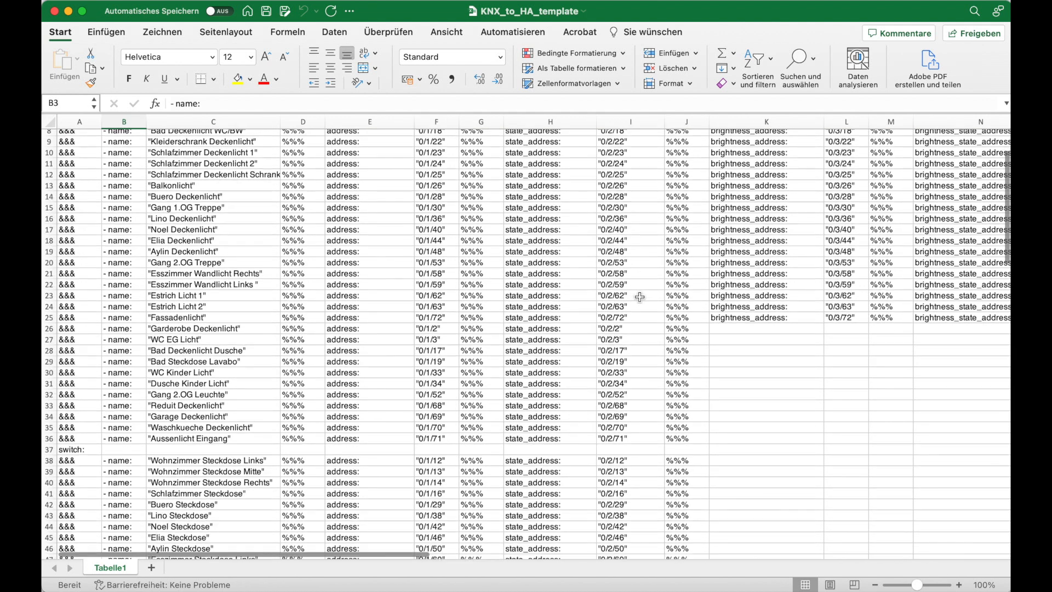
scroll("down", 3)
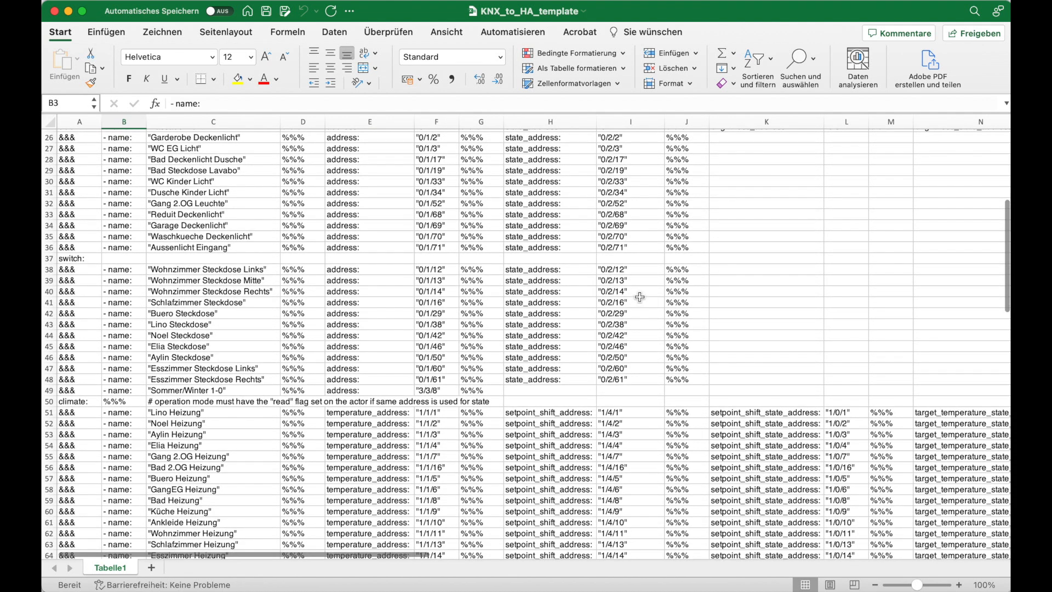
scroll("down", 3)
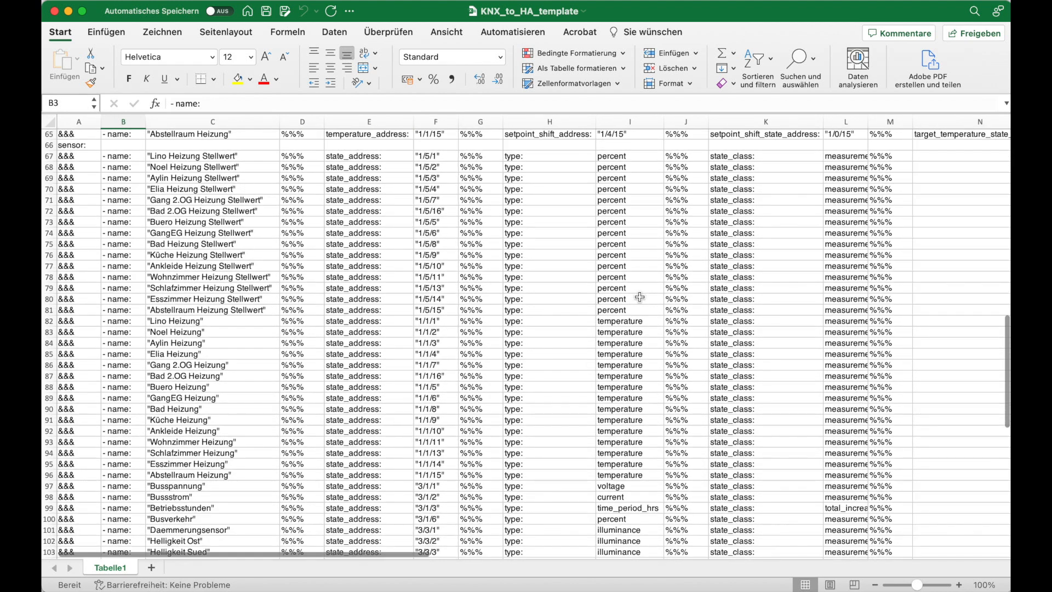
scroll("down", 3)
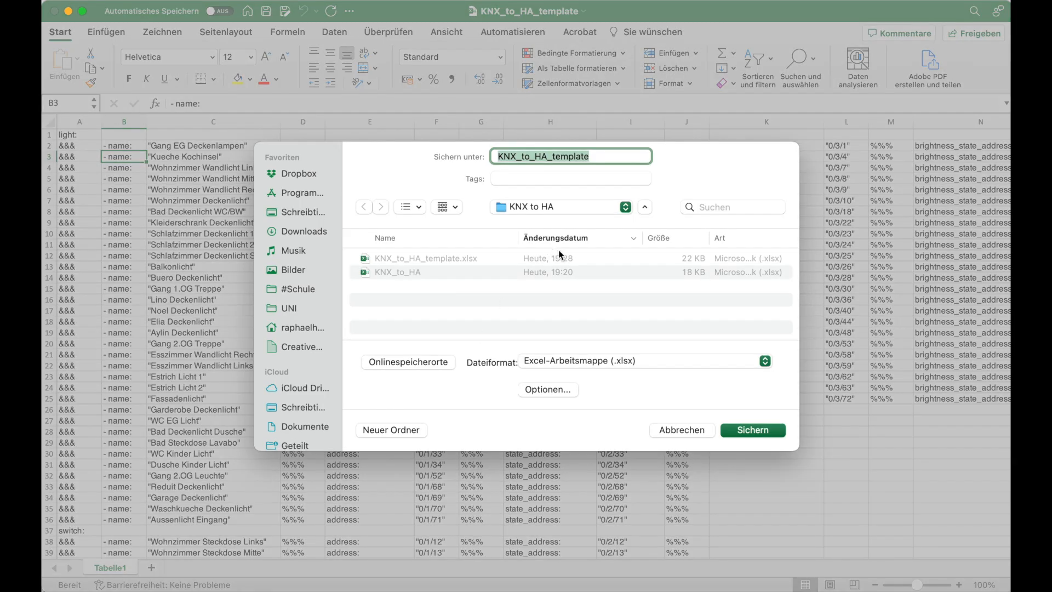
- Save the sheet as knx in Tabstoppgetrennter Text (.txt) format in the KNX to HA folder
type("knx")
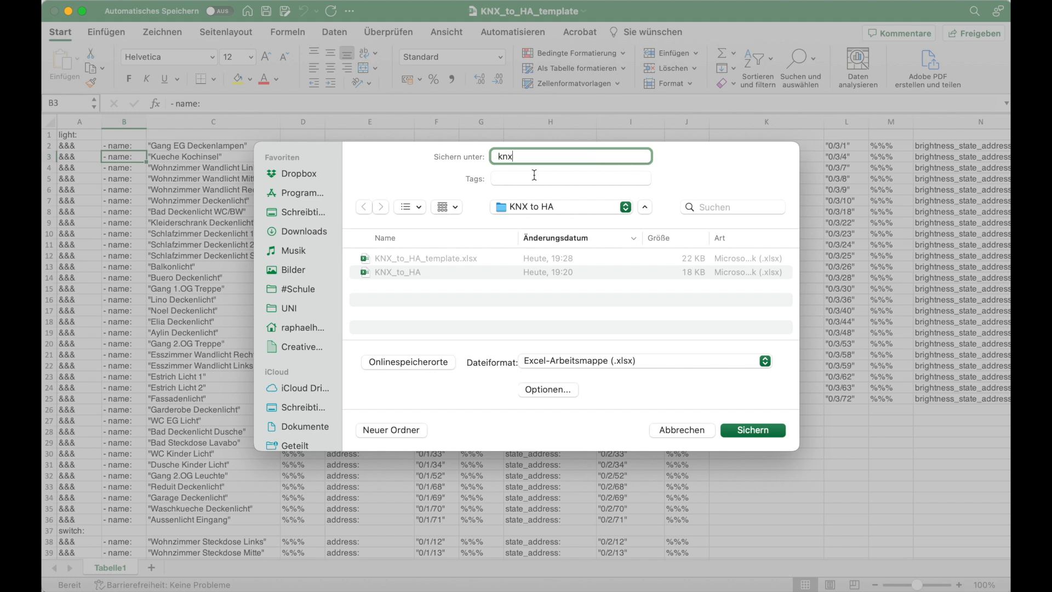
left_click(645, 361)
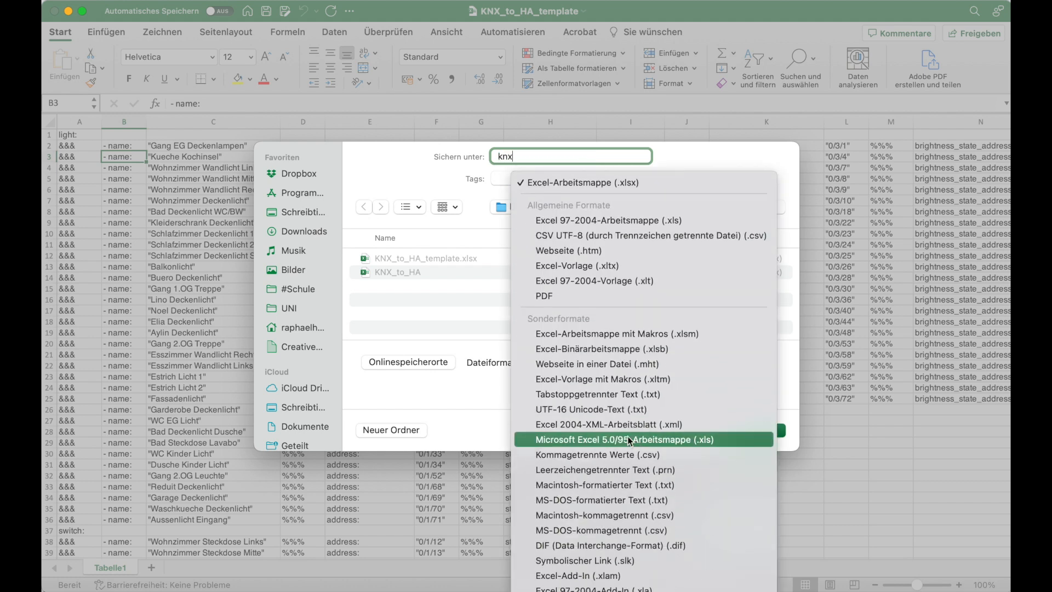
left_click(592, 394)
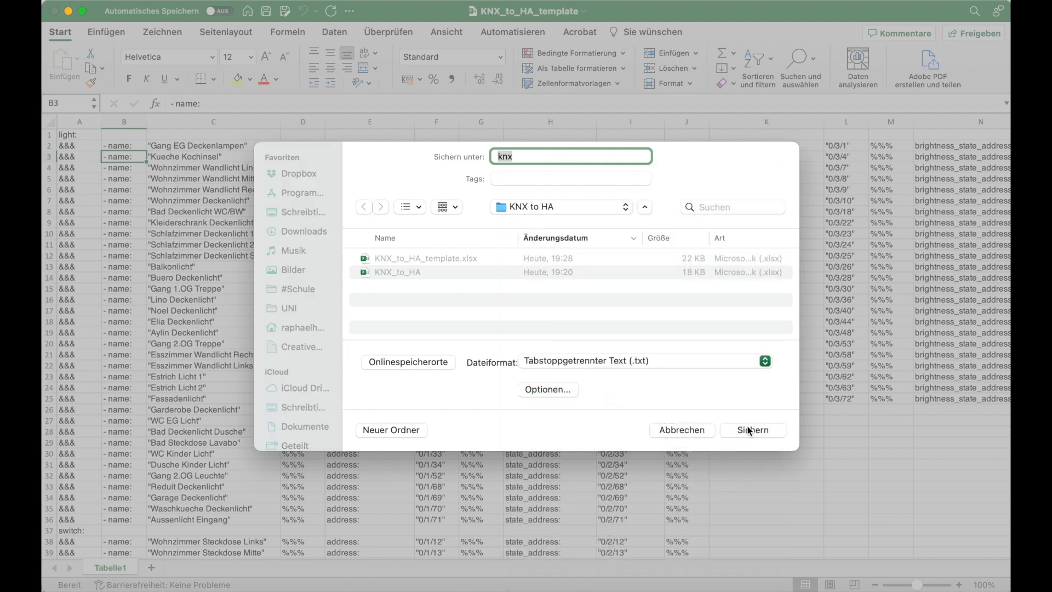
left_click(751, 430)
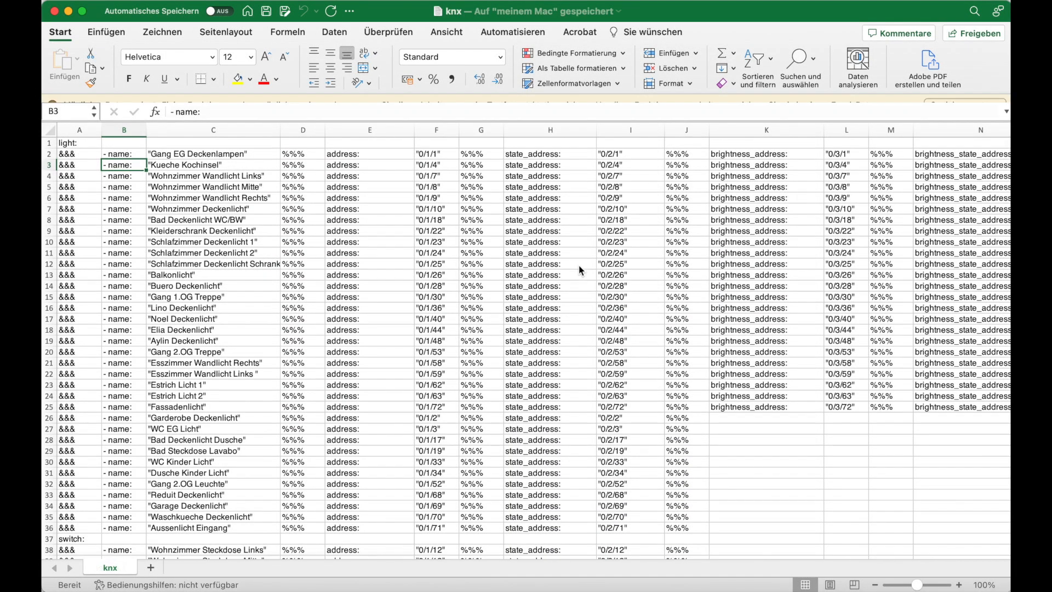
left_click(267, 11)
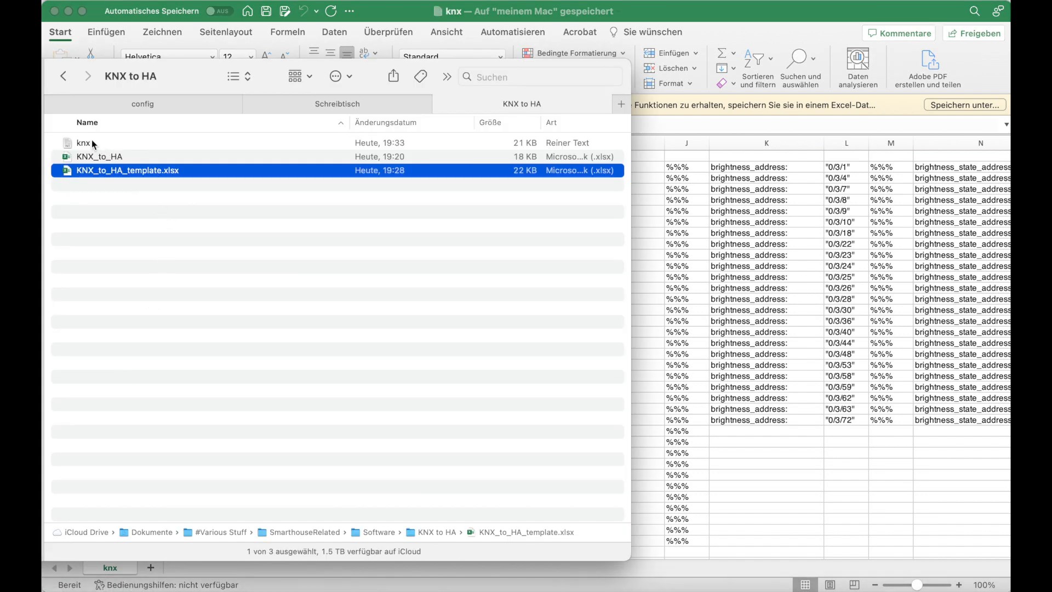
- Open the knx text file from Finder with Öffnen mit > Atom
right_click(83, 142)
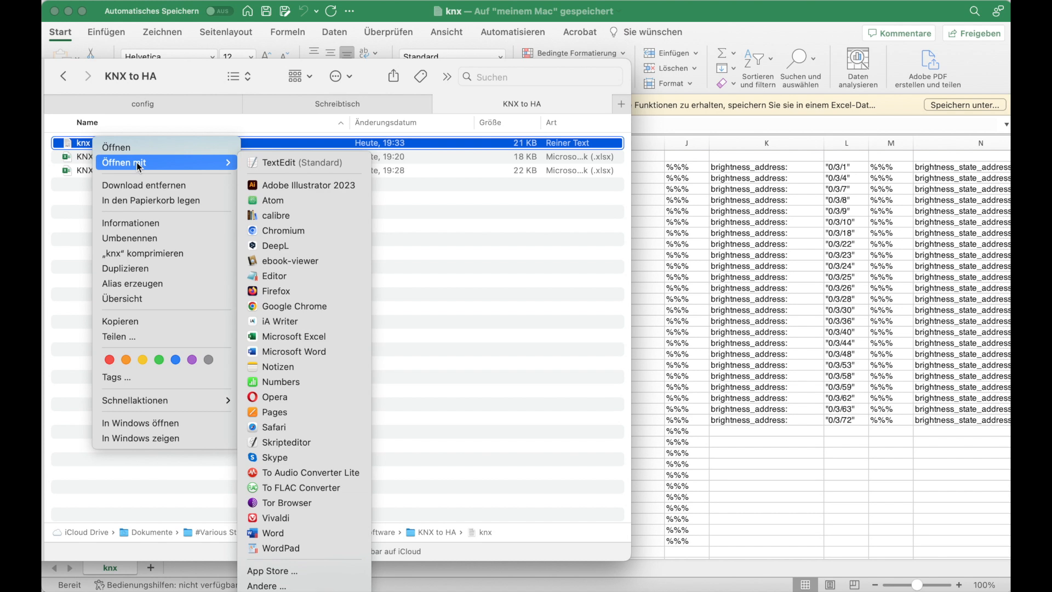
mouse_move(272, 200)
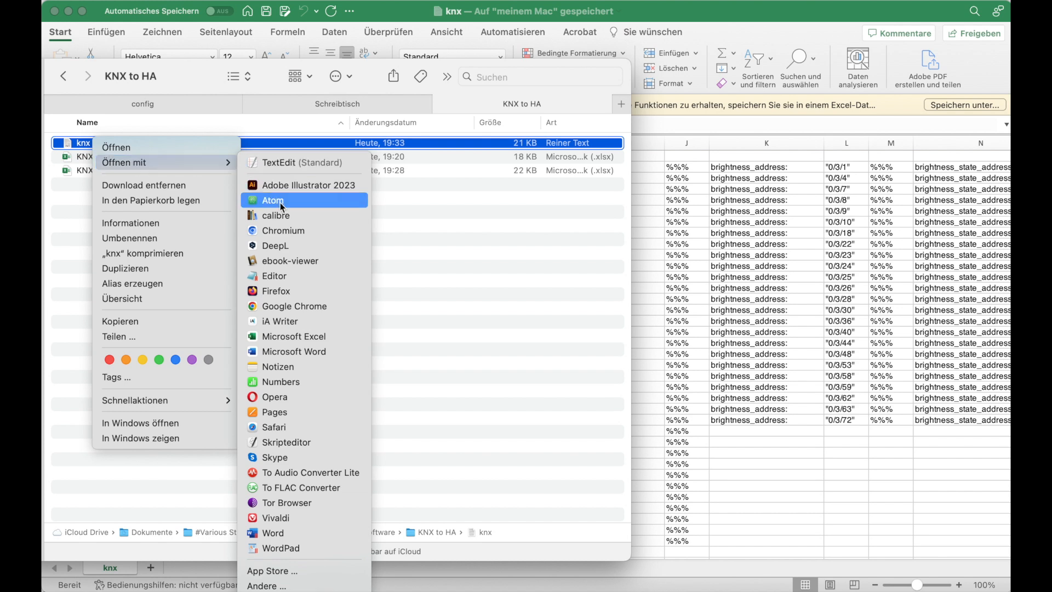
left_click(273, 200)
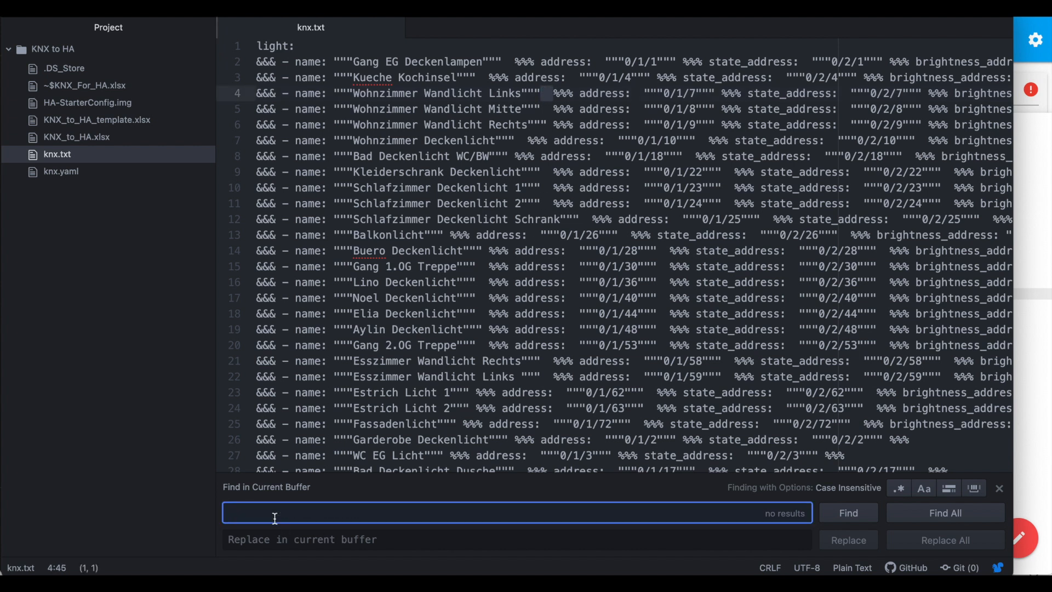
- With Regex enabled, replace every tab gap in knx.txt with a single space
left_click(516, 540)
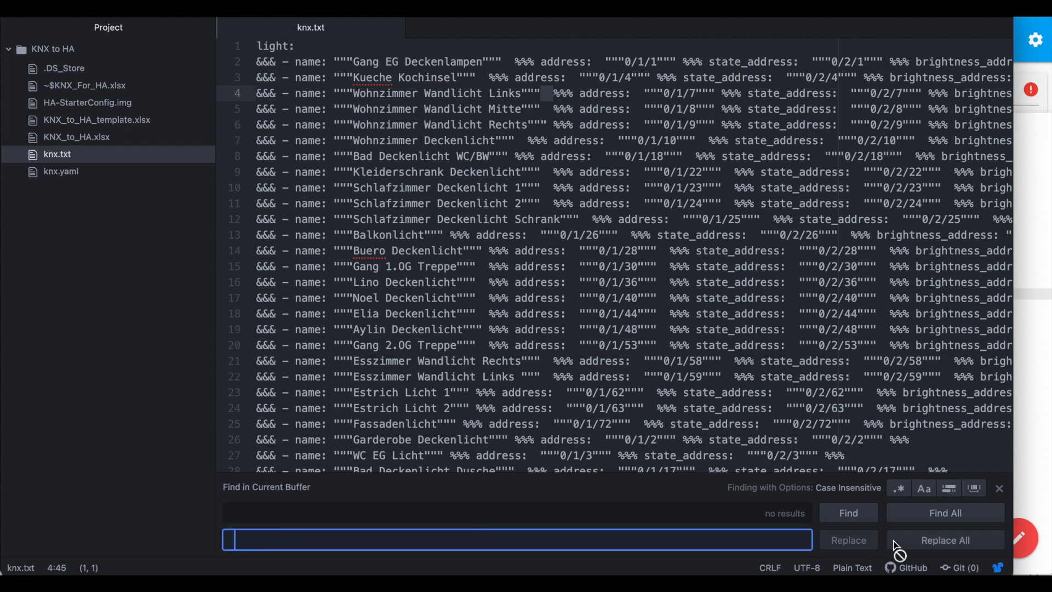
left_click(899, 488)
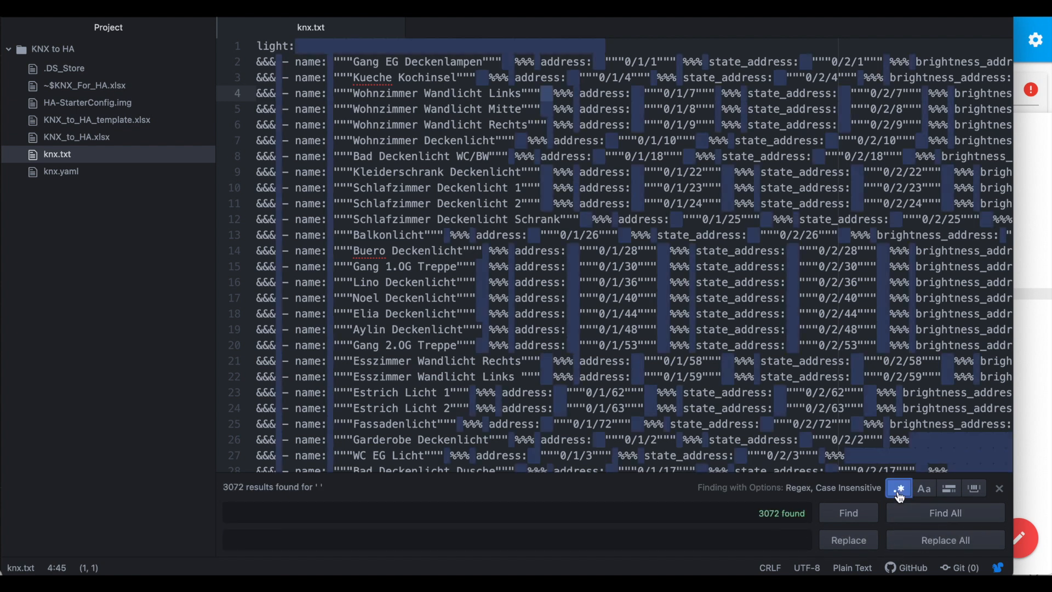
mouse_move(945, 540)
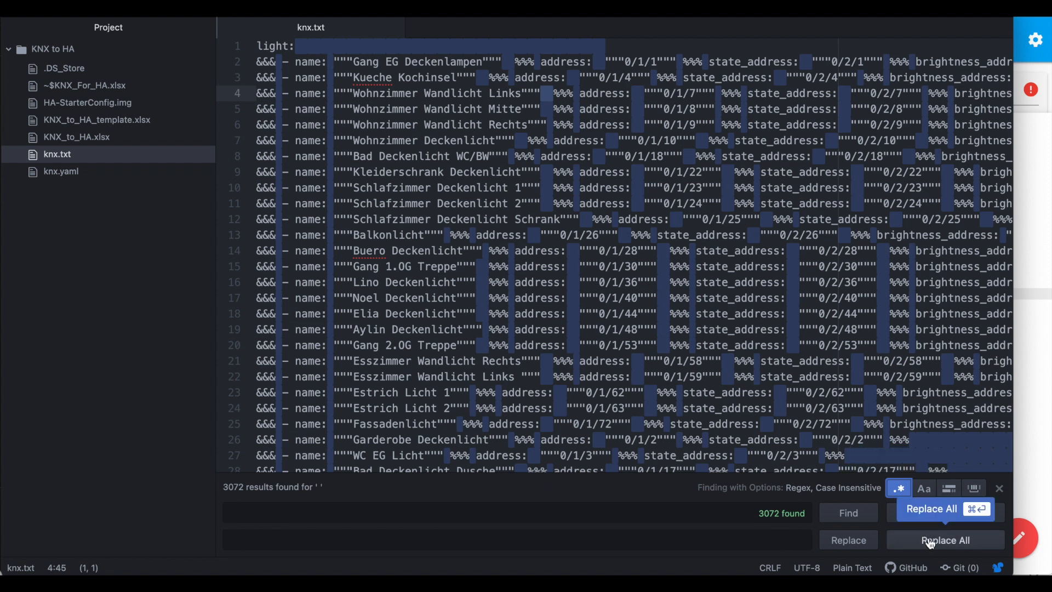
left_click(945, 539)
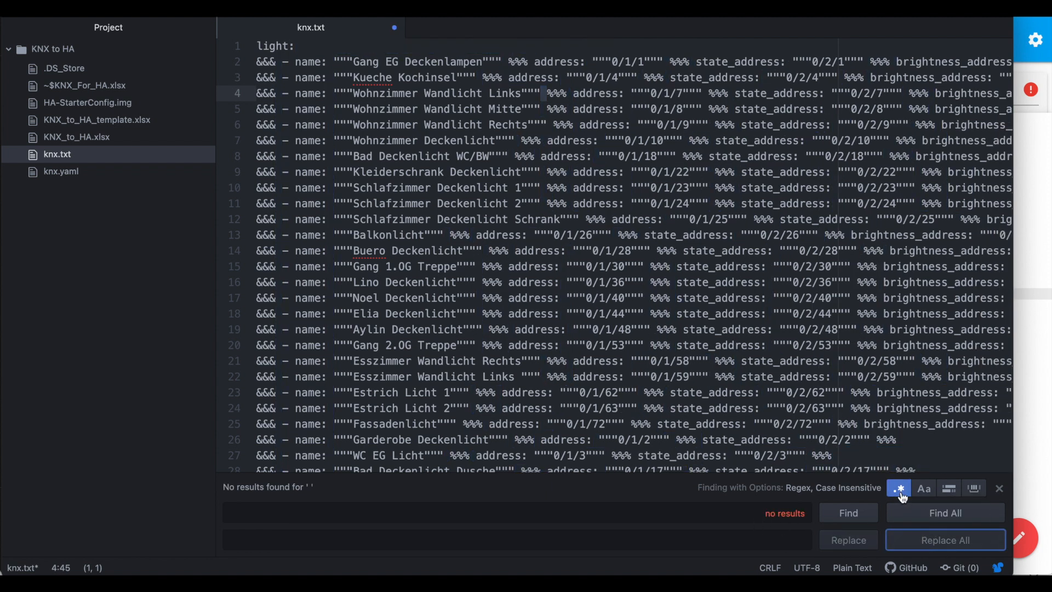
- With Regex off, replace the tripled quotation marks """ with a single "
left_click(899, 488)
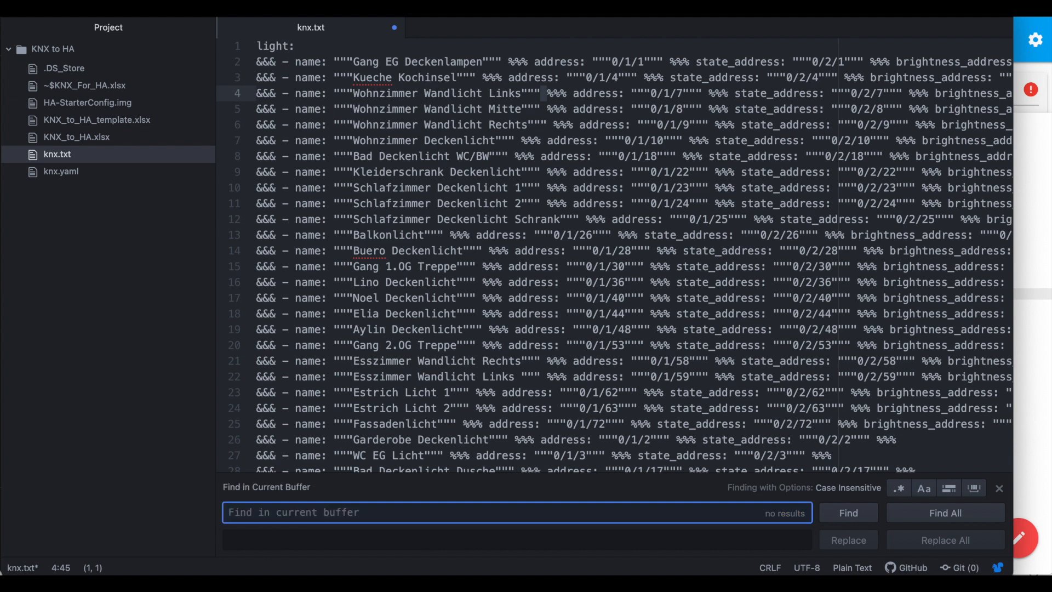
type("\"\"\"")
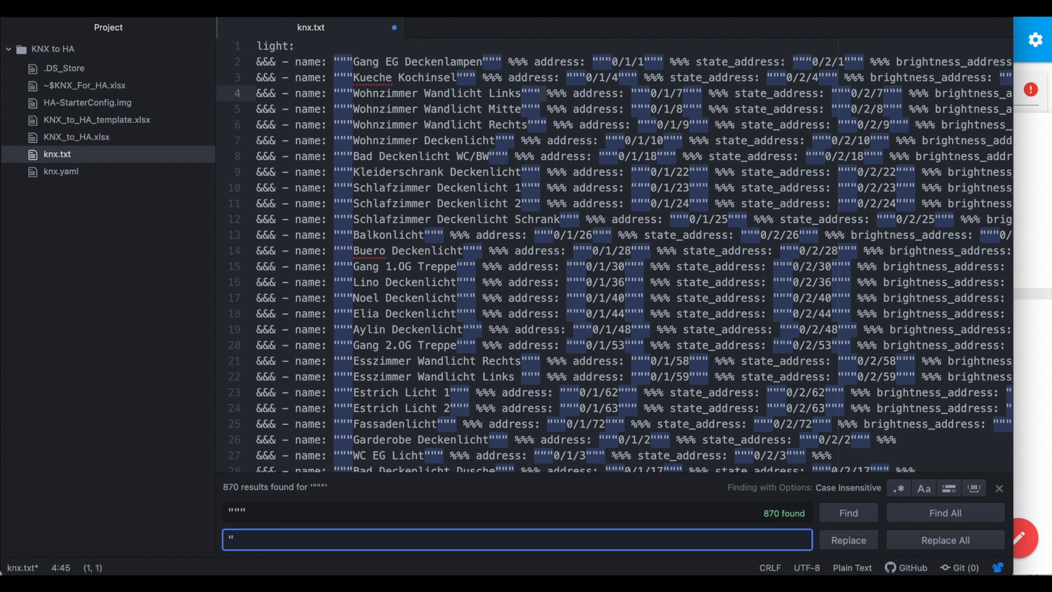
left_click(944, 541)
type("%%%")
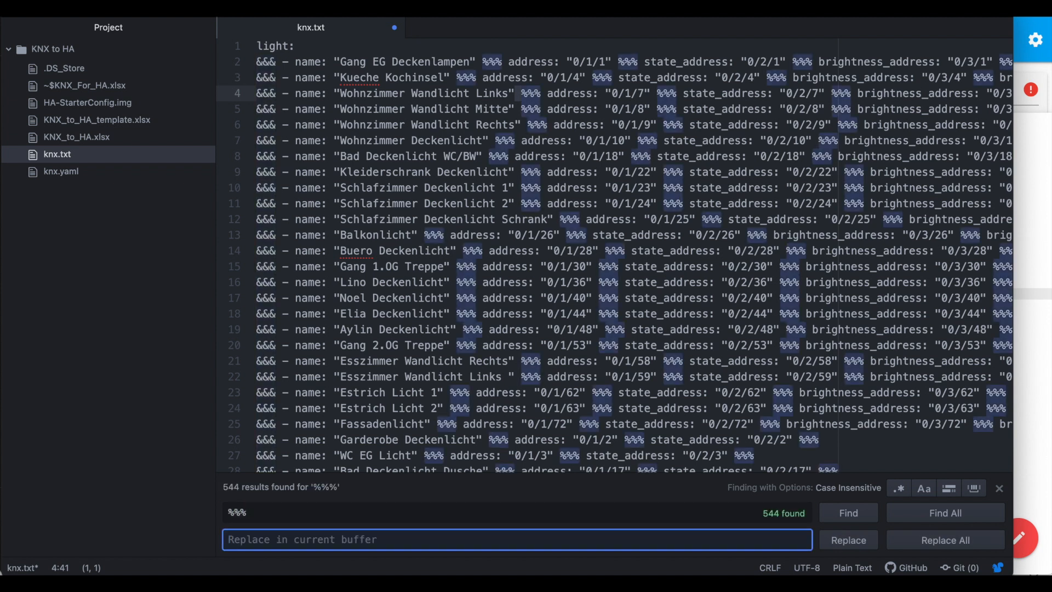
- With Regex enabled, replace every %%% separator with a \n line break
type("\\n")
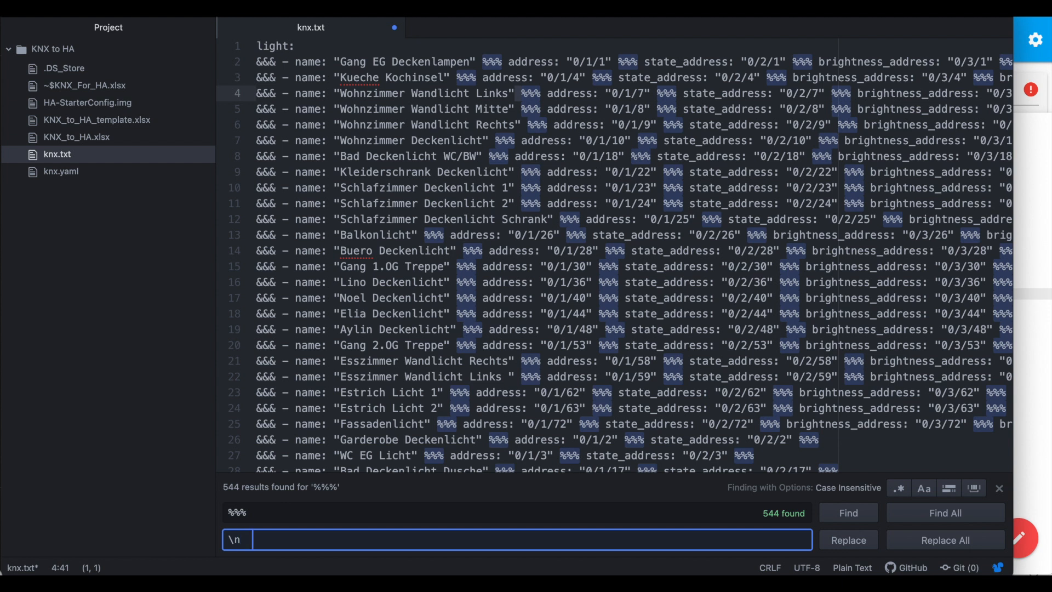
mouse_move(977, 549)
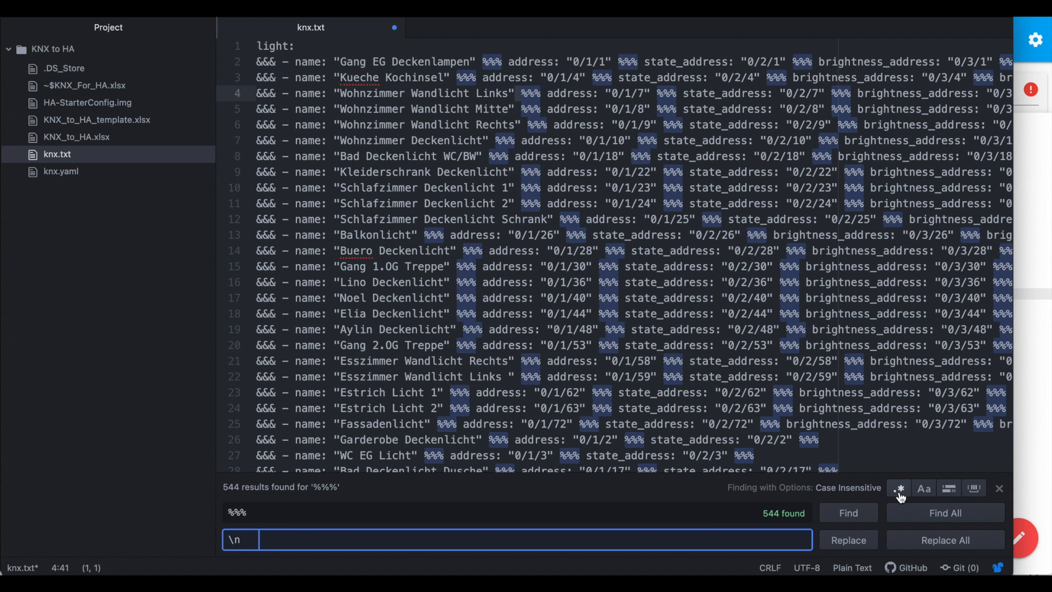
left_click(897, 488)
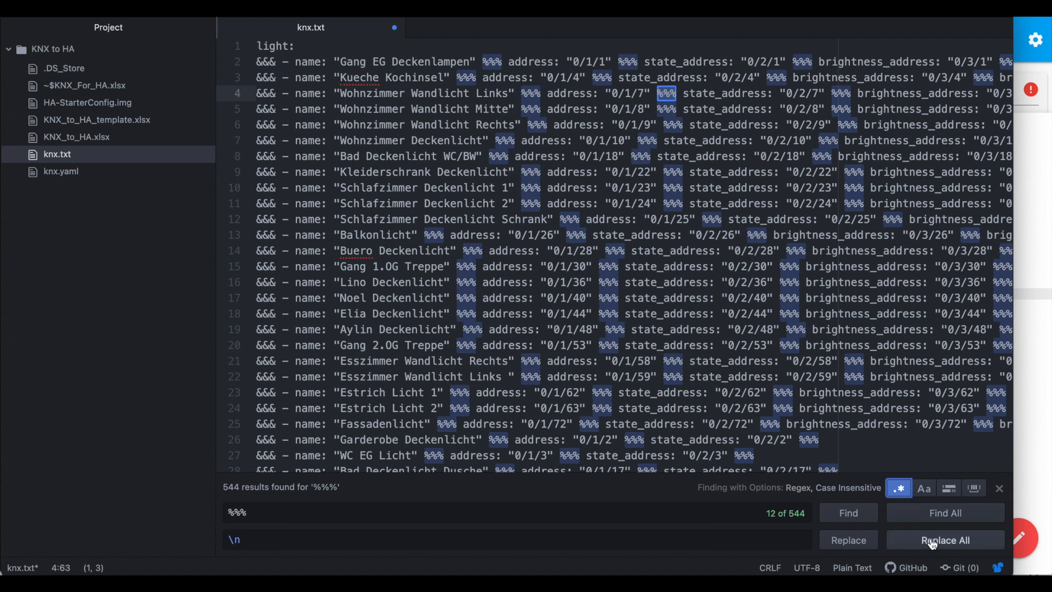
left_click(944, 540)
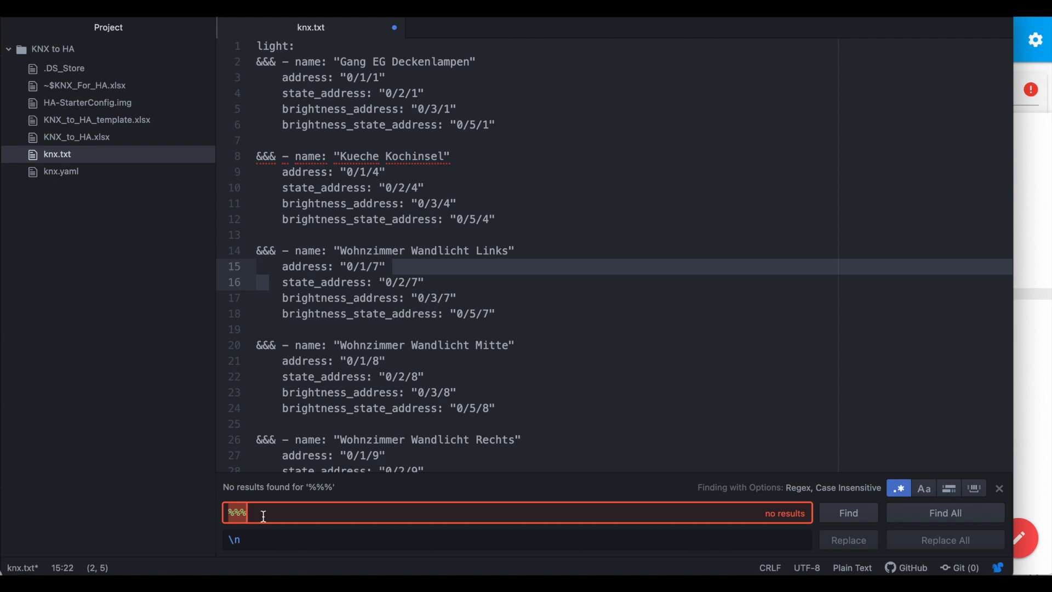
- Replace every &&& marker with nothing, leaving indented YAML light entries
type("&&&")
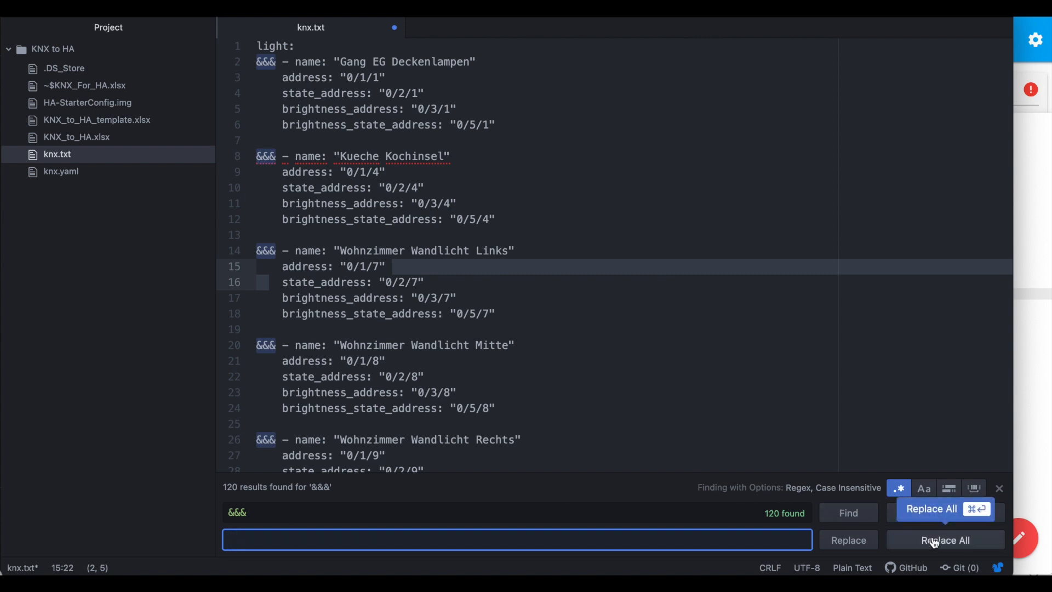
left_click(945, 540)
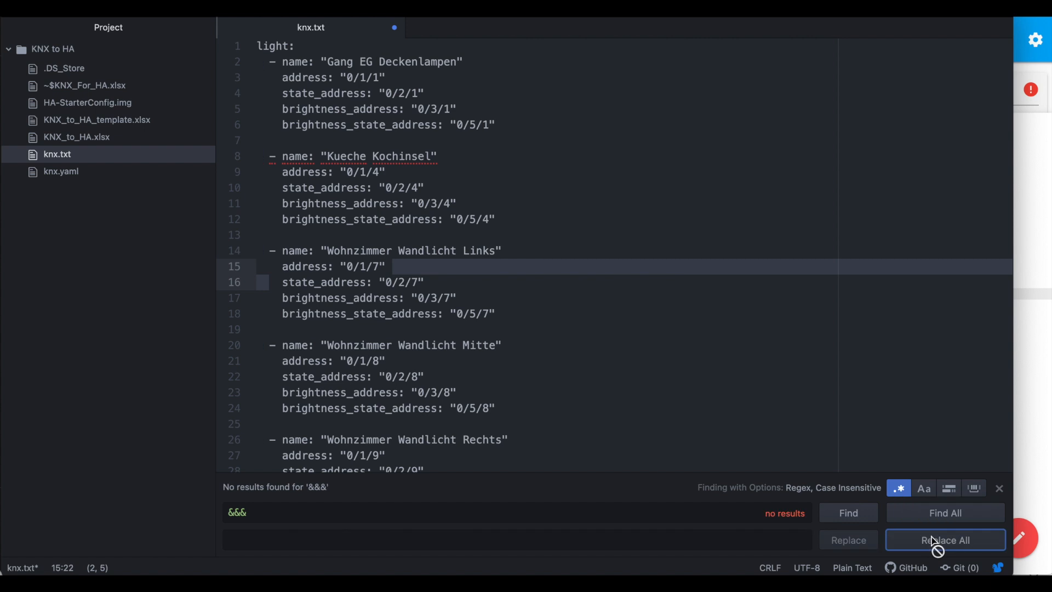
mouse_move(317, 350)
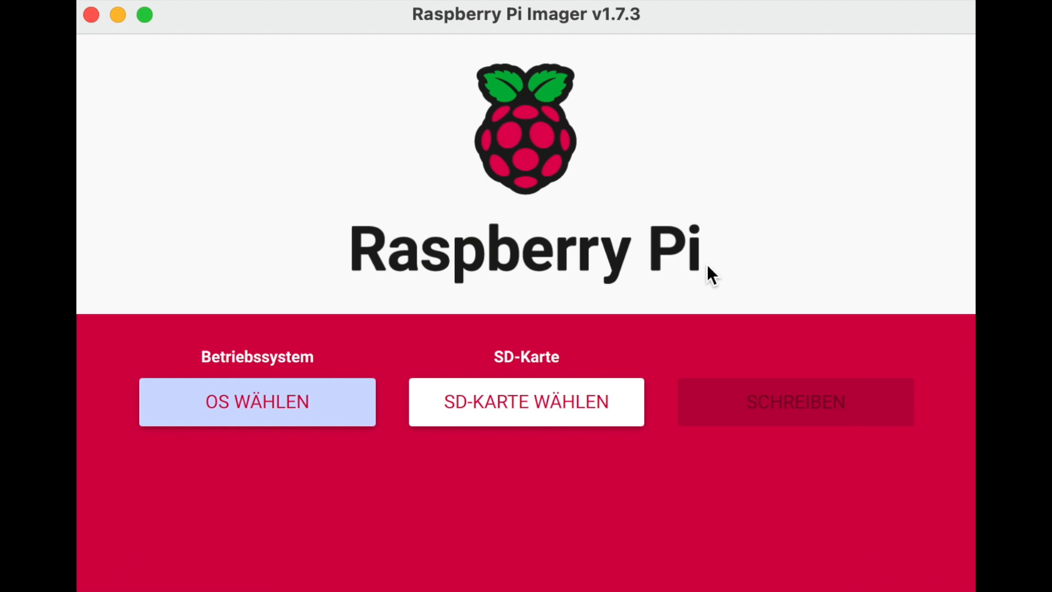
- Choose Home Assistant OS 9.5 (RPi 4/400) from Other general-purpose OS and close the empty SD card list
left_click(256, 401)
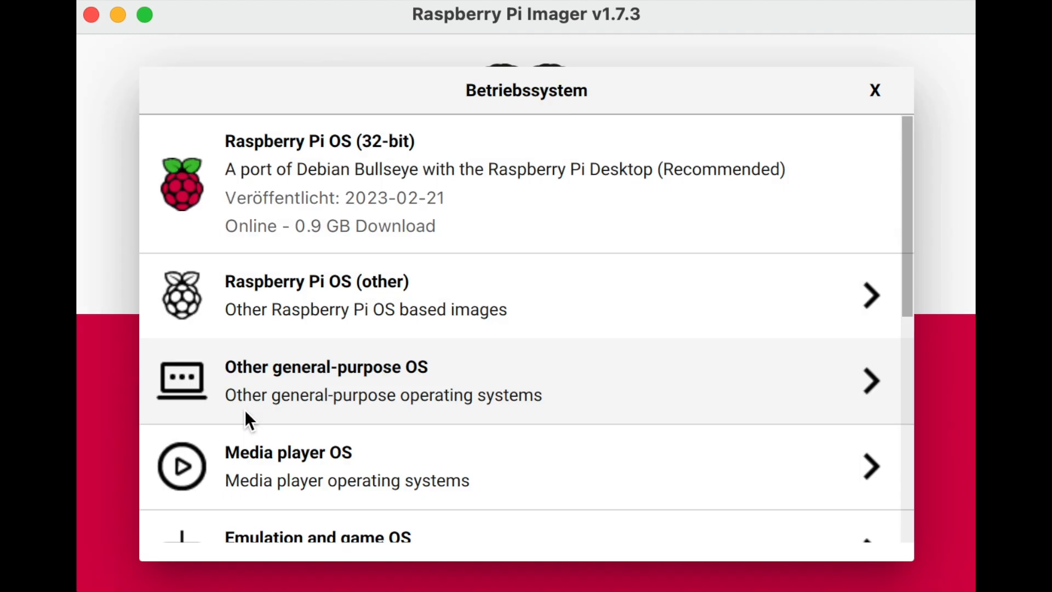
mouse_move(352, 396)
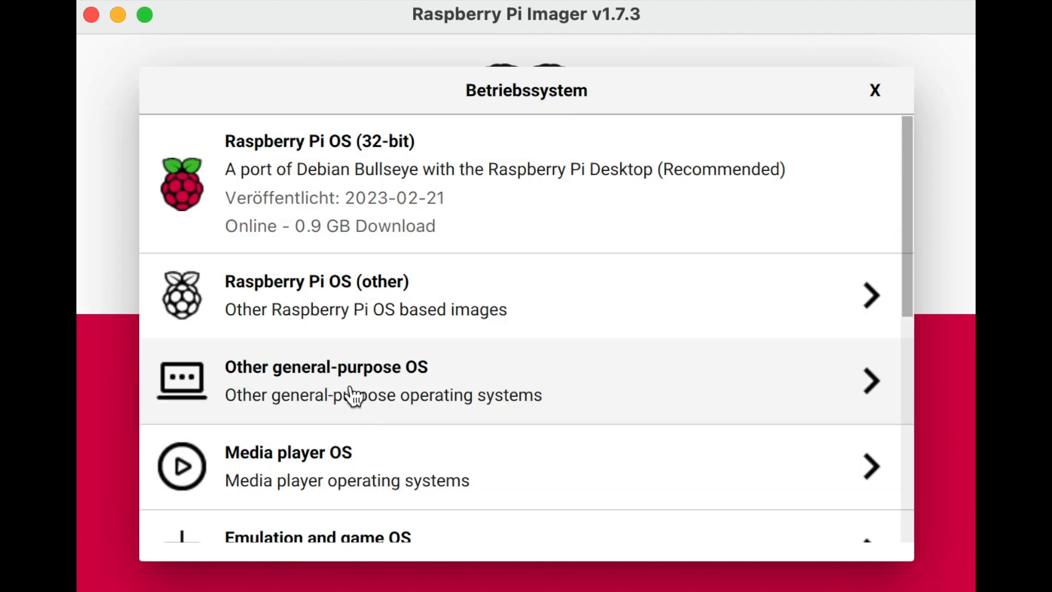
scroll("down", 3)
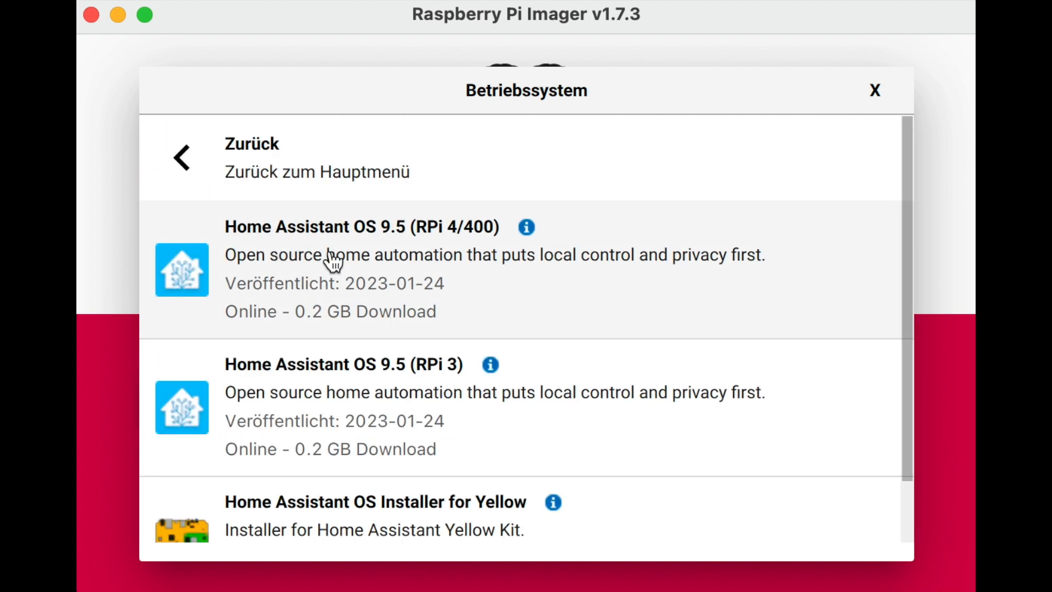
mouse_move(329, 282)
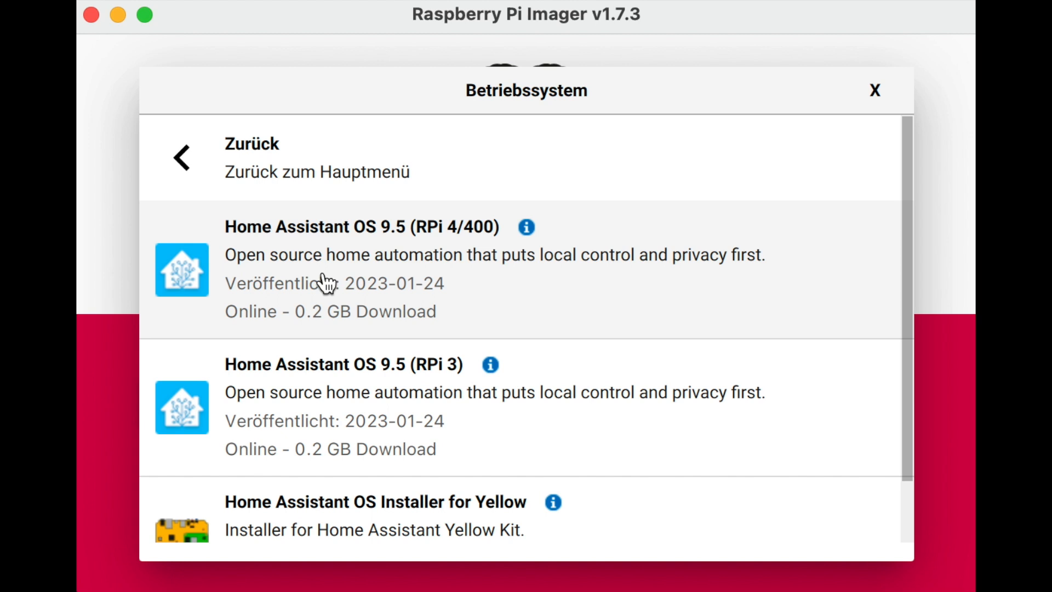
mouse_move(328, 298)
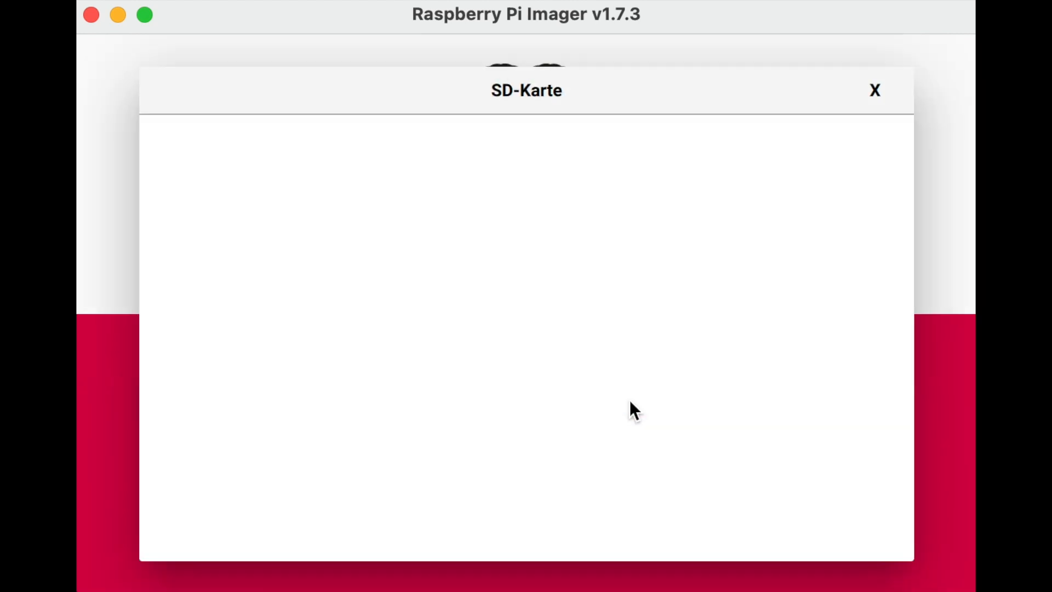
mouse_move(870, 97)
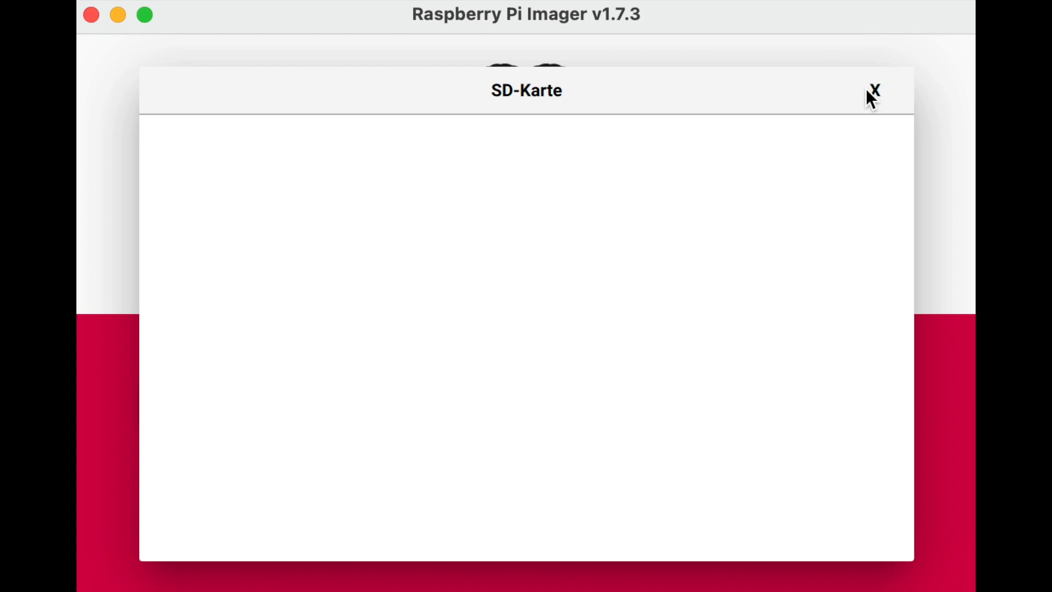
left_click(874, 90)
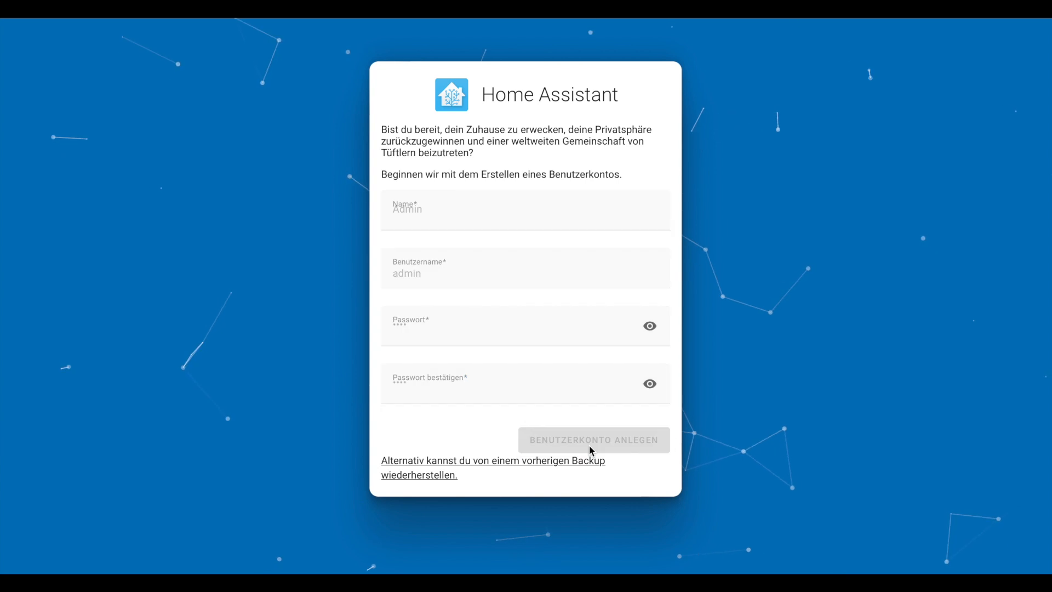
- Create the user account, set country 'de', enable crash-report sharing and finish onboarding
left_click(593, 440)
type("sc")
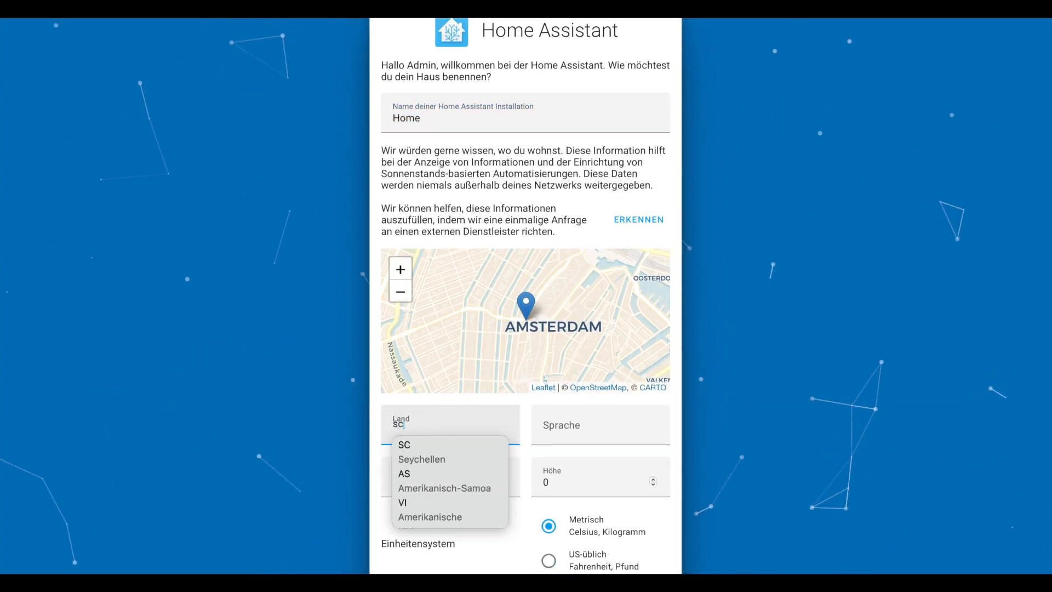
type("de")
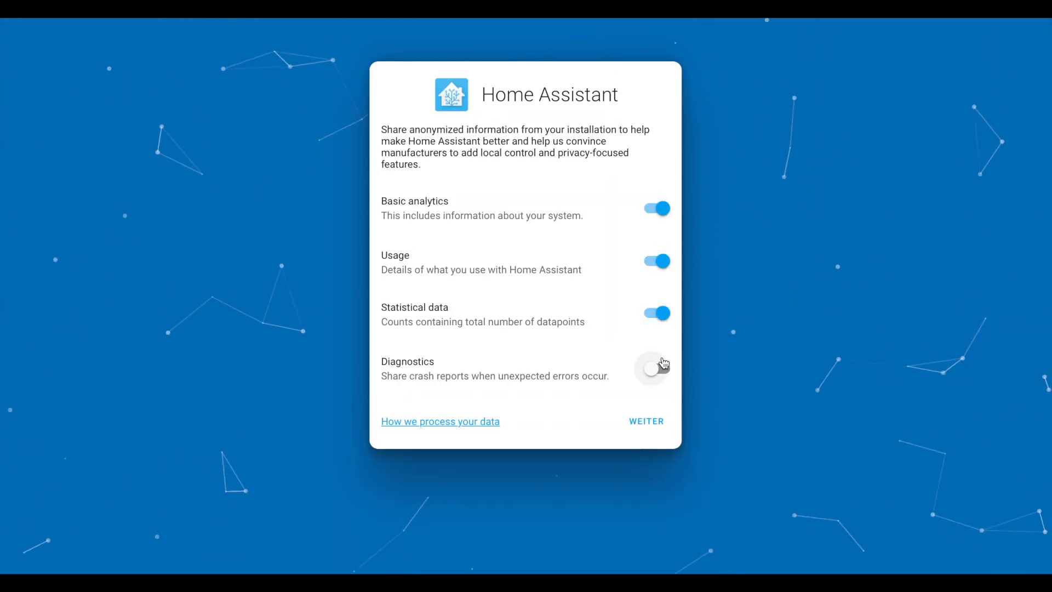
left_click(645, 421)
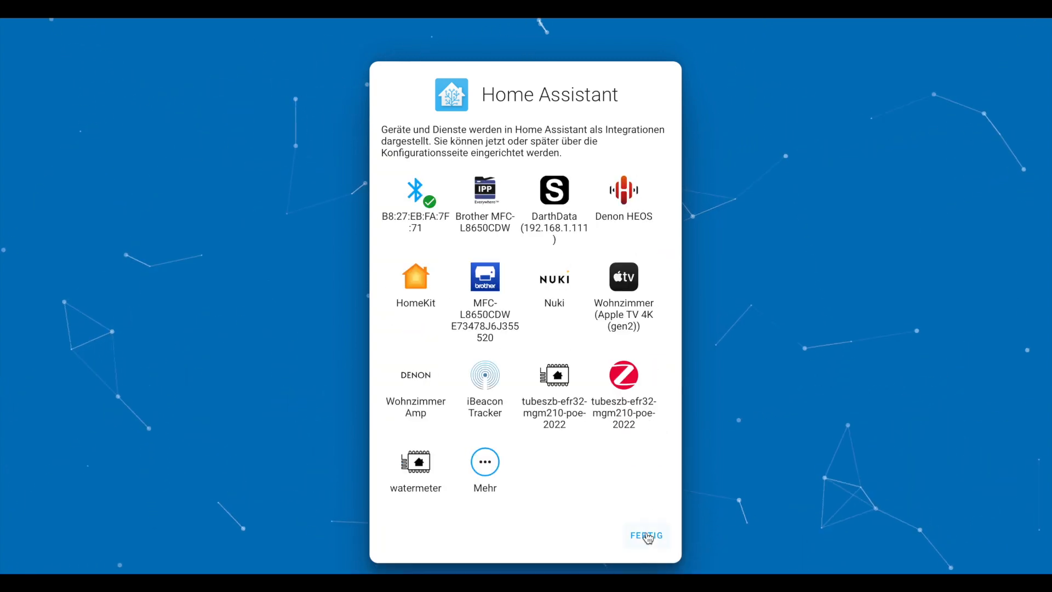
left_click(646, 536)
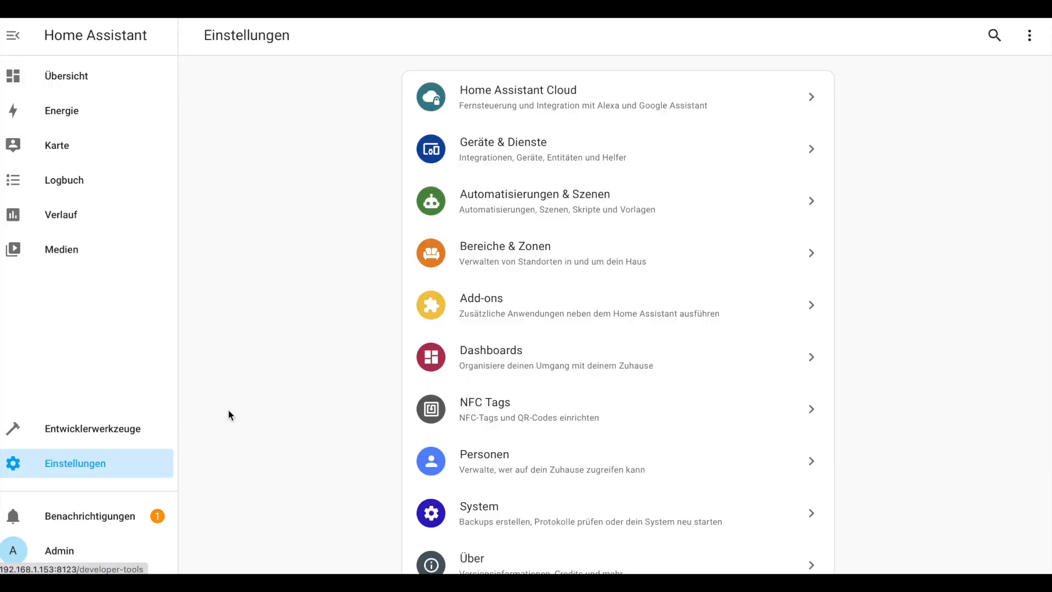
- Install the File editor add-on from the Add-on Store and enable 'In der Seitenleiste anzeigen'
left_click(480, 298)
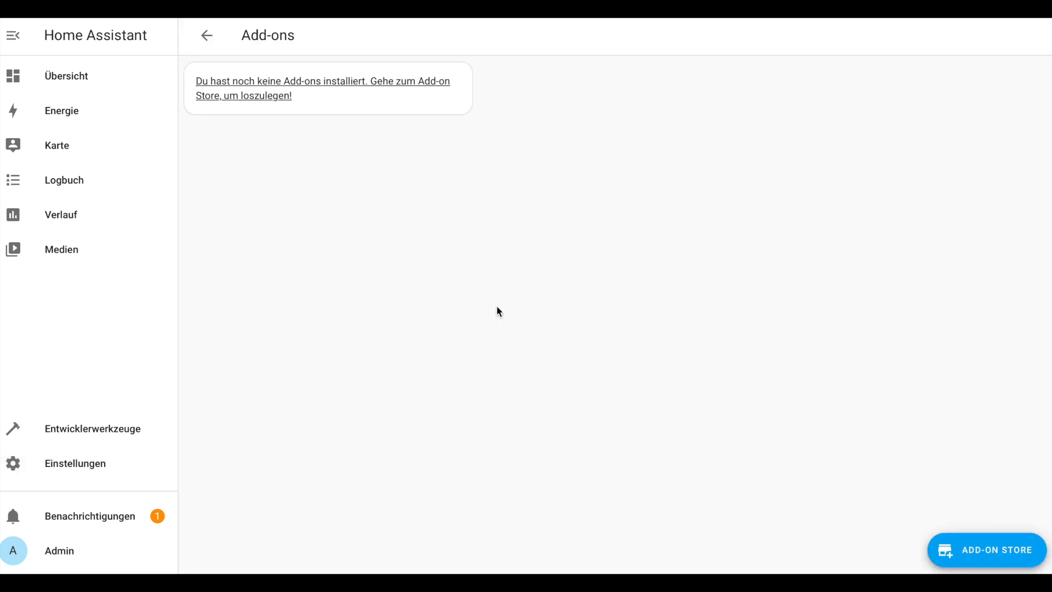
left_click(986, 549)
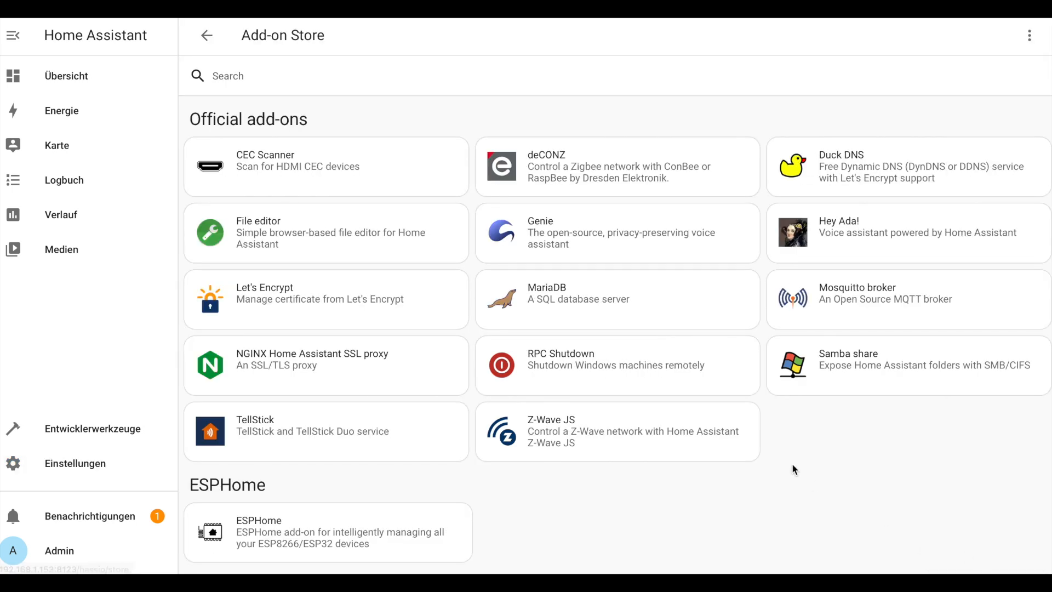
mouse_move(310, 240)
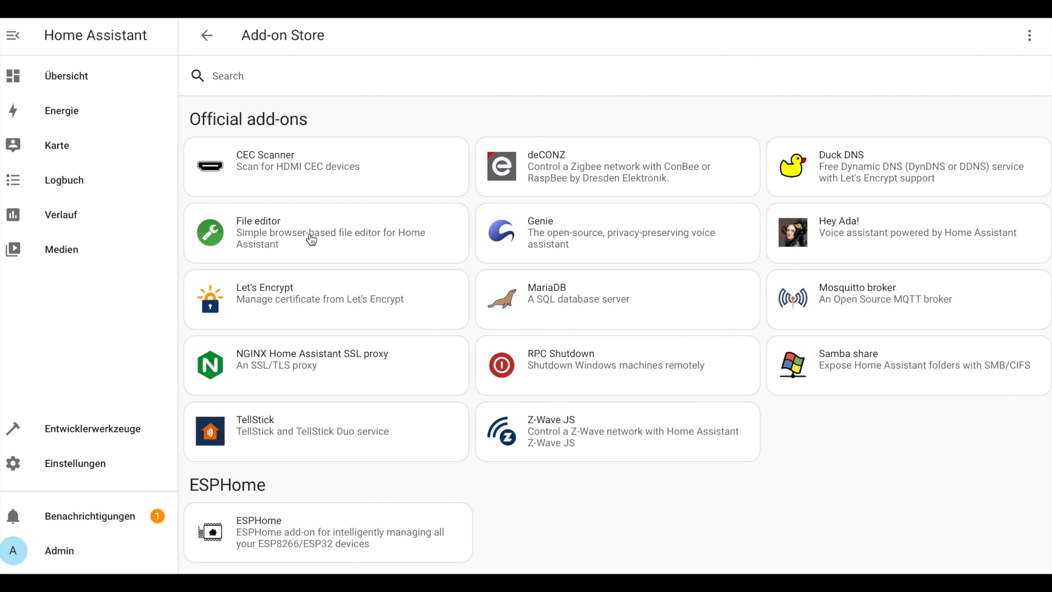
left_click(309, 232)
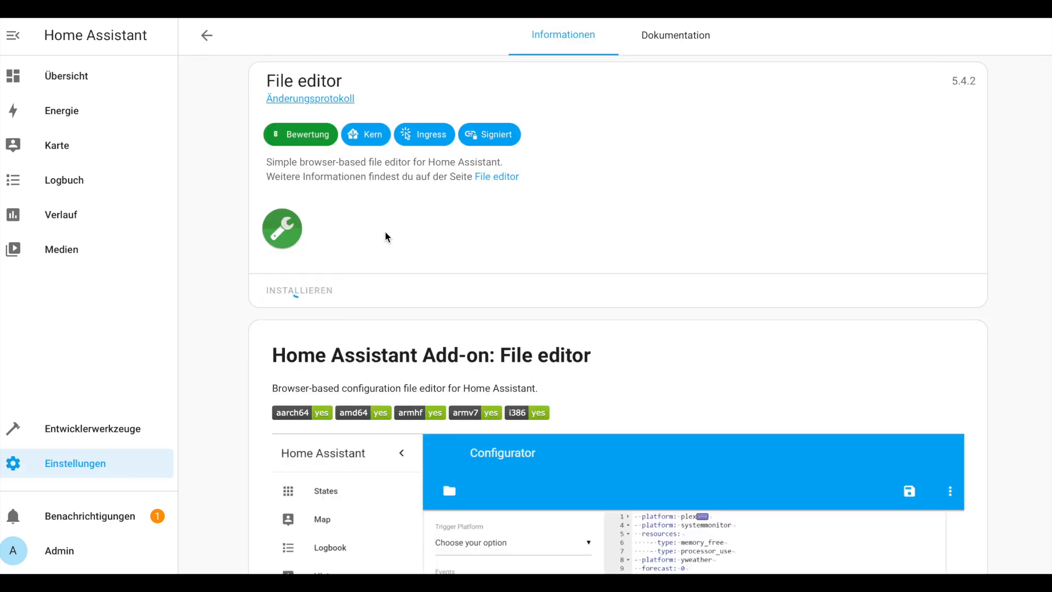
left_click(299, 290)
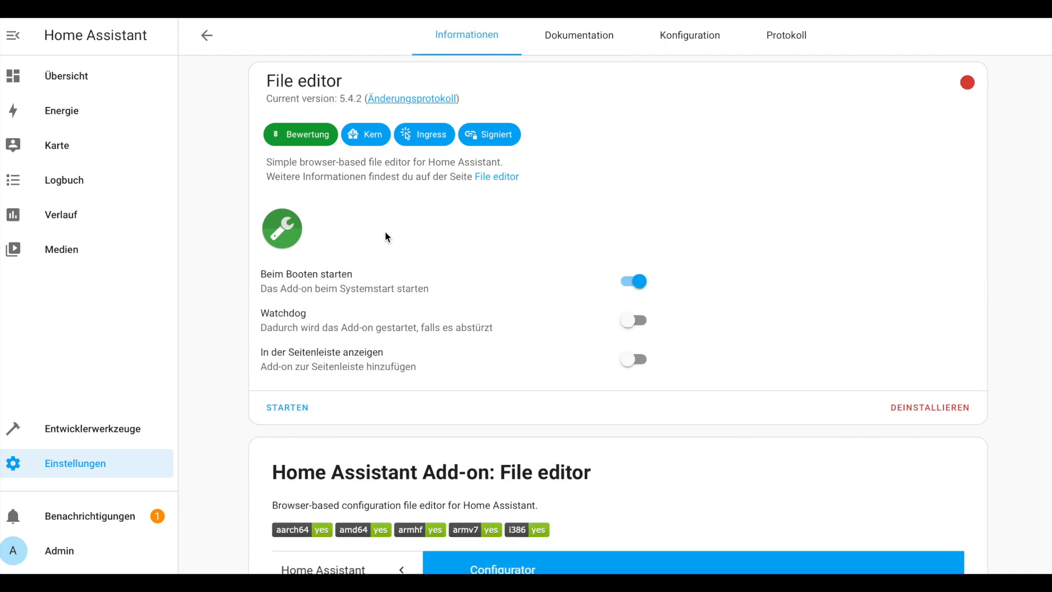
mouse_move(466, 310)
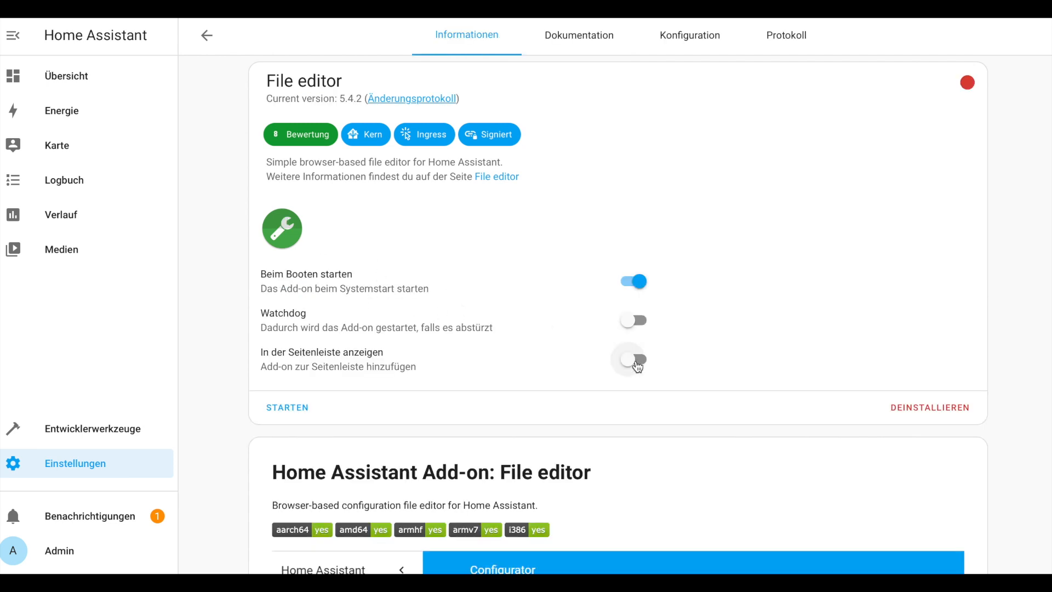
left_click(631, 360)
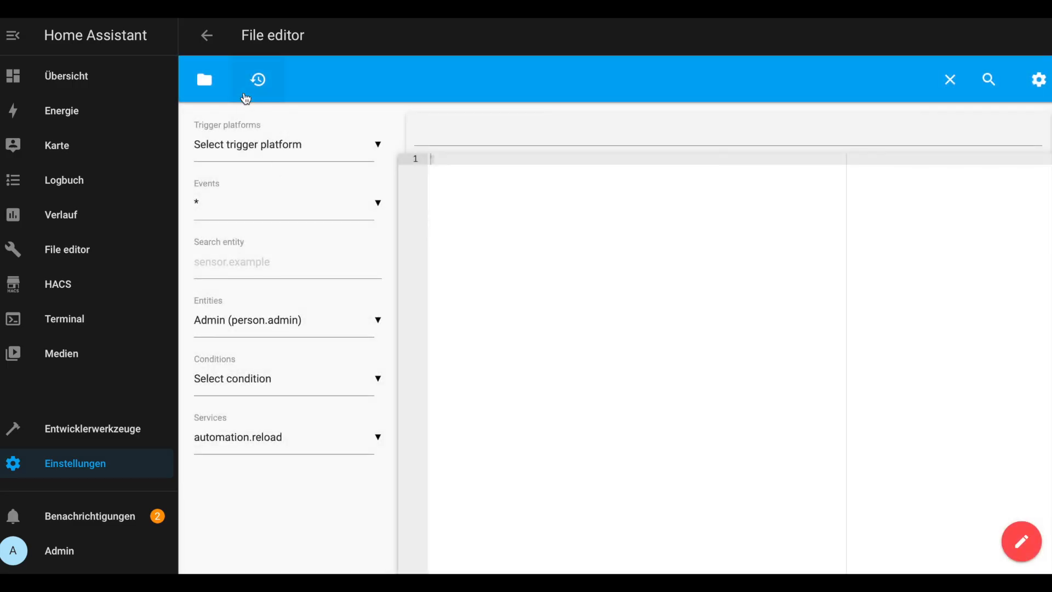
- Add 'knx: !include knx.yaml' to configuration.yaml and save it
left_click(204, 79)
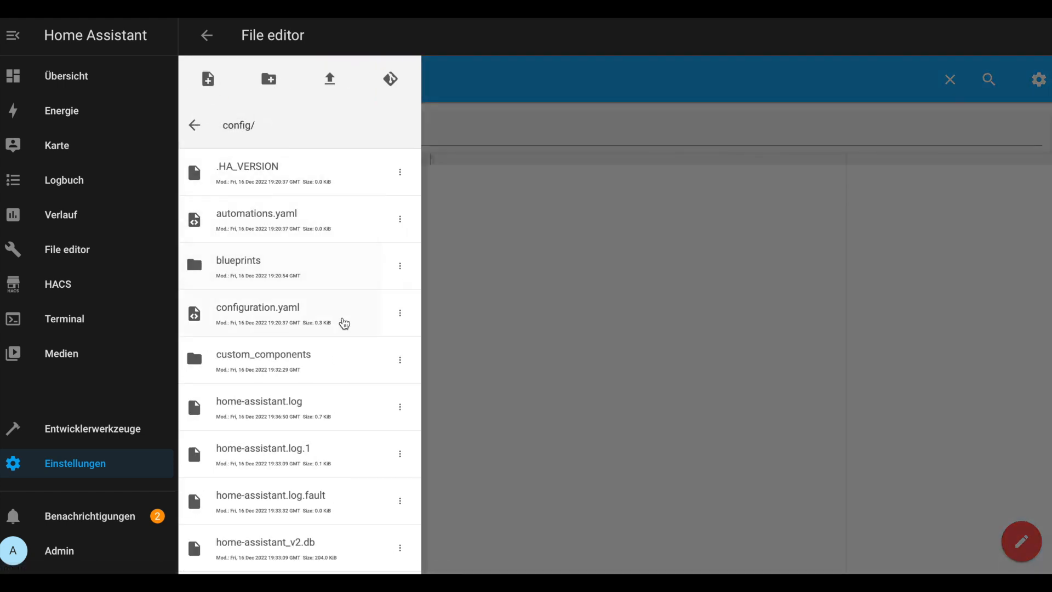
left_click(256, 307)
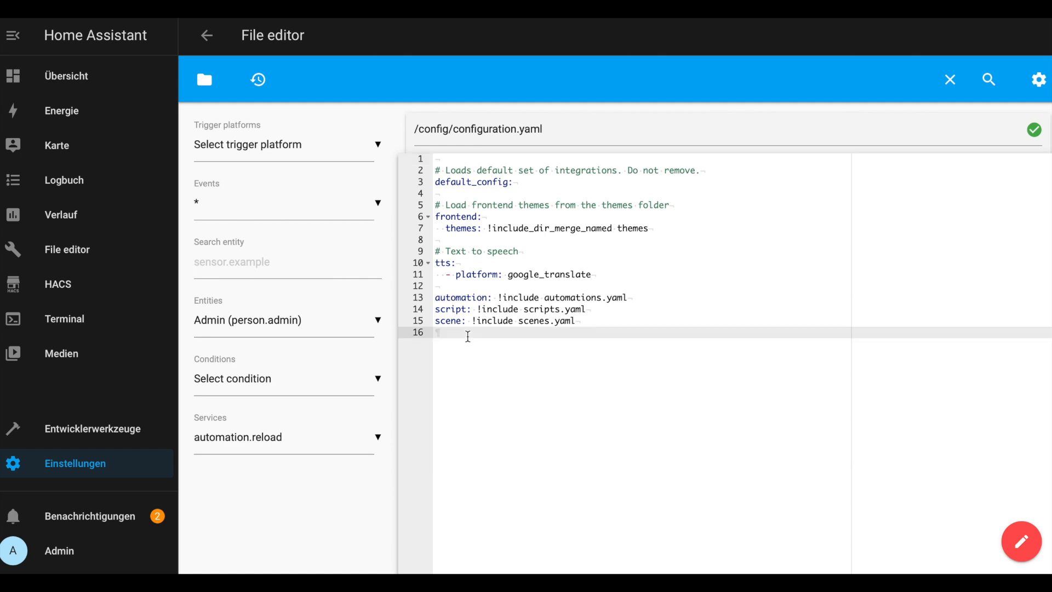
type("knx: !include knx.yaml")
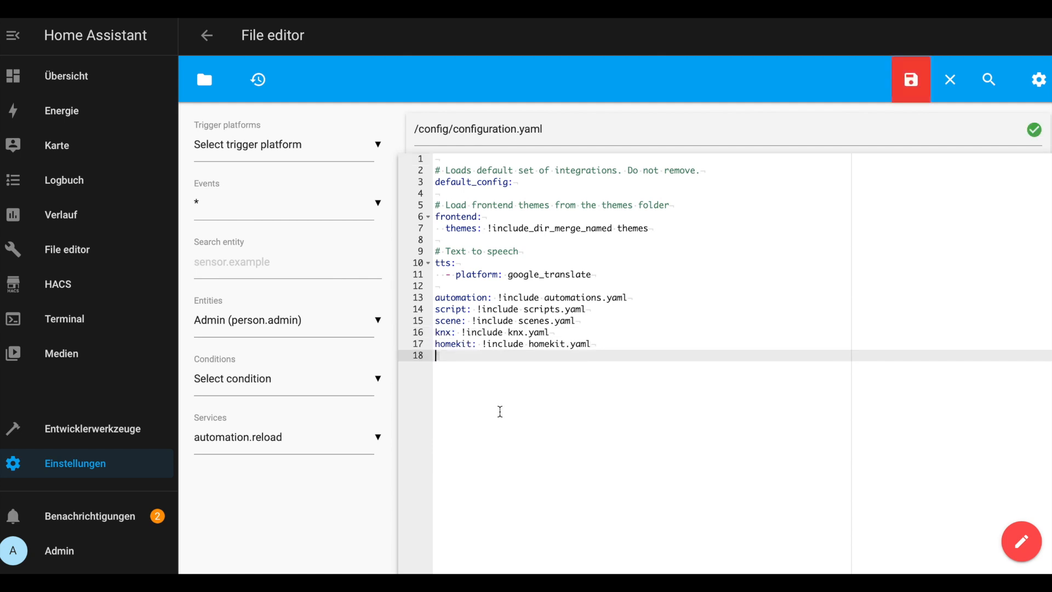
left_click(911, 79)
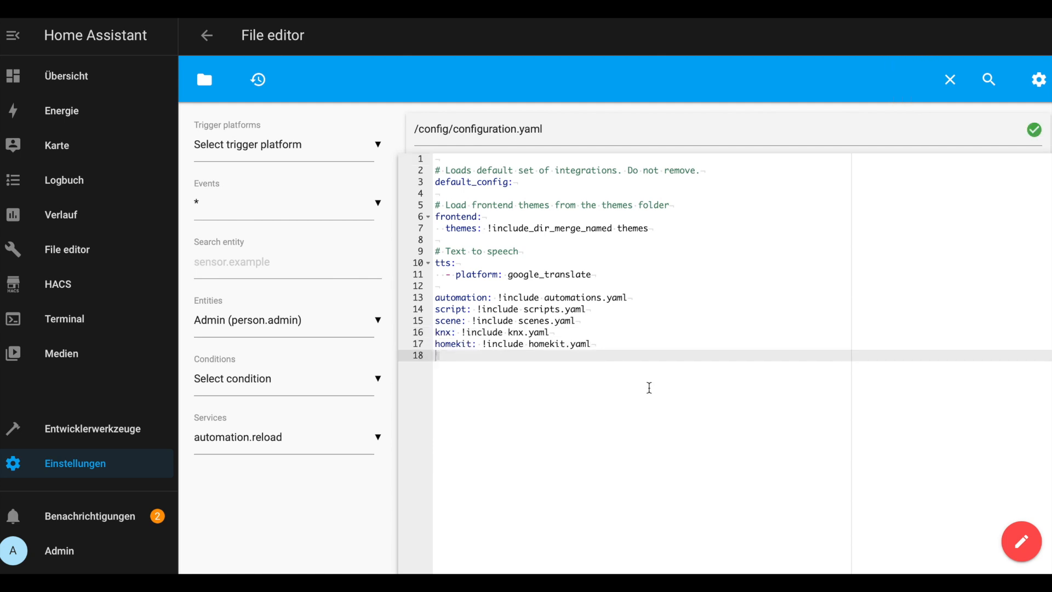
- Add 'script: !include scripts.yaml', save configuration.yaml again and return to the file list
type("script: !include scripts.yaml")
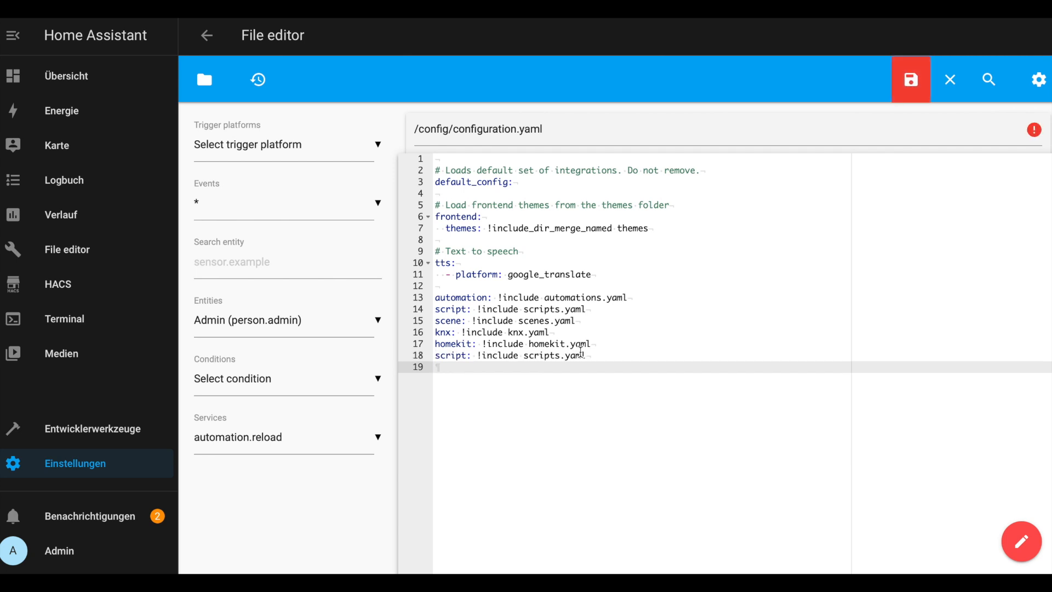
left_click(911, 79)
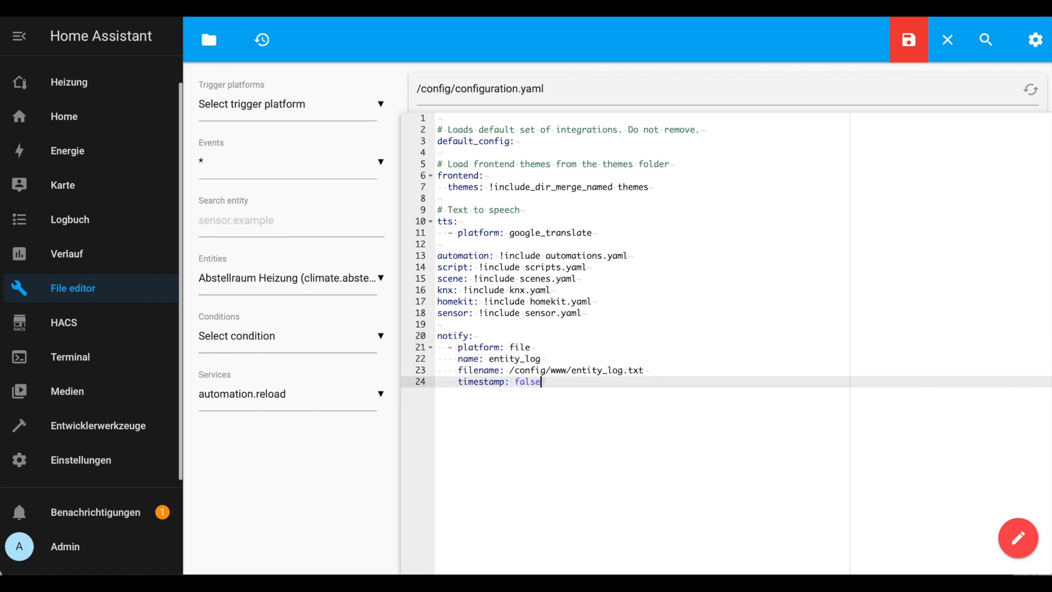
left_click(909, 40)
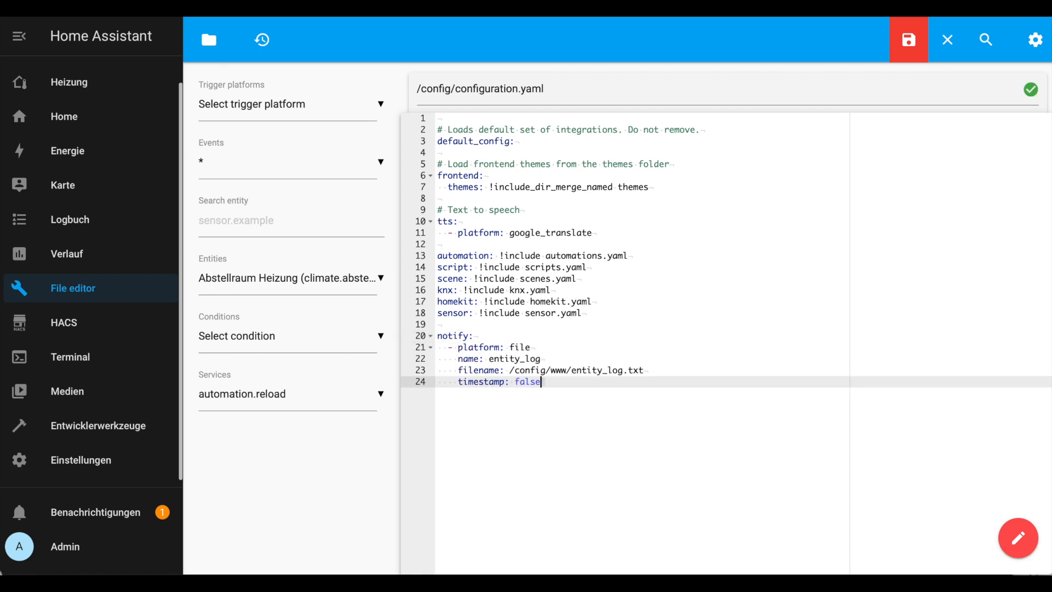
mouse_move(912, 72)
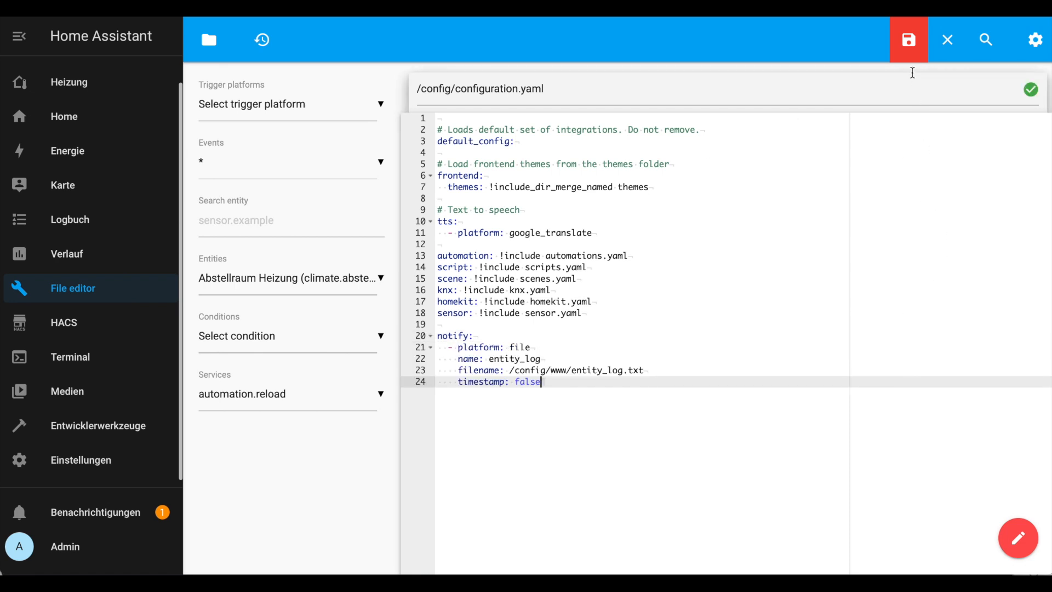
left_click(908, 40)
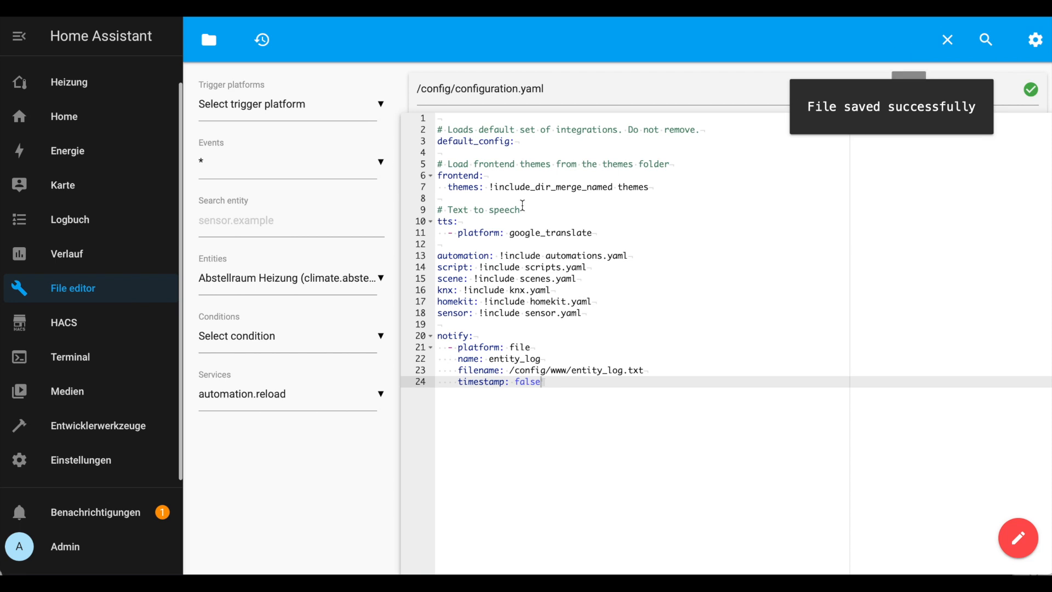
left_click(208, 39)
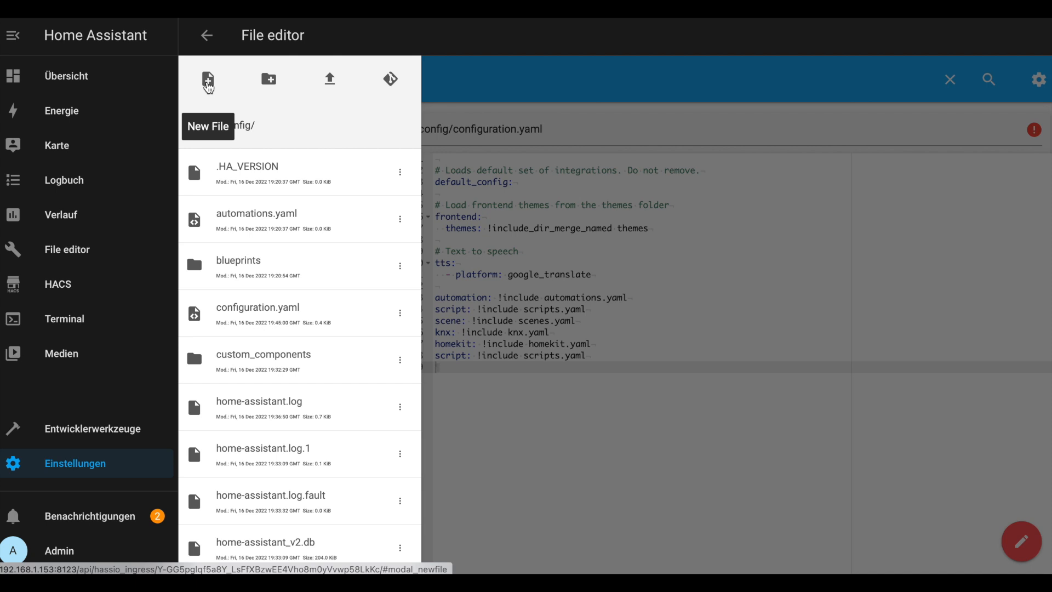
- Create scripts.yaml in config, fill it with the print_entities_to_file script and save it
left_click(208, 79)
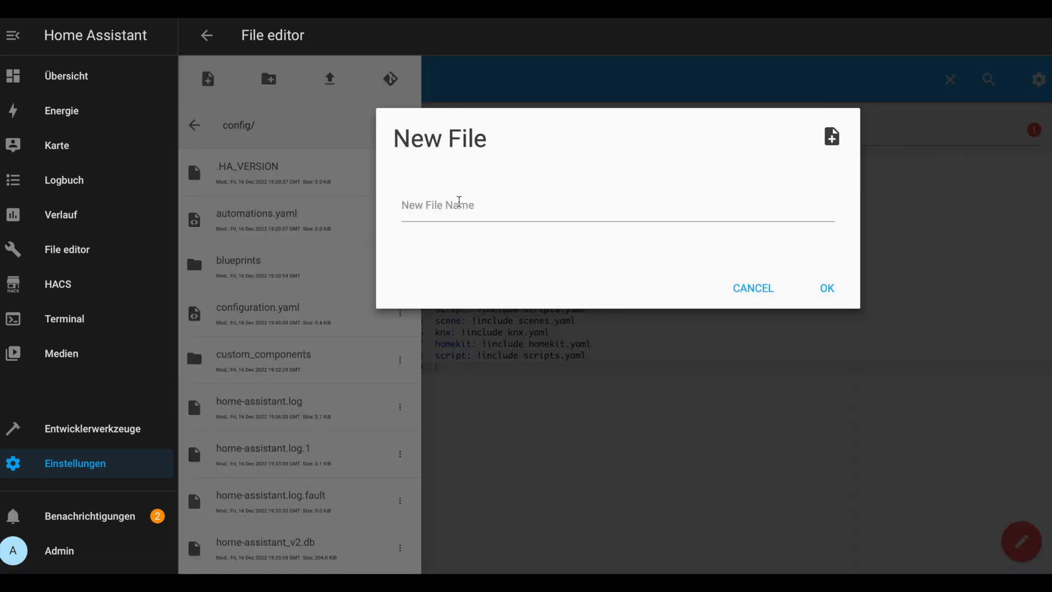
type("scripts.yal")
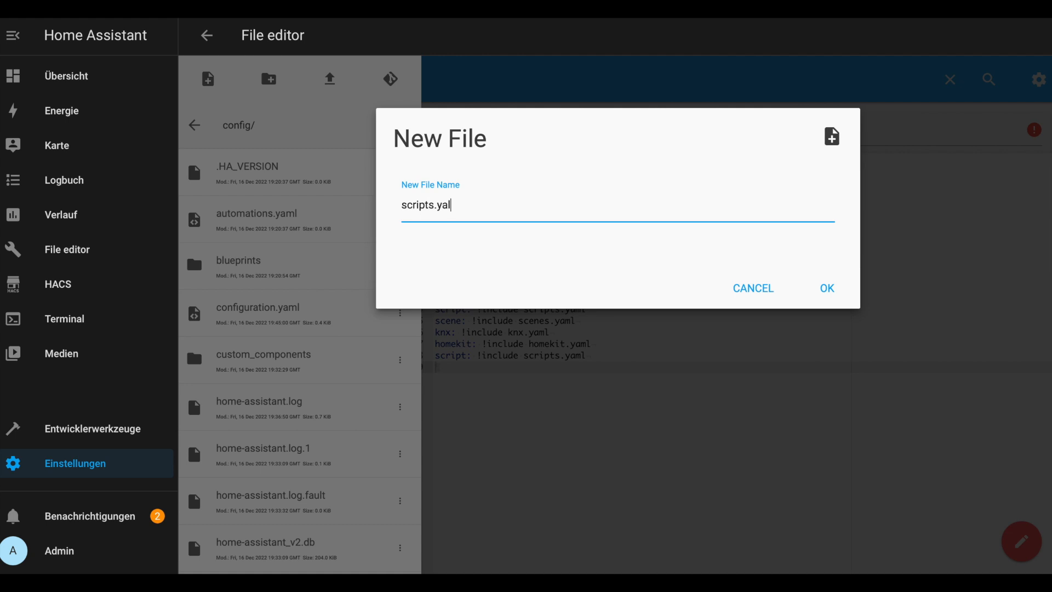
type("ml")
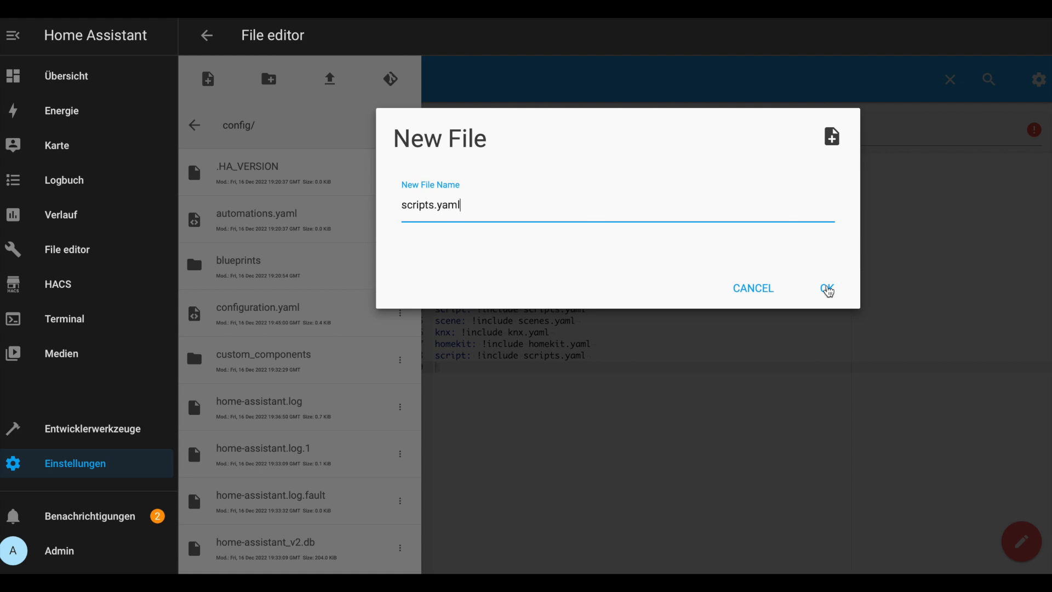
left_click(828, 288)
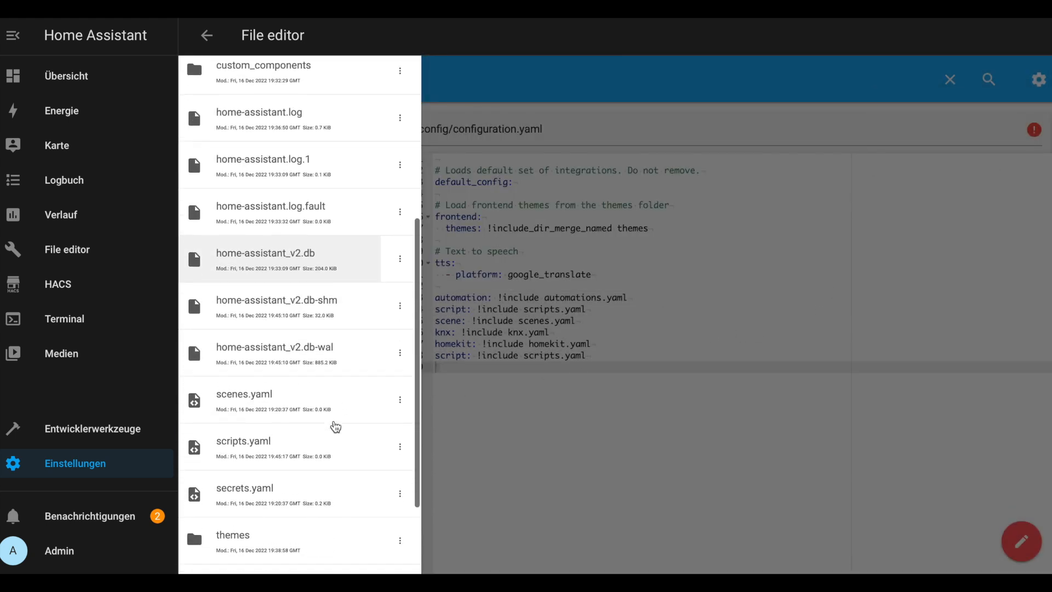
left_click(243, 440)
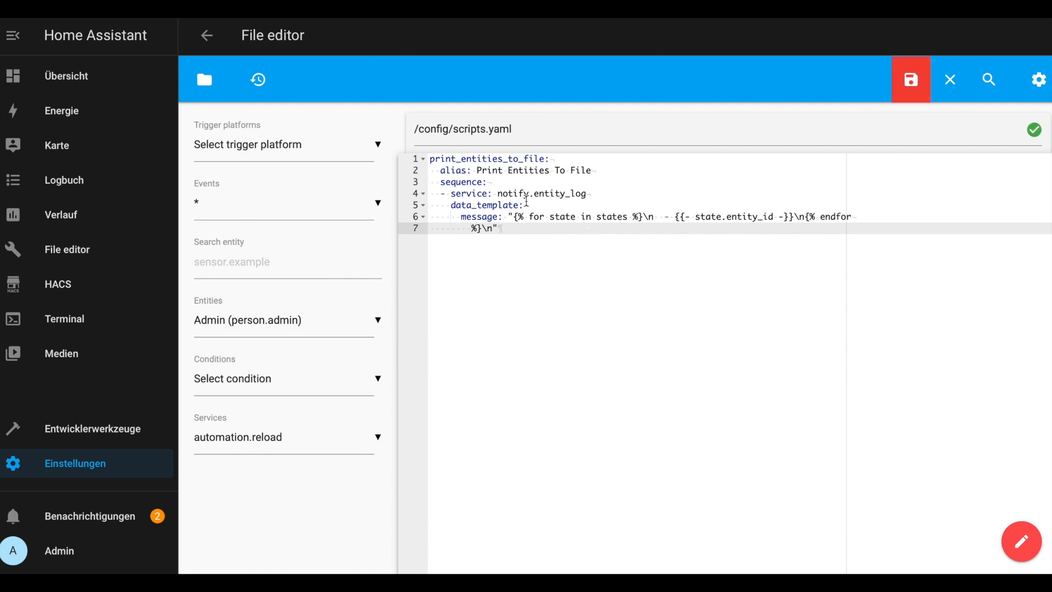
left_click(204, 79)
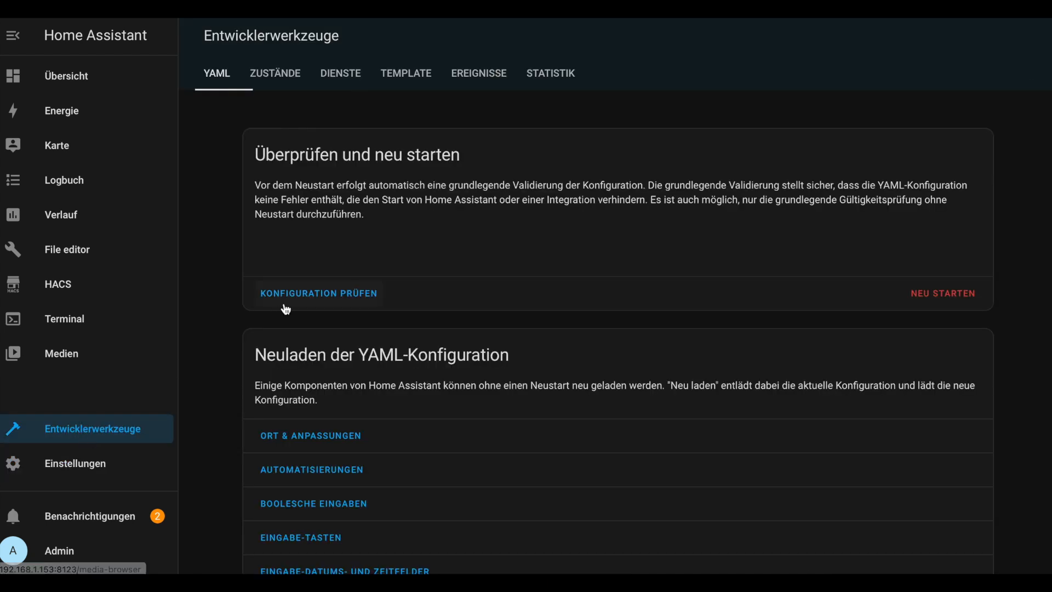
- Run the configuration check, see the knx.yaml read error, and go back to File editor
left_click(318, 294)
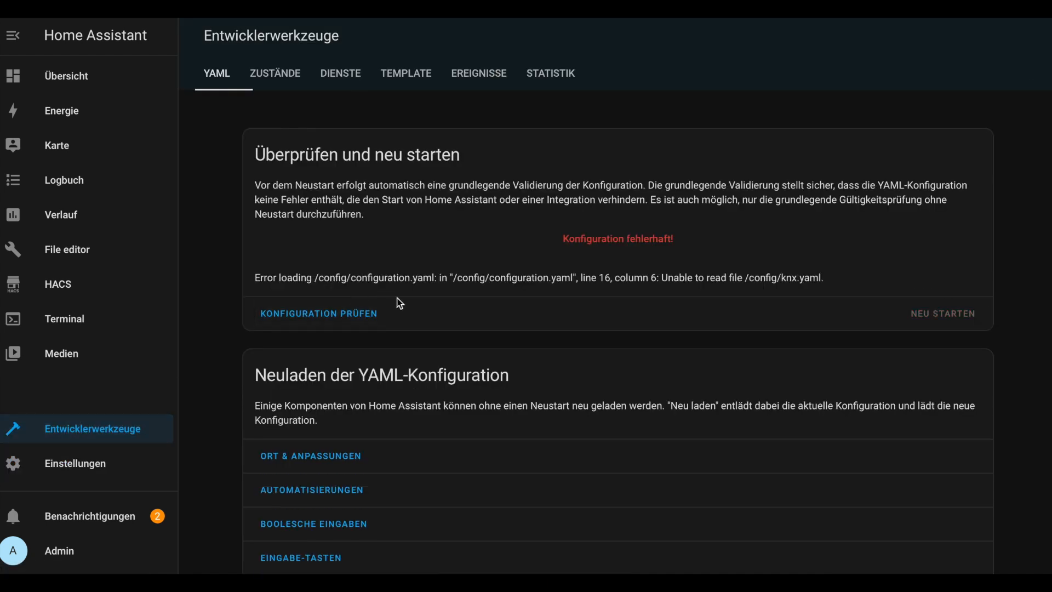
mouse_move(426, 305)
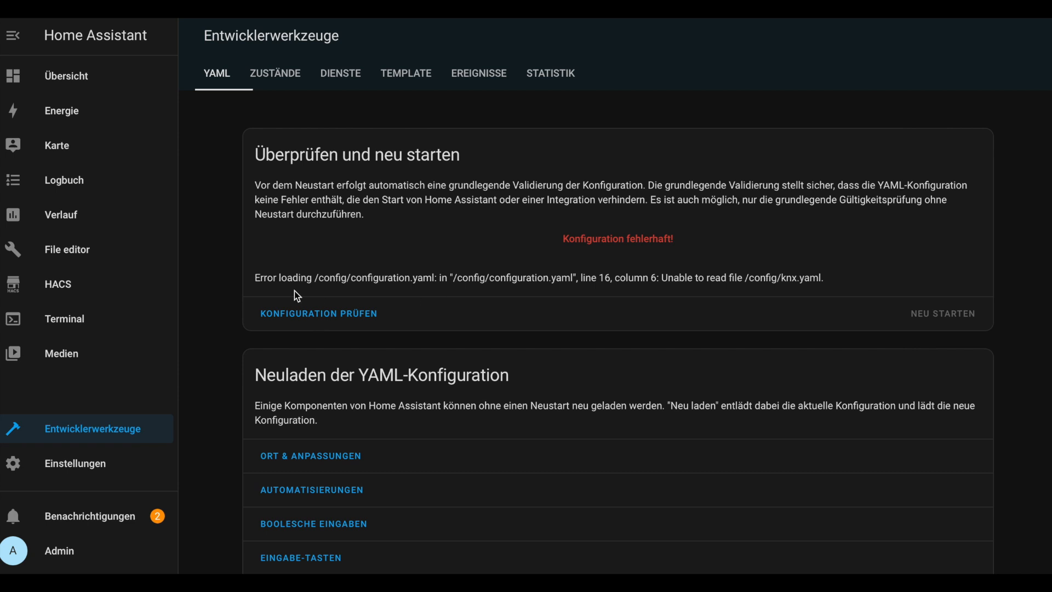
mouse_move(92, 467)
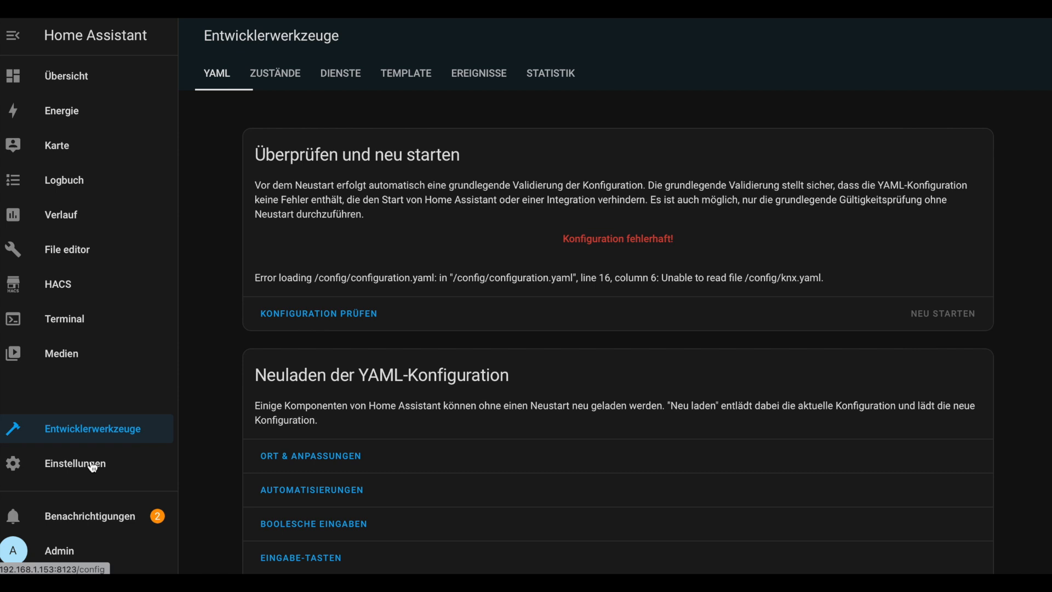
left_click(67, 248)
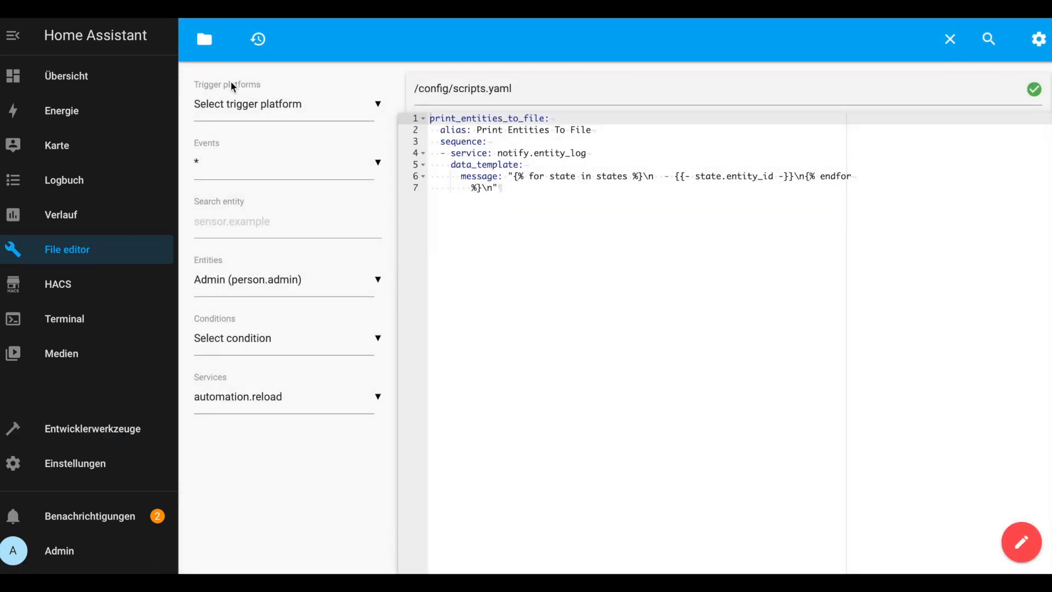
- Create a new empty file named knx.yaml in the config folder
left_click(204, 38)
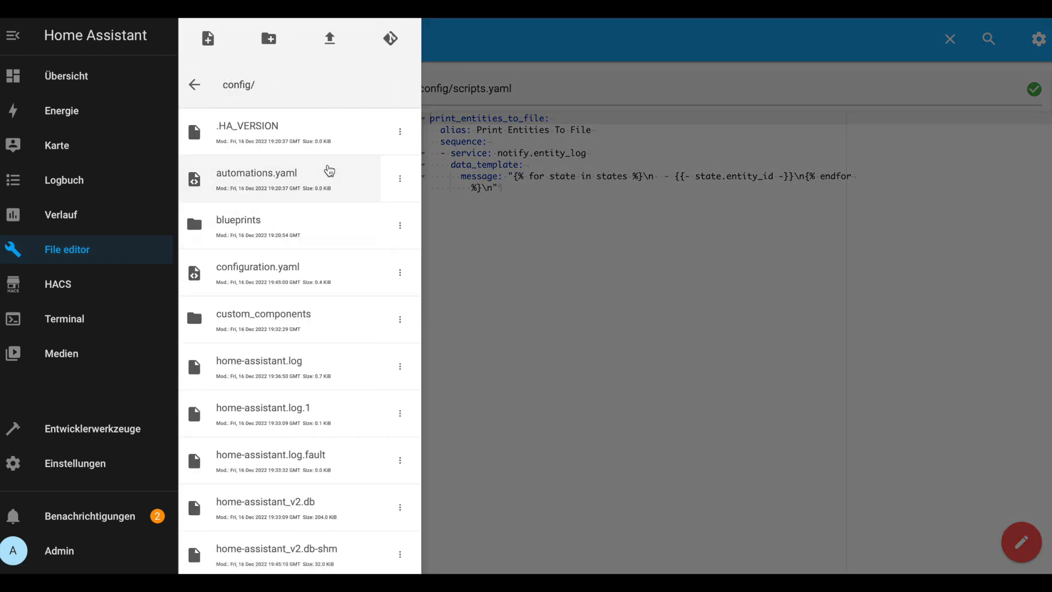
left_click(208, 39)
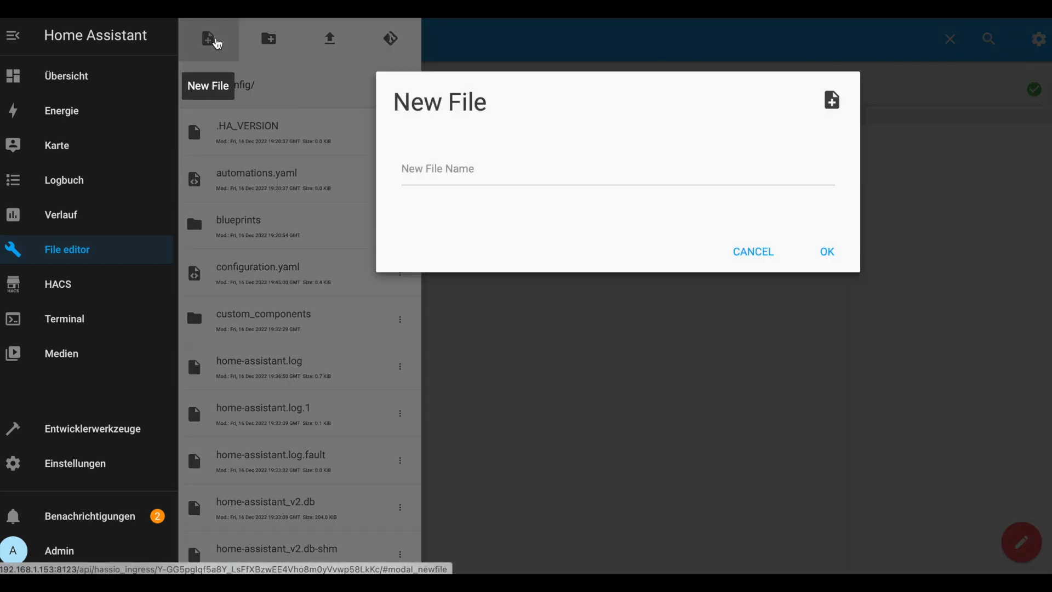
type("k")
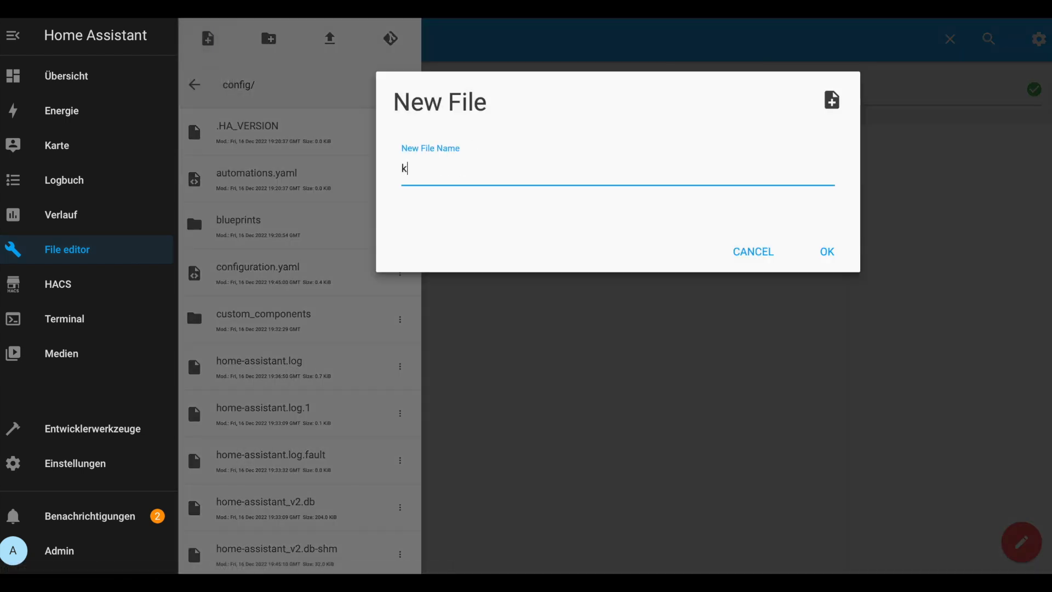
type("nx.yaml")
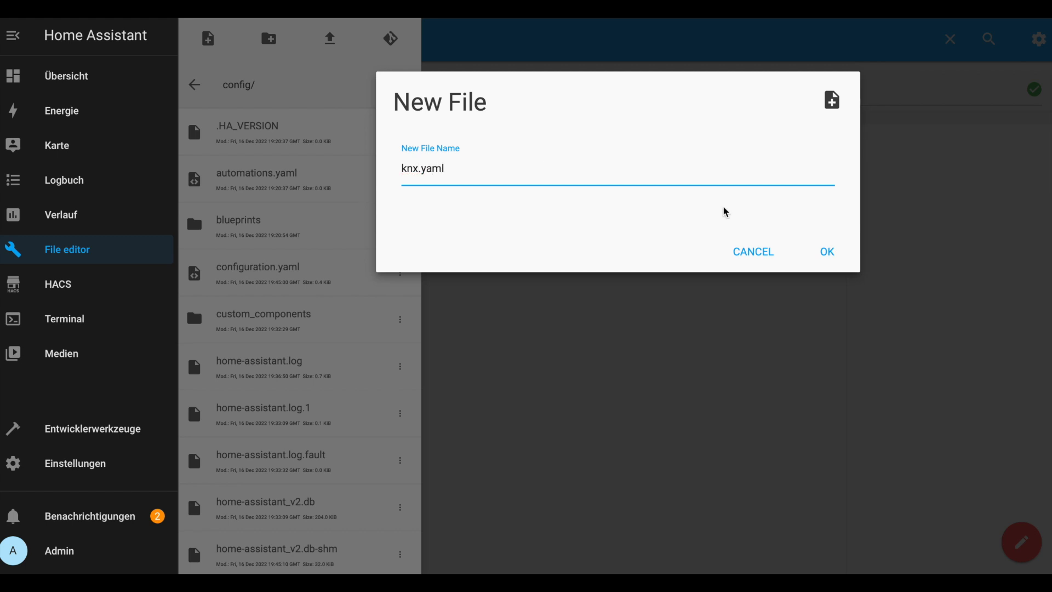
left_click(827, 252)
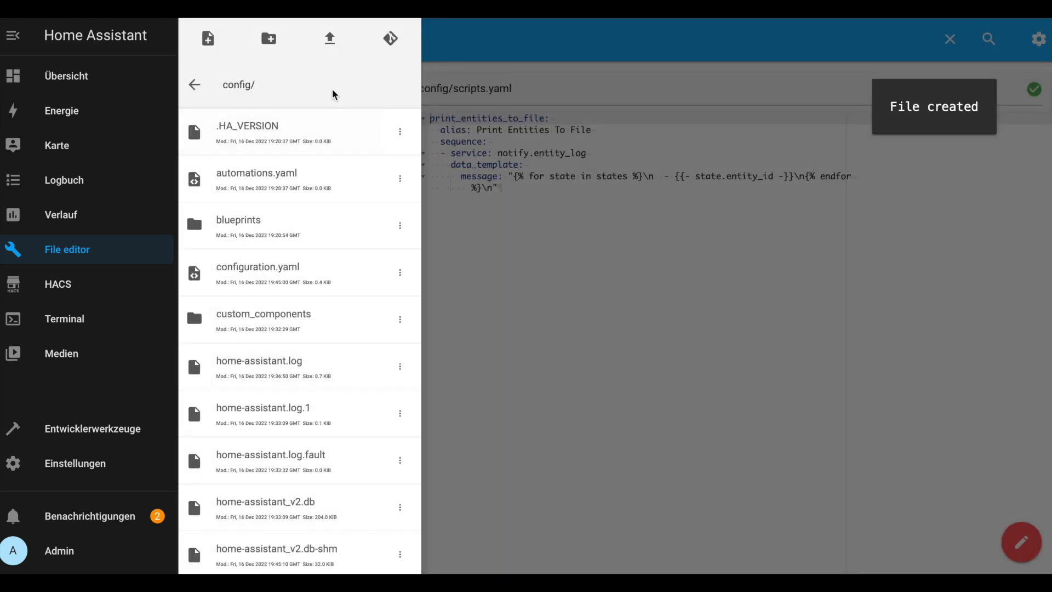
- Create a second empty file named homekit.yaml in the config folder
left_click(208, 38)
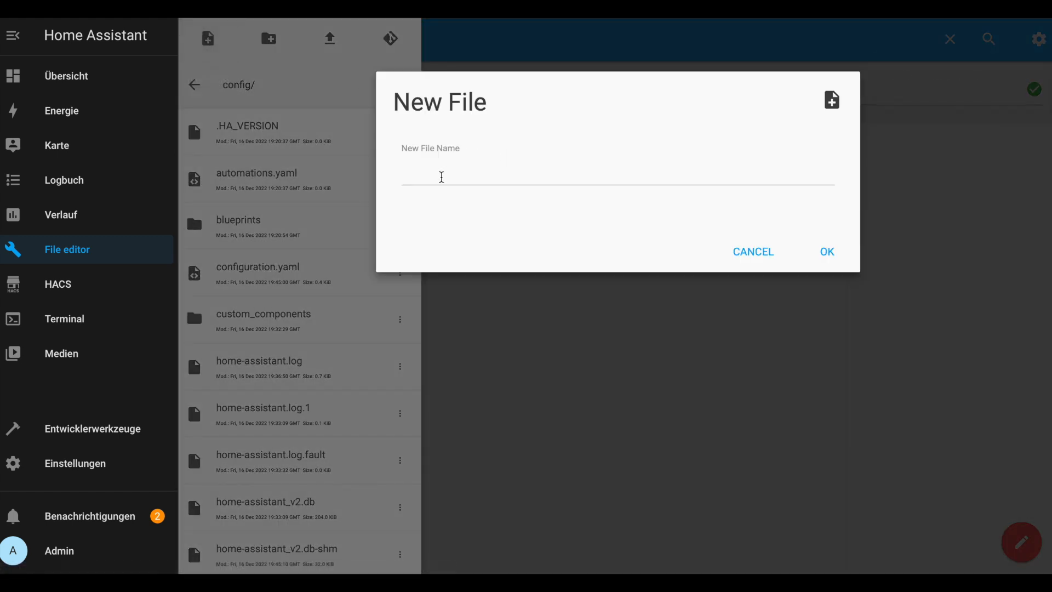
type("homekit.")
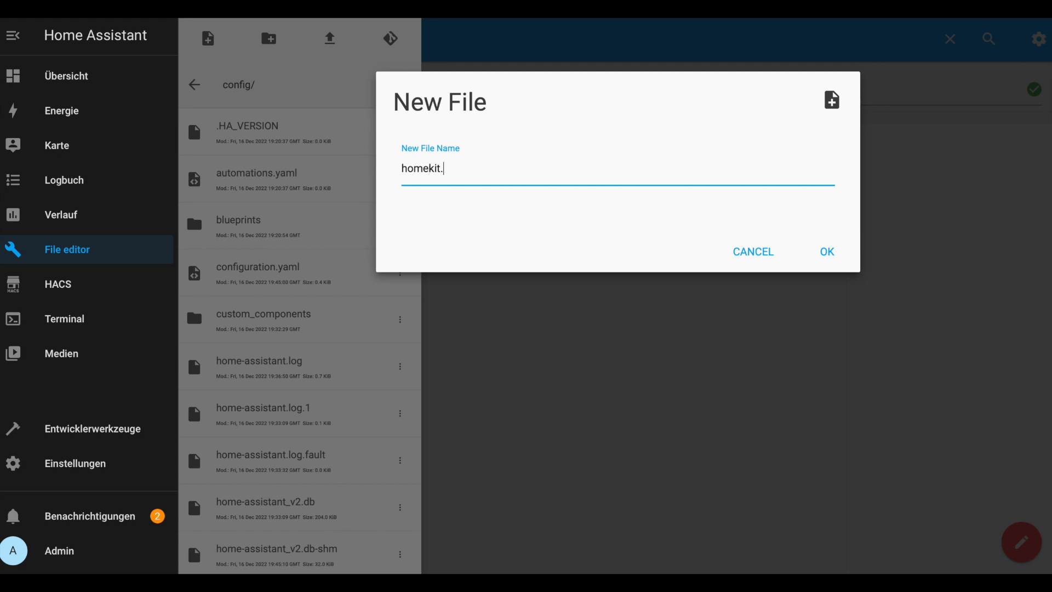
type("yaml")
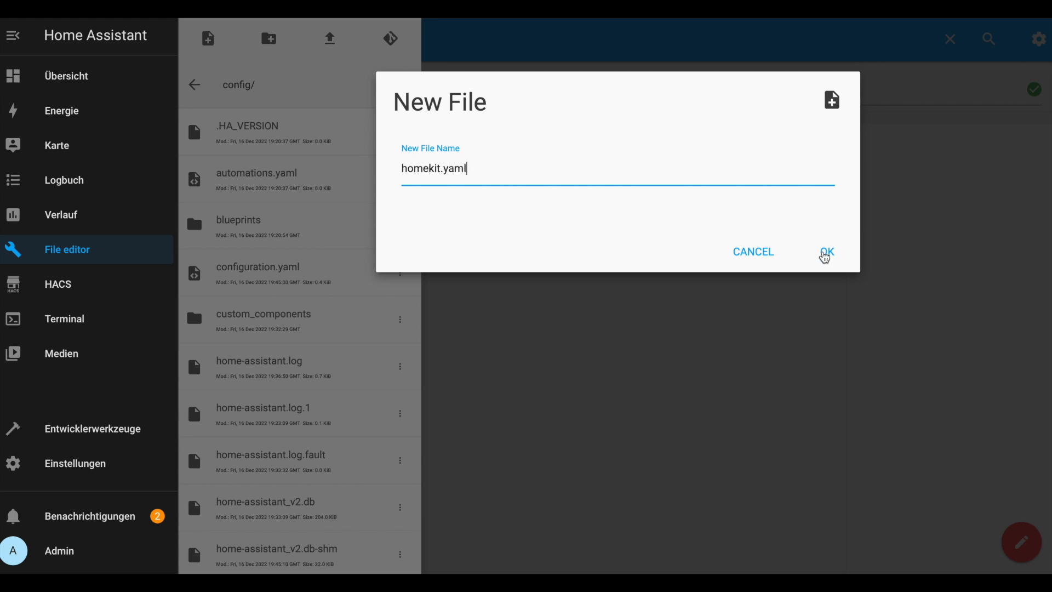
left_click(826, 252)
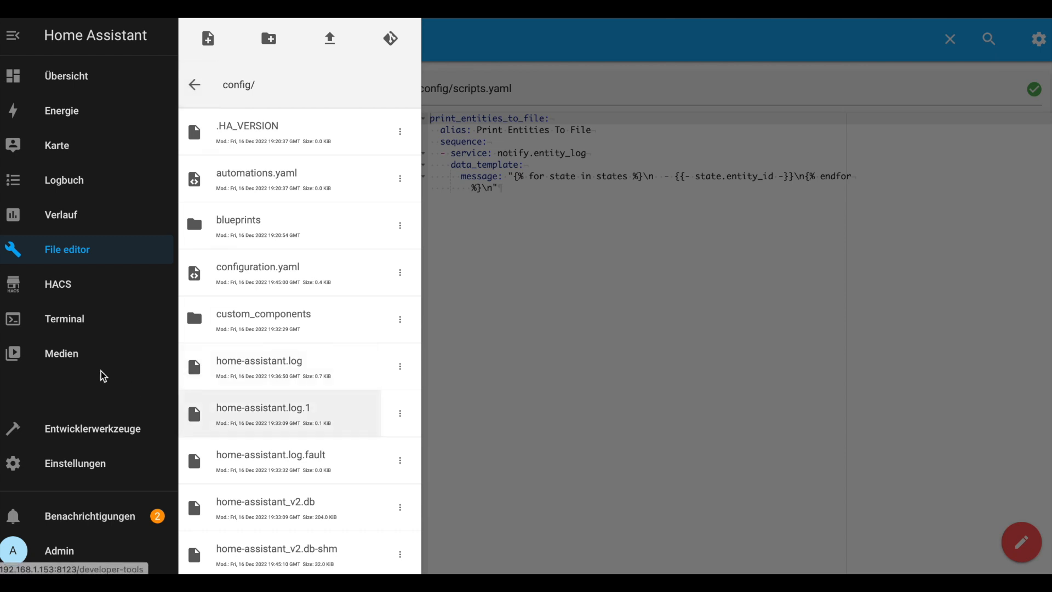
- From Entwicklerwerkzeuge, restart Home Assistant and confirm the restart
left_click(93, 428)
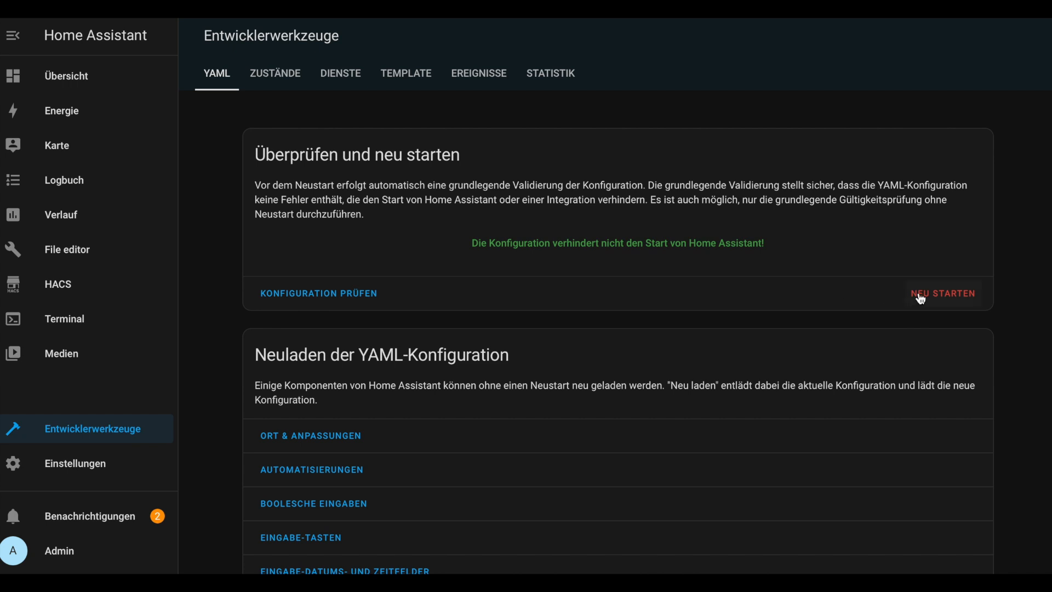
left_click(943, 293)
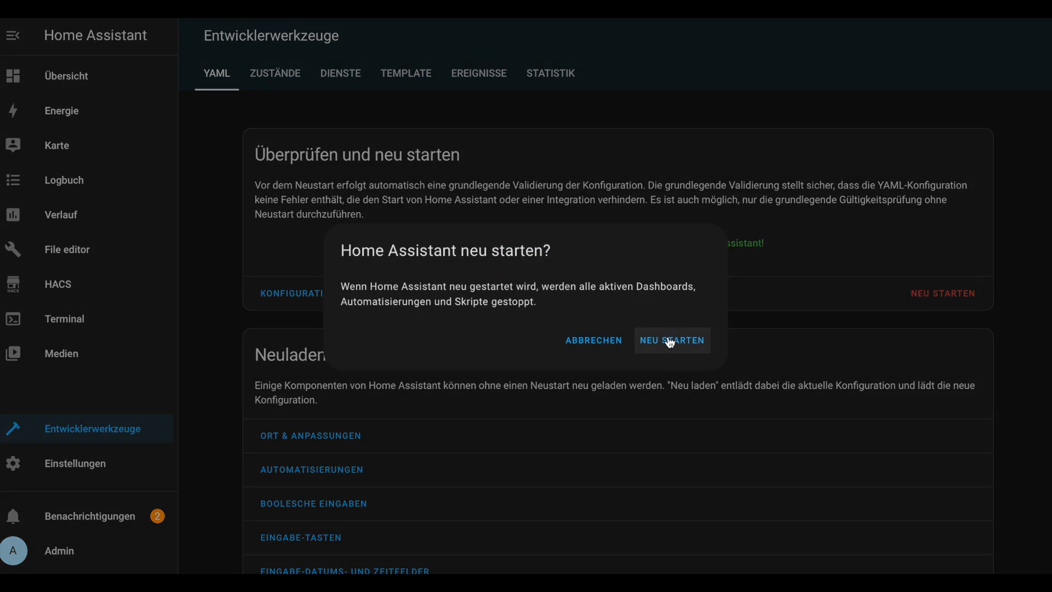
left_click(672, 340)
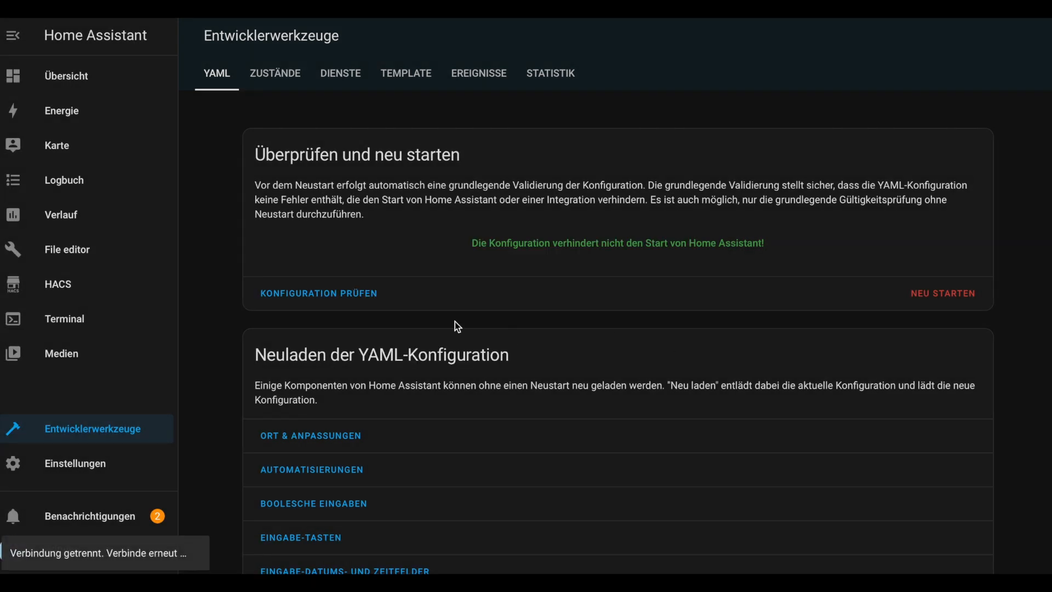
- Start adding the KNX integration, then leave its connection setup for the File editor
left_click(75, 463)
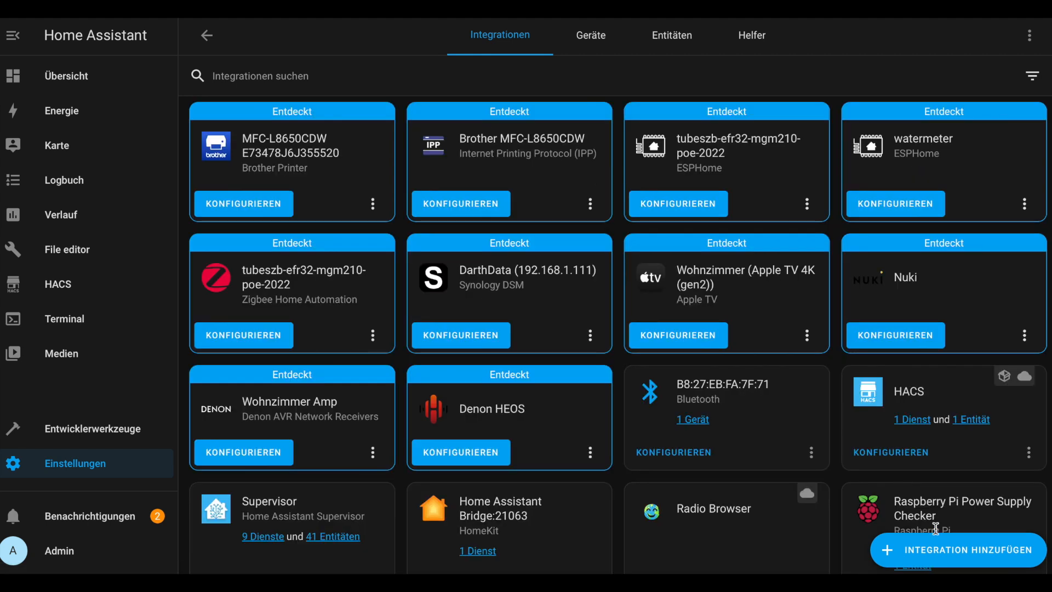
left_click(955, 549)
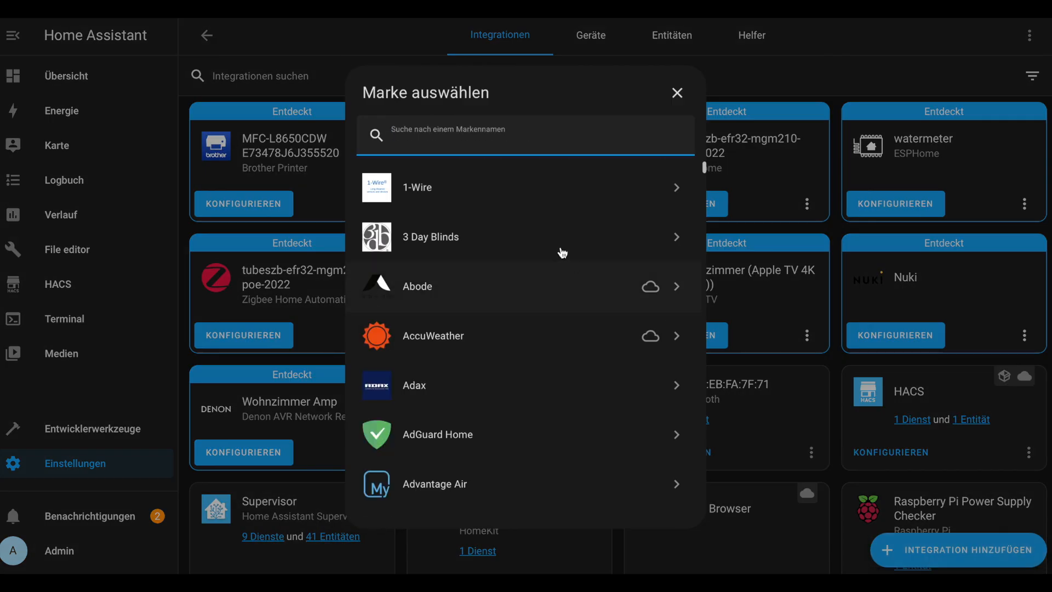
mouse_move(547, 238)
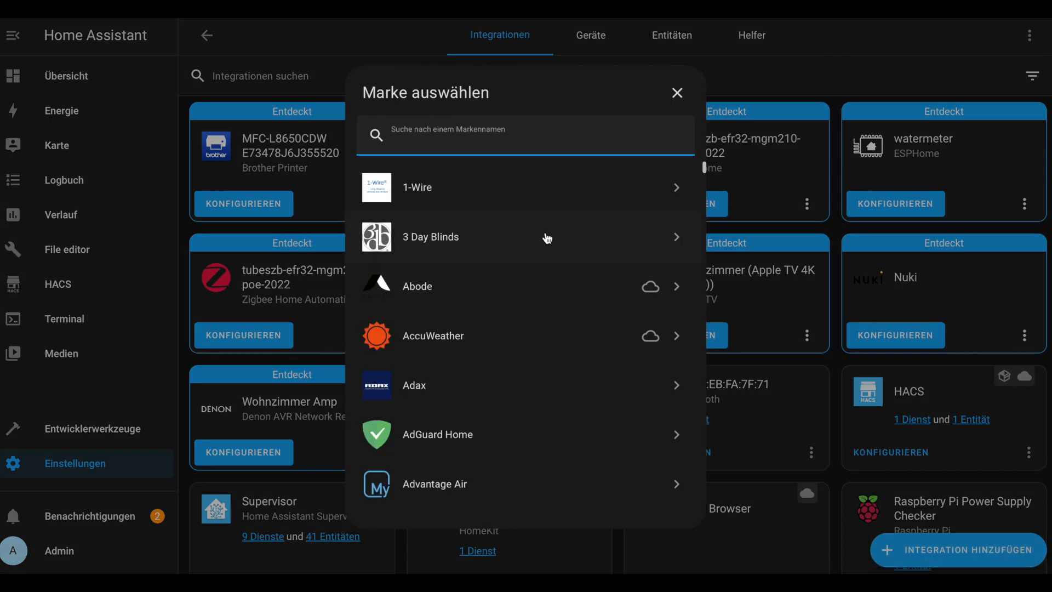
type("knx")
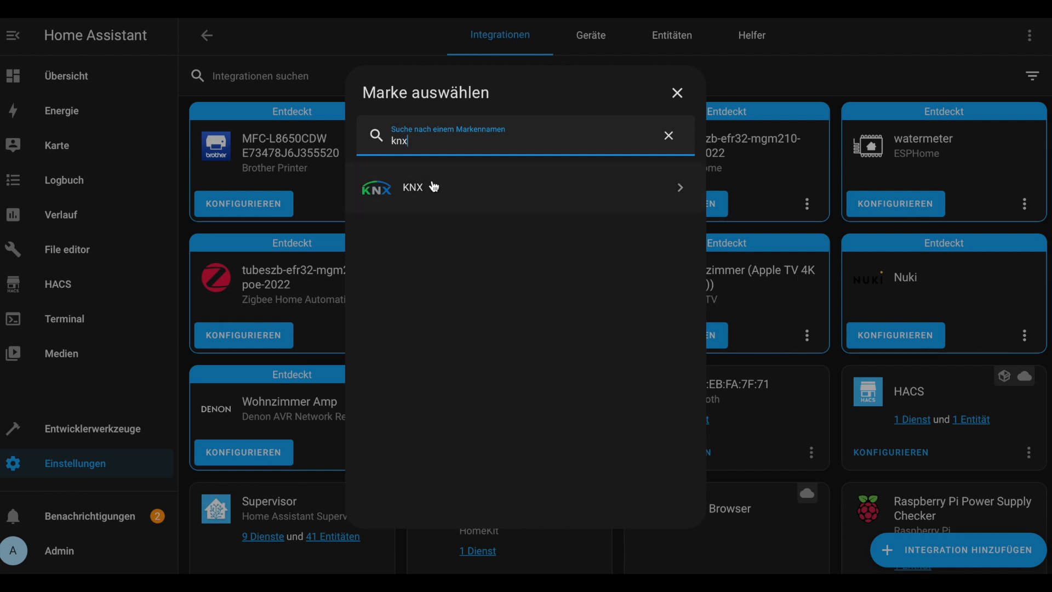
left_click(414, 187)
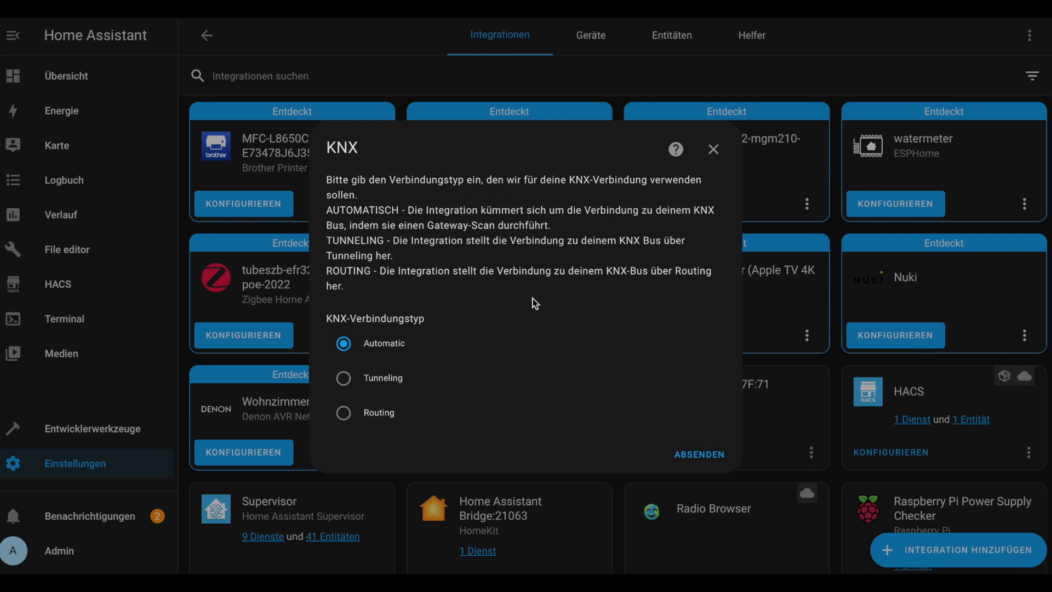
mouse_move(503, 356)
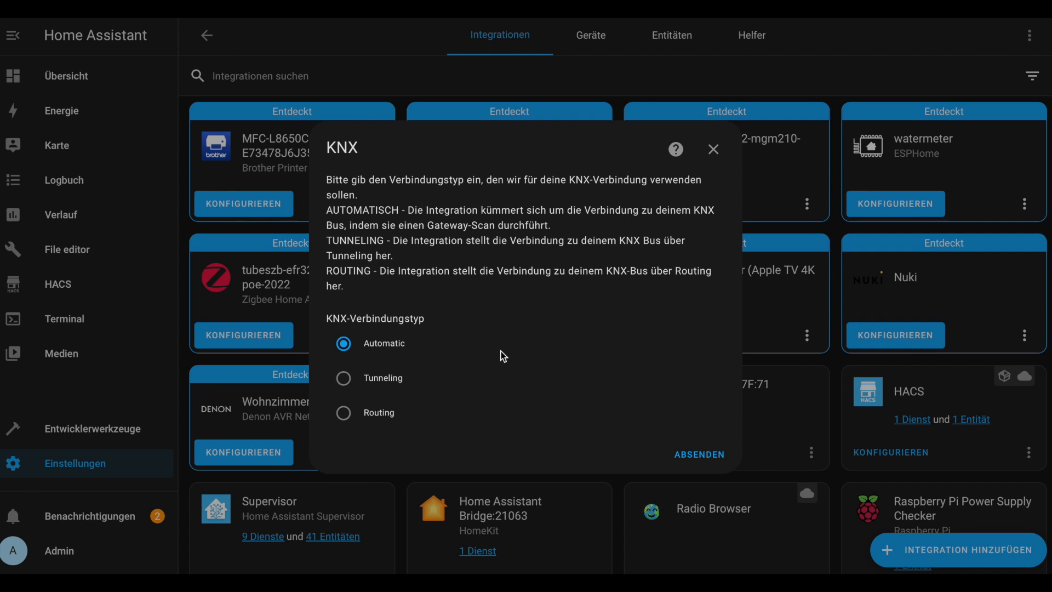
left_click(698, 453)
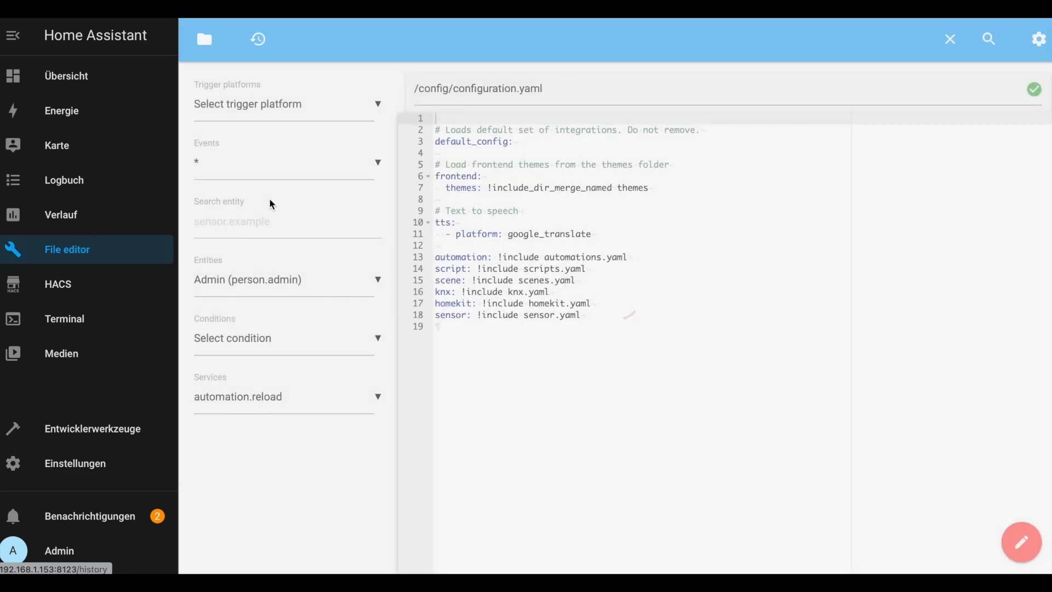
mouse_move(204, 39)
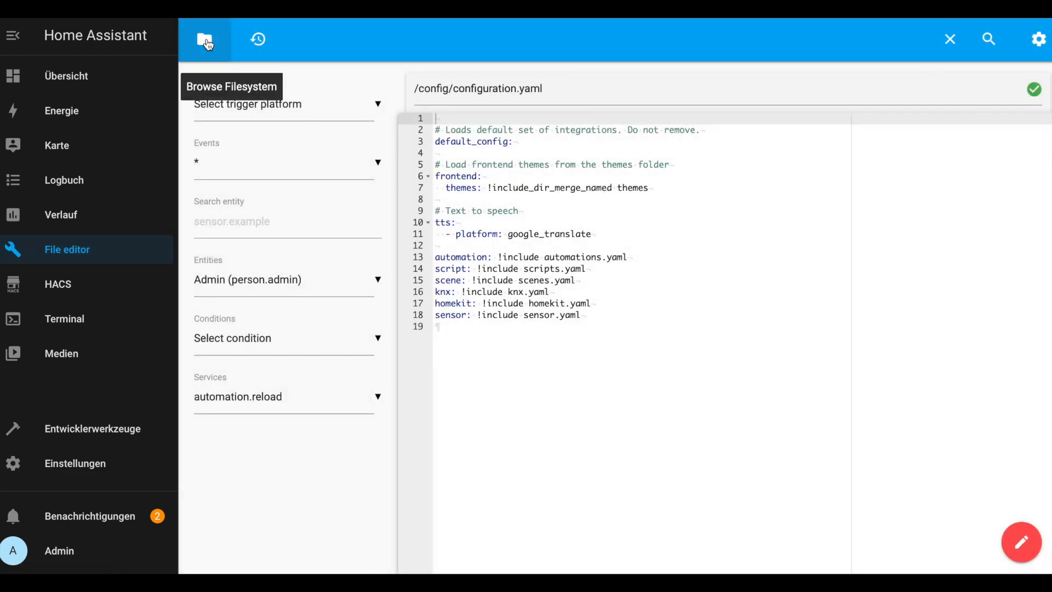
- Browse the config folder and open knx.yaml with its pasted KNX cover entries
left_click(205, 39)
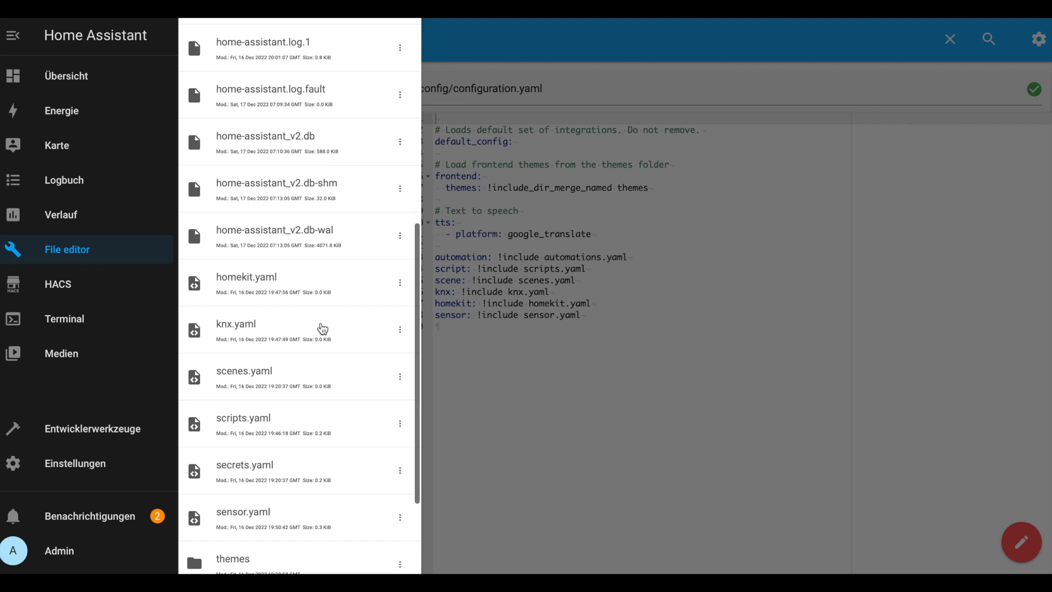
left_click(236, 324)
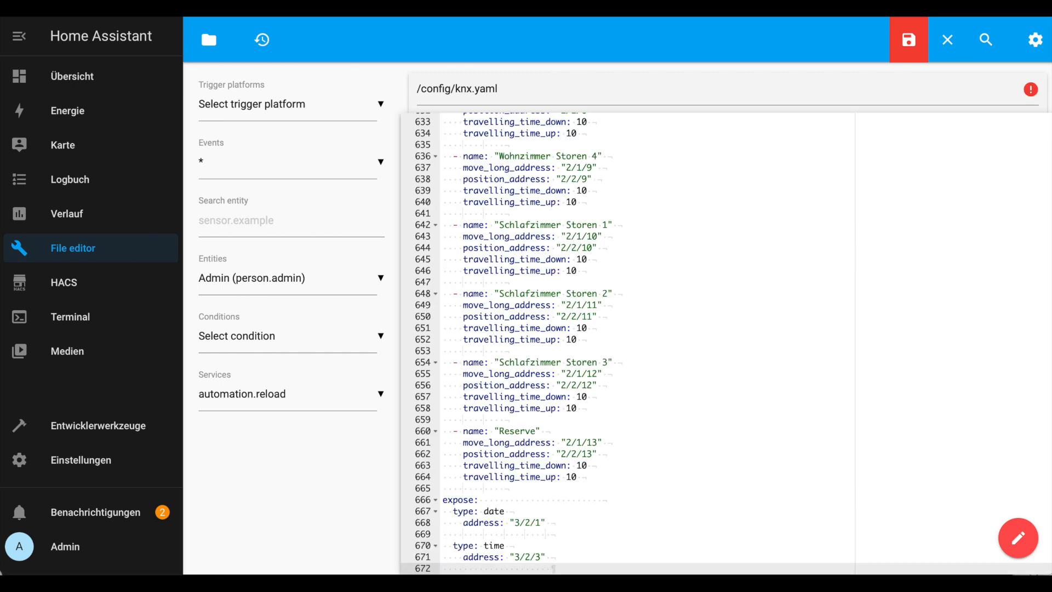
mouse_move(629, 269)
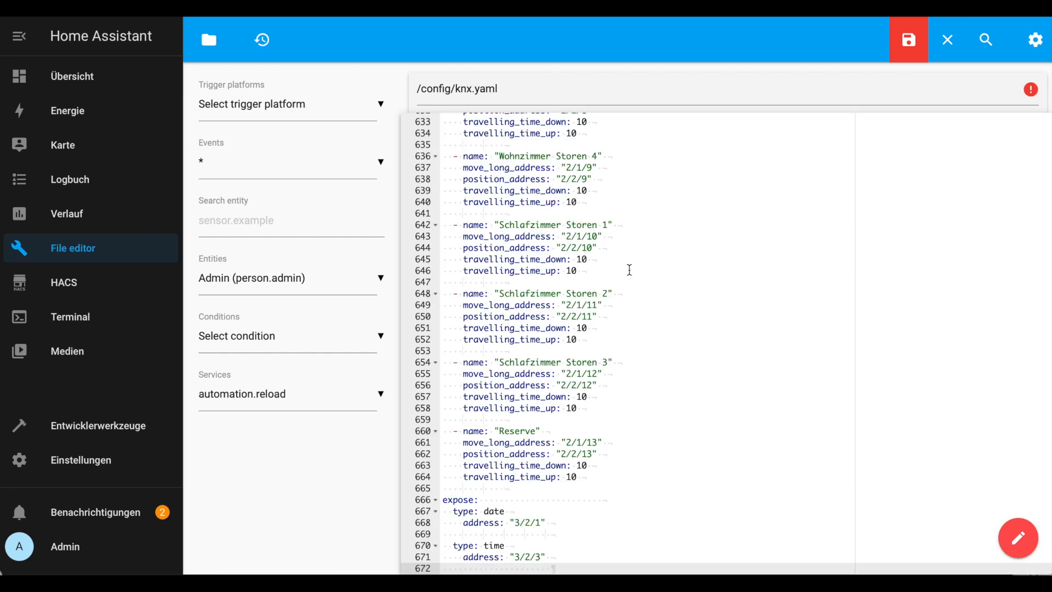
- Read the bad indentation error at line 239 and re-indent the faulty climate comment
scroll("down", 3)
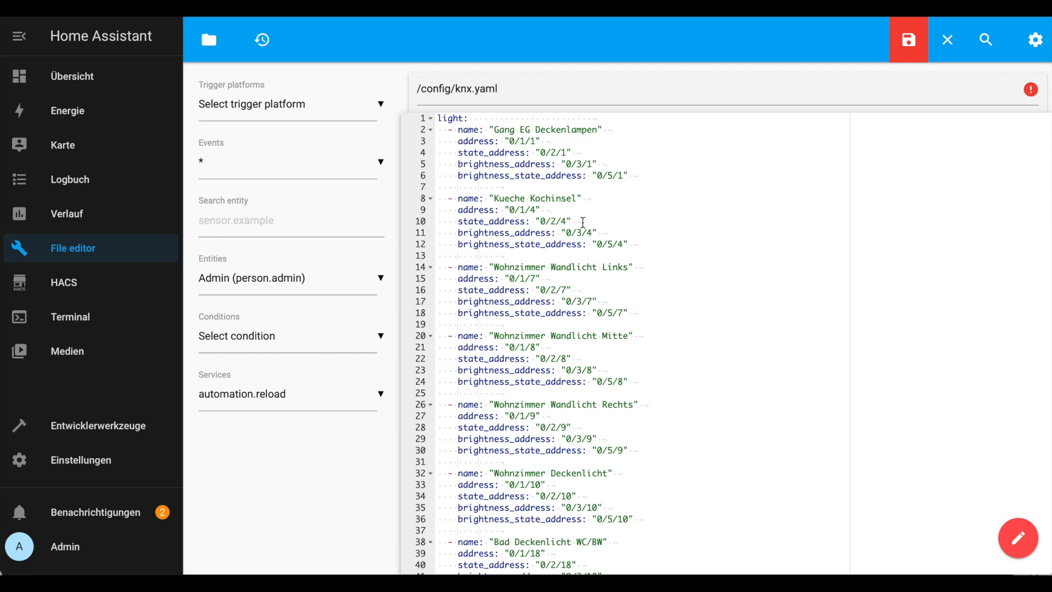
left_click(1031, 89)
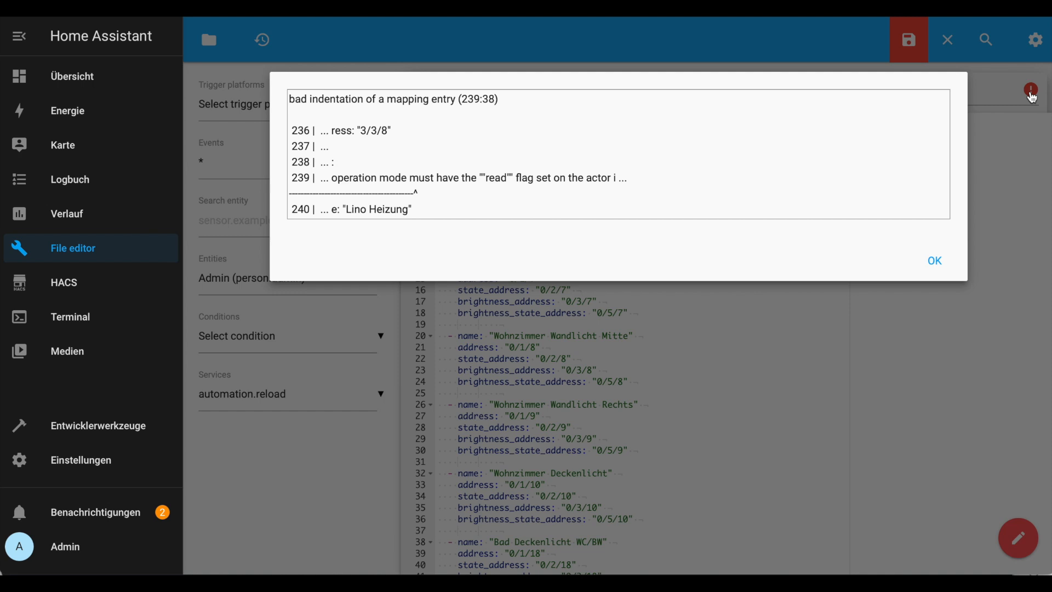
left_click(934, 260)
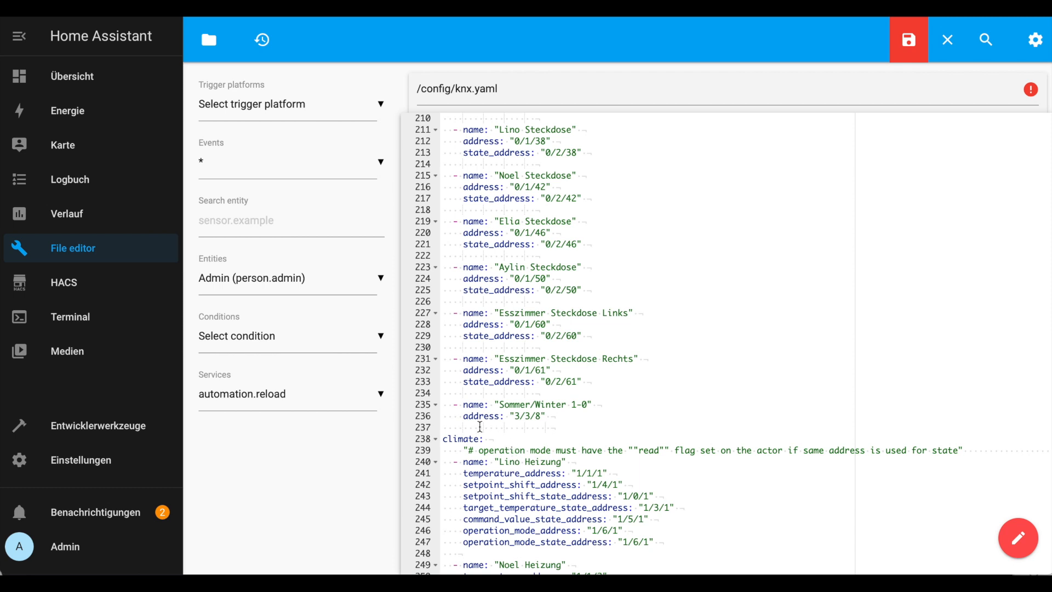
mouse_move(620, 425)
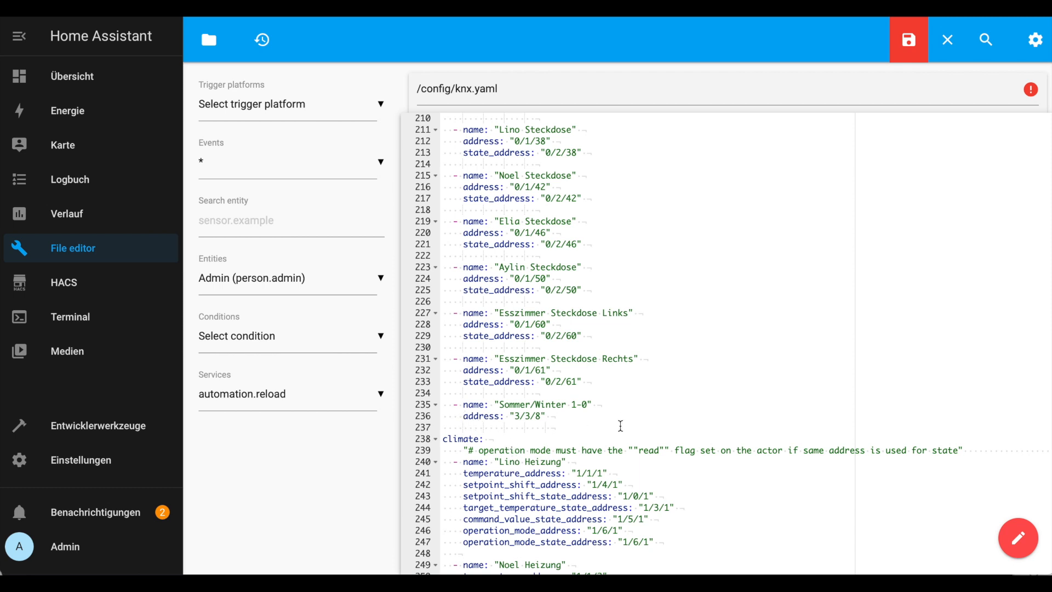
left_click(597, 404)
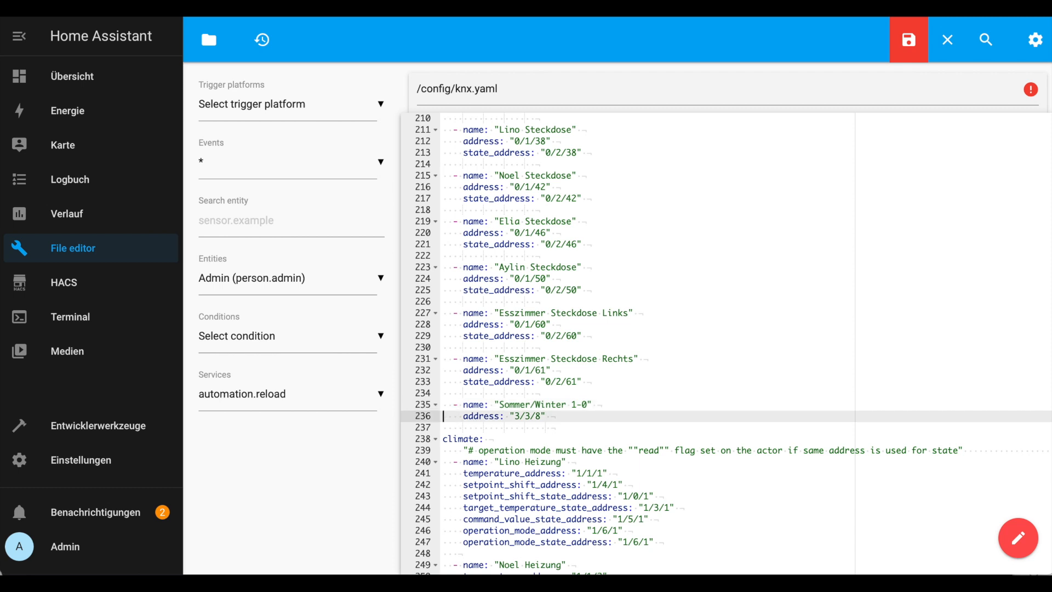
scroll("down", 3)
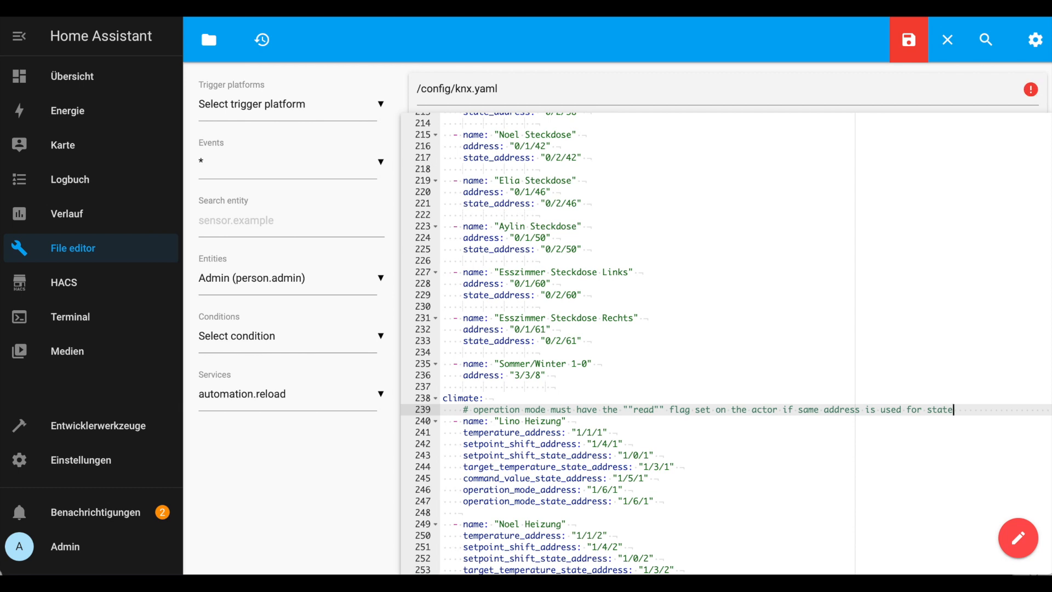
mouse_move(835, 391)
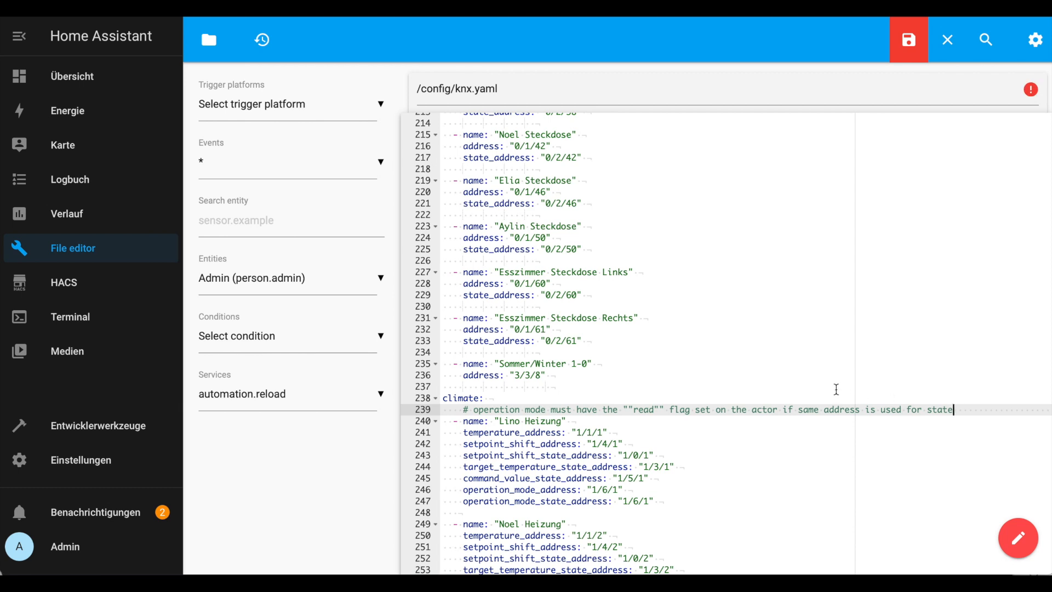
mouse_move(1041, 101)
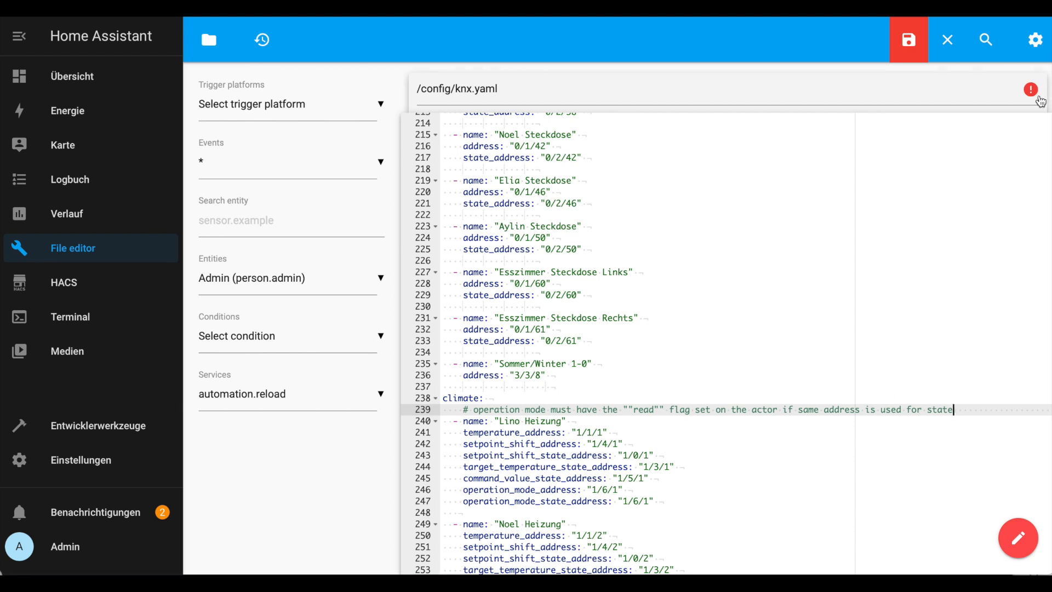
- Read the next error, add '- ' before the expose date and time entries, and save knx.yaml
left_click(1031, 89)
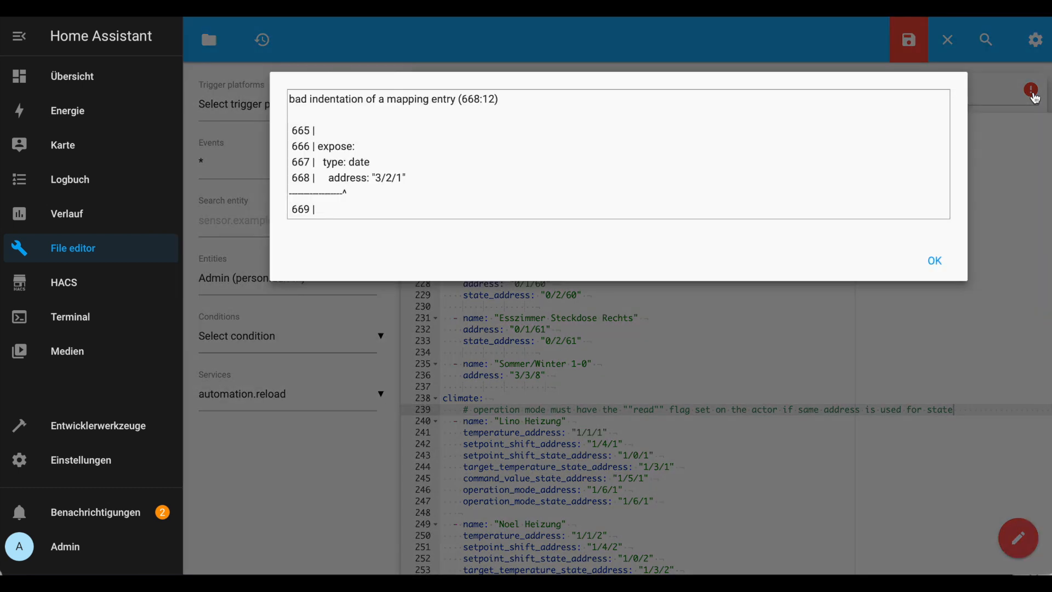
mouse_move(571, 190)
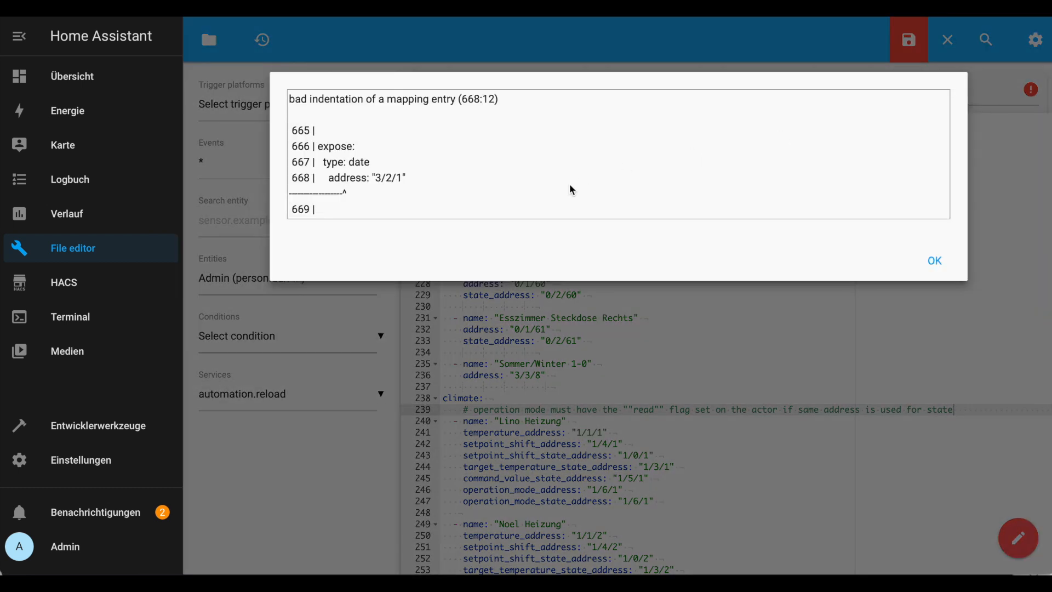
mouse_move(898, 263)
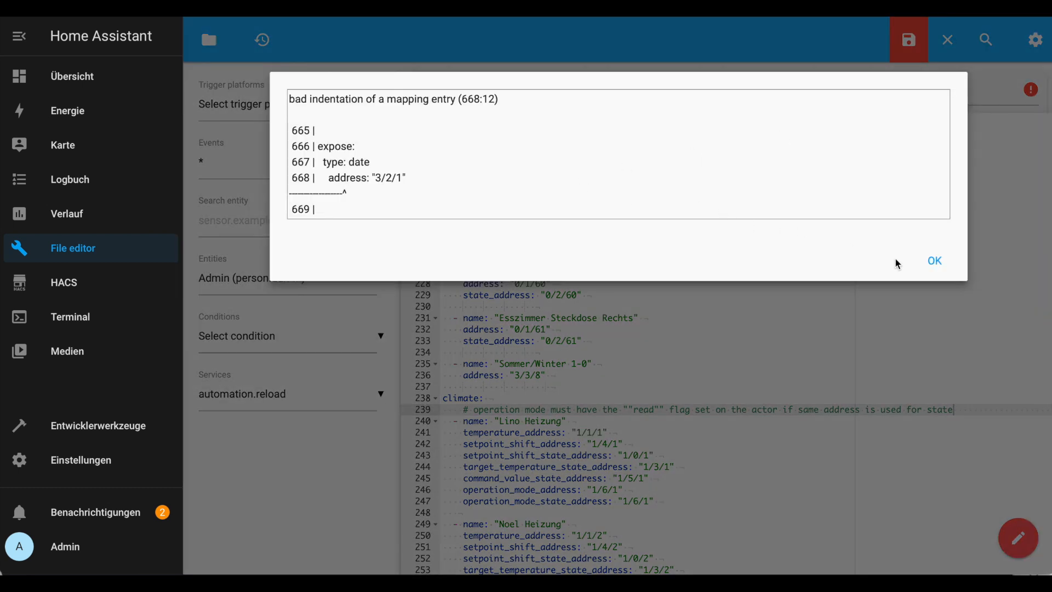
left_click(934, 260)
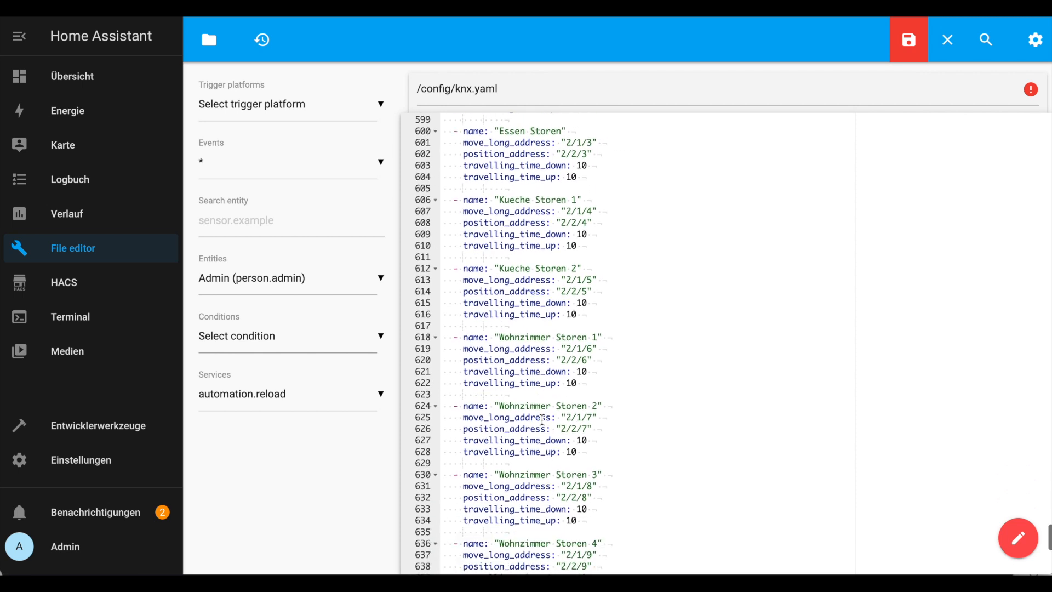
scroll("down", 3)
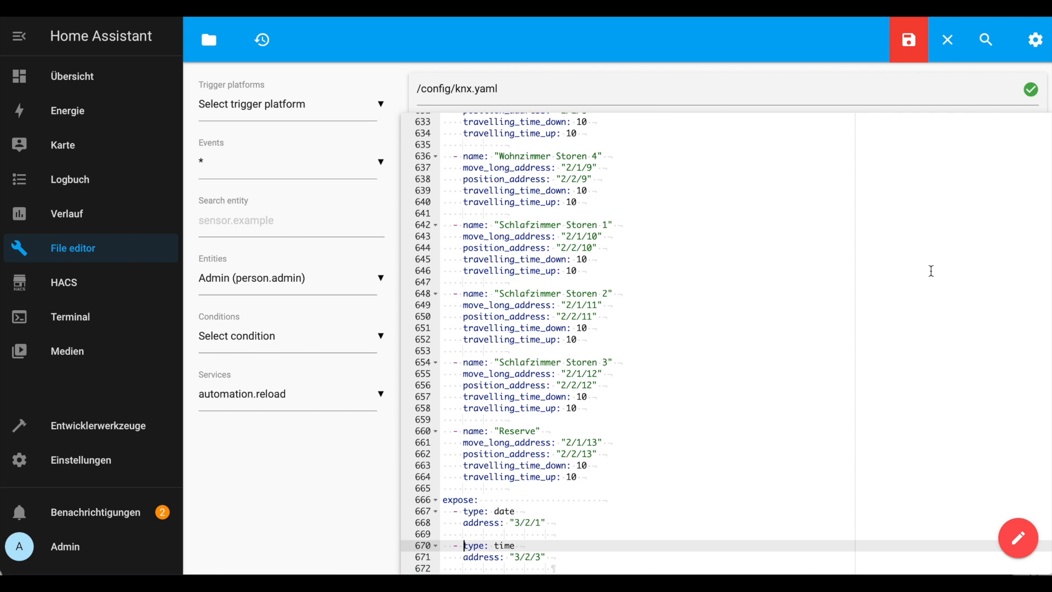
left_click(909, 40)
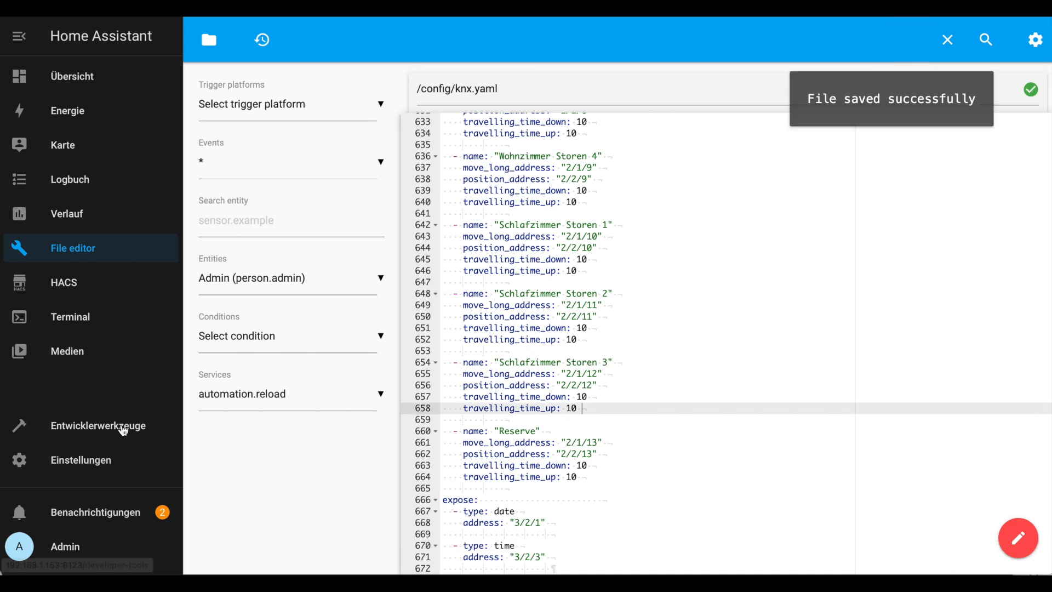
- In Devices and Services, reload the KNX integration and list its 118 entities
left_click(80, 459)
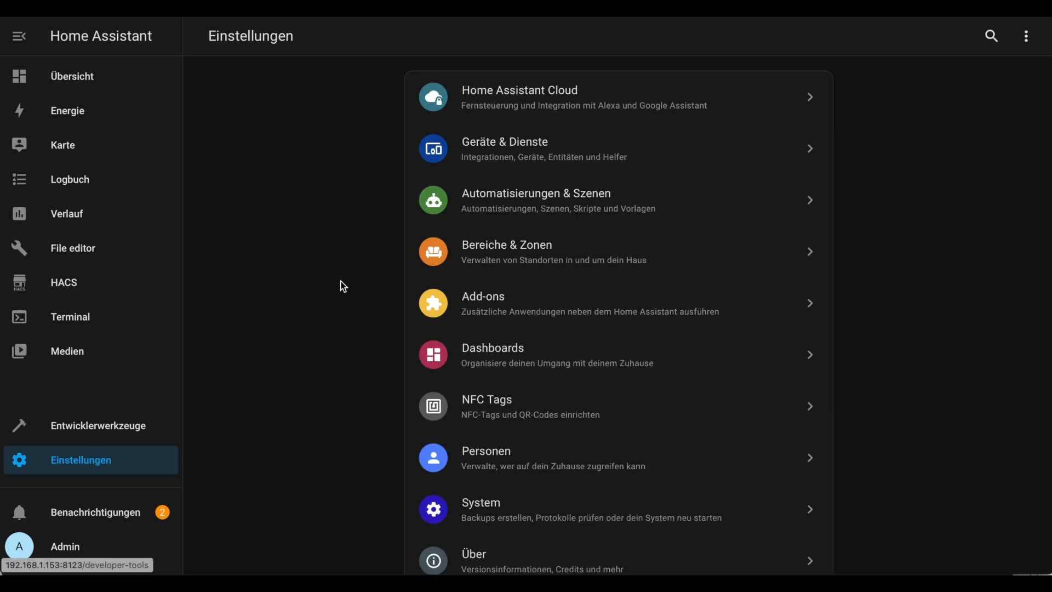
left_click(504, 147)
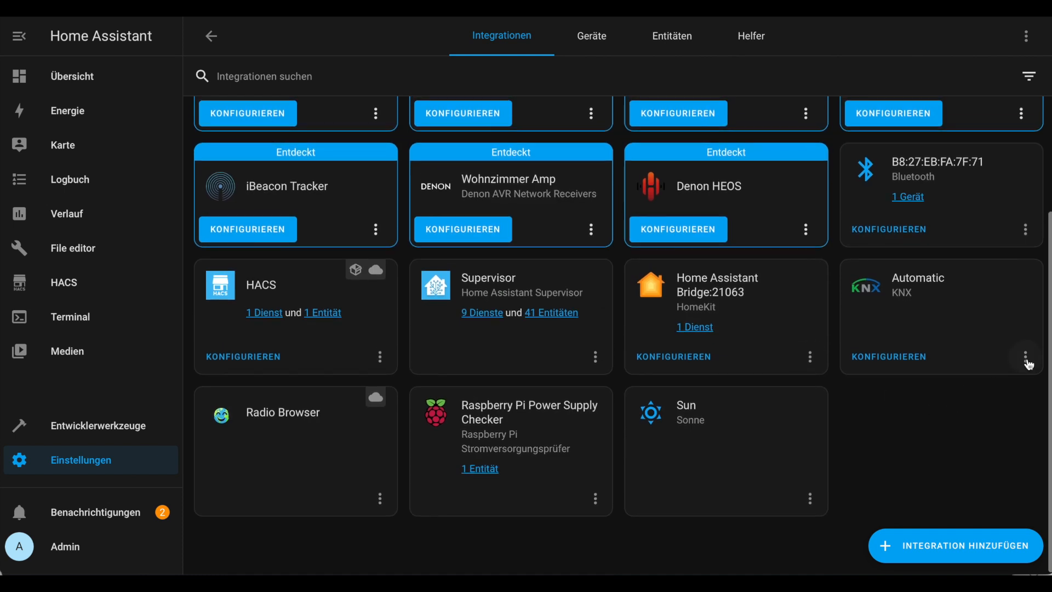
left_click(1026, 357)
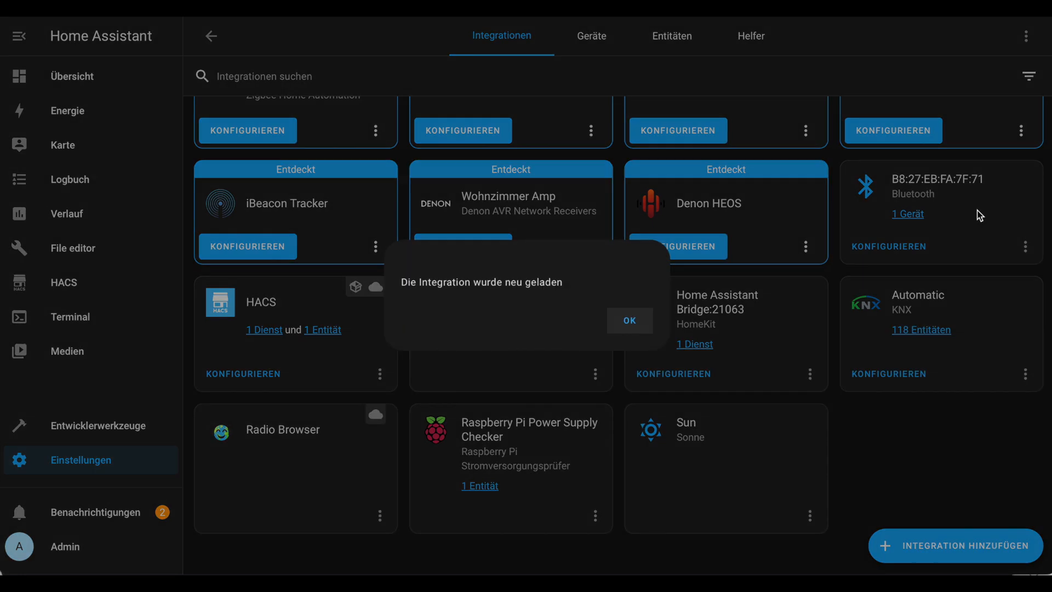
left_click(628, 320)
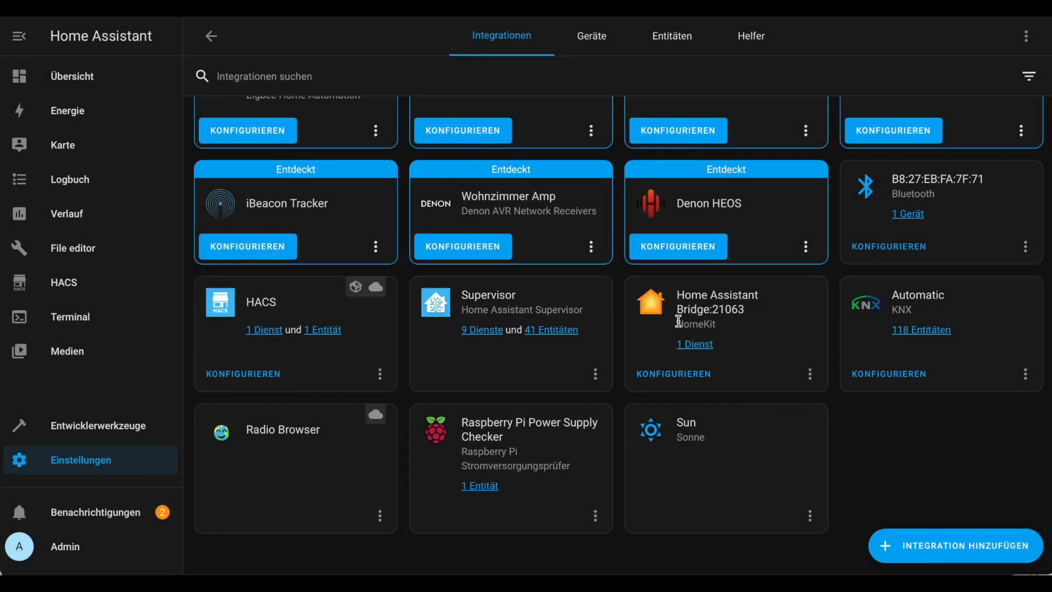
left_click(920, 330)
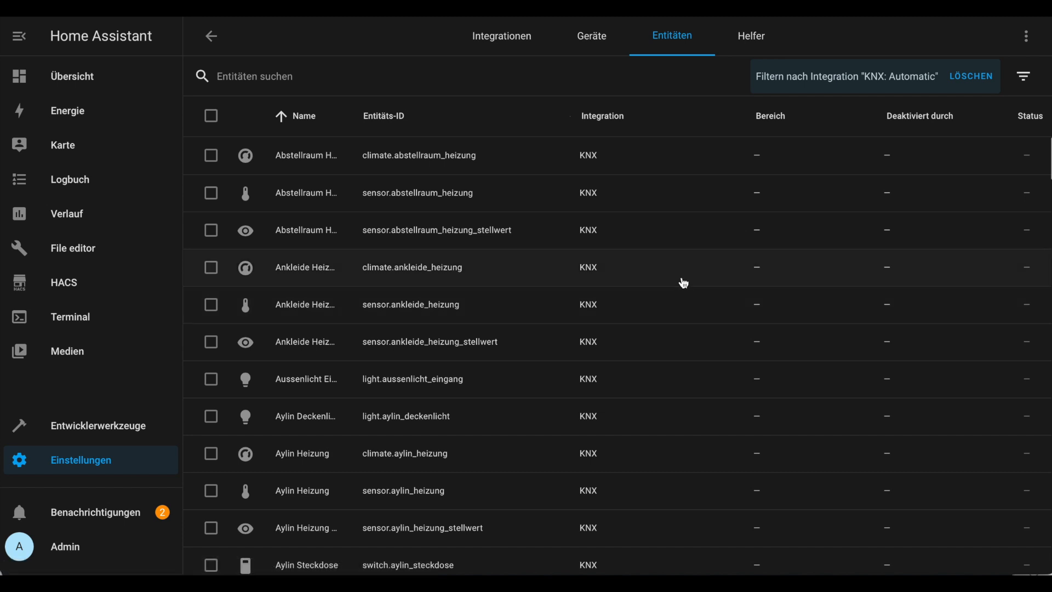
mouse_move(375, 321)
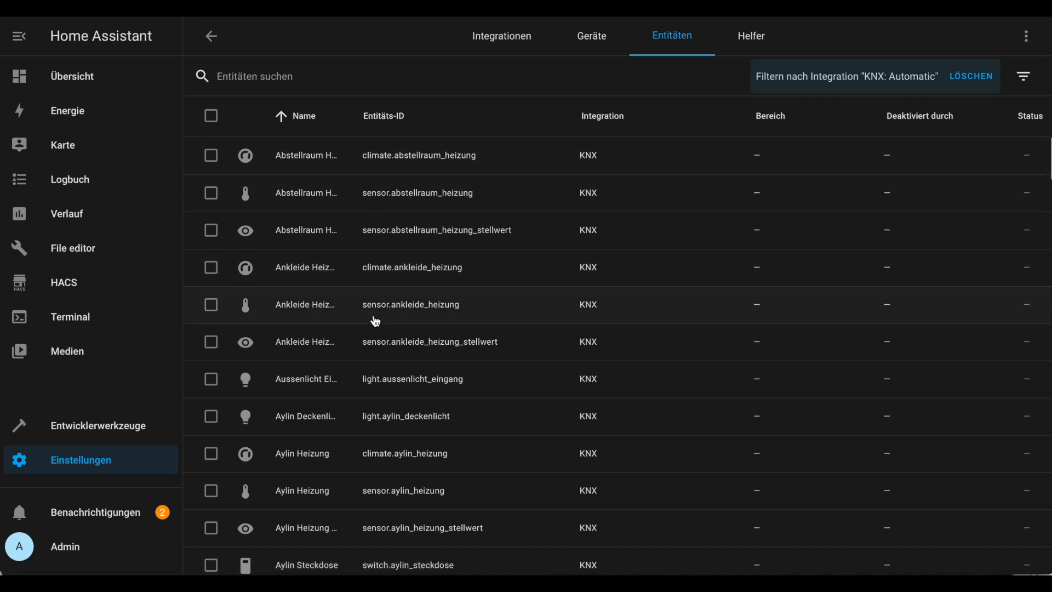
- Scroll through the KNX-filtered entity list before clearing the integration filter
scroll("down", 3)
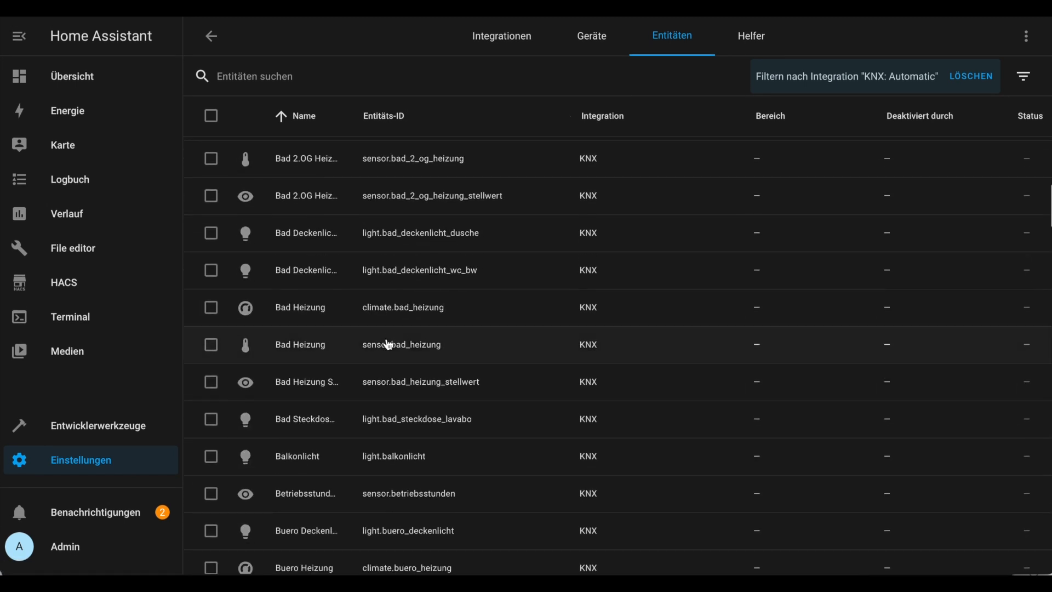
scroll("down", 3)
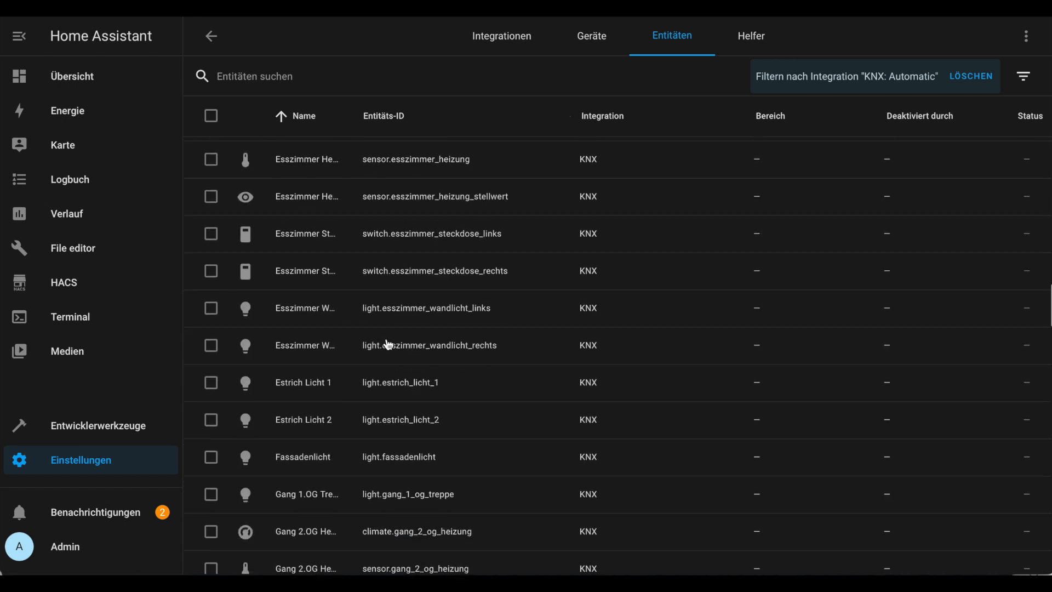
scroll("down", 3)
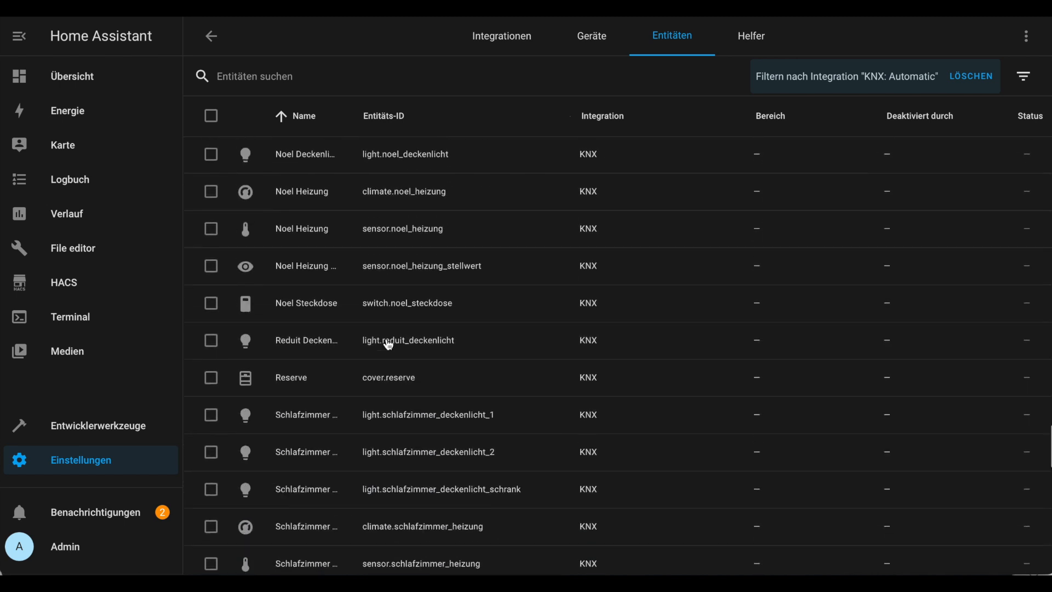
scroll("down", 3)
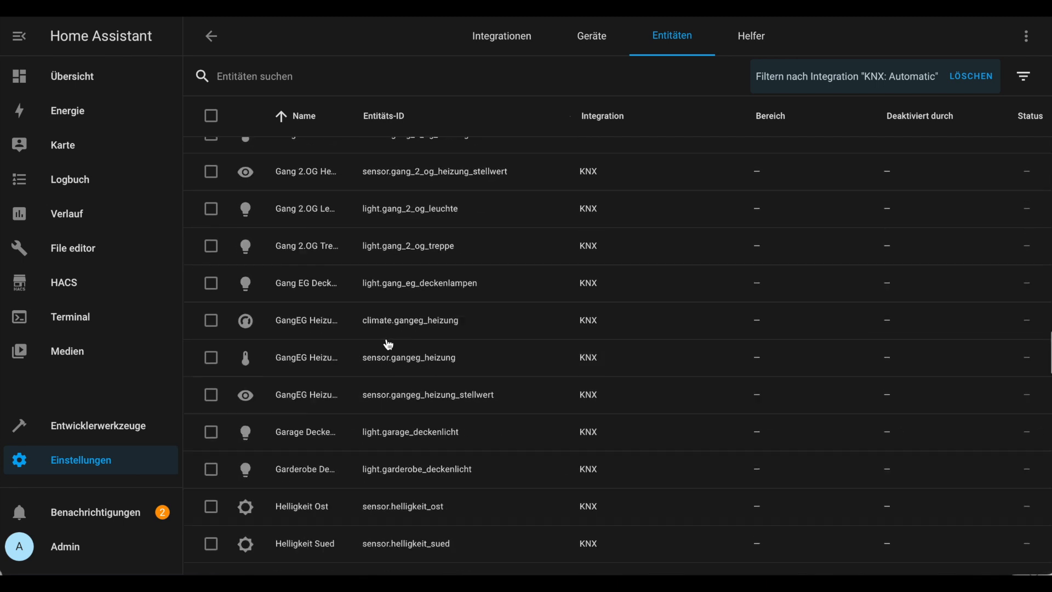
scroll("up", 3)
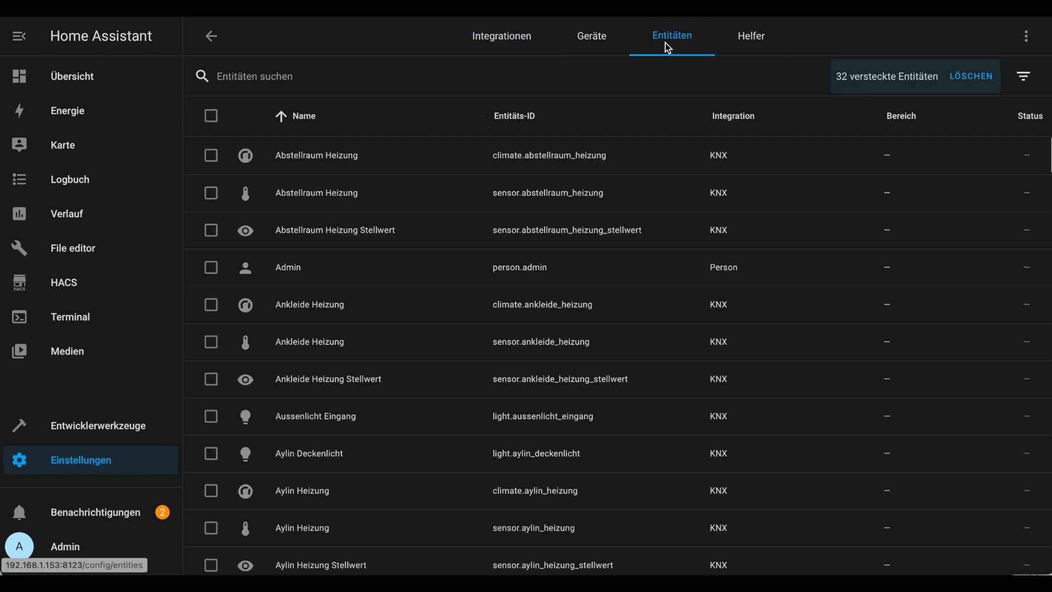
mouse_move(850, 115)
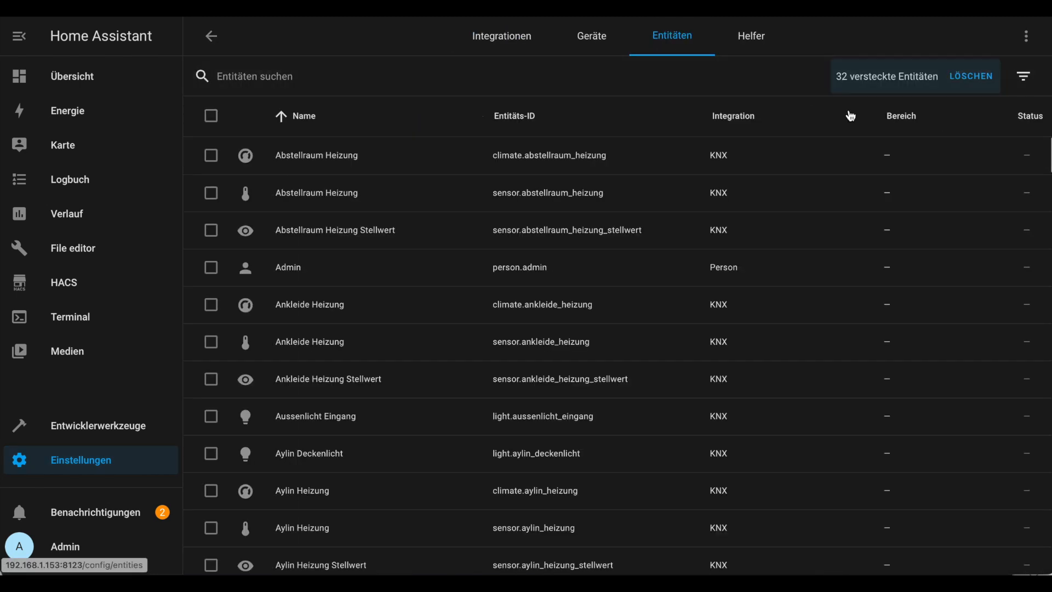
- Assign Abstellraum Heizung to a newly created area named Nebenräume via its advanced settings
left_click(315, 154)
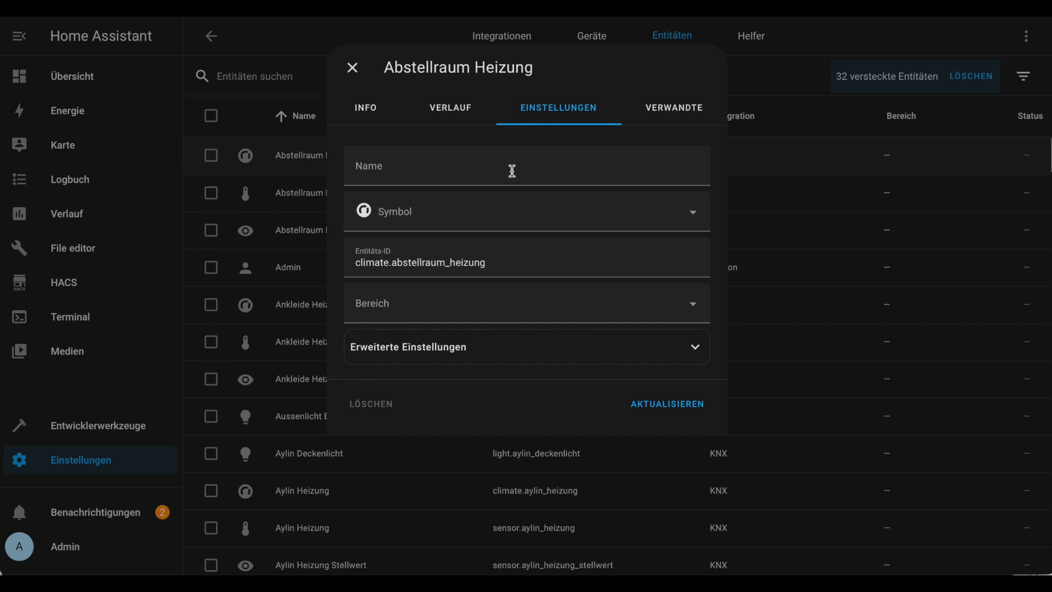
left_click(408, 347)
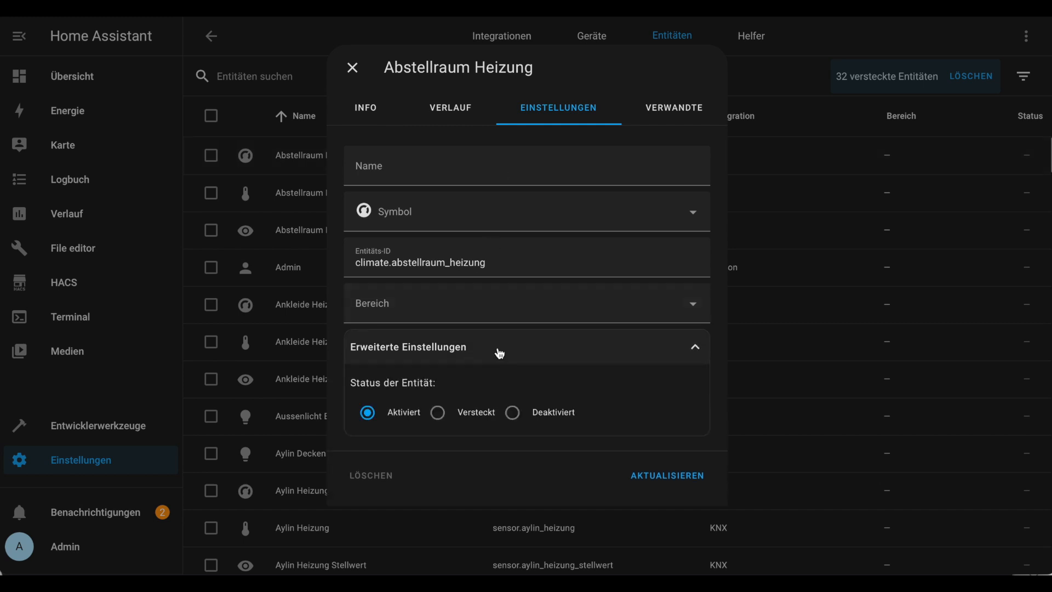
left_click(527, 302)
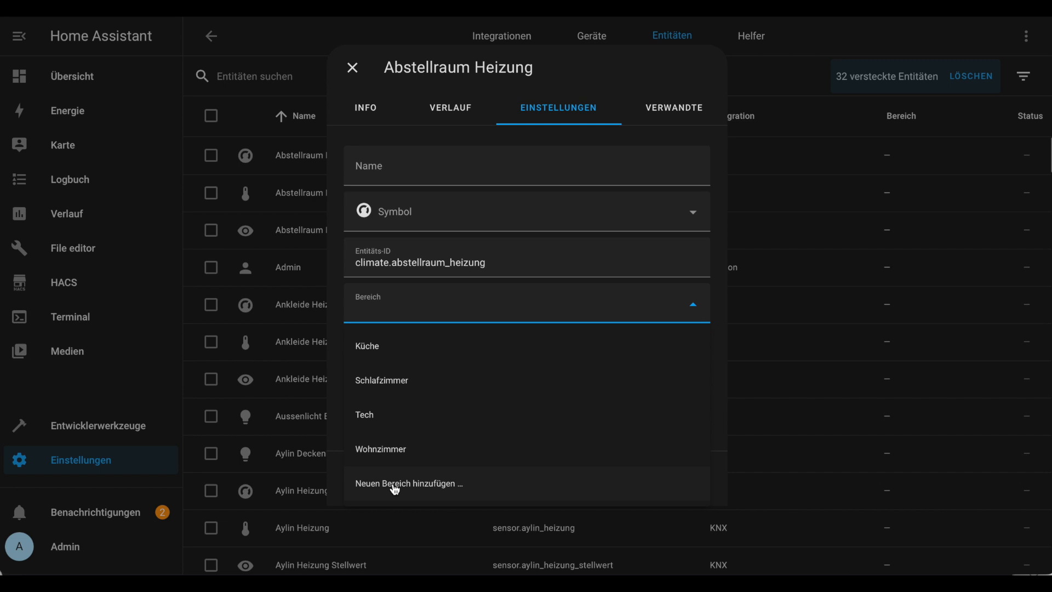
left_click(409, 483)
type("E")
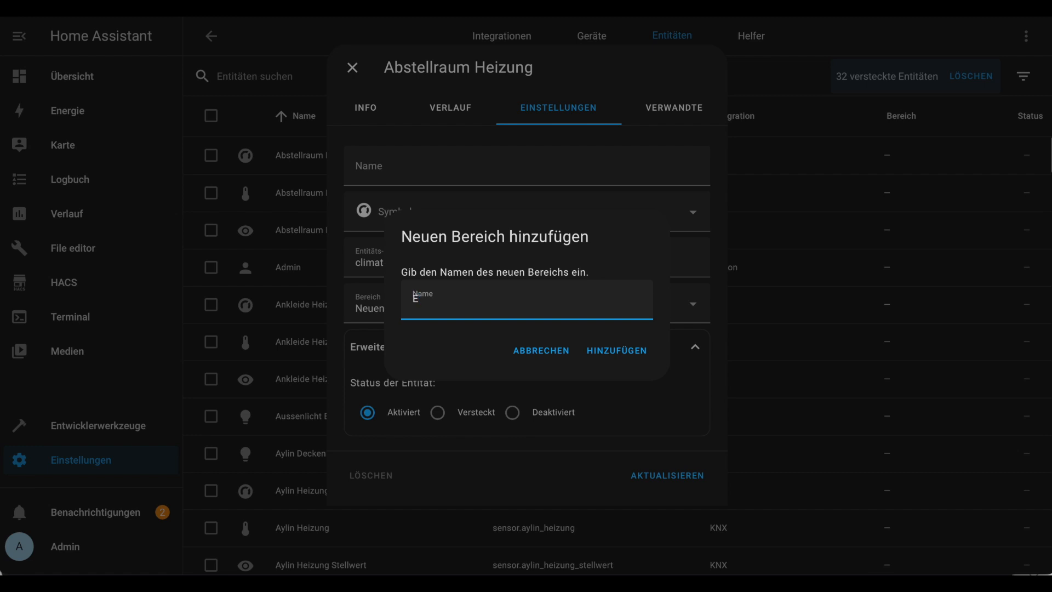
type("Nebenräume")
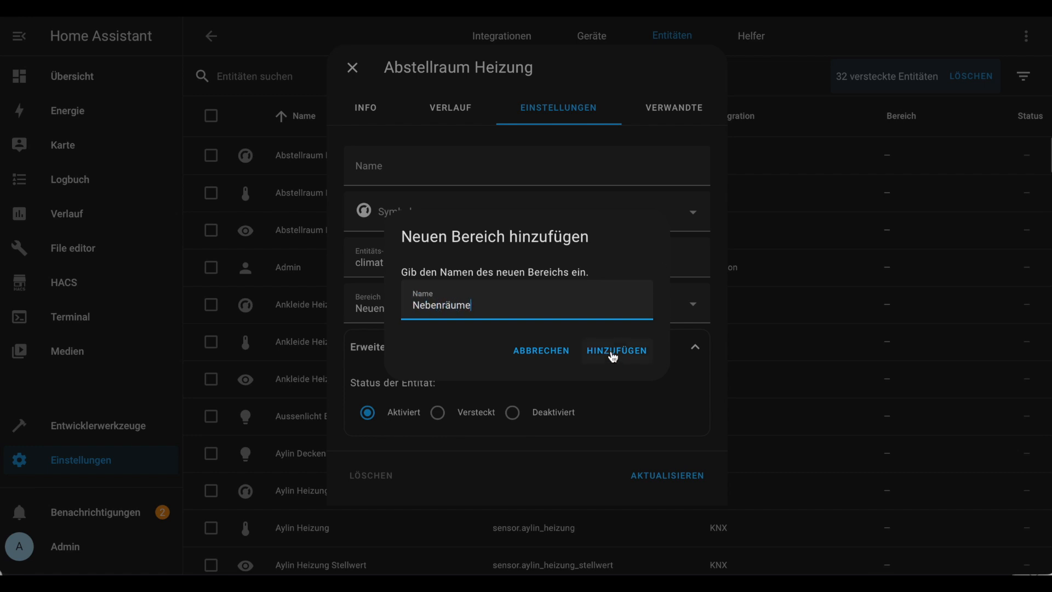
left_click(615, 349)
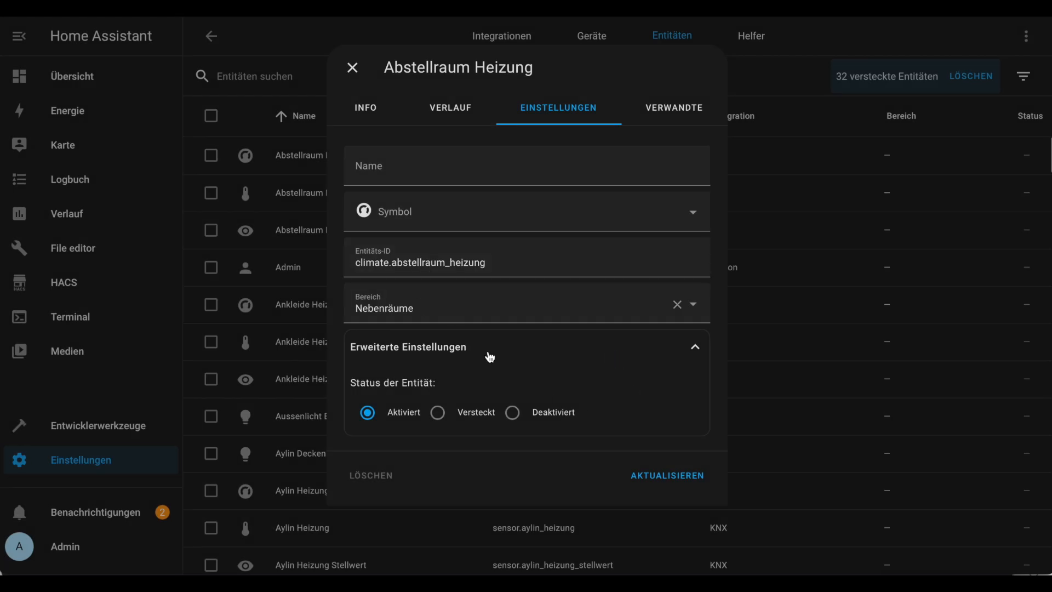
mouse_move(668, 475)
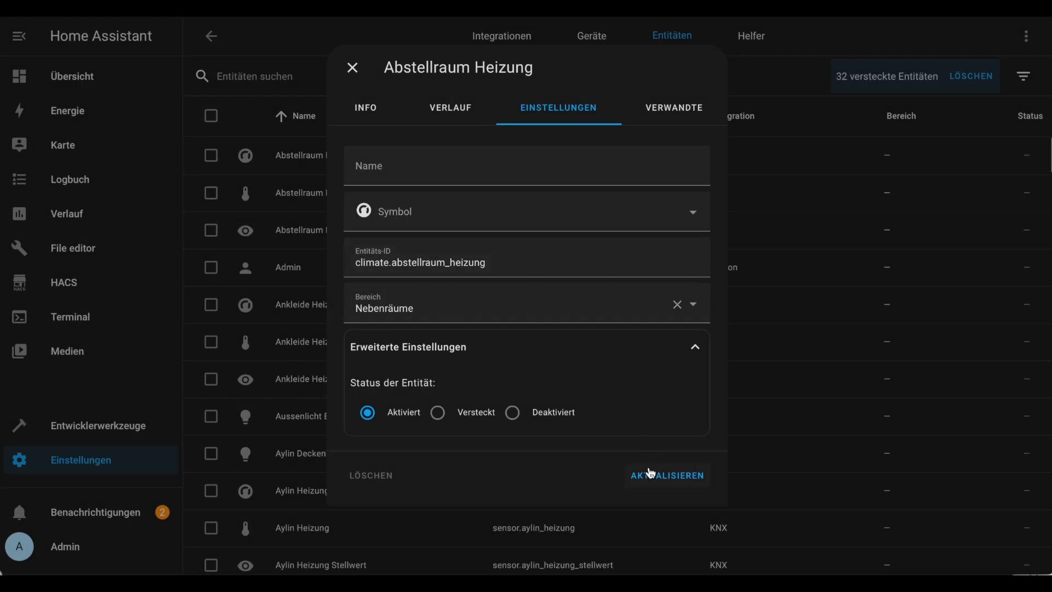
- Search the entity's icon picker for 'therm' thermometer icons, then return to the Übersicht dashboard
left_click(527, 210)
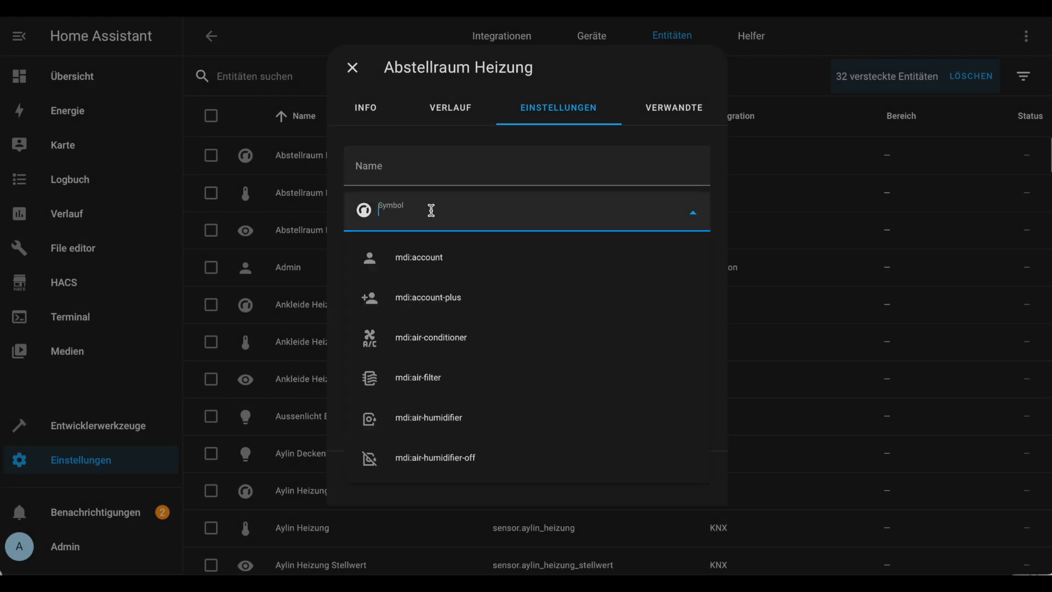
type("t")
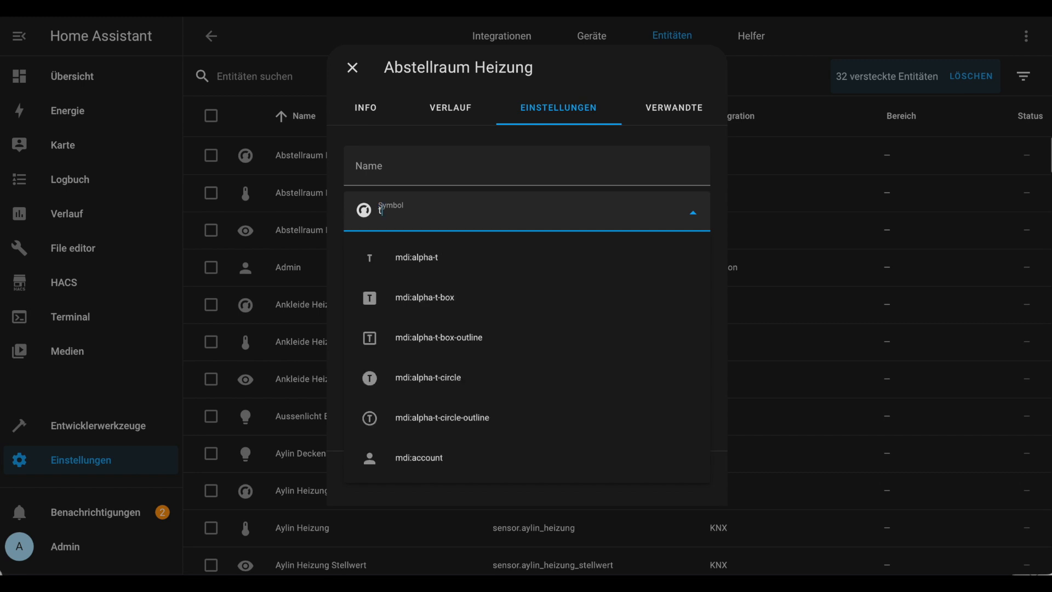
type("herm")
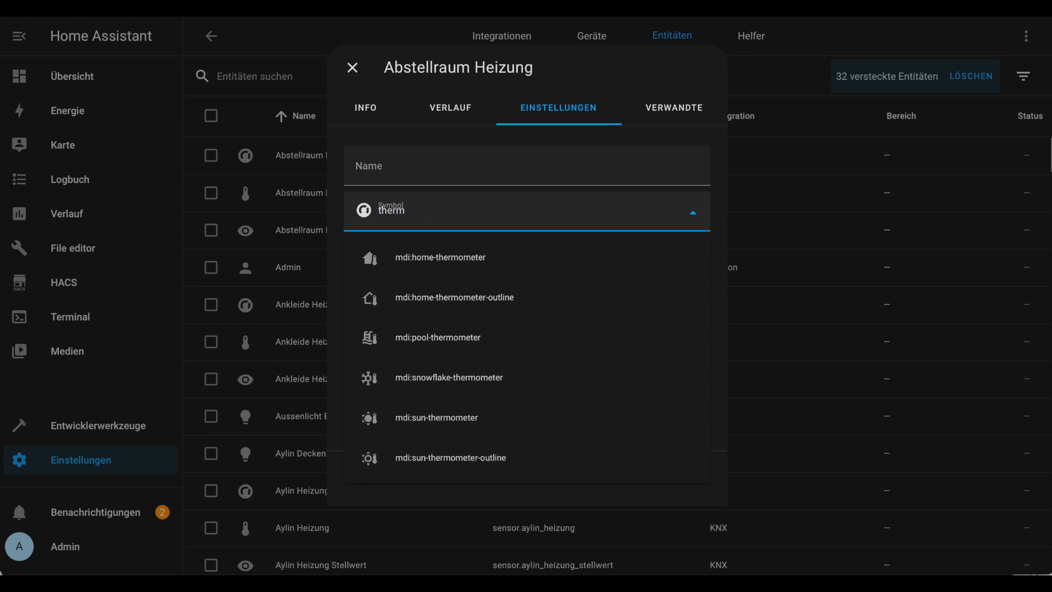
left_click(453, 297)
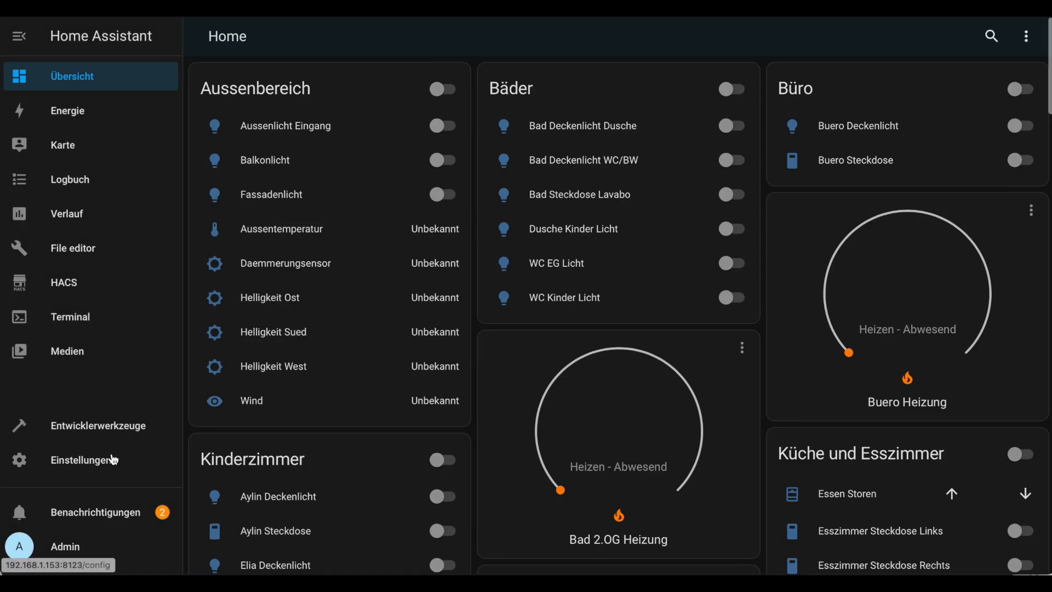
- Create a new dashboard titled Dashboard that shows in the sidebar, then go to Personen settings
left_click(91, 459)
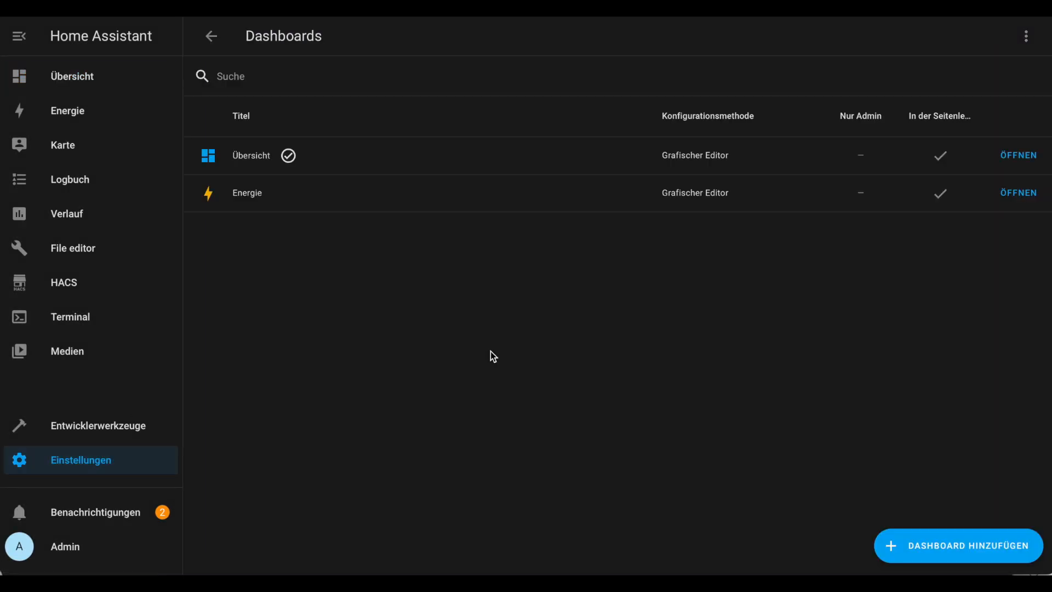
left_click(958, 545)
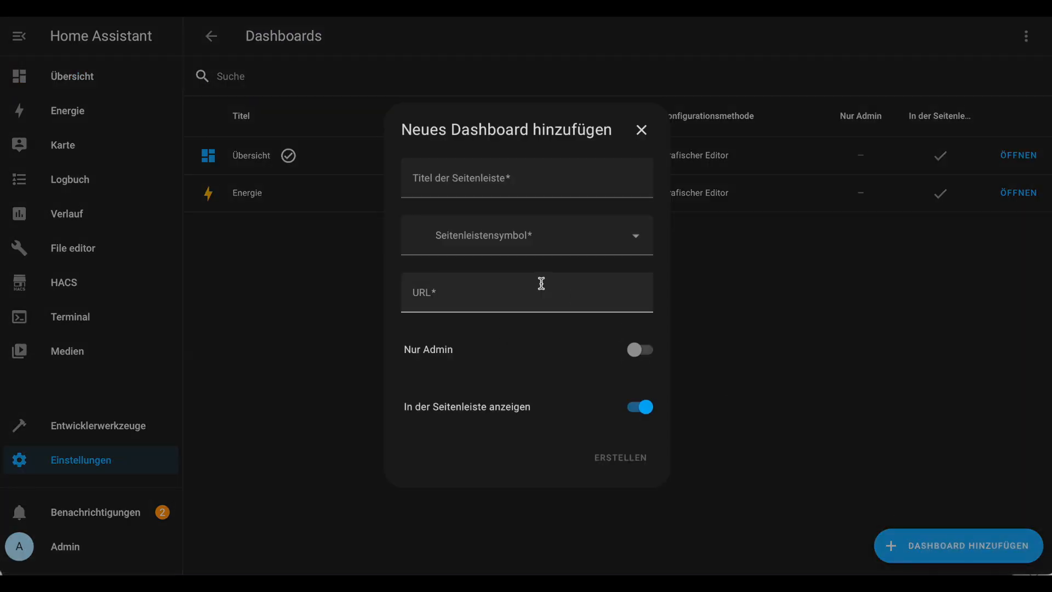
type("Da")
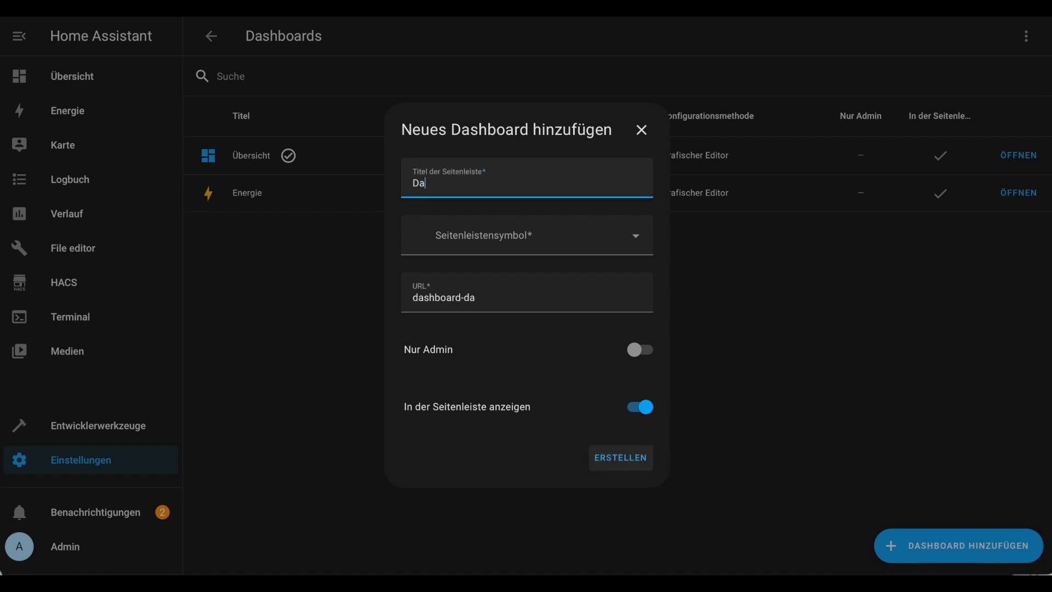
left_click(620, 458)
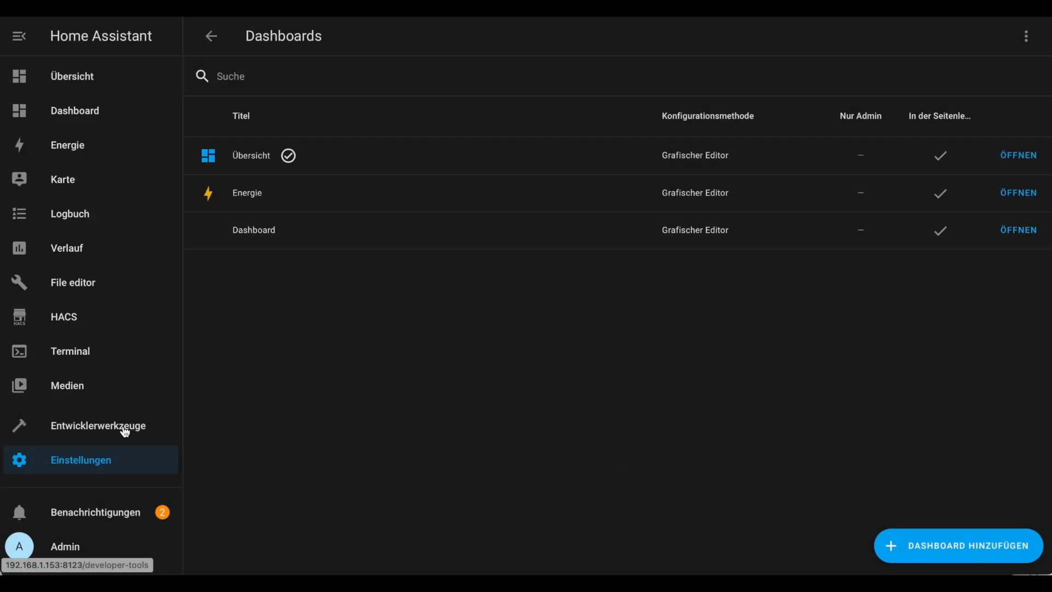
left_click(211, 35)
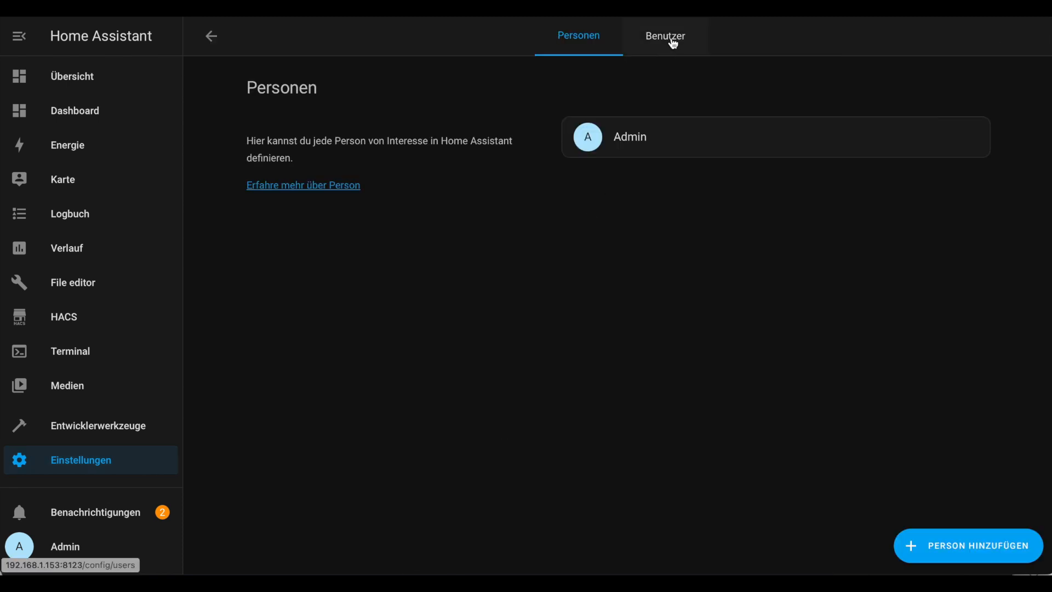
- Add a regular user account named Kinder with username kinder
left_click(963, 545)
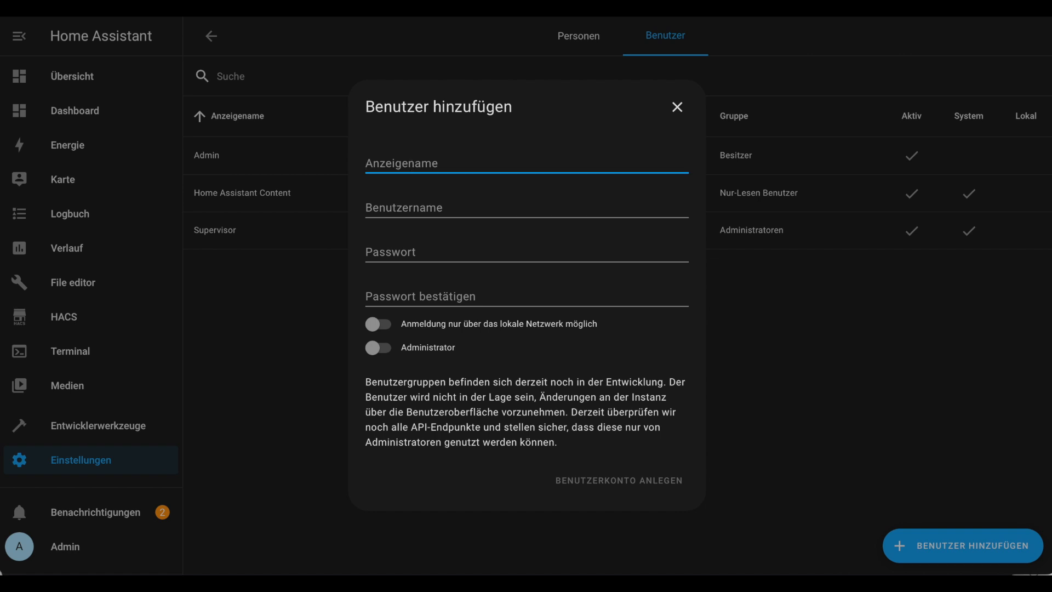
type("Kinder")
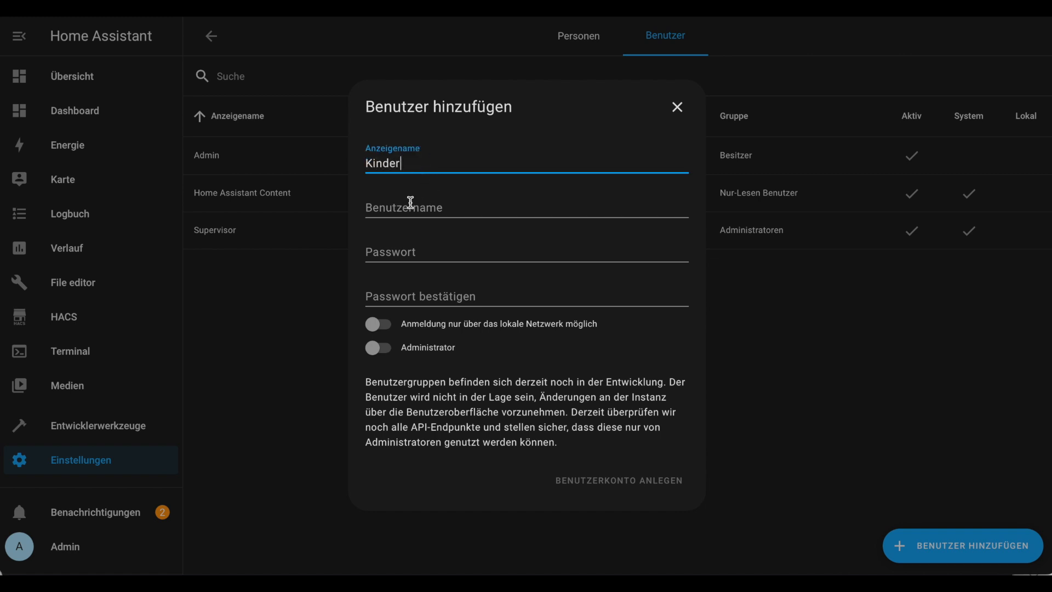
type("kinder")
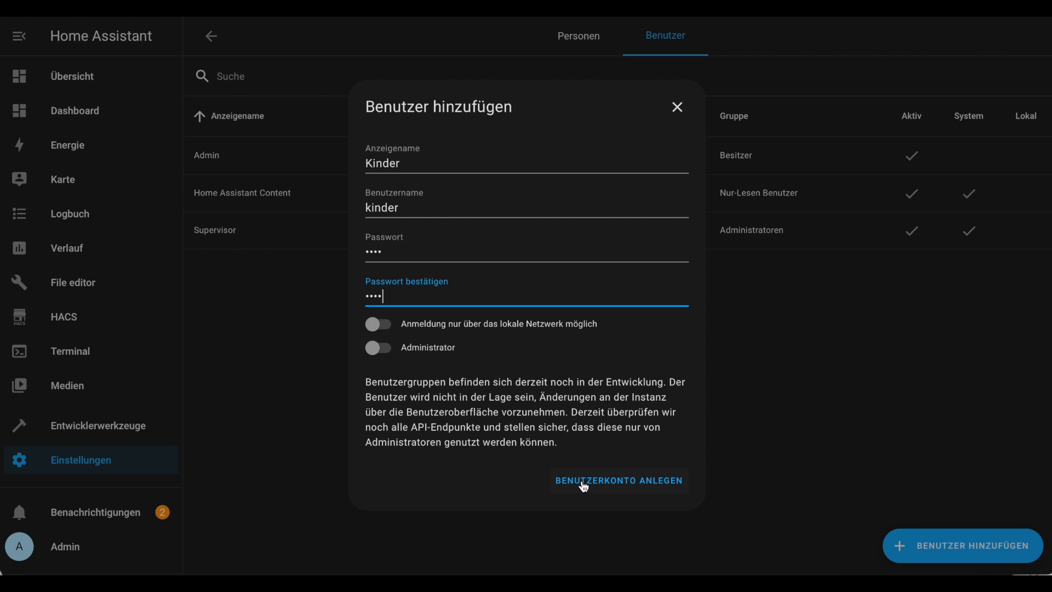
left_click(617, 480)
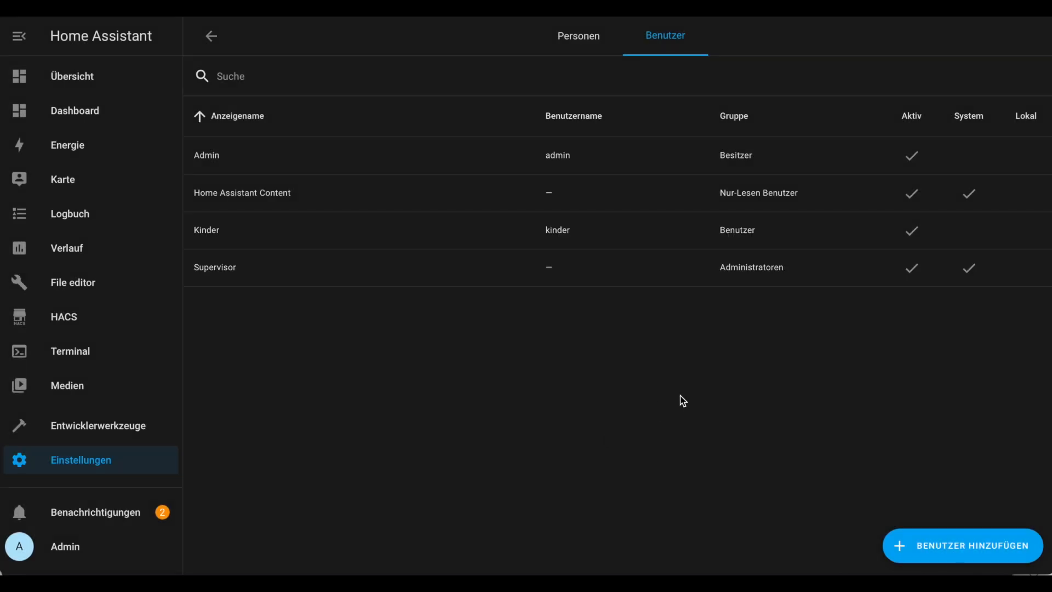
- Add a second user account Jan with Administrator rights enabled
type("Jan")
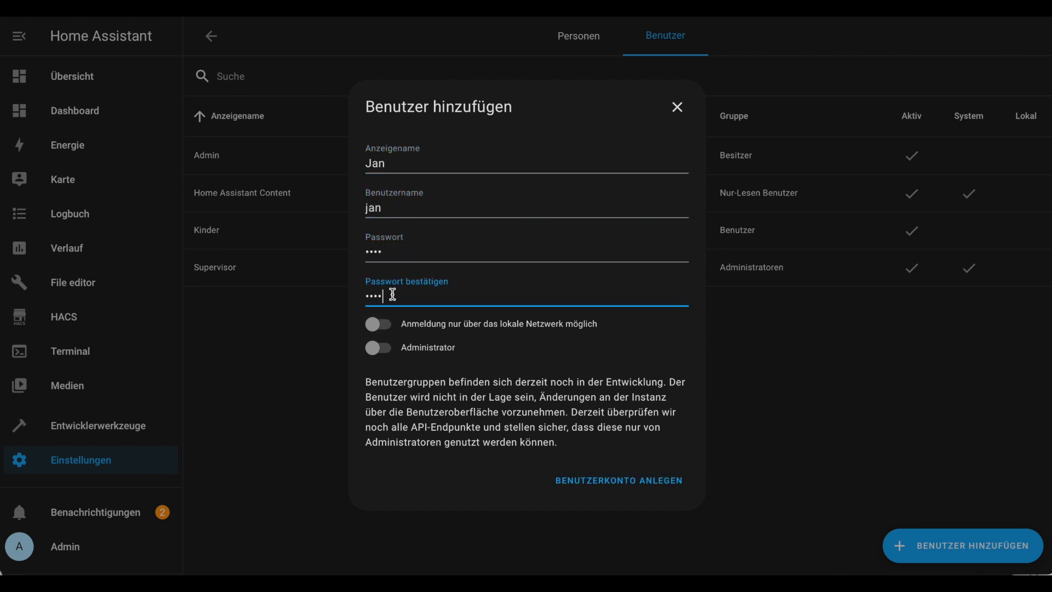
left_click(378, 347)
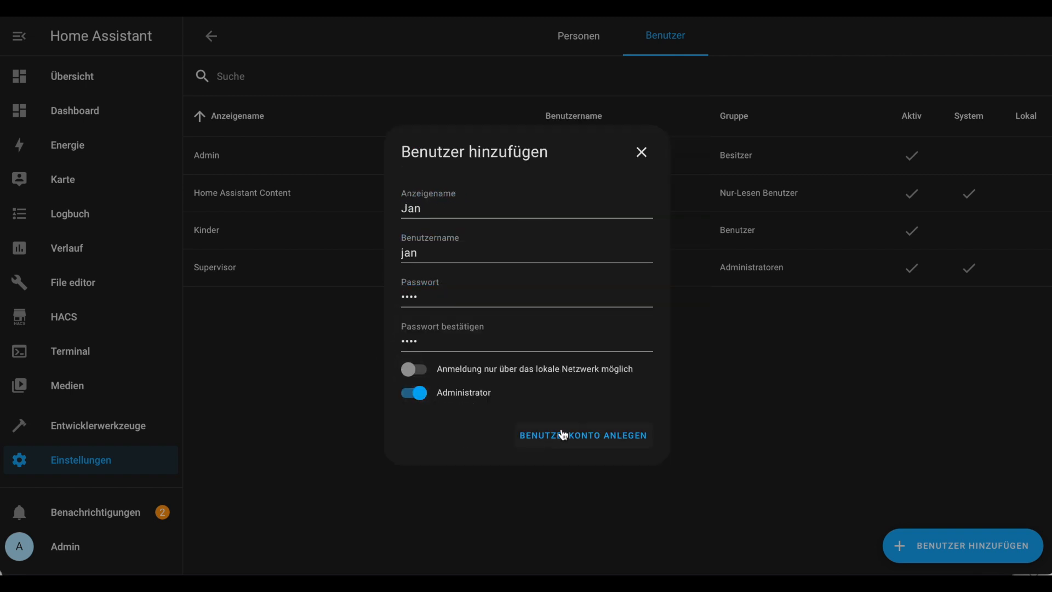
left_click(582, 435)
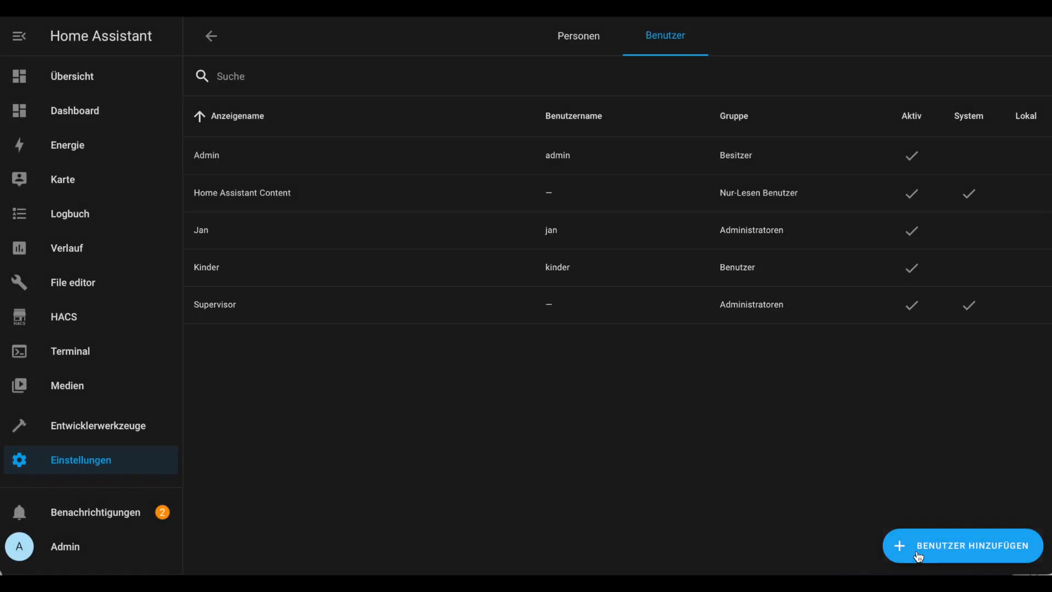
mouse_move(105, 463)
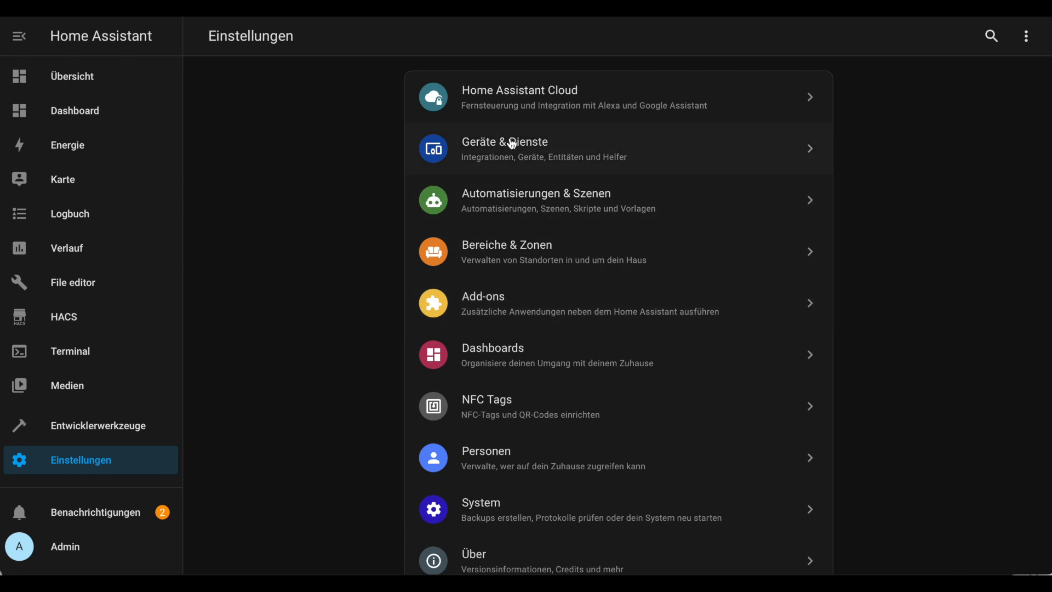
- Open the new Dashboard and choose 'Benutzeroberfläche konfigurieren' to get the take-control prompt
left_click(492, 347)
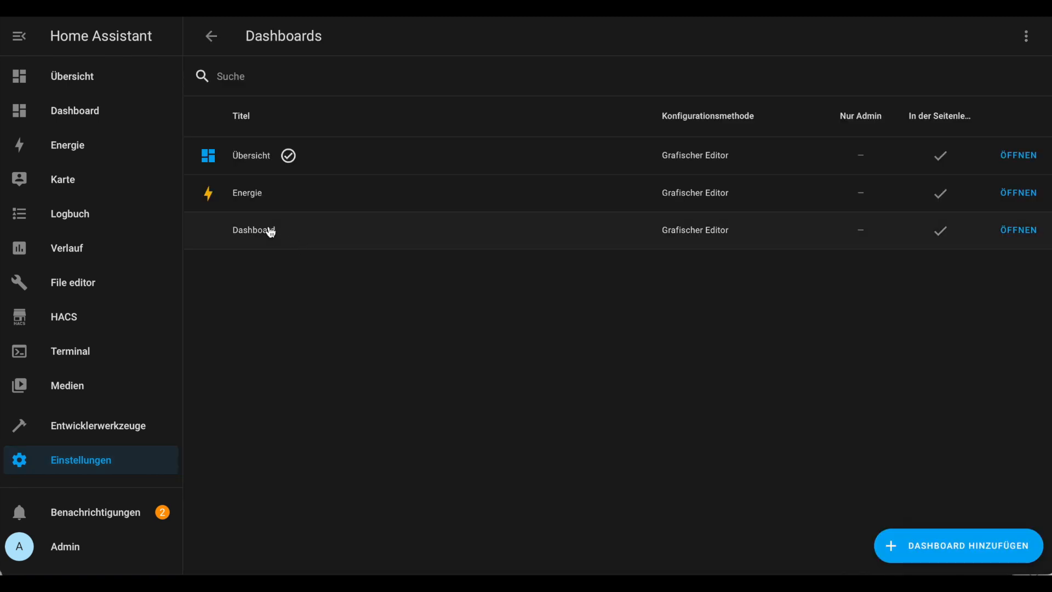
left_click(253, 229)
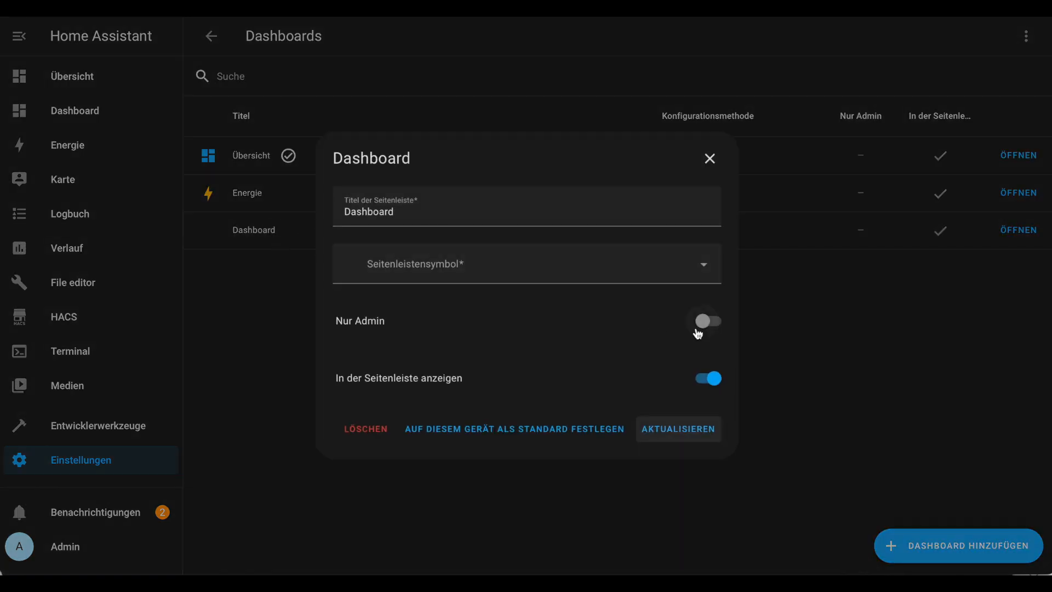
left_click(710, 158)
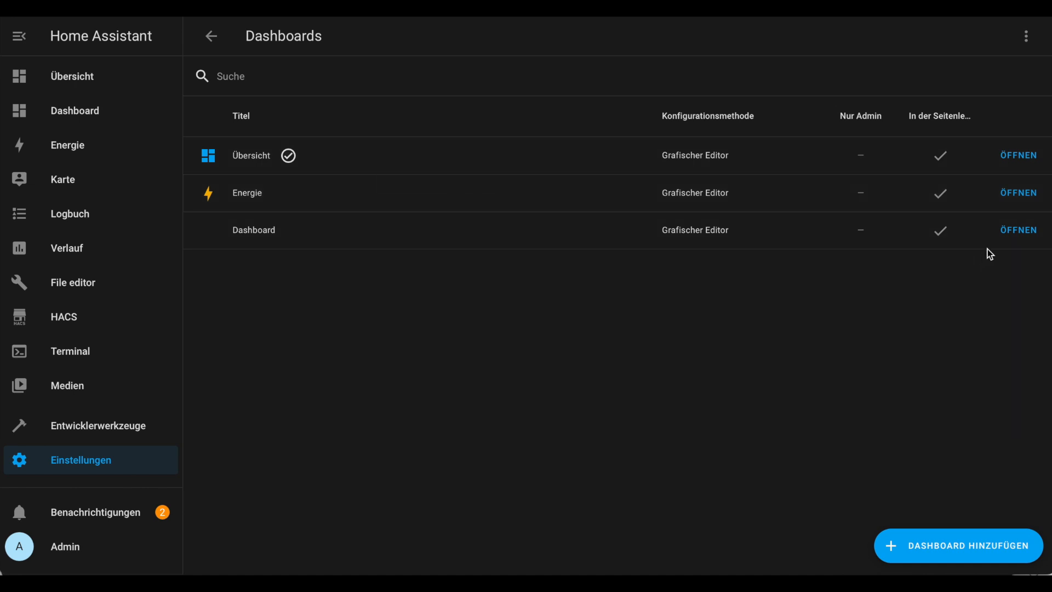
left_click(73, 110)
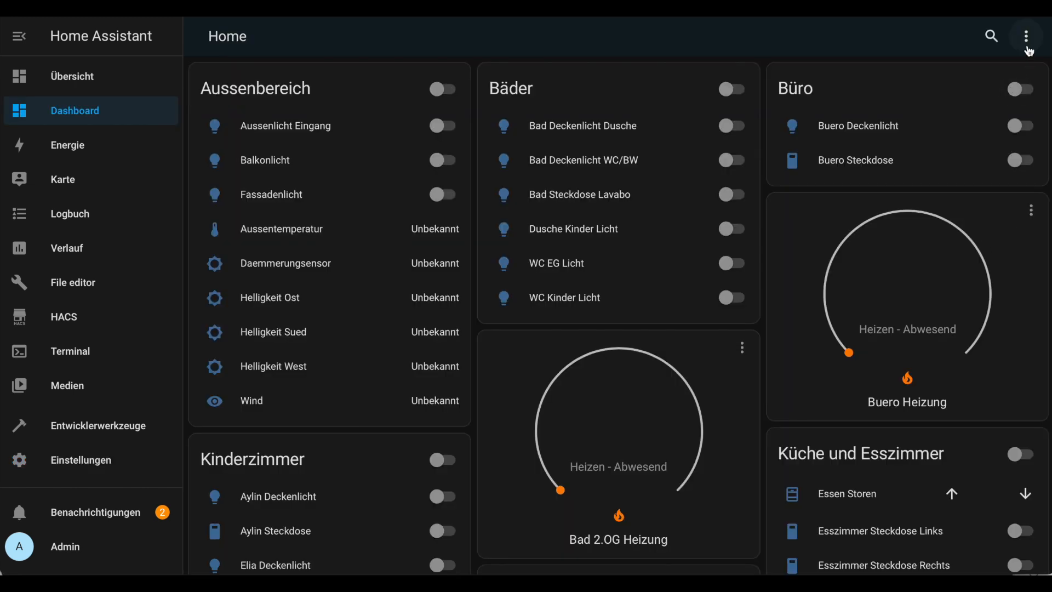
left_click(1025, 36)
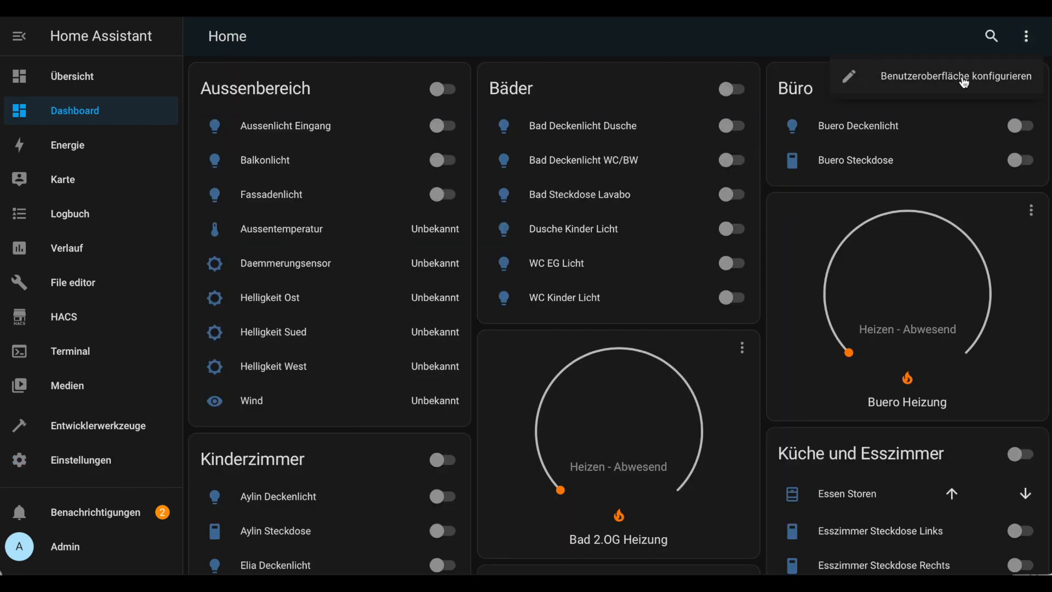
left_click(961, 76)
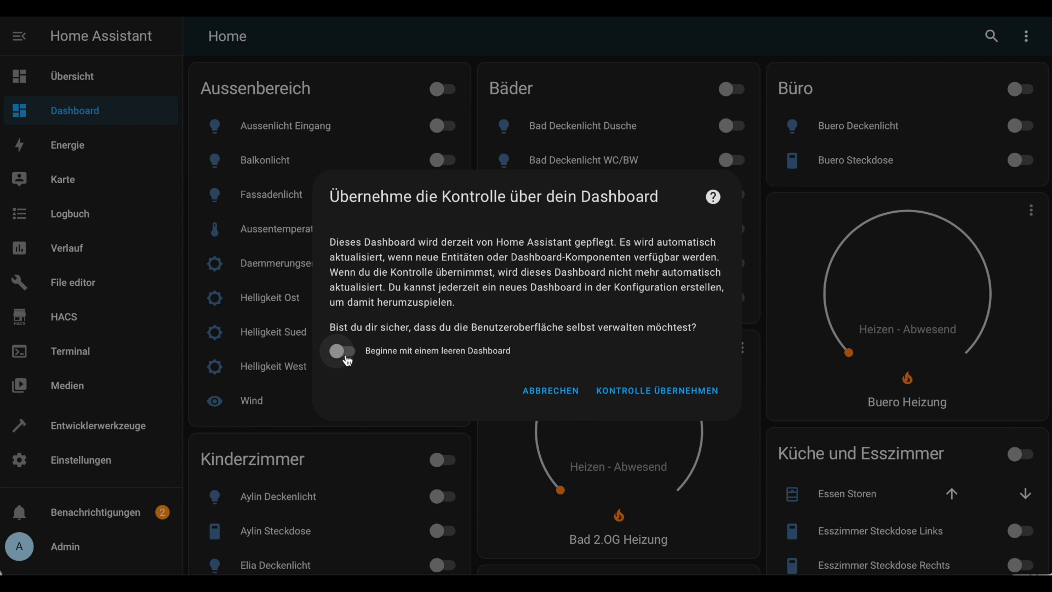
- Take control starting from an empty dashboard and add a Raster (grid) card
left_click(656, 390)
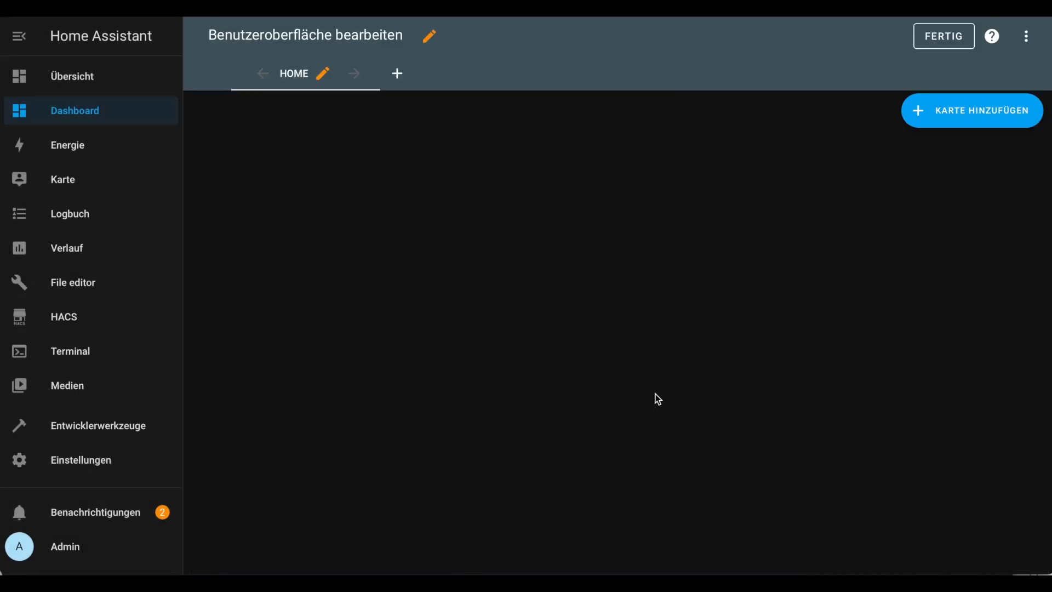
mouse_move(964, 109)
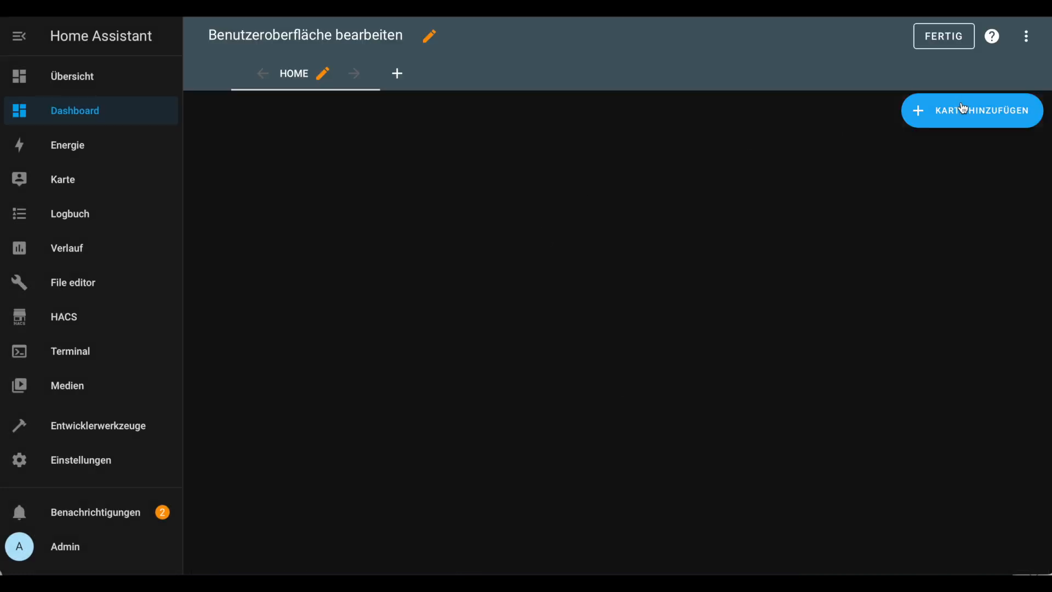
left_click(971, 109)
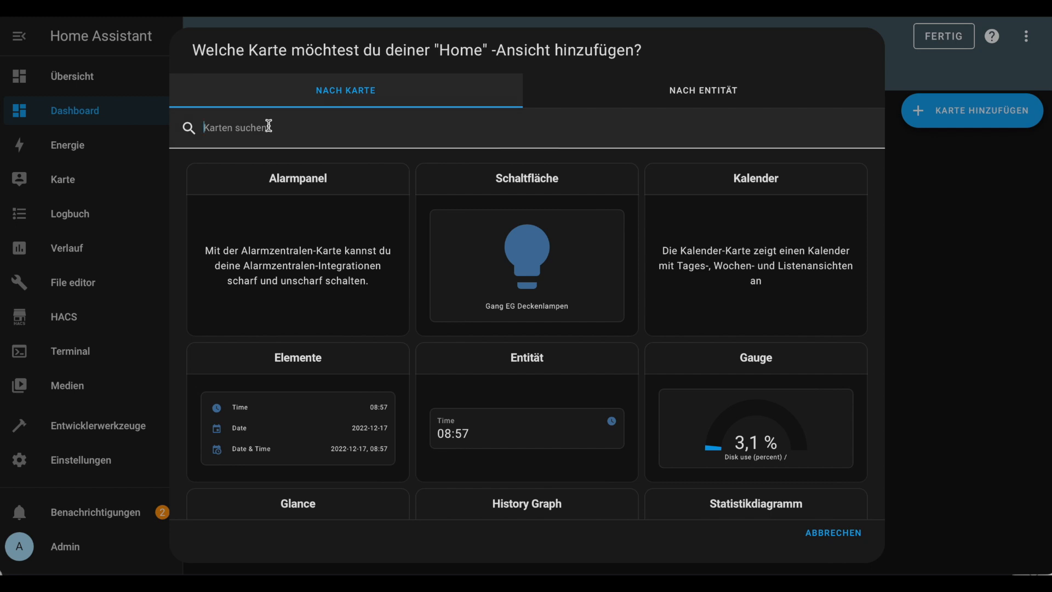
type("grid")
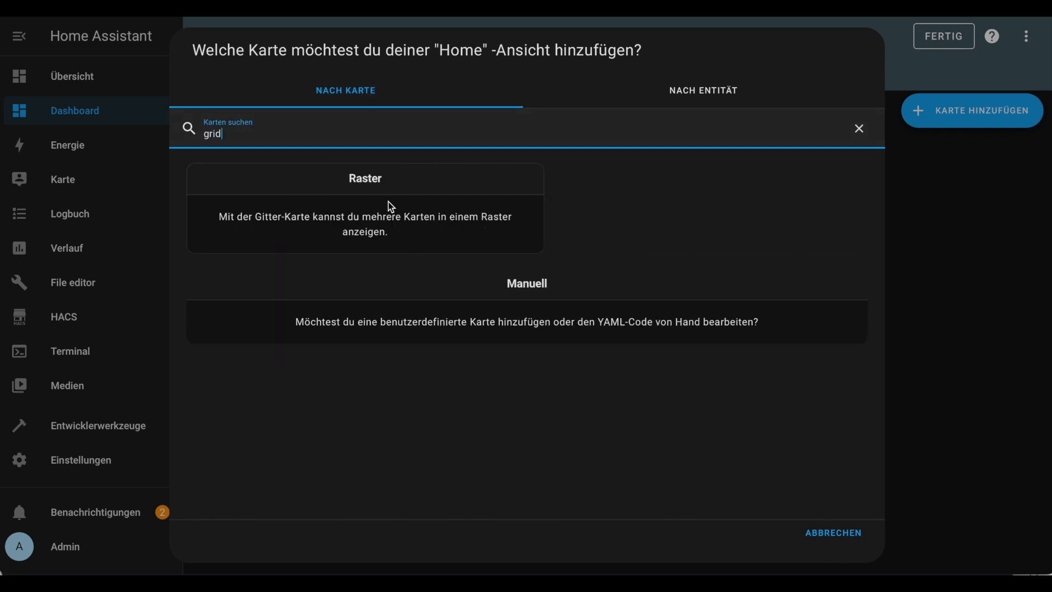
left_click(365, 177)
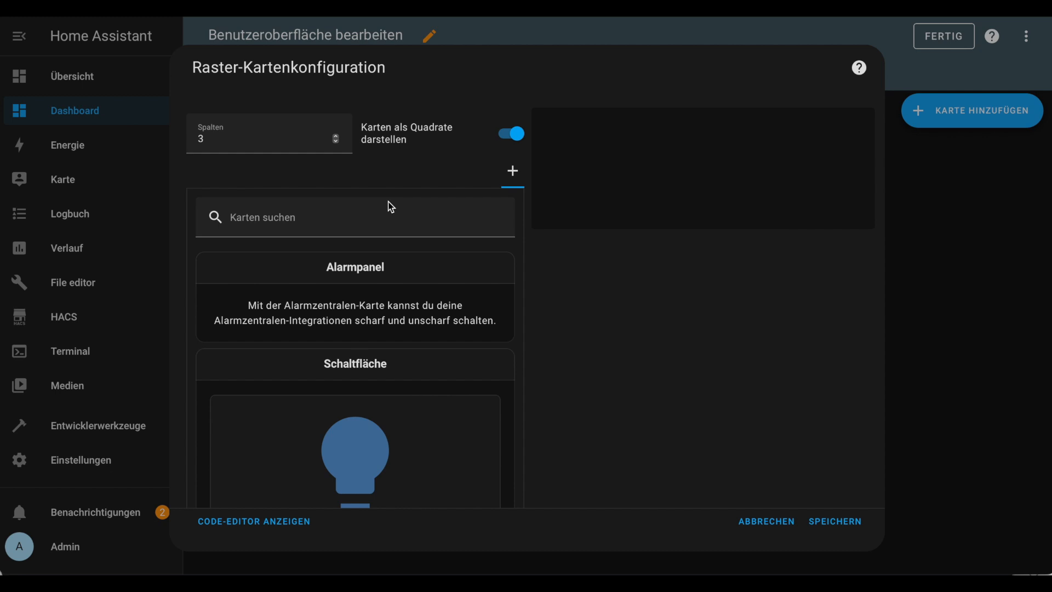
- Fill the grid with Schaltfläche button cards for the hallway lights
left_click(354, 216)
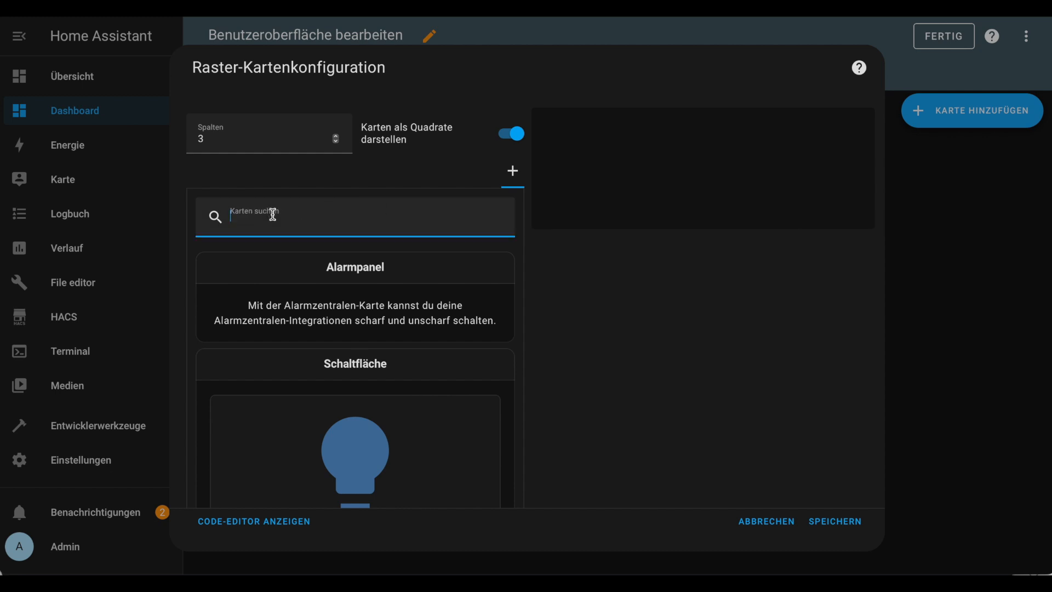
type("but")
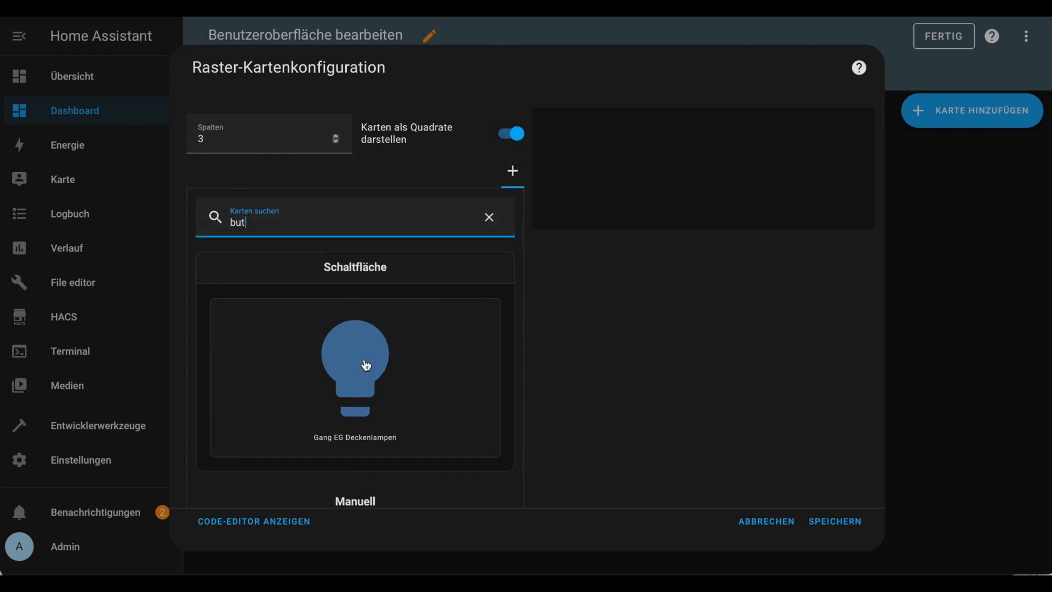
left_click(355, 375)
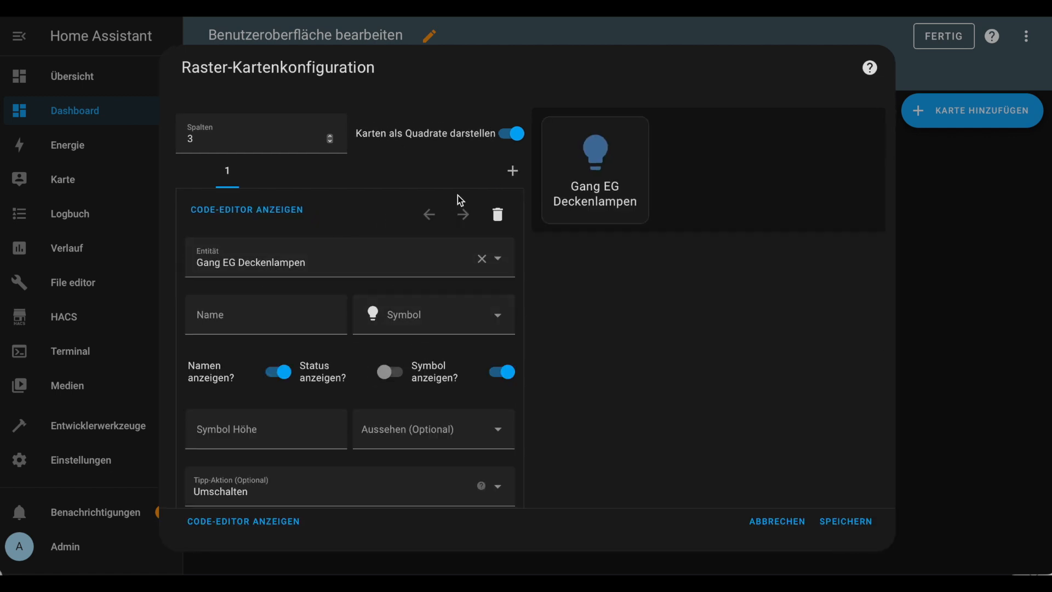
left_click(512, 171)
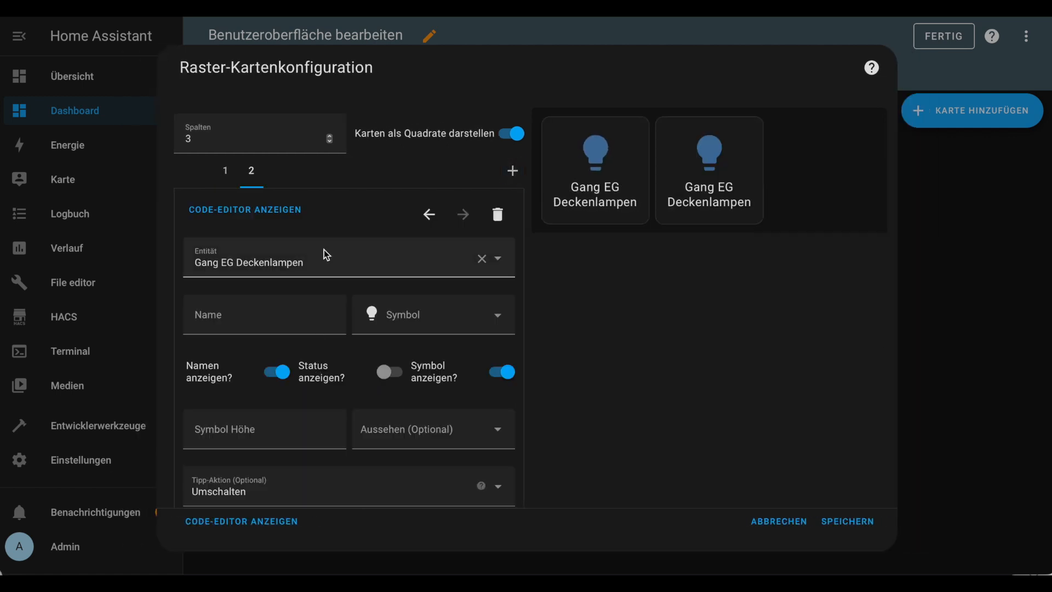
left_click(347, 258)
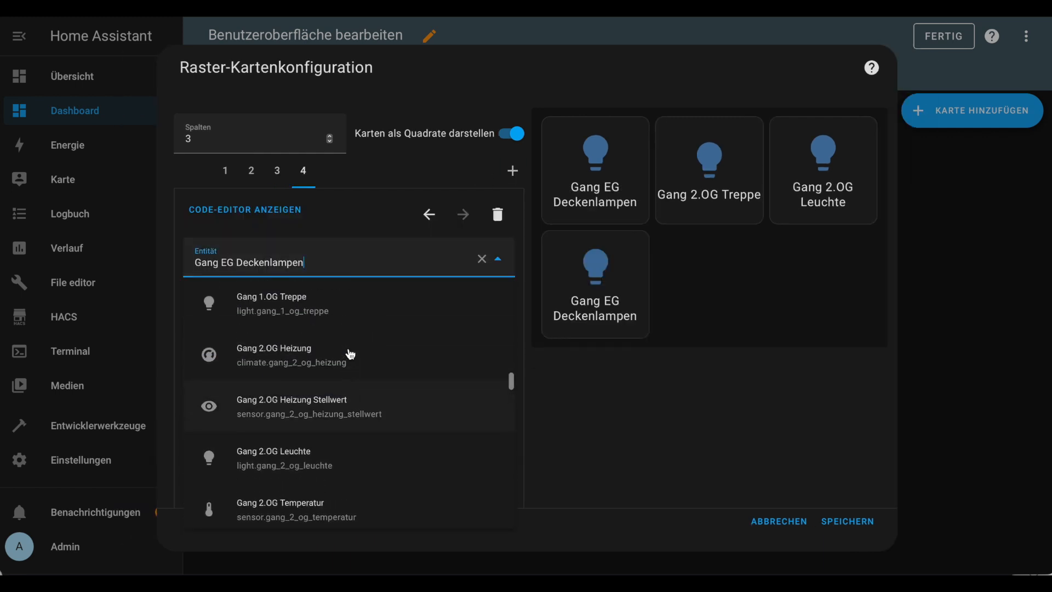
- Assign Gang 1.OG Treppe to the fourth button, move it to second place and save the four-column grid
left_click(271, 303)
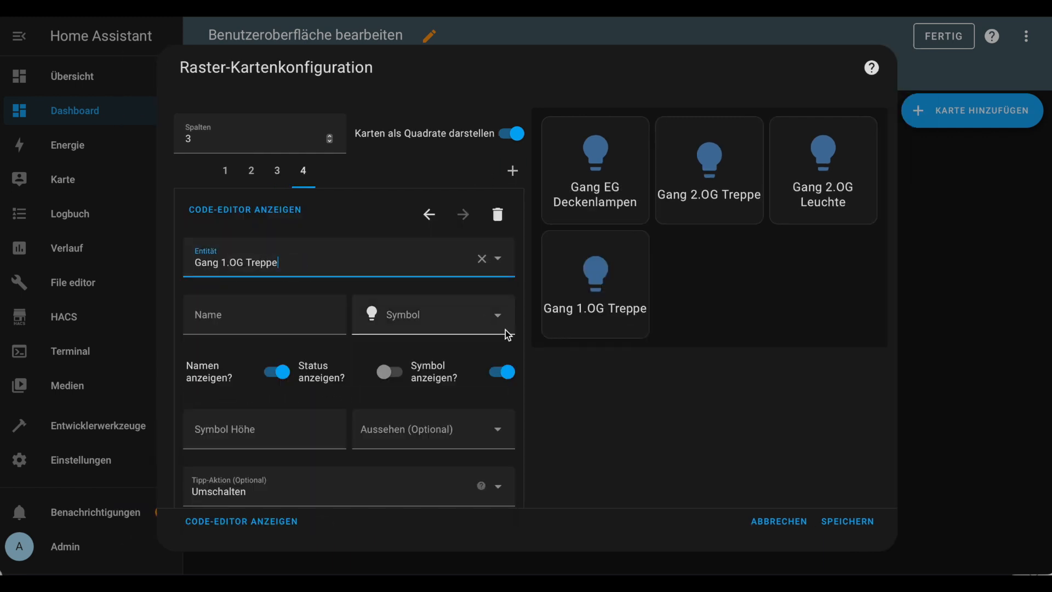
left_click(429, 214)
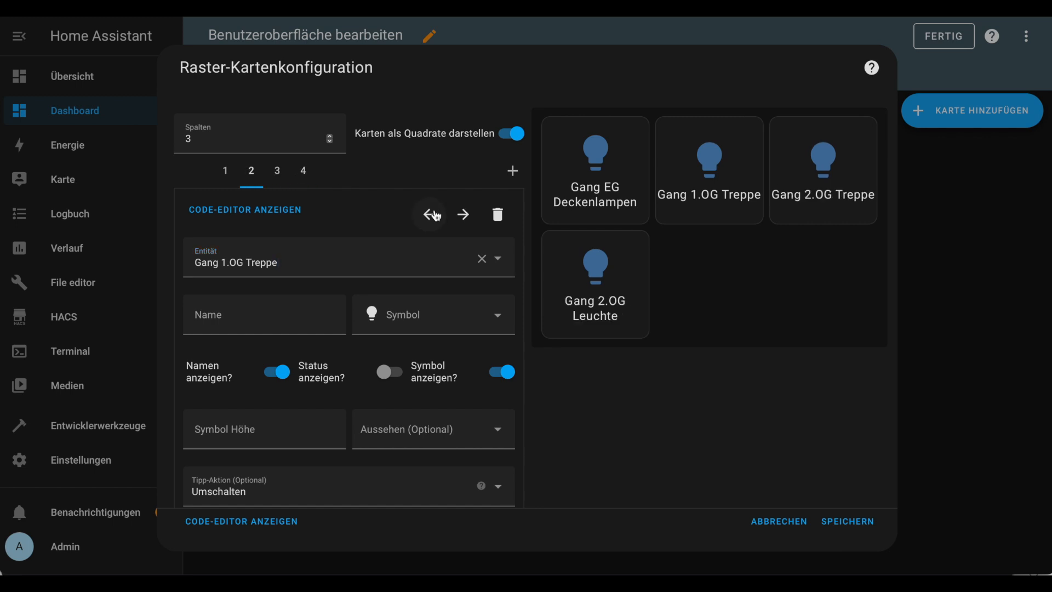
left_click(329, 138)
type("Gang EG Decke")
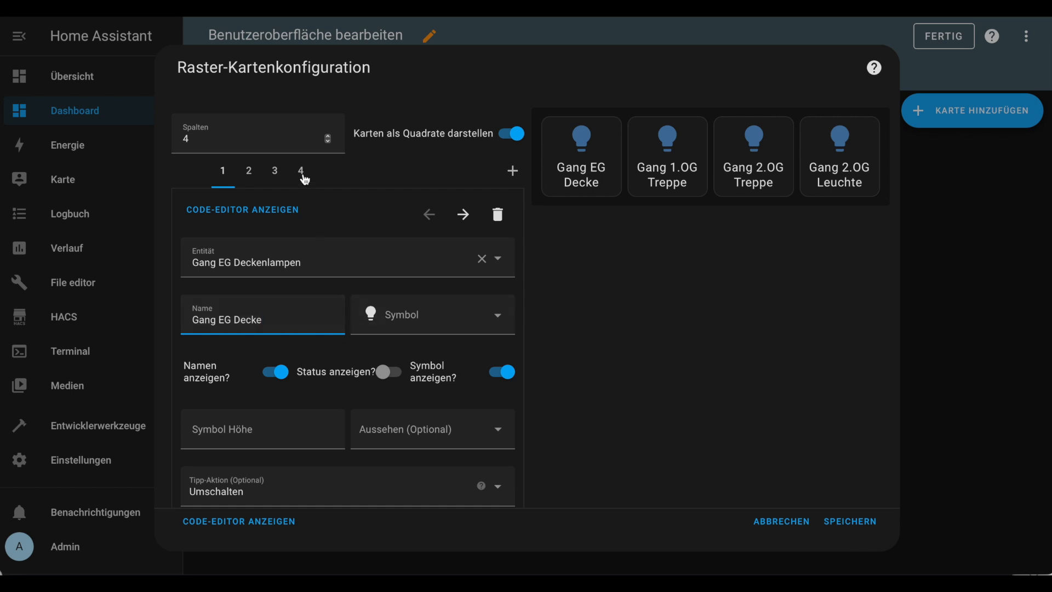
left_click(849, 522)
type("gri")
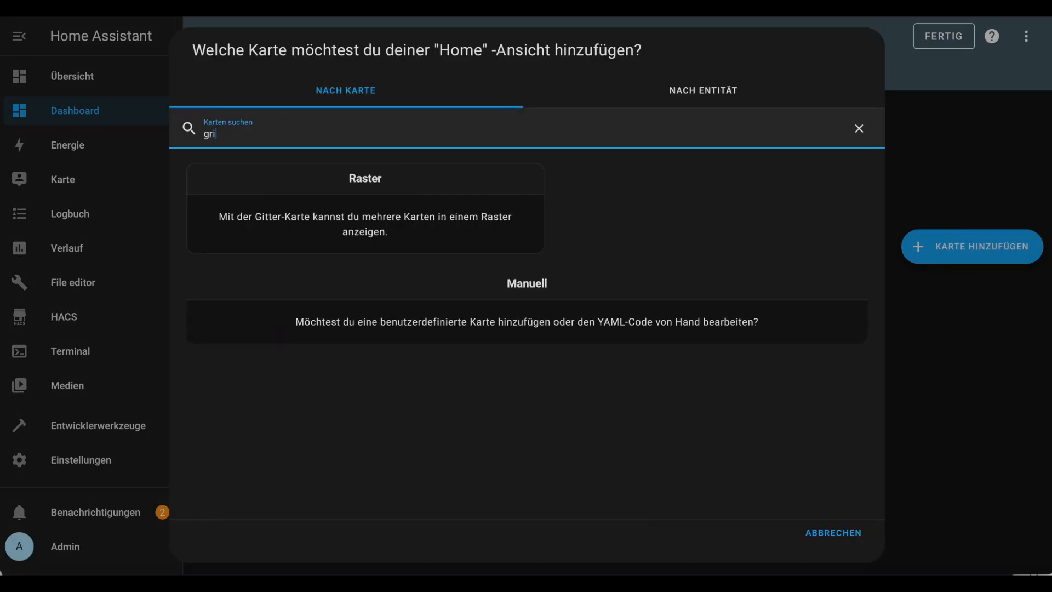
- Add a second grid of buttons for Kueche Kochinsel, Esszimmer Wandlicht and Steckdose Links/Rechts and save it
left_click(365, 179)
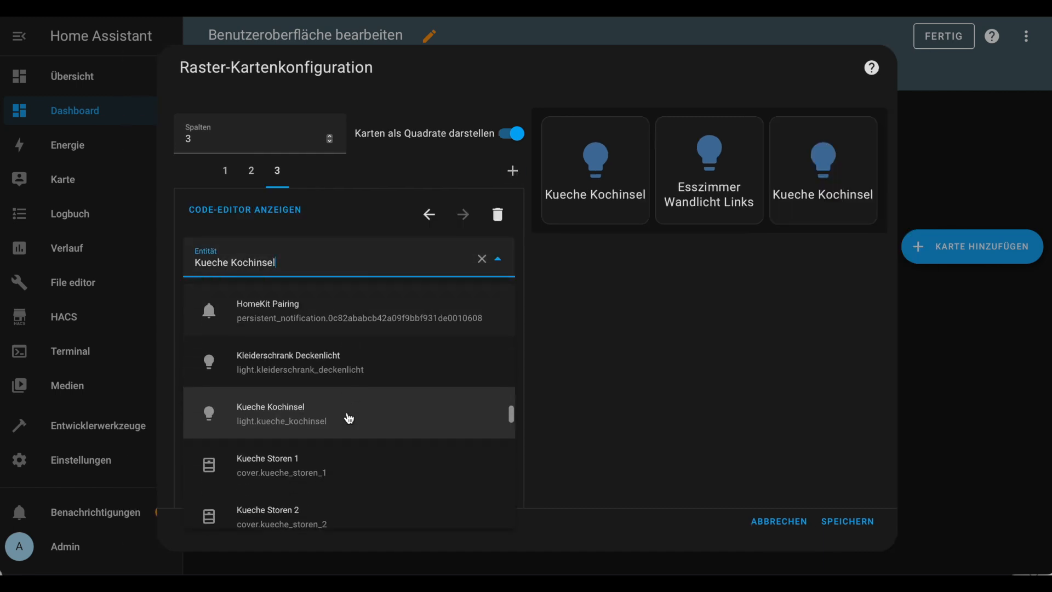
type("essz")
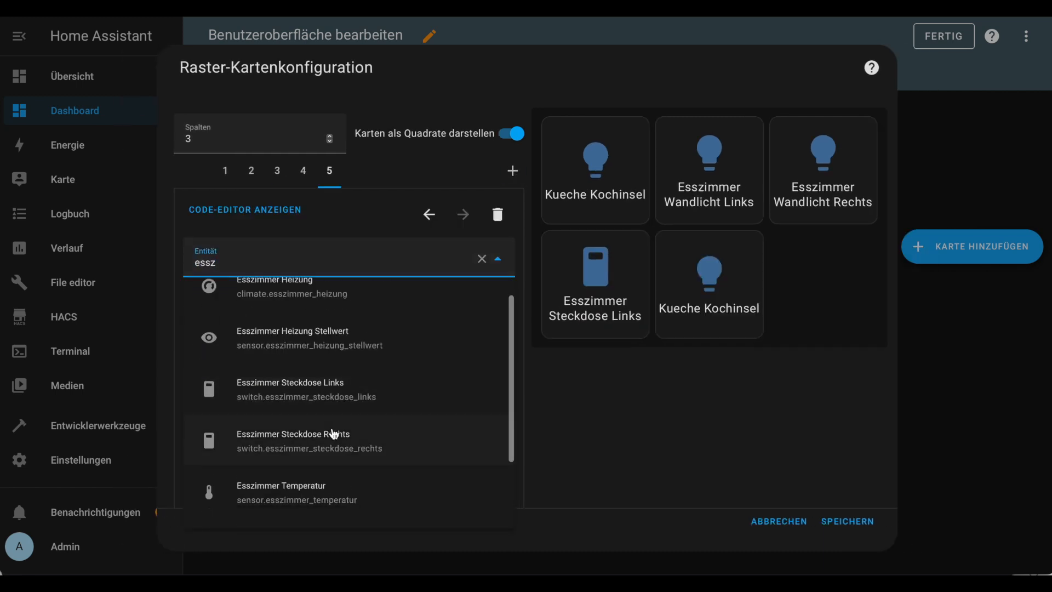
left_click(294, 434)
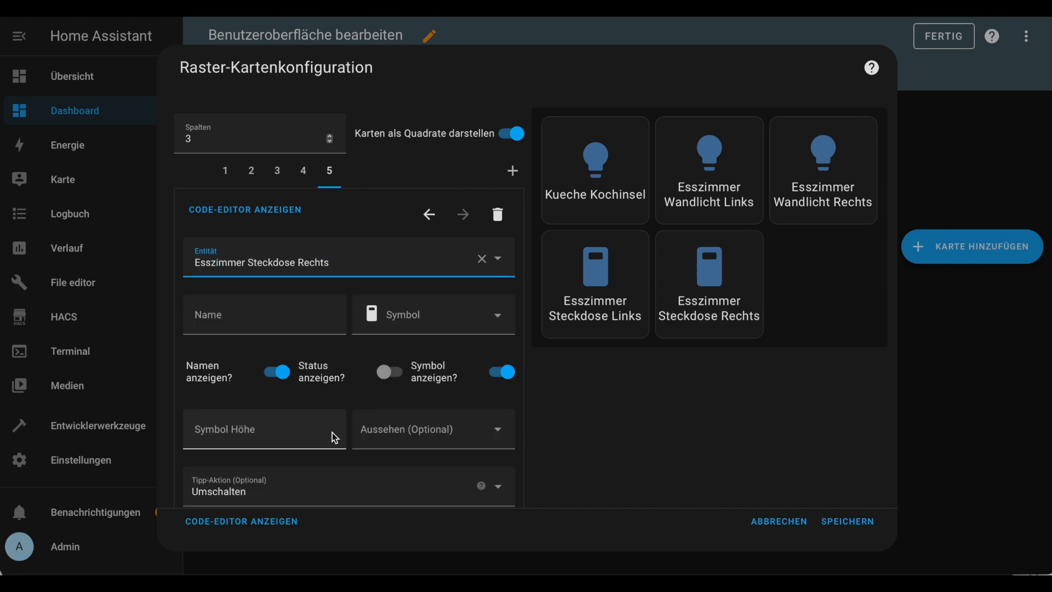
left_click(329, 142)
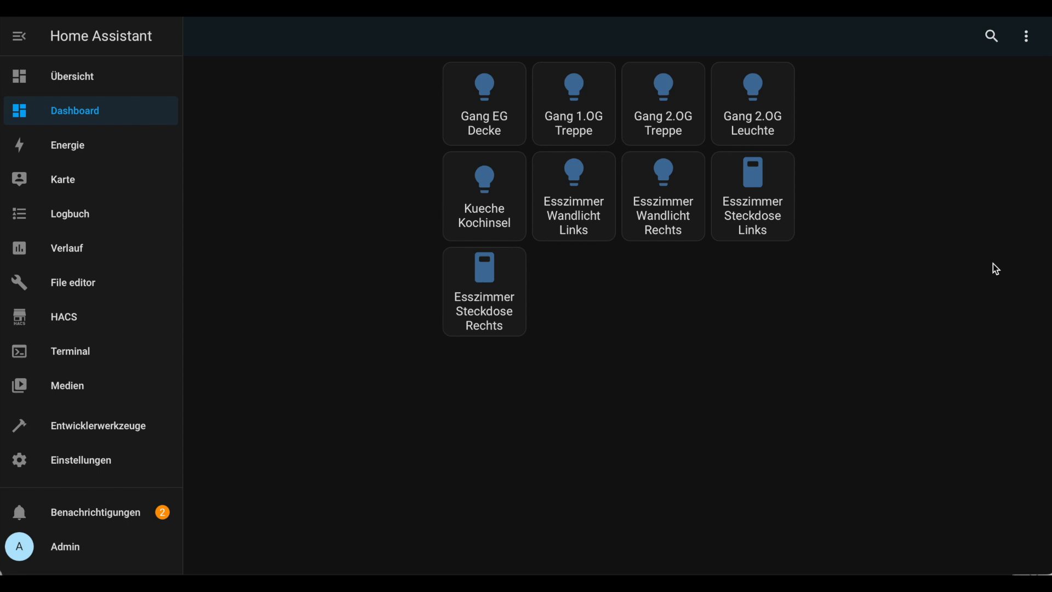
mouse_move(996, 232)
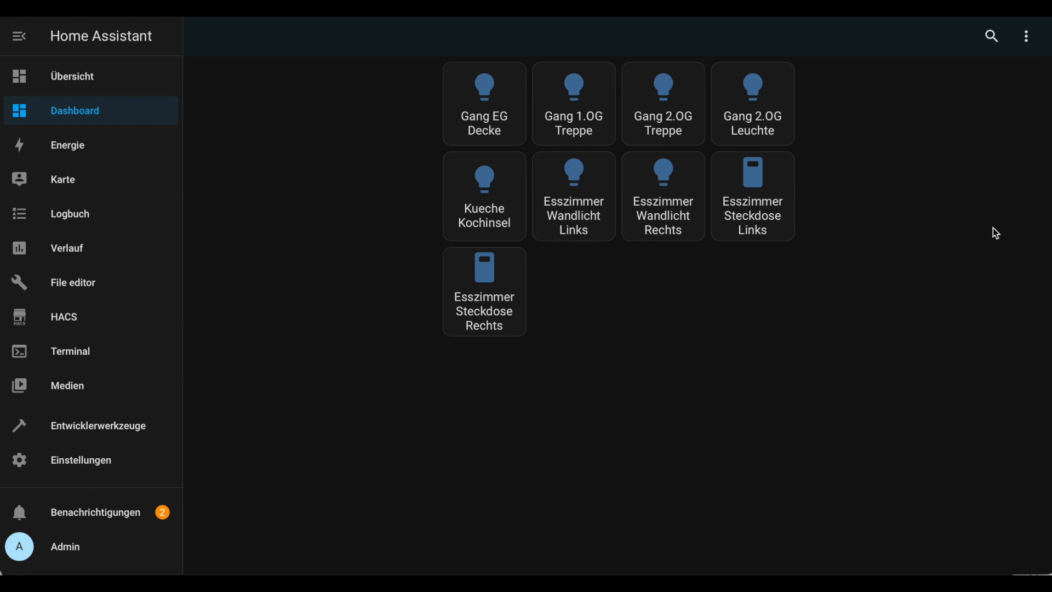
- Run the Print Entities To File script from the scripts list
left_click(80, 459)
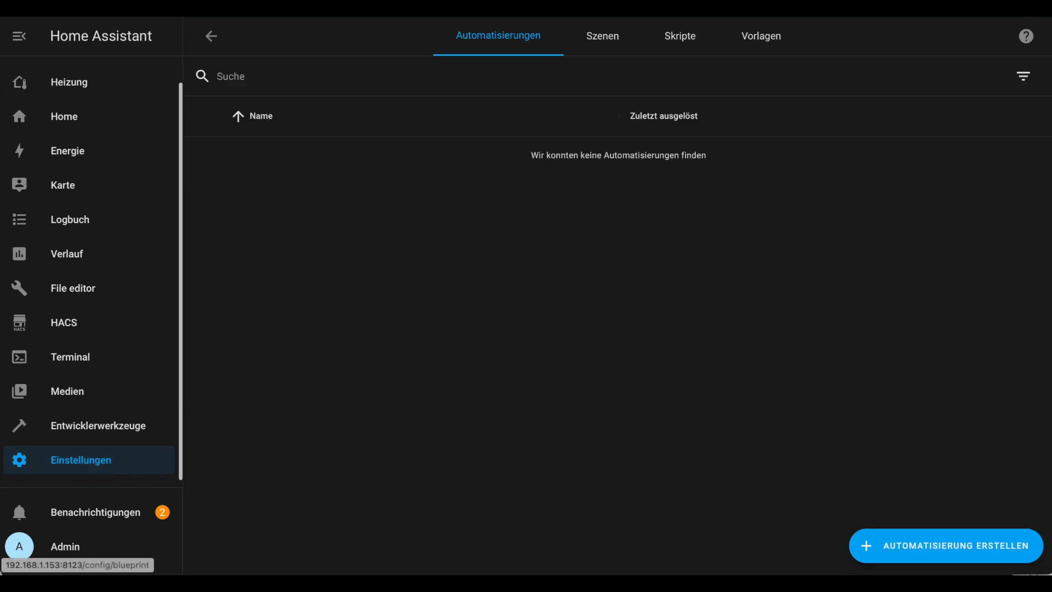
left_click(679, 35)
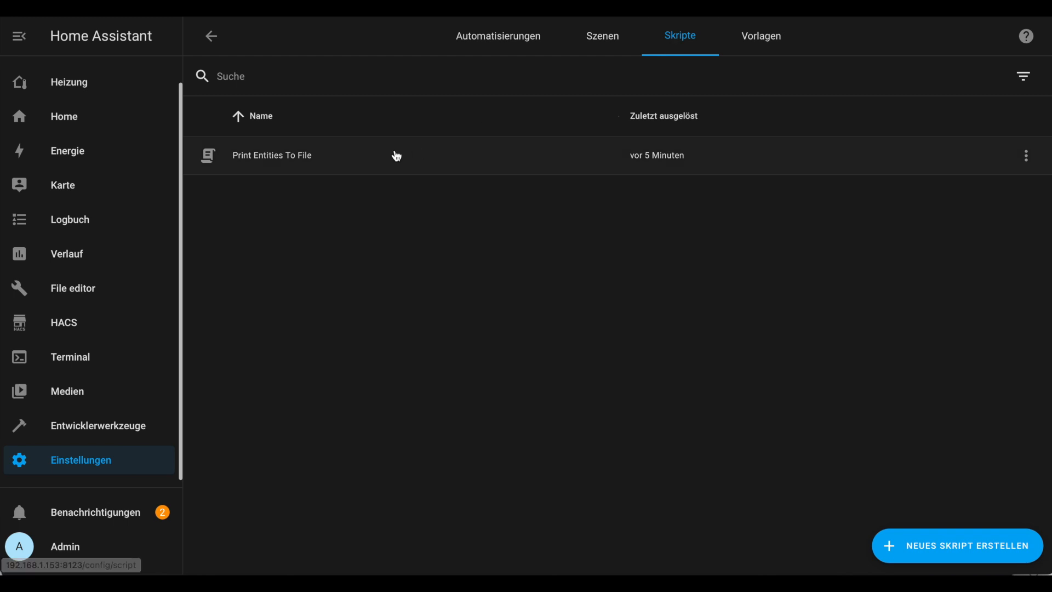
left_click(272, 154)
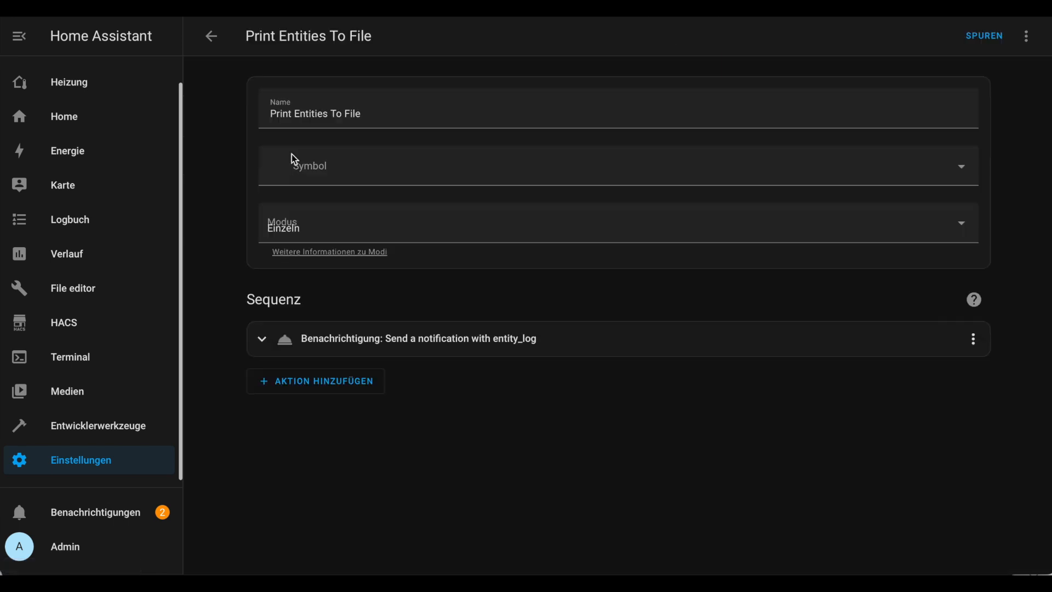
left_click(1026, 35)
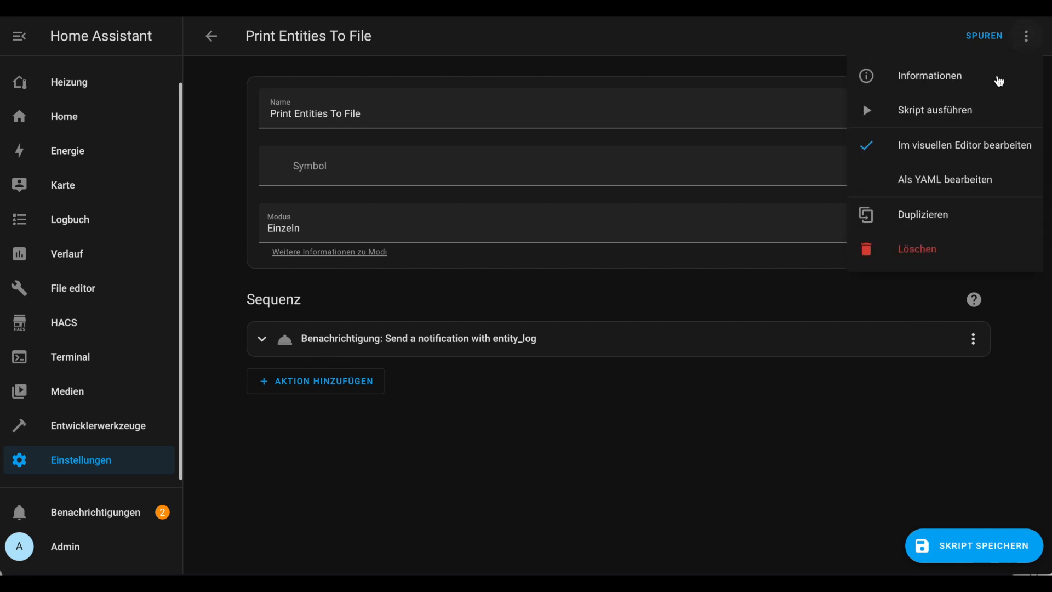
left_click(934, 110)
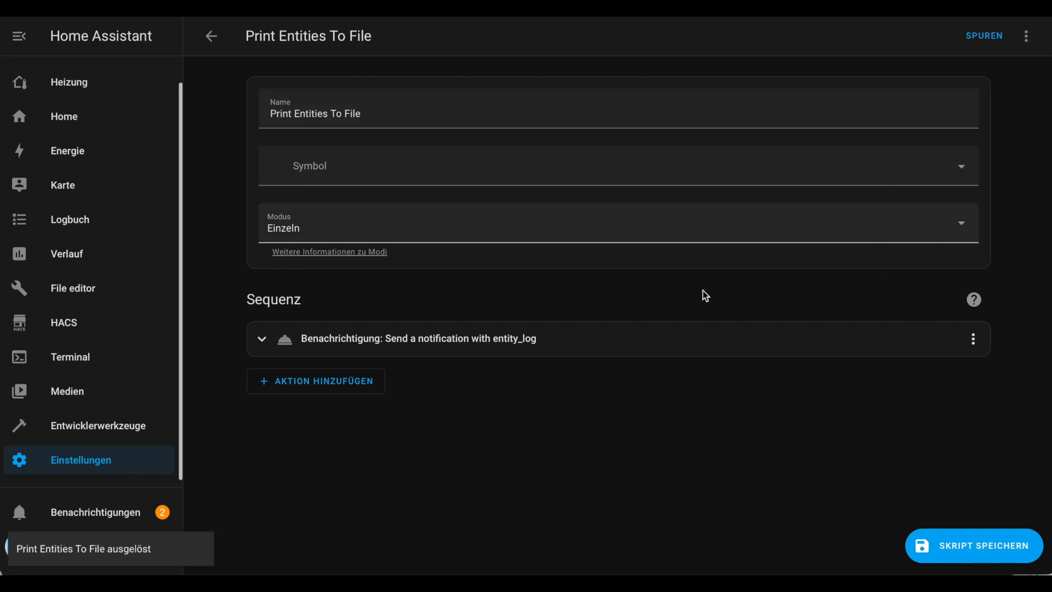
- Open entity_log.txt from config/www in the File editor to show the logged entity IDs
left_click(73, 288)
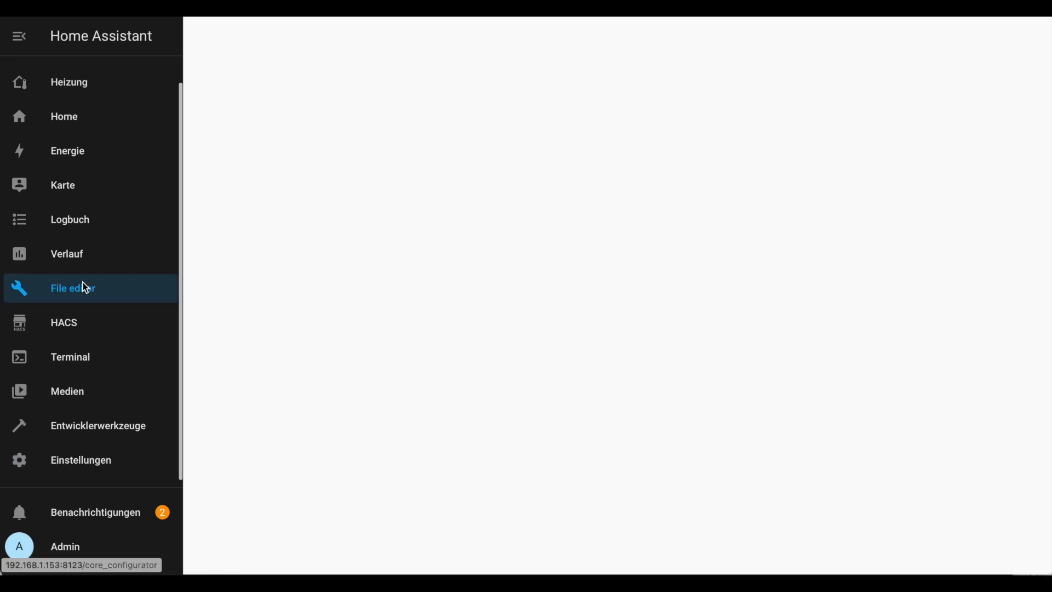
left_click(73, 288)
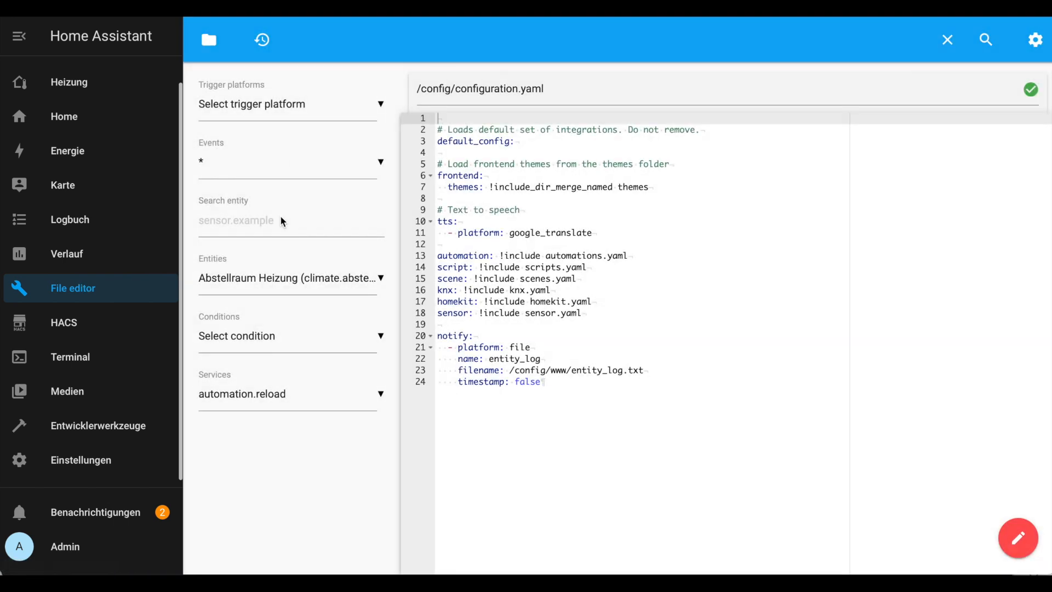
left_click(208, 39)
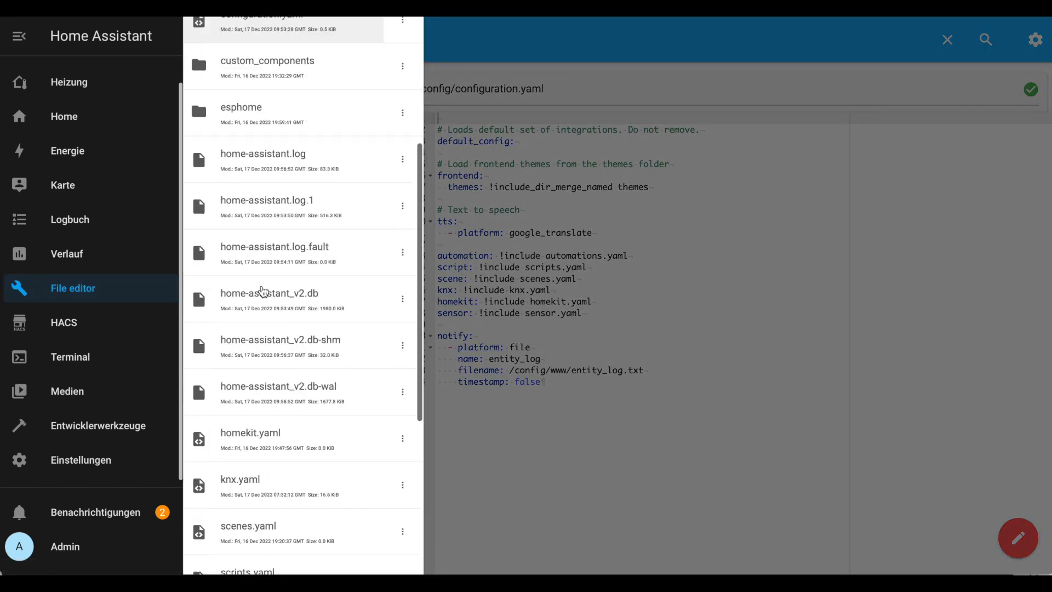
scroll("down", 3)
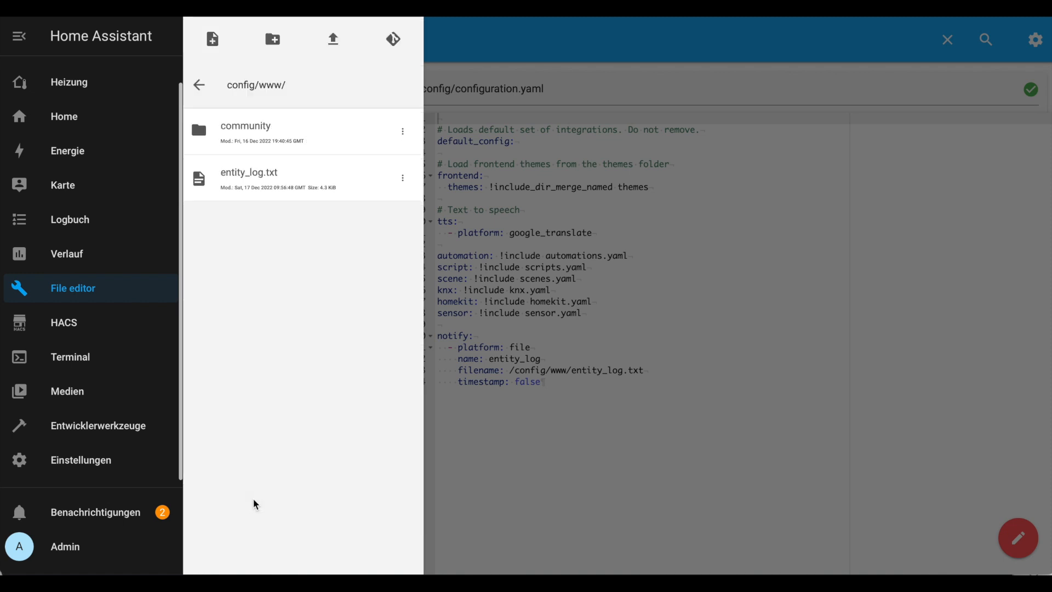
mouse_move(300, 176)
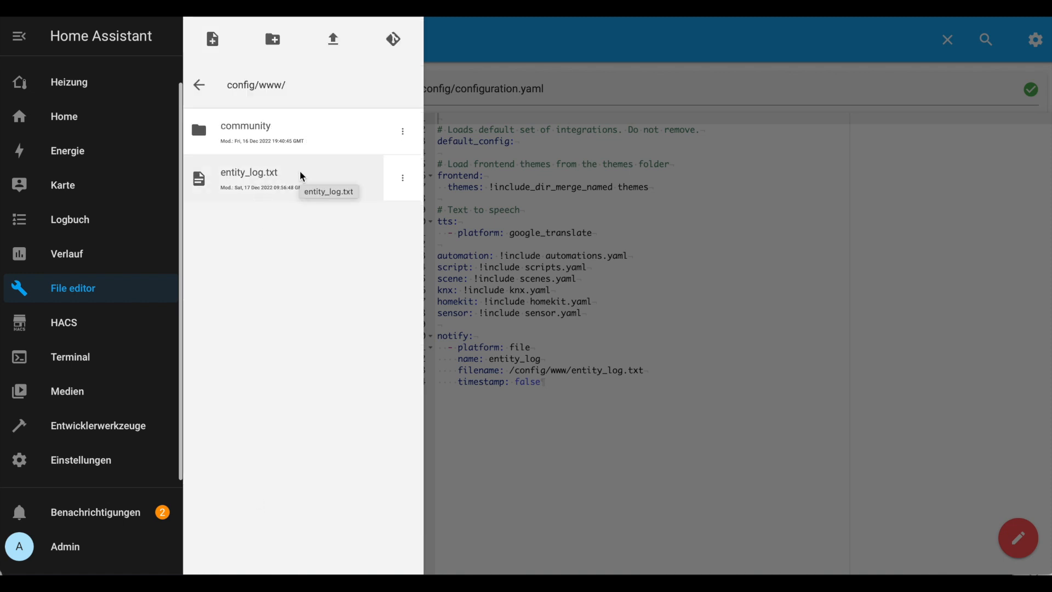
mouse_move(262, 174)
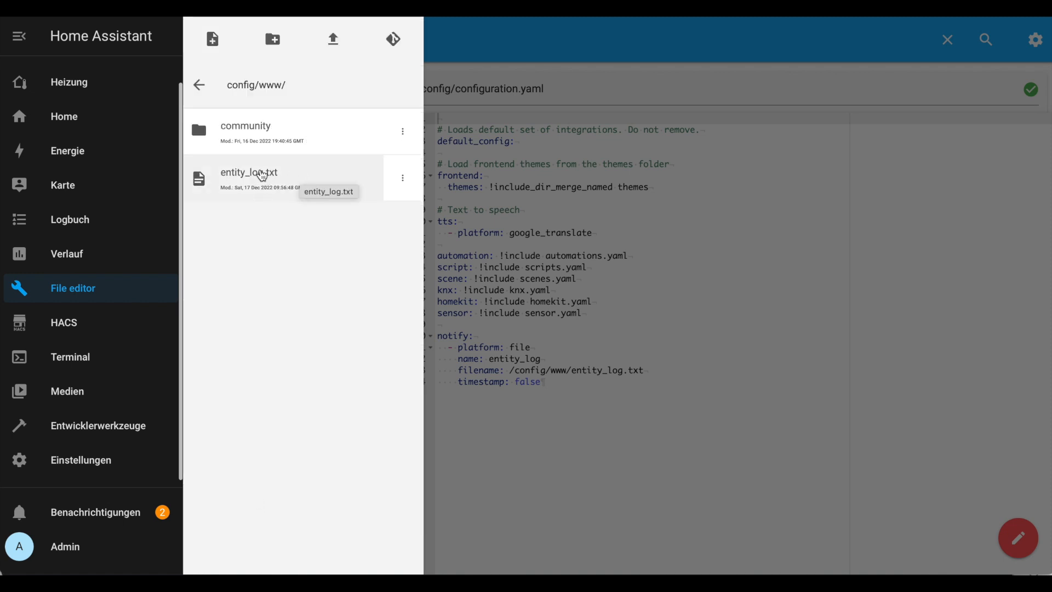
left_click(249, 172)
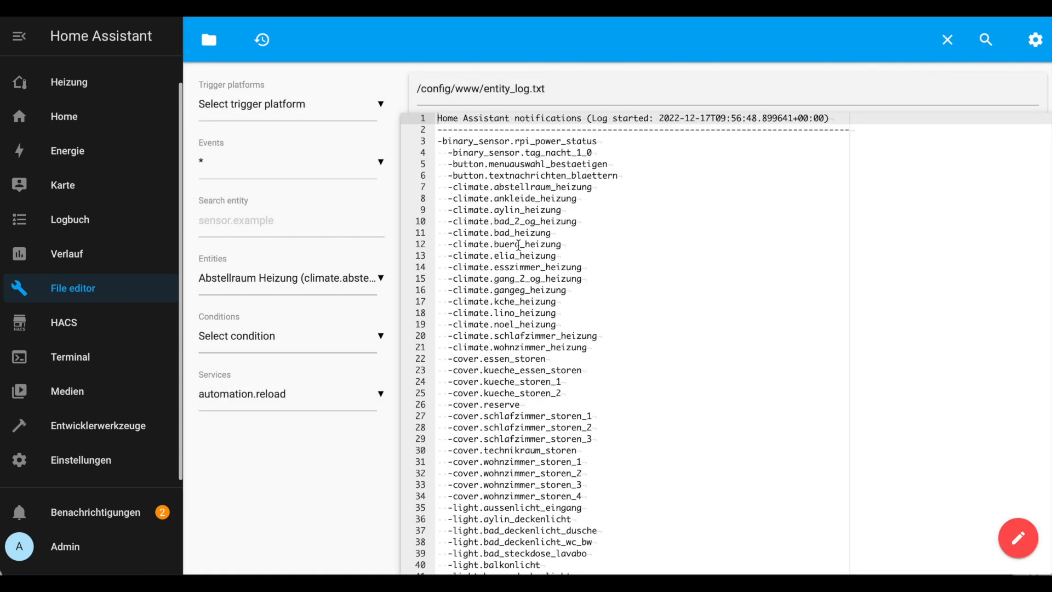
left_click(519, 245)
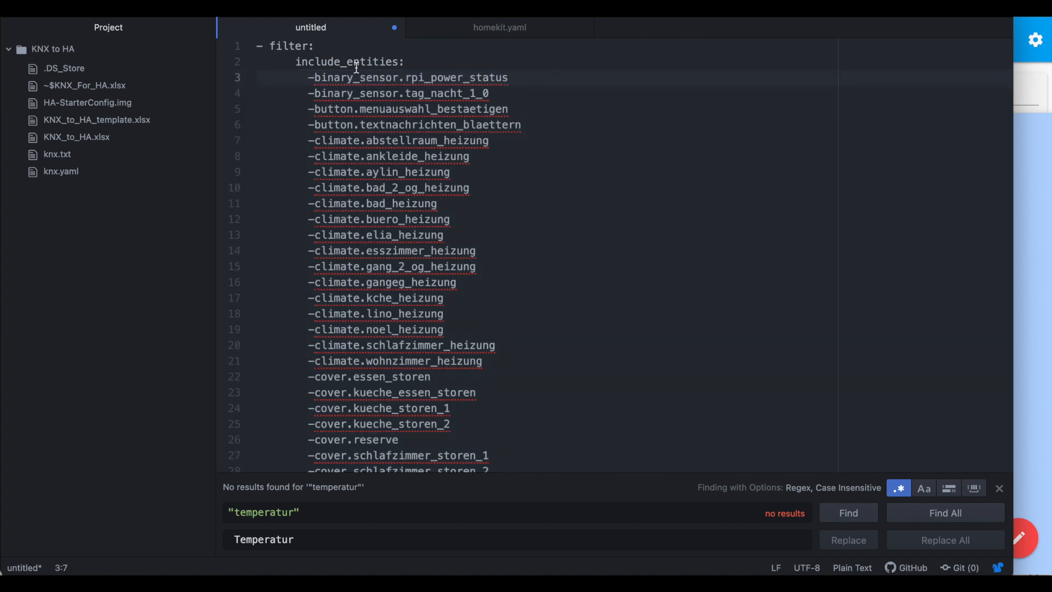
- Trim the include_entities list with Find/Replace on '-', leaving 59 cover, light, switch and update entries
left_click(309, 76)
type("-")
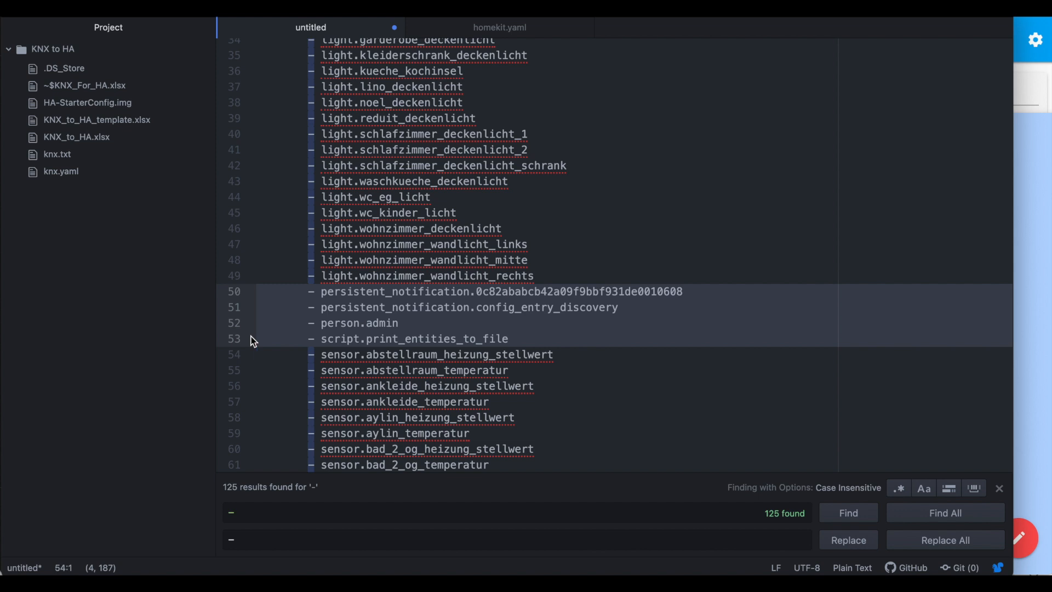
scroll("down", 3)
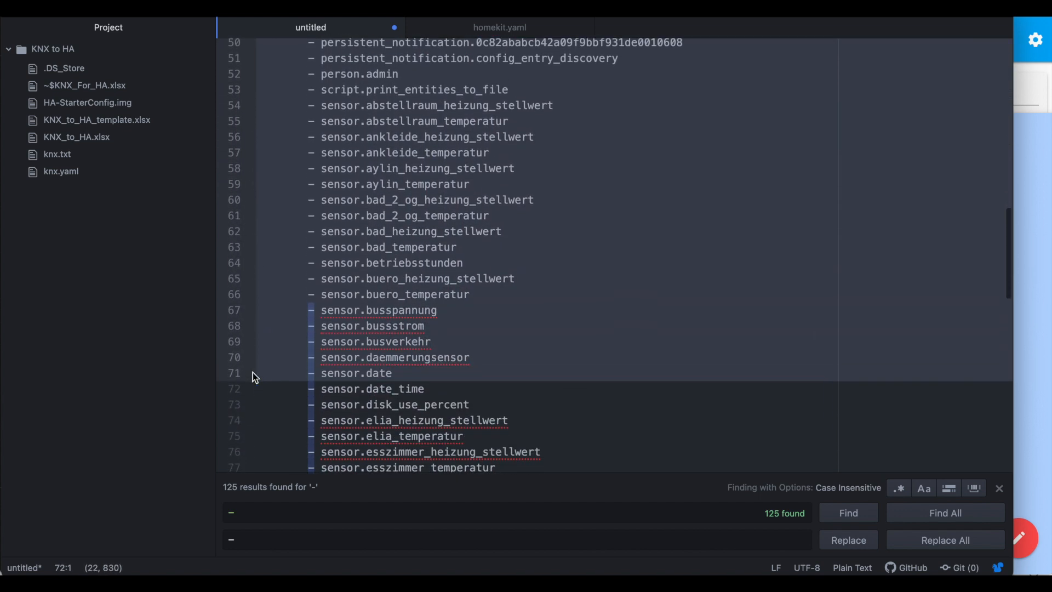
scroll("down", 3)
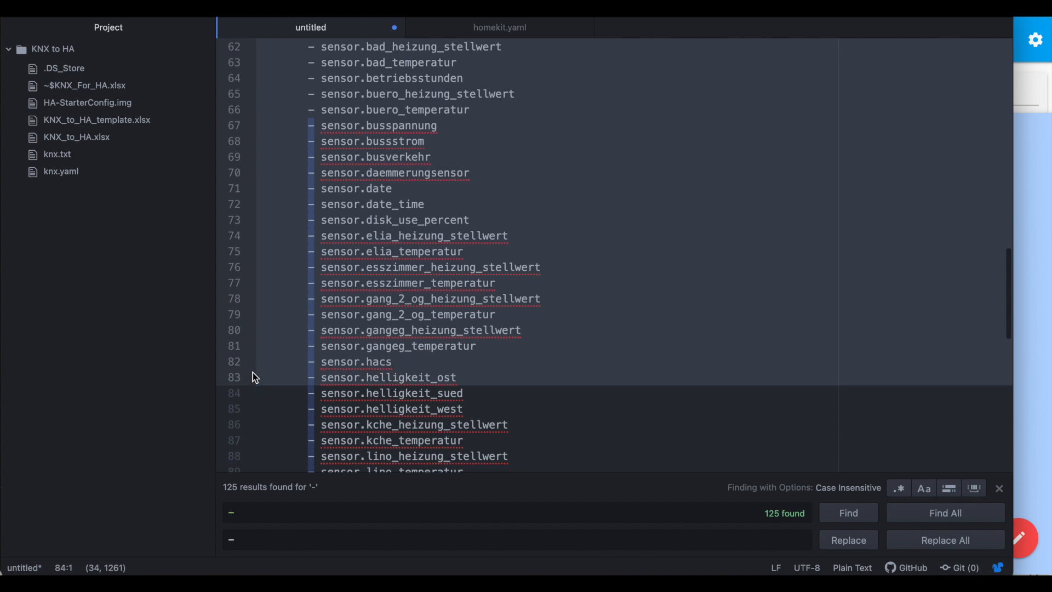
scroll("down", 3)
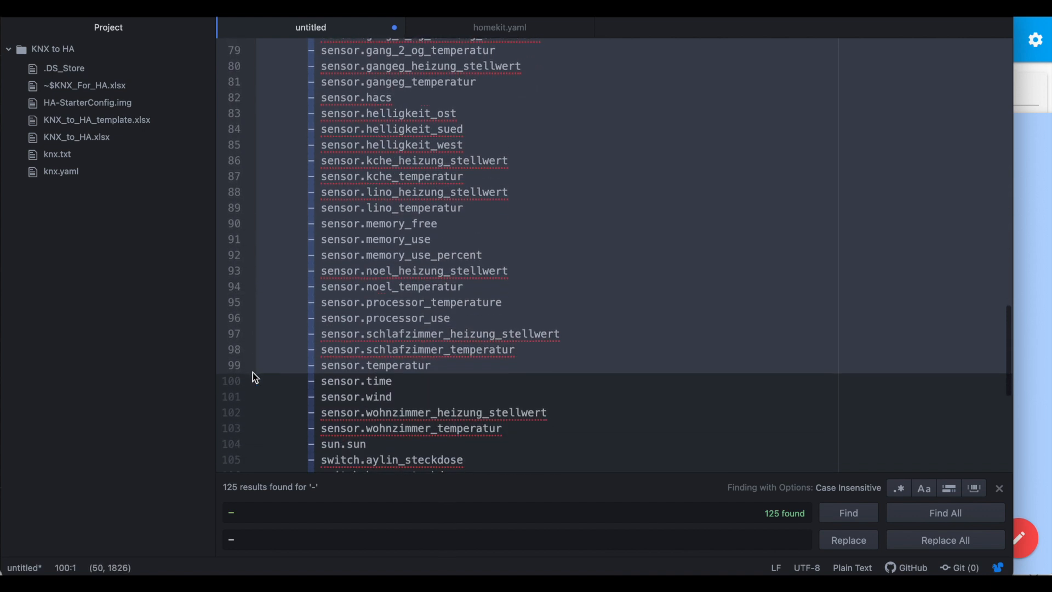
scroll("down", 3)
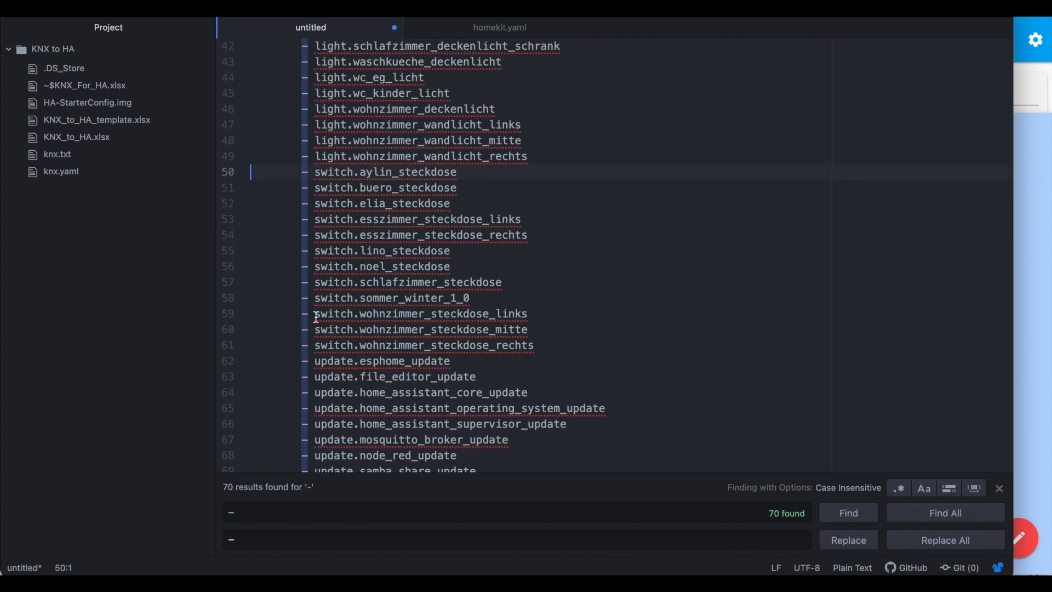
left_click(848, 513)
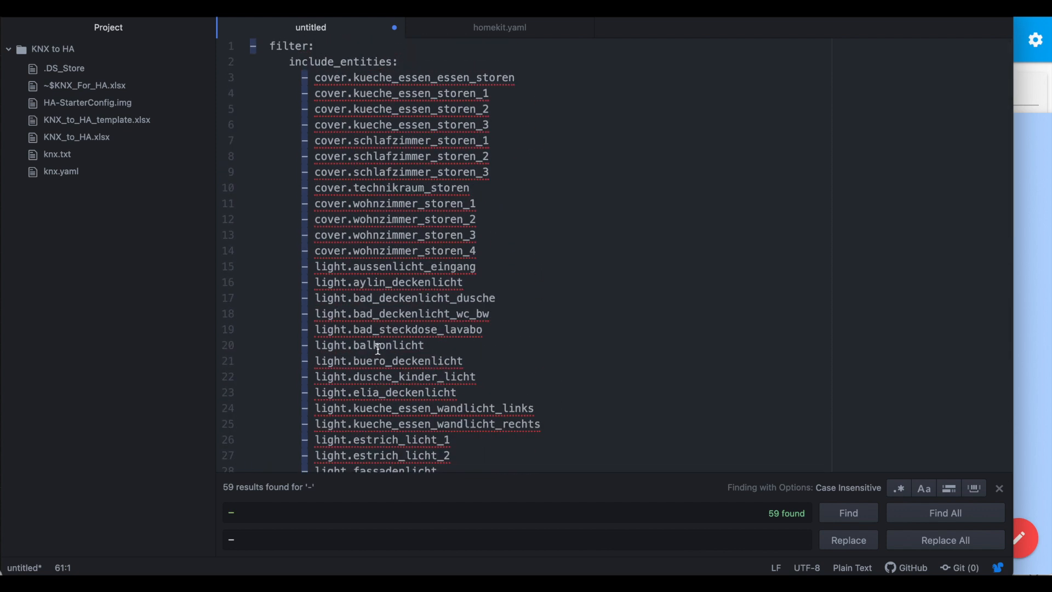
left_click(399, 250)
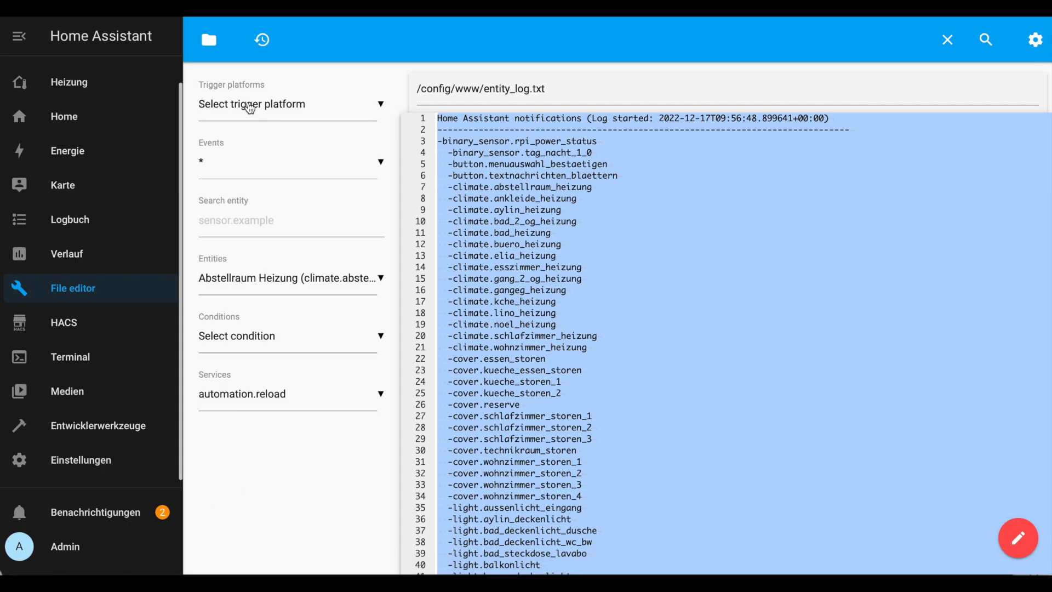
- Paste the trimmed include_entities filter into config/homekit.yaml and save the file
left_click(208, 39)
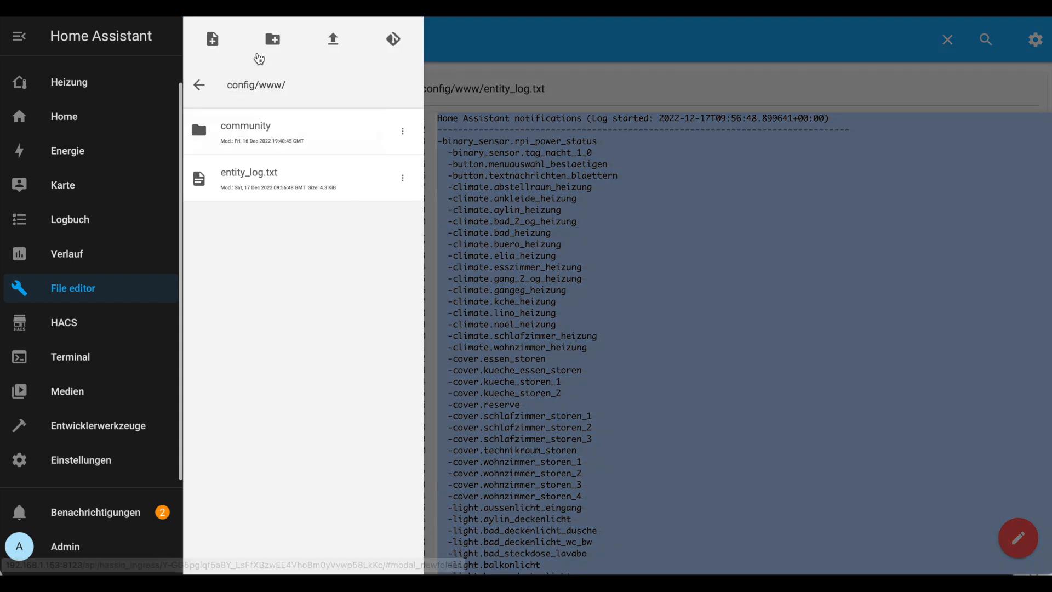
left_click(199, 86)
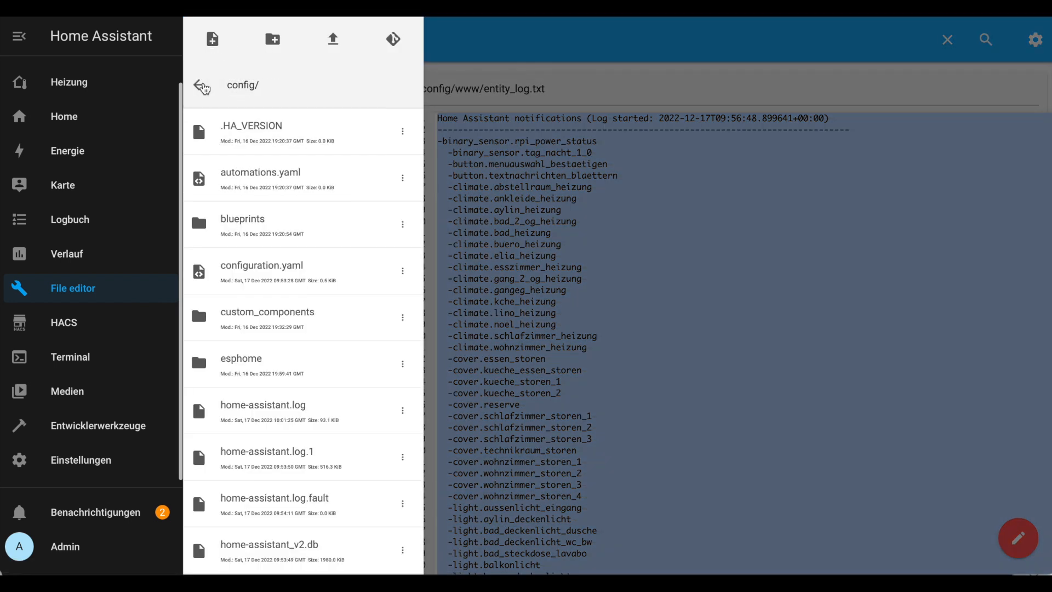
mouse_move(313, 356)
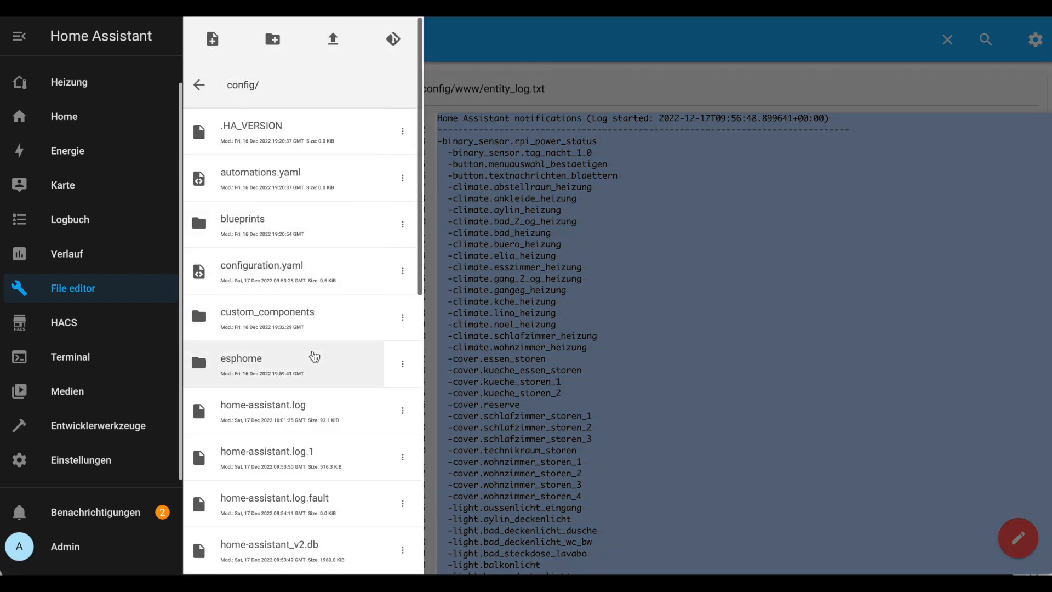
scroll("down", 3)
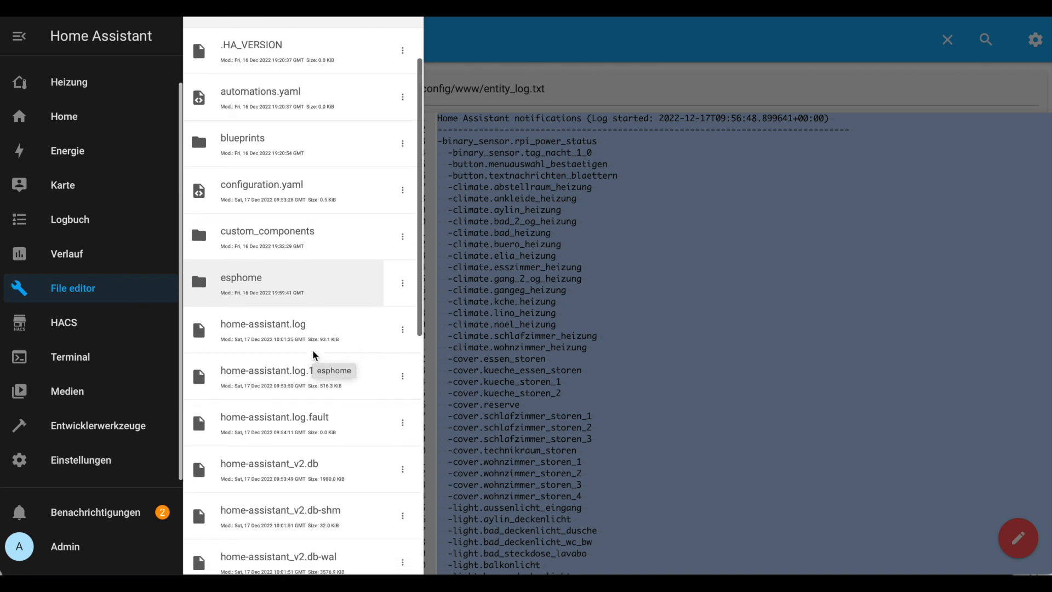
scroll("down", 3)
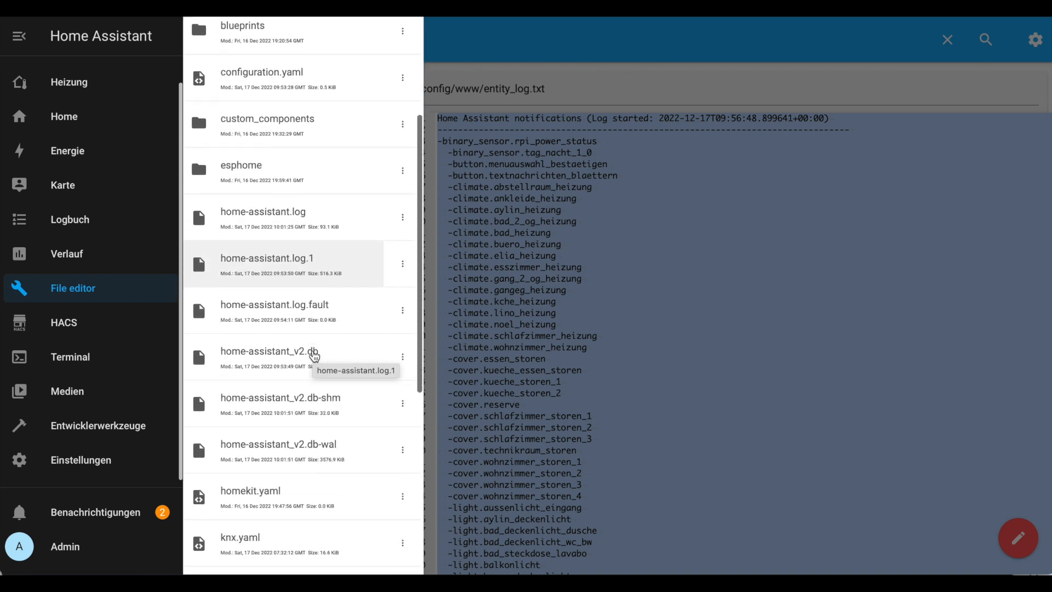
left_click(250, 490)
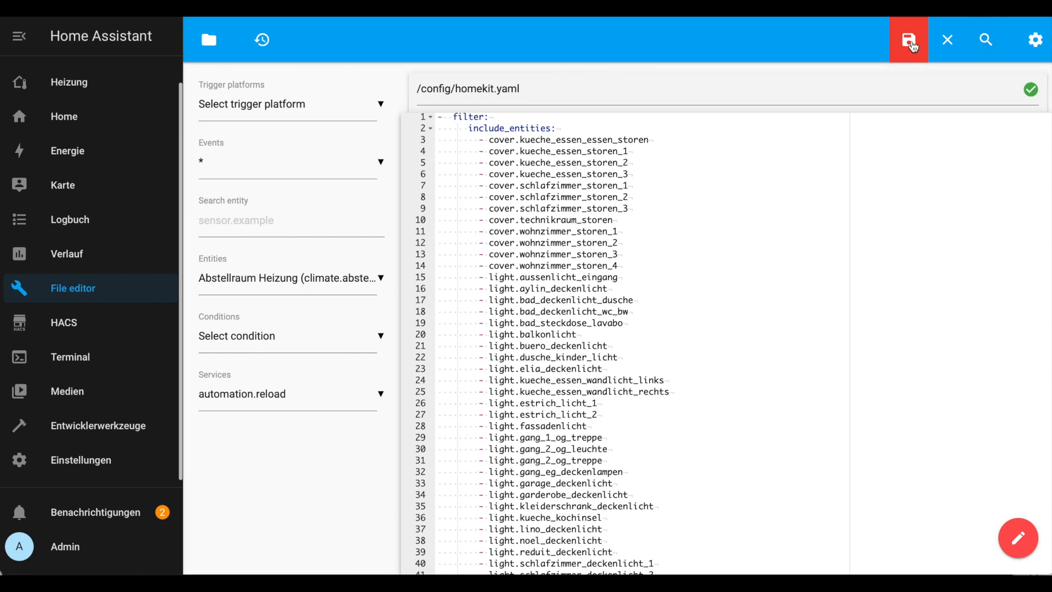
left_click(909, 39)
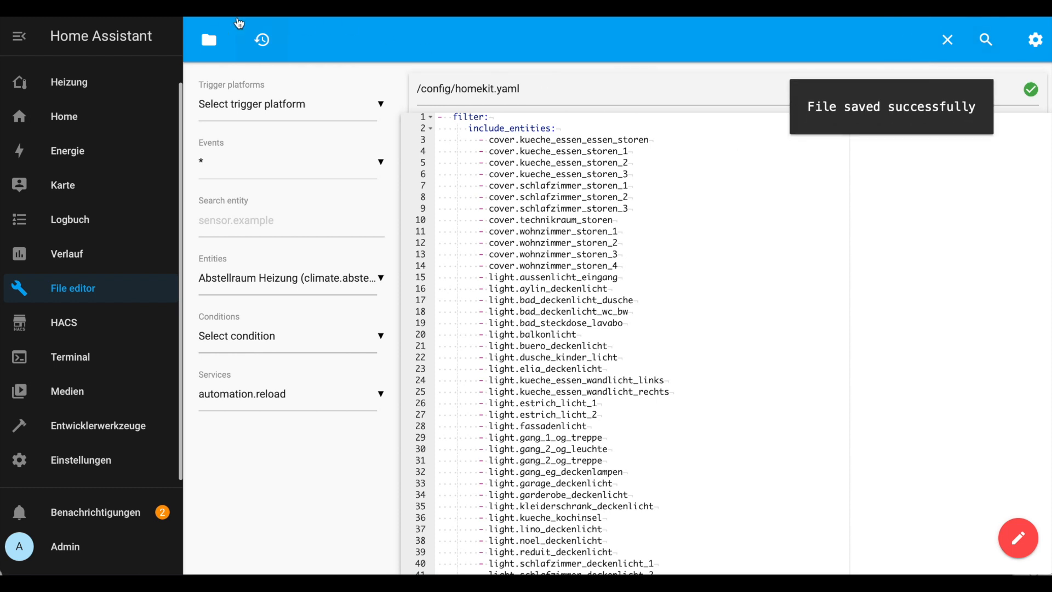
mouse_move(109, 473)
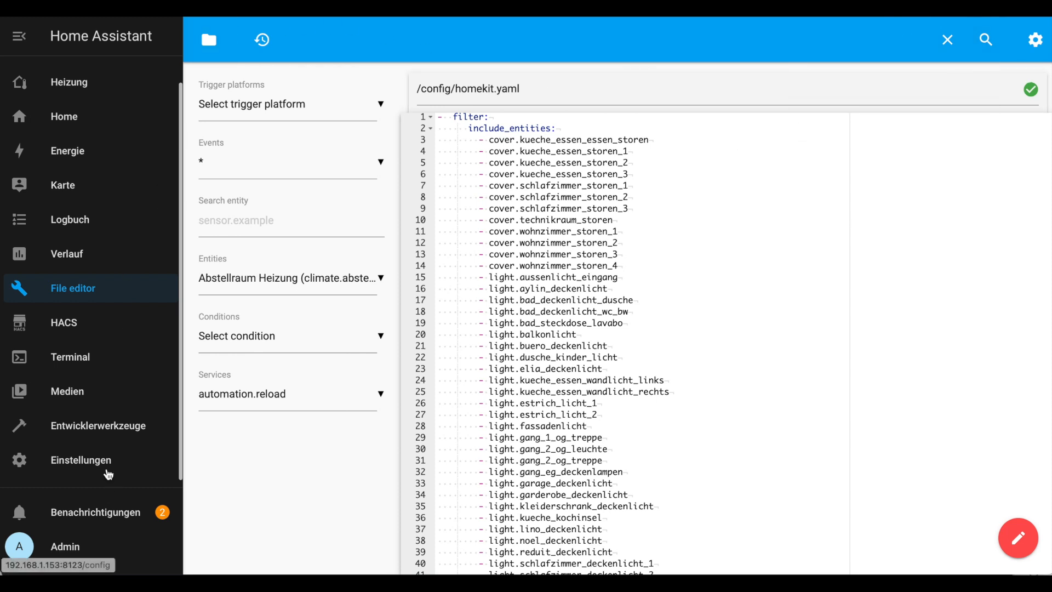
- Check the configuration under Entwicklerwerkzeuge > YAML, restart the server and close the Benachrichtigungen panel
left_click(80, 459)
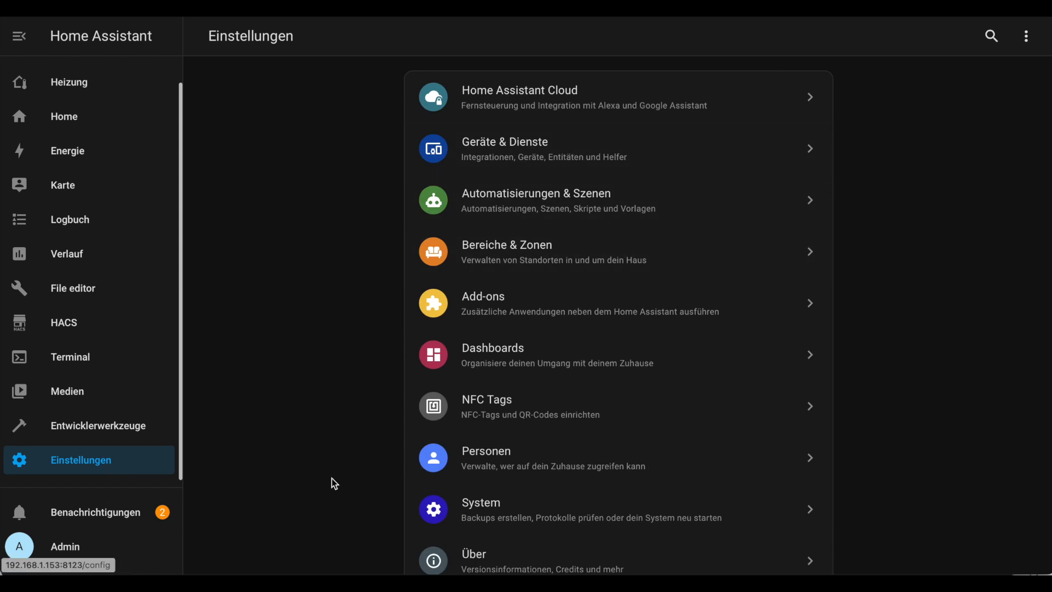
scroll("down", 3)
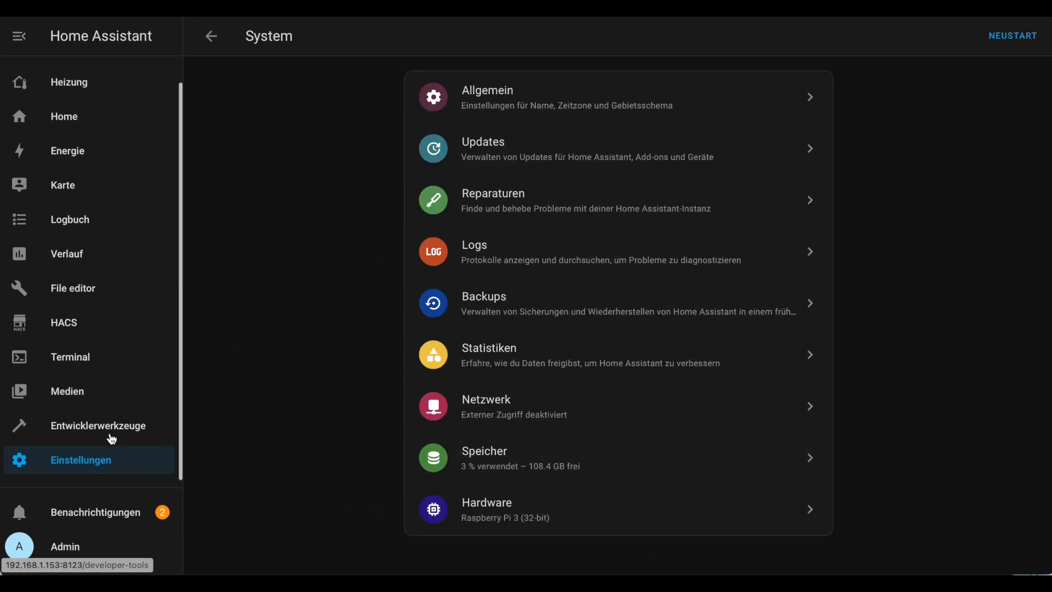
left_click(97, 426)
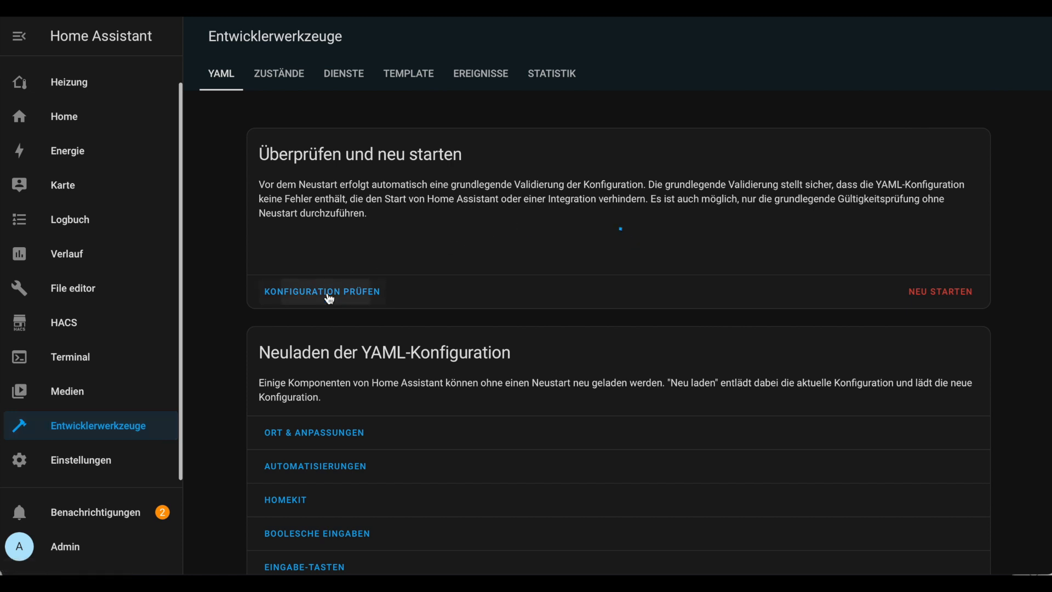
left_click(321, 292)
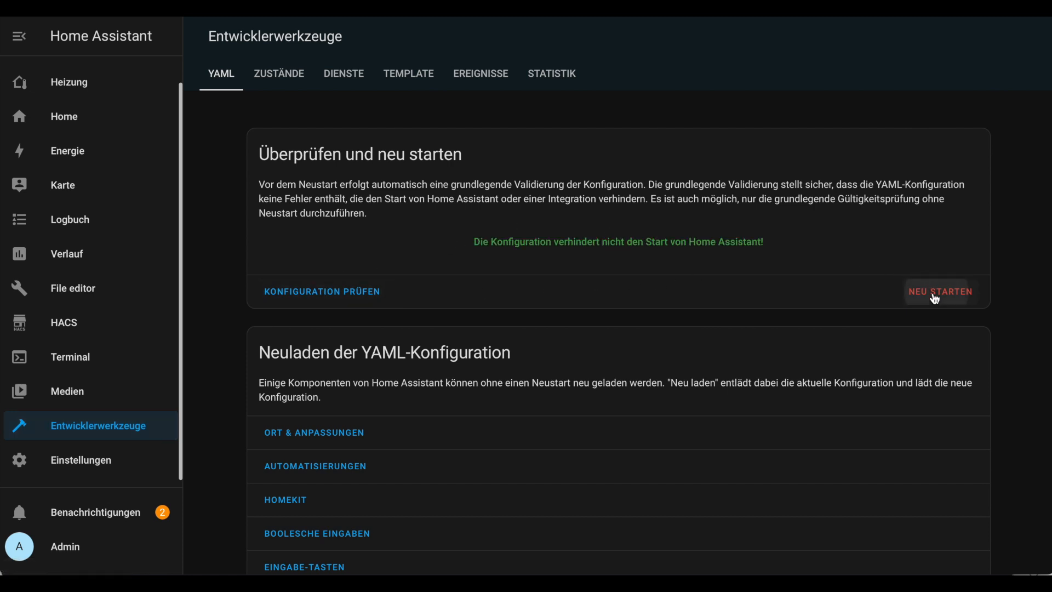
mouse_move(587, 103)
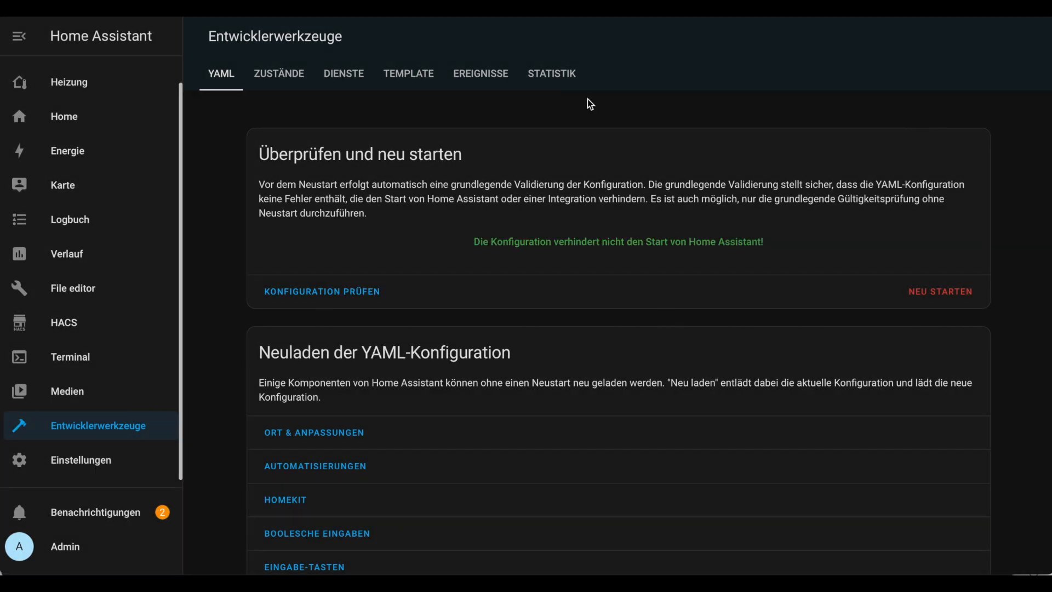
left_click(80, 460)
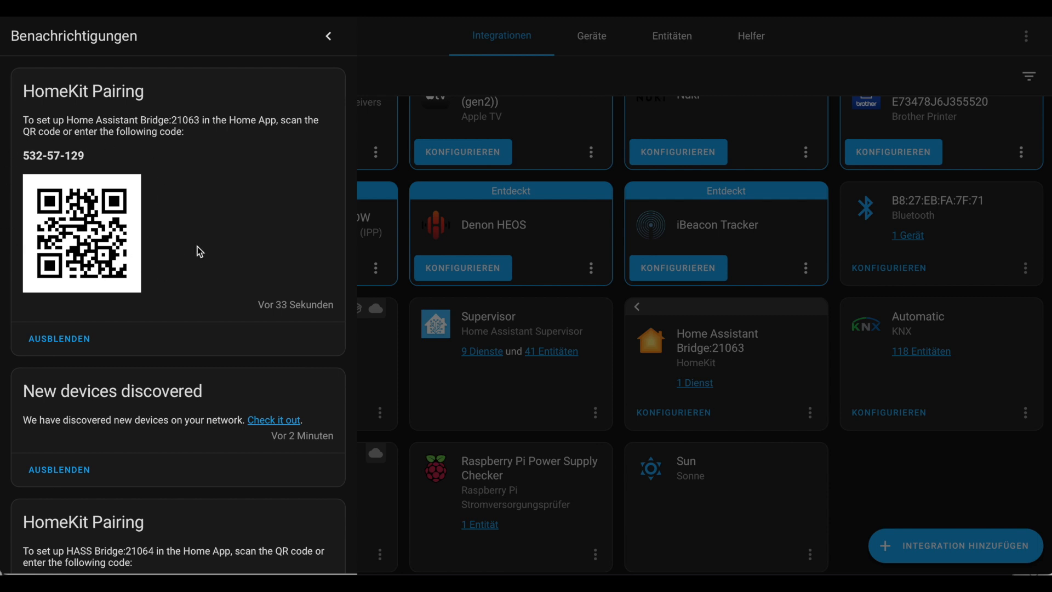
mouse_move(91, 163)
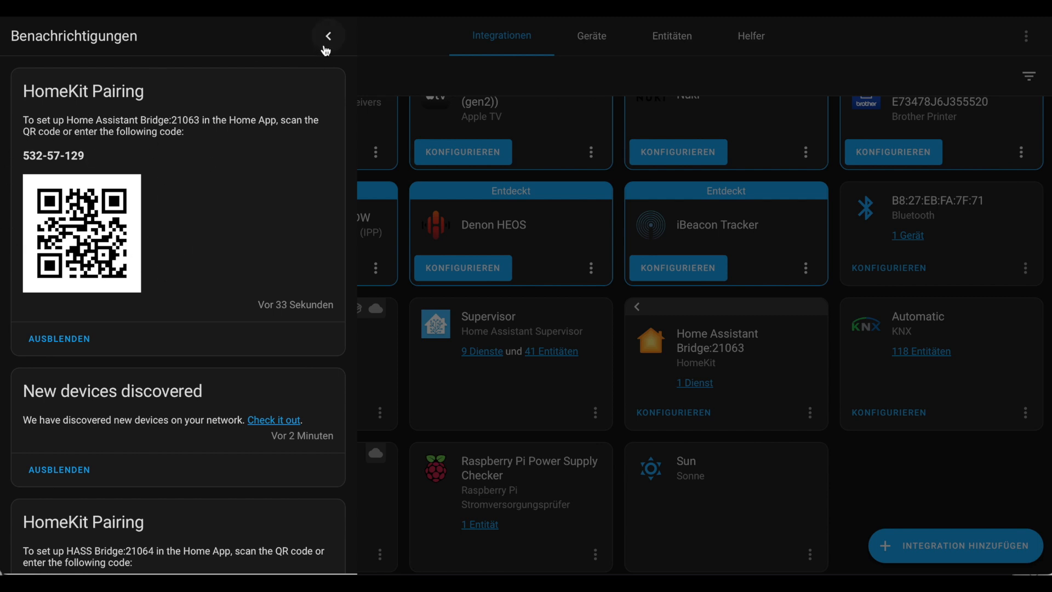
left_click(327, 35)
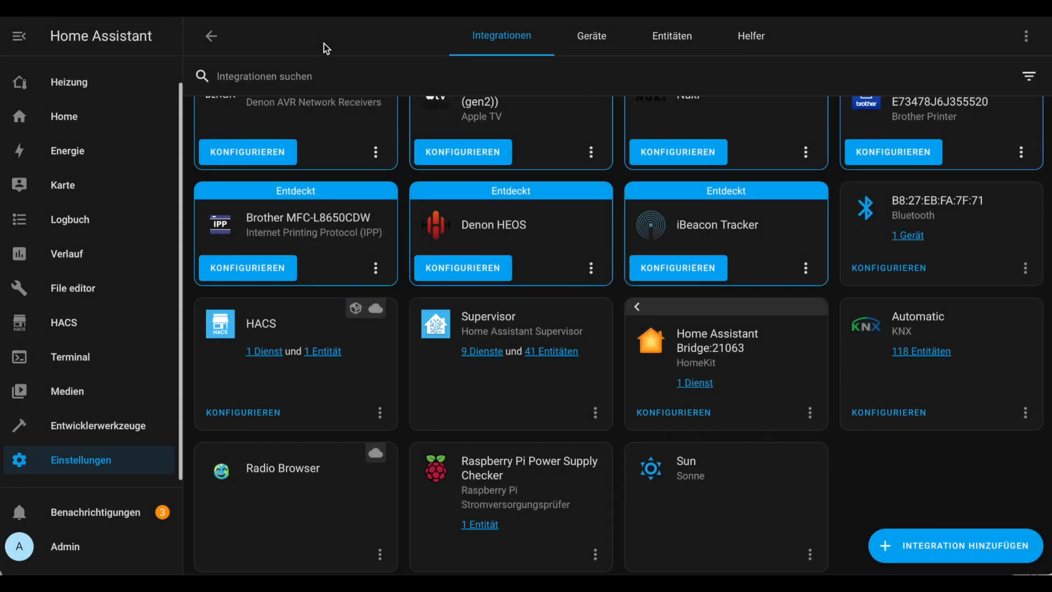